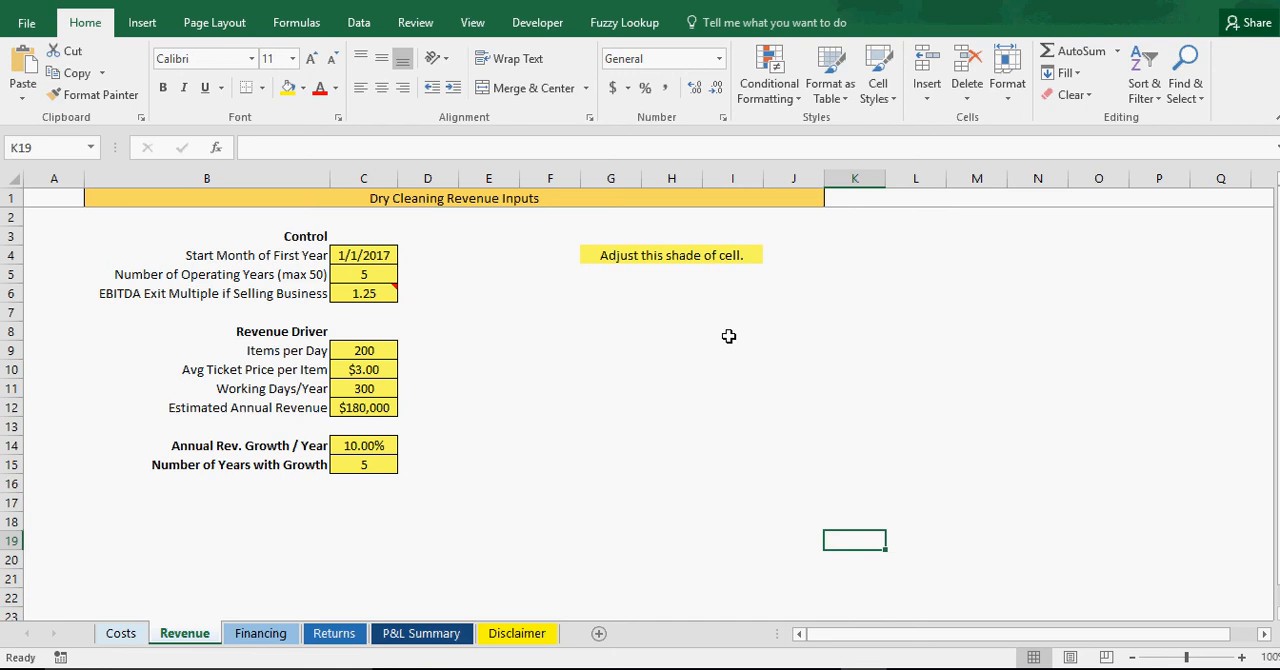
mouse_move(756, 288)
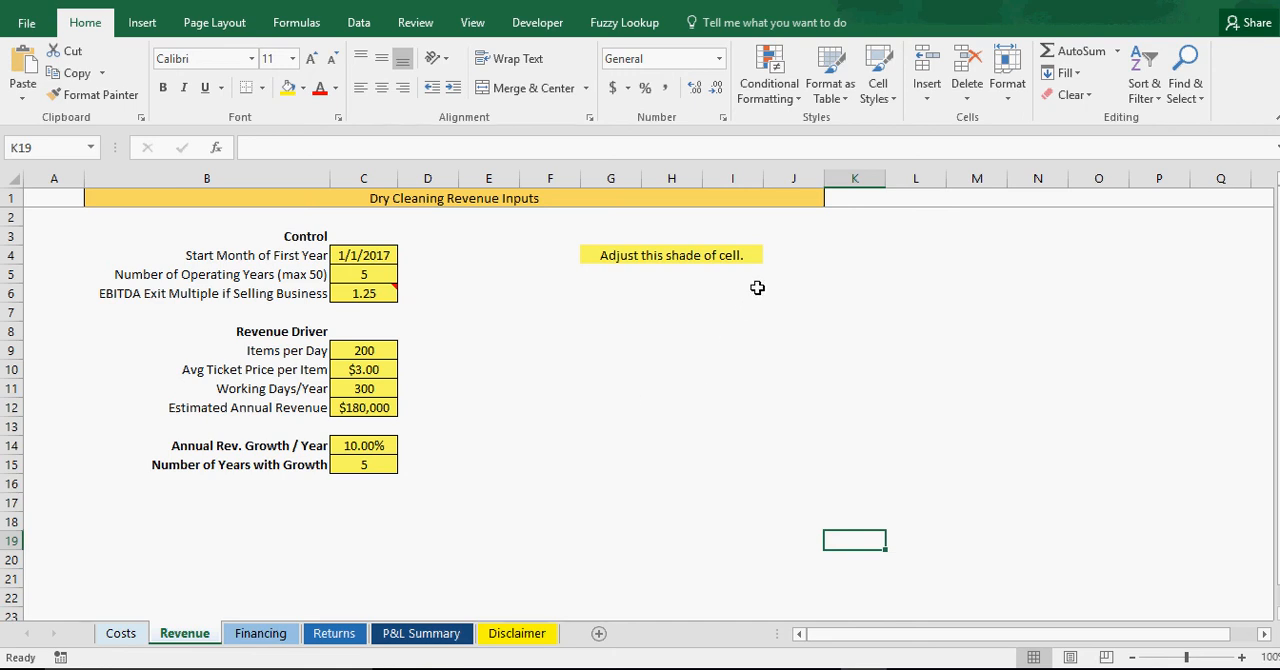
Step: Leave the Revenue sheet and switch to the Costs sheet with its cost schedules
click(732, 312)
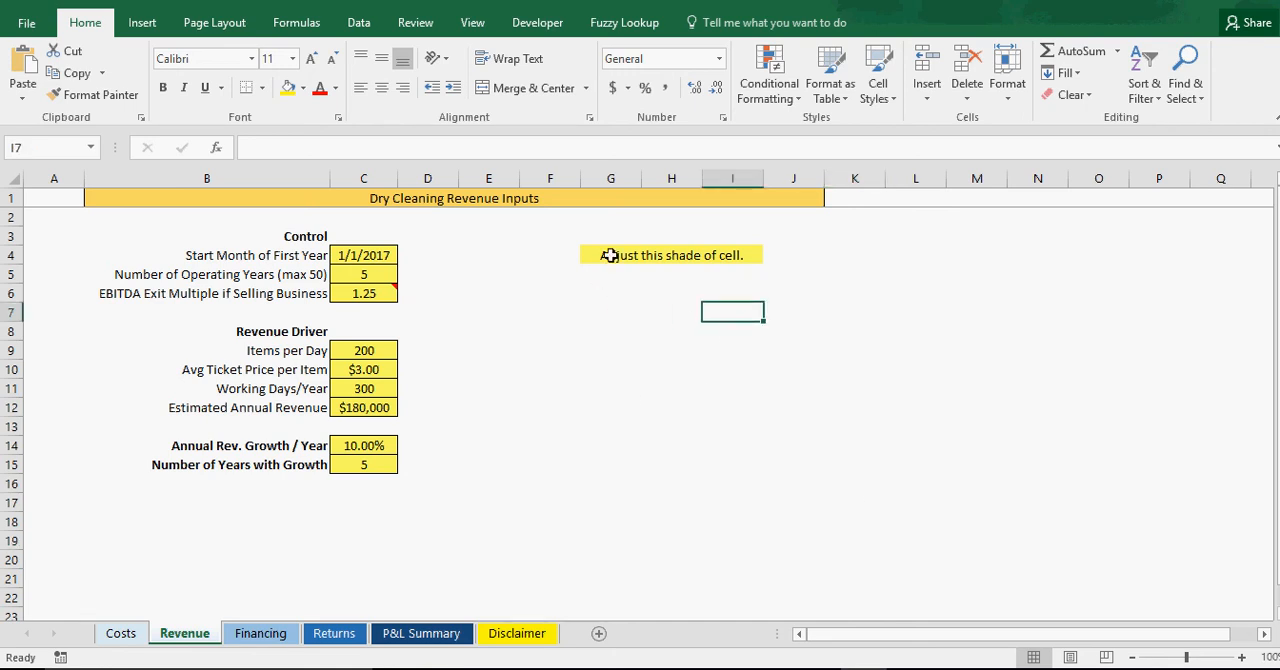
click(124, 632)
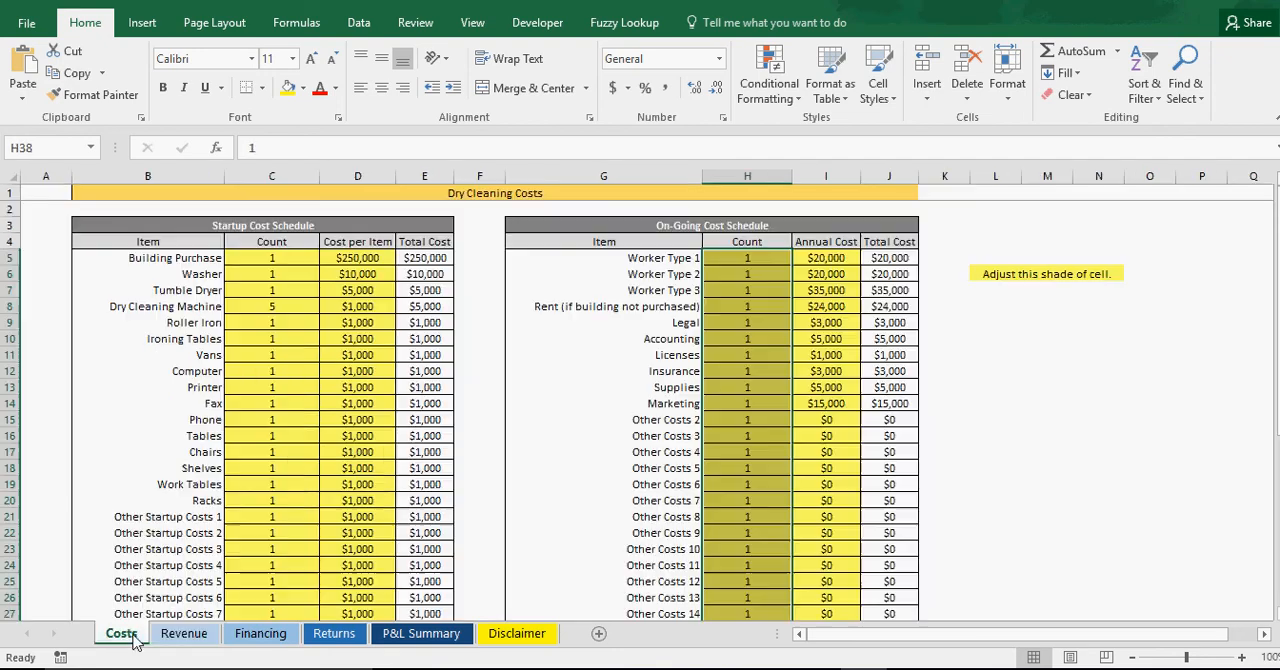
Step: Select the cost item rows from Building Purchase down to the $300,000 and $131,000 totals
click(356, 354)
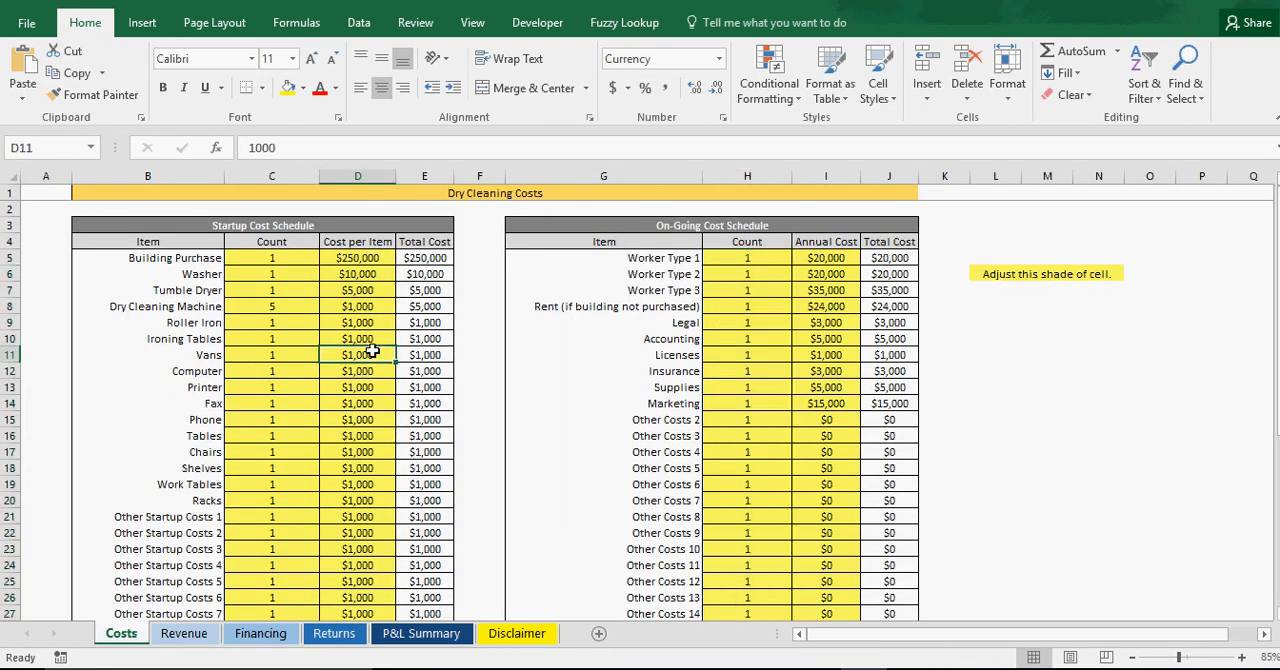
mouse_move(376, 348)
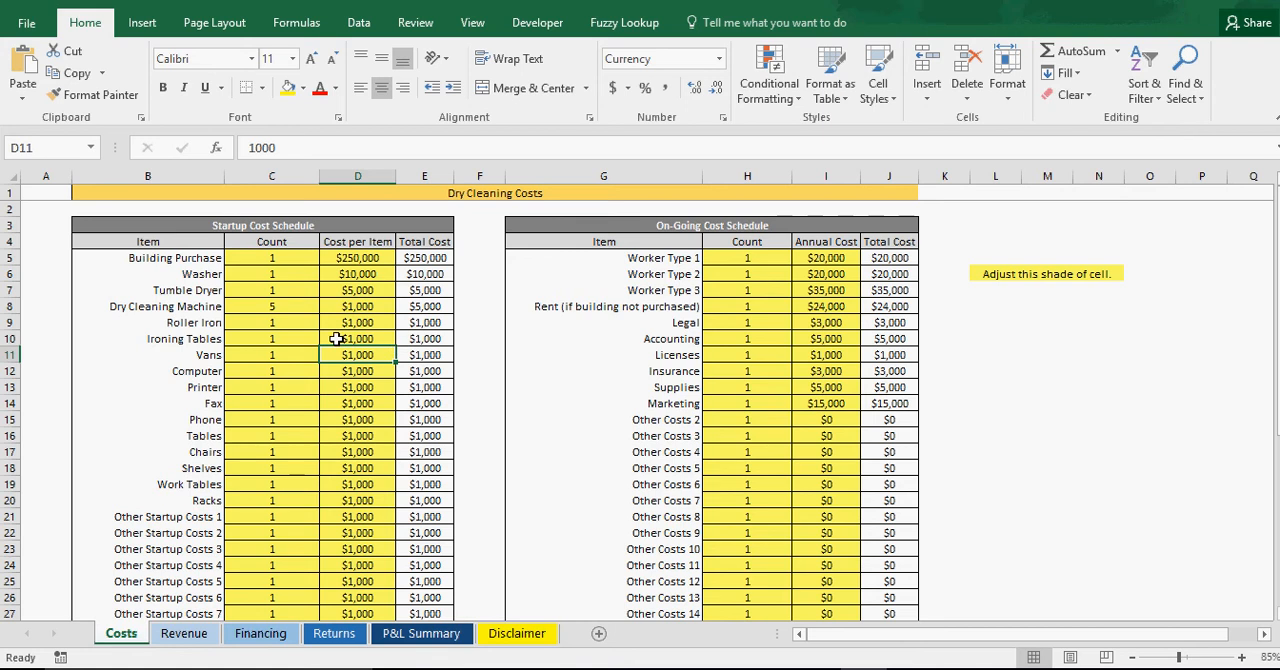
mouse_move(340, 388)
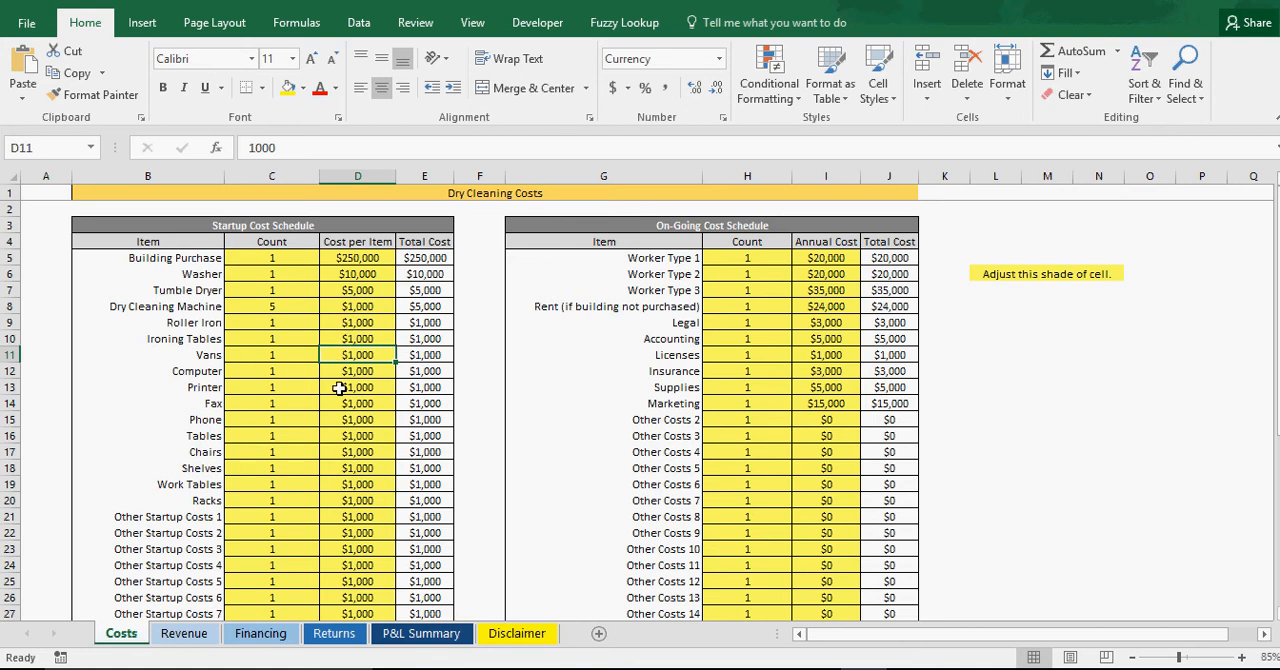
mouse_move(358, 436)
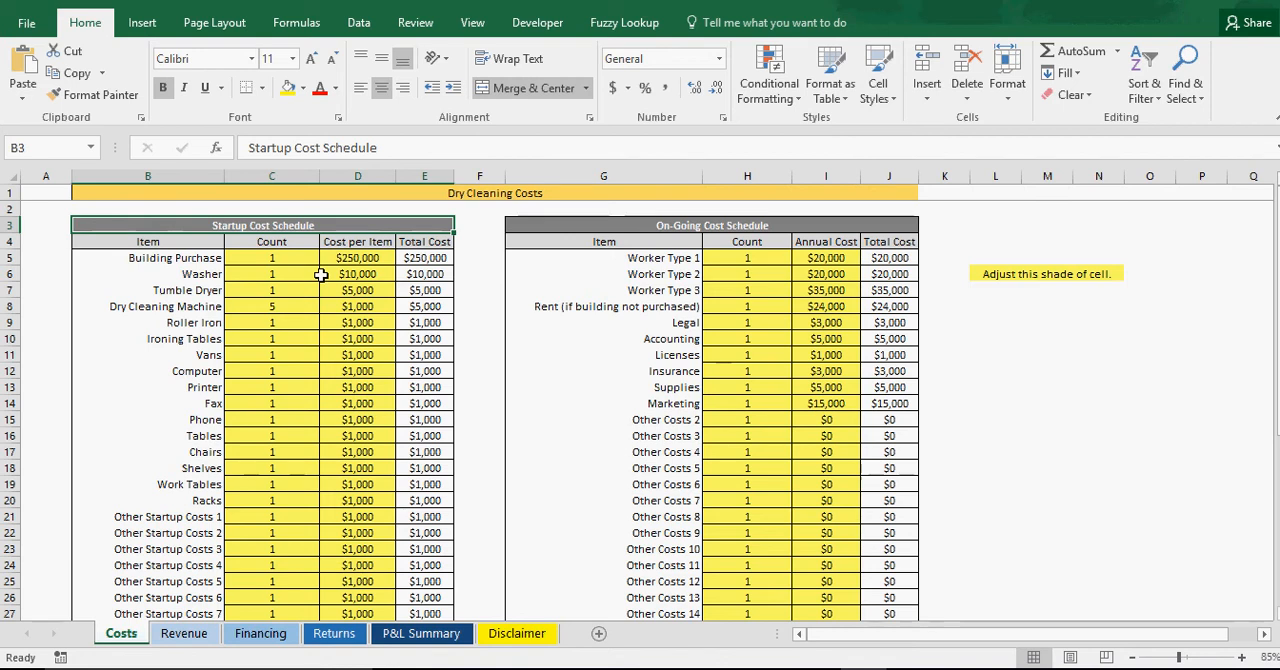
click(170, 256)
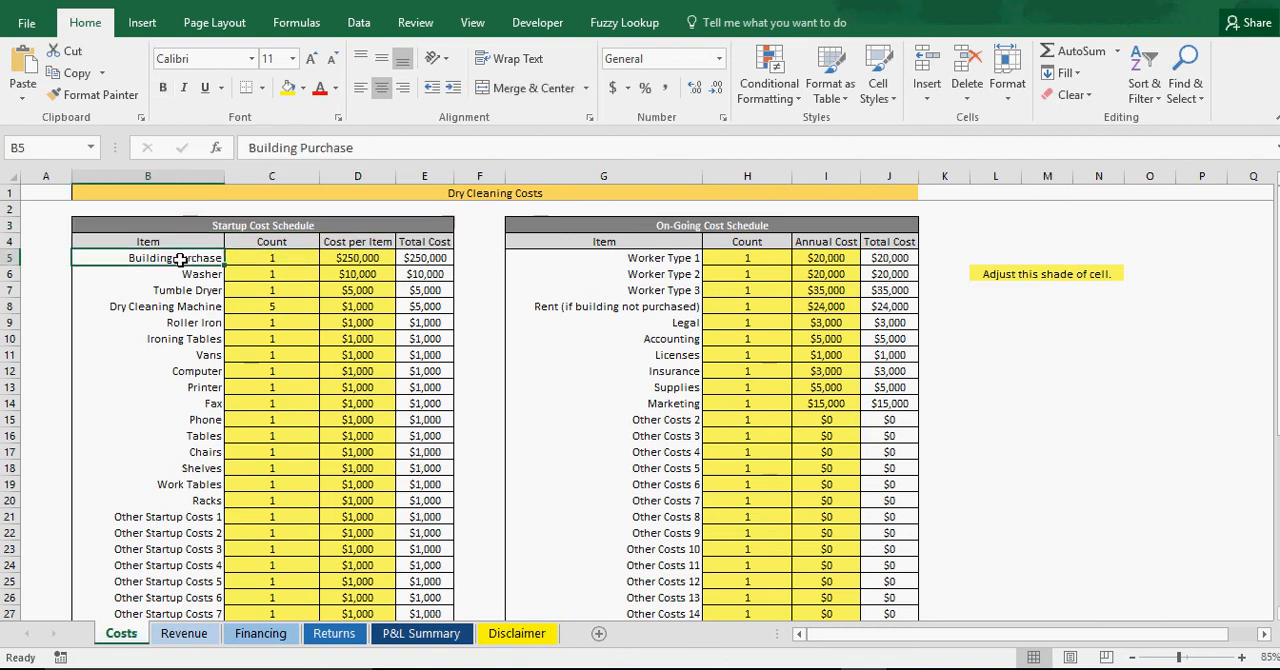
scroll(down, 3)
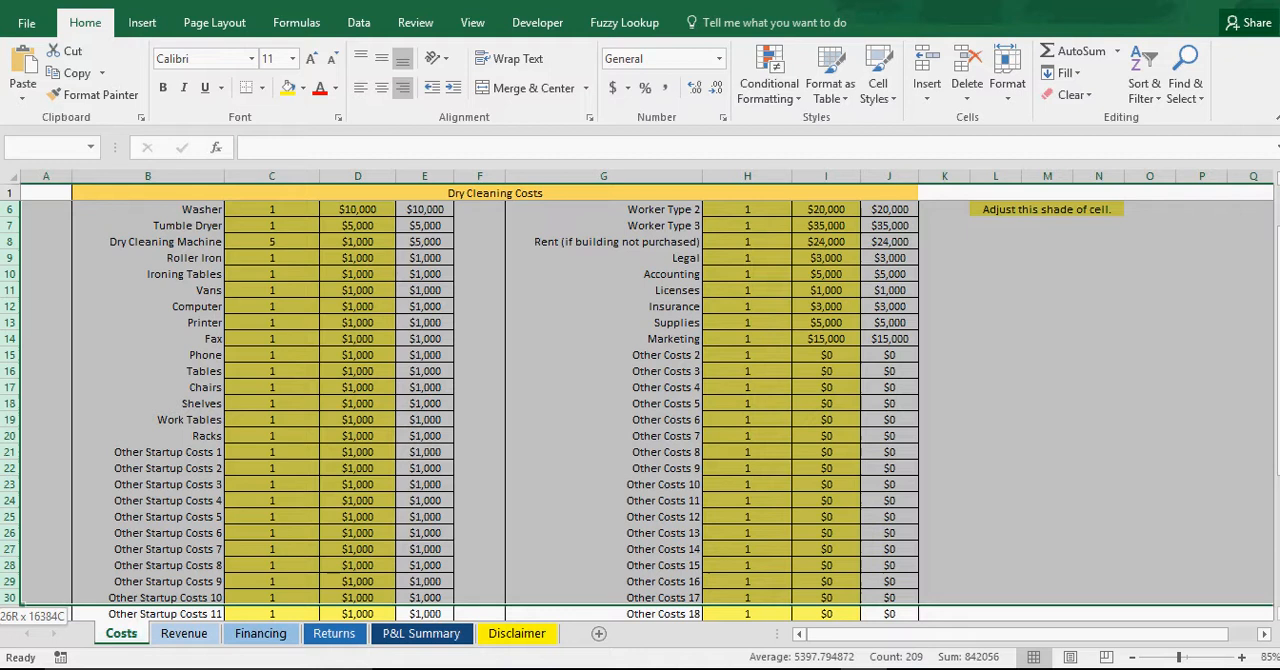
scroll(down, 3)
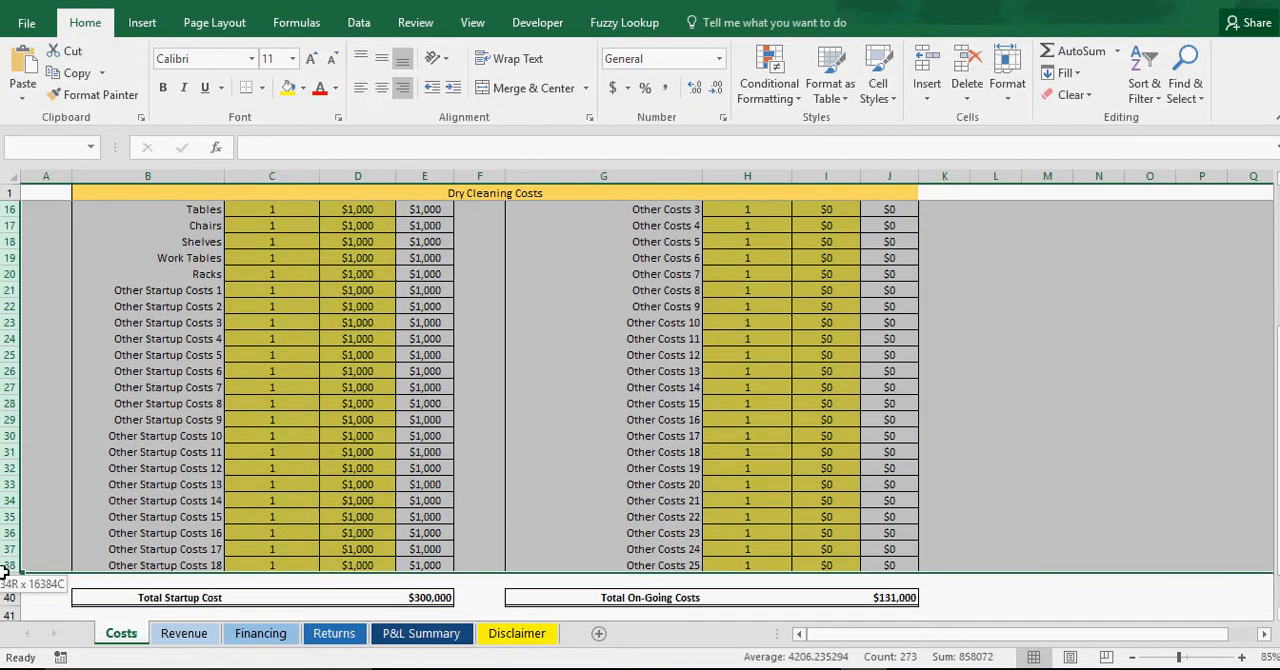
Step: Group the selected cost rows into a collapsible outline from the Data commands
click(358, 22)
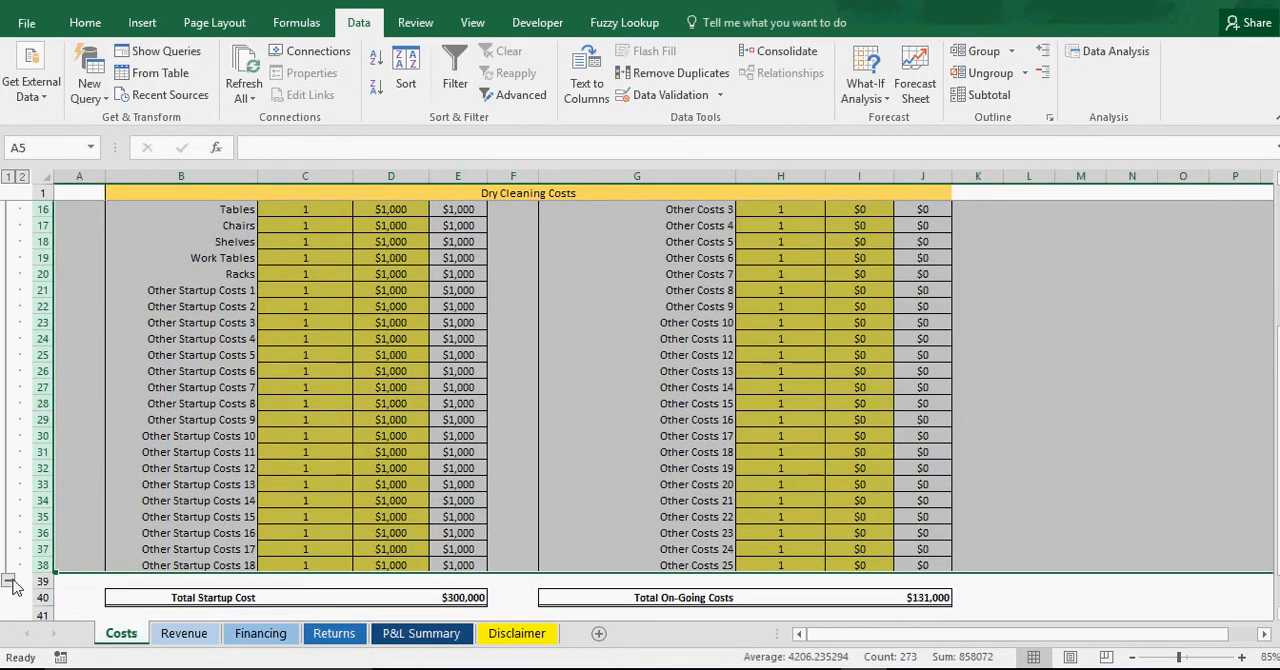
click(12, 576)
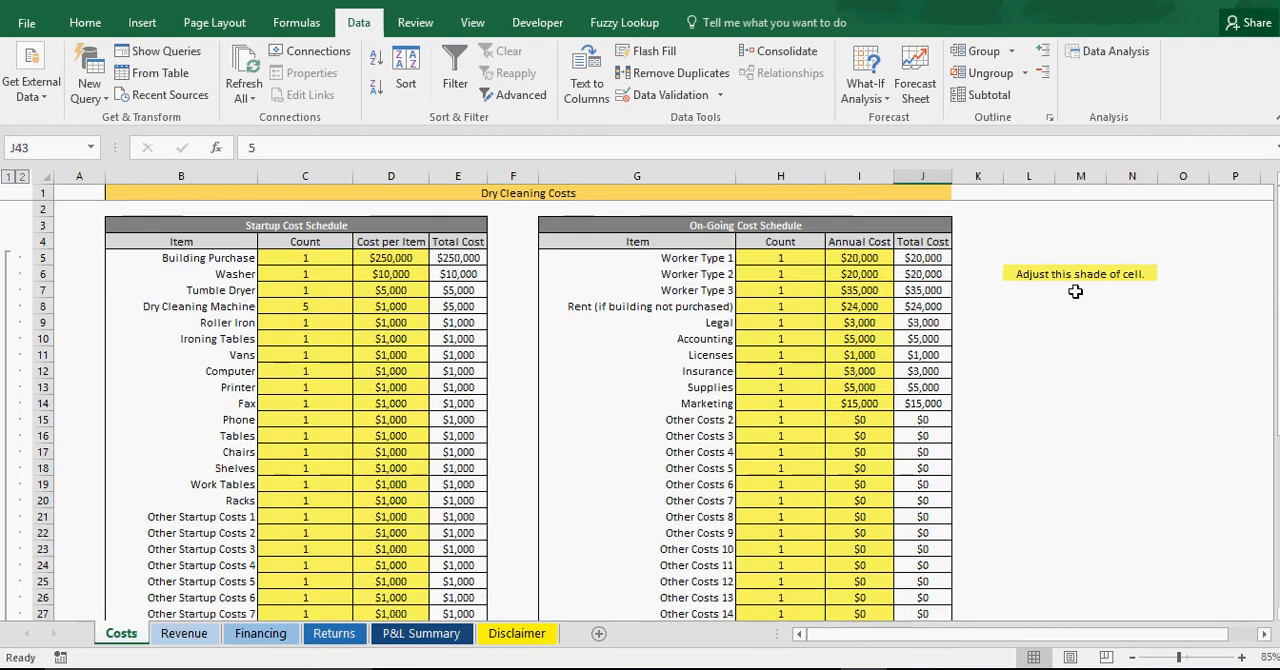
click(1078, 272)
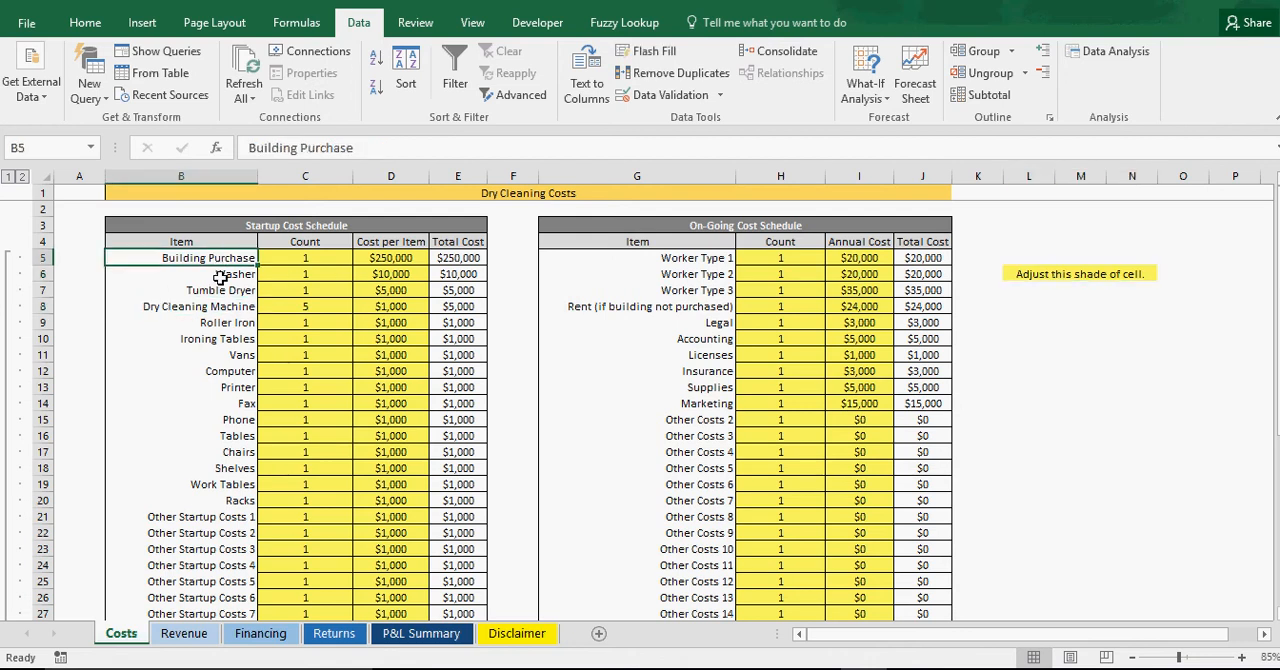
click(180, 420)
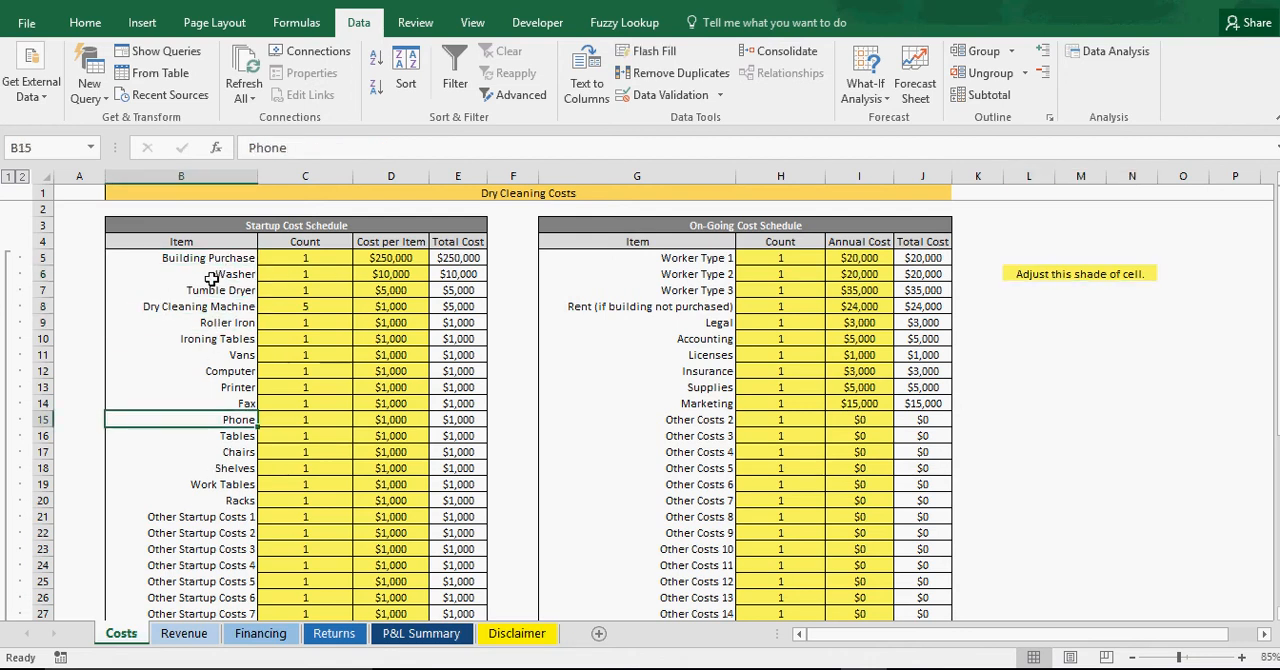
Step: Review the Washer, Dry Cleaning Machine and Ironing Tables item names
click(180, 274)
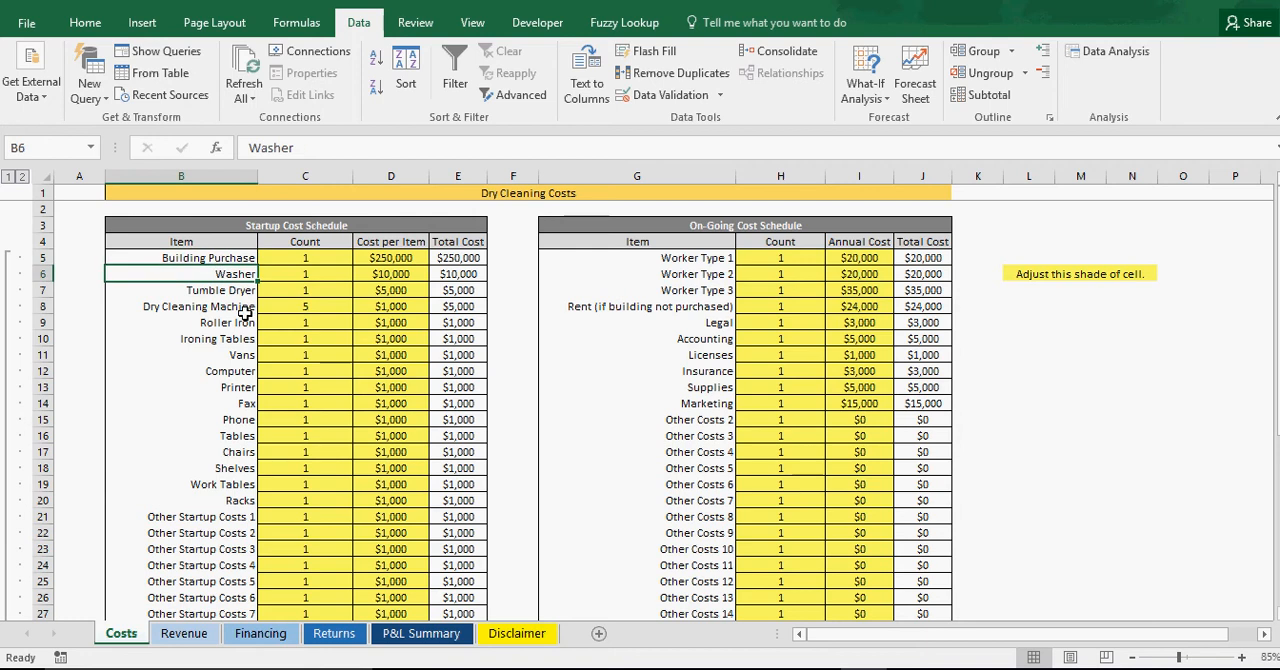
click(190, 306)
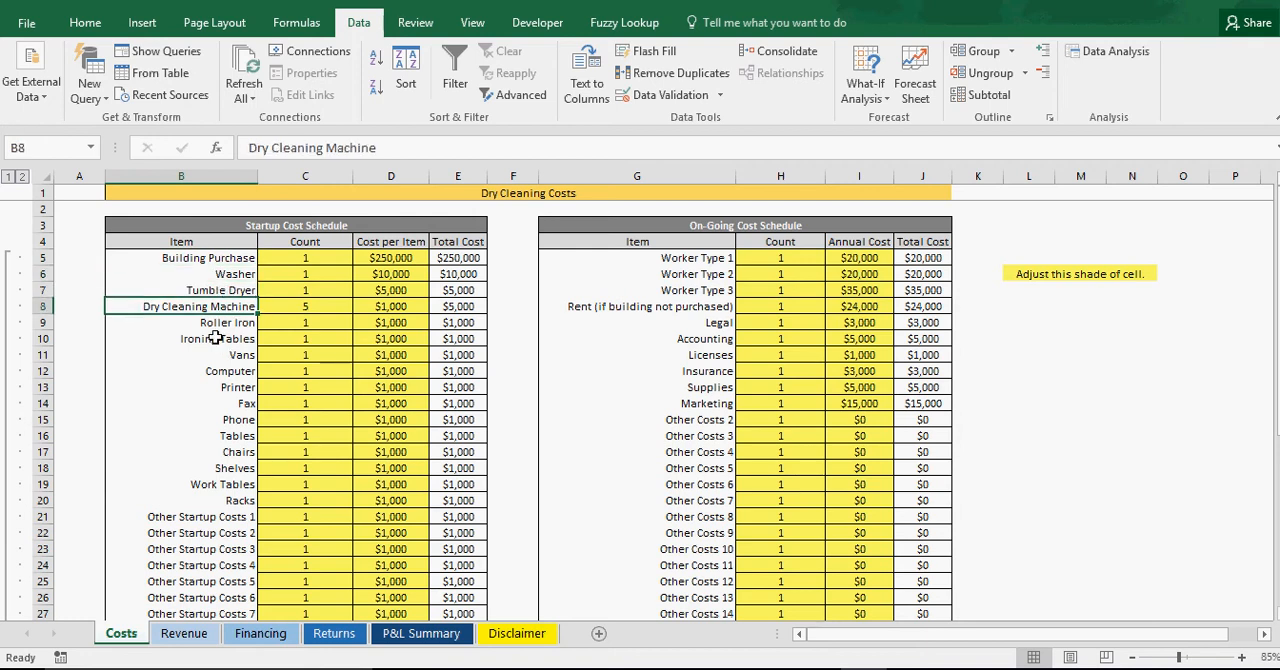
click(216, 338)
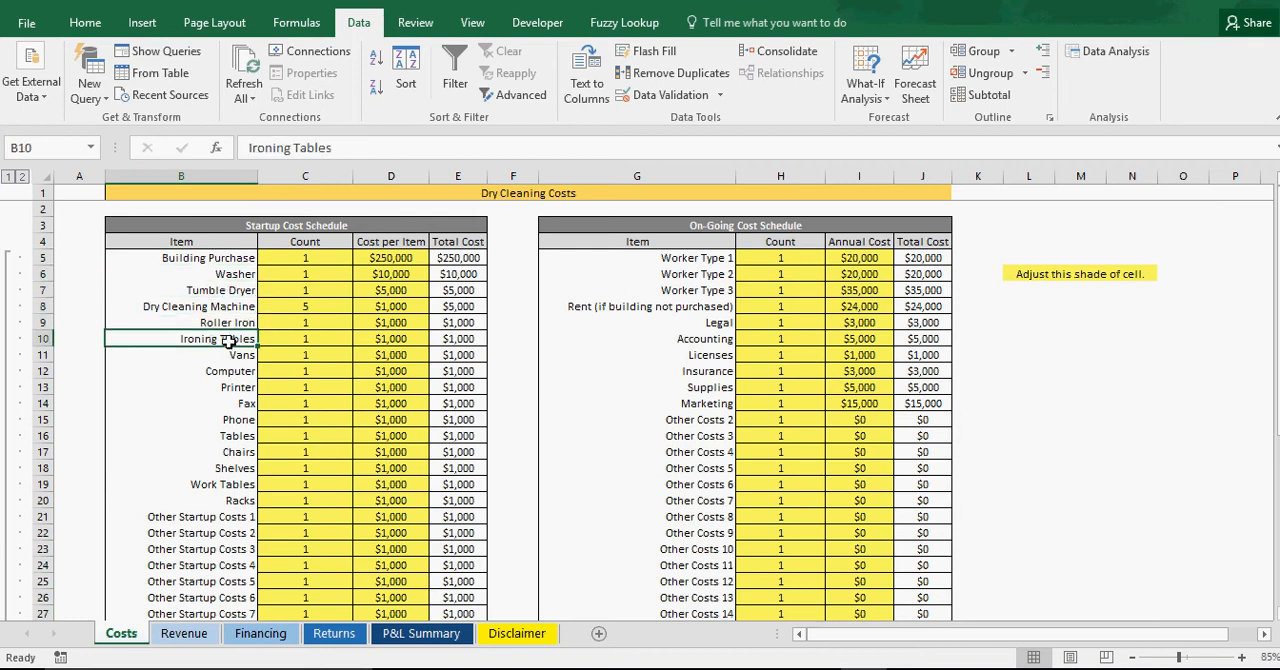
click(180, 290)
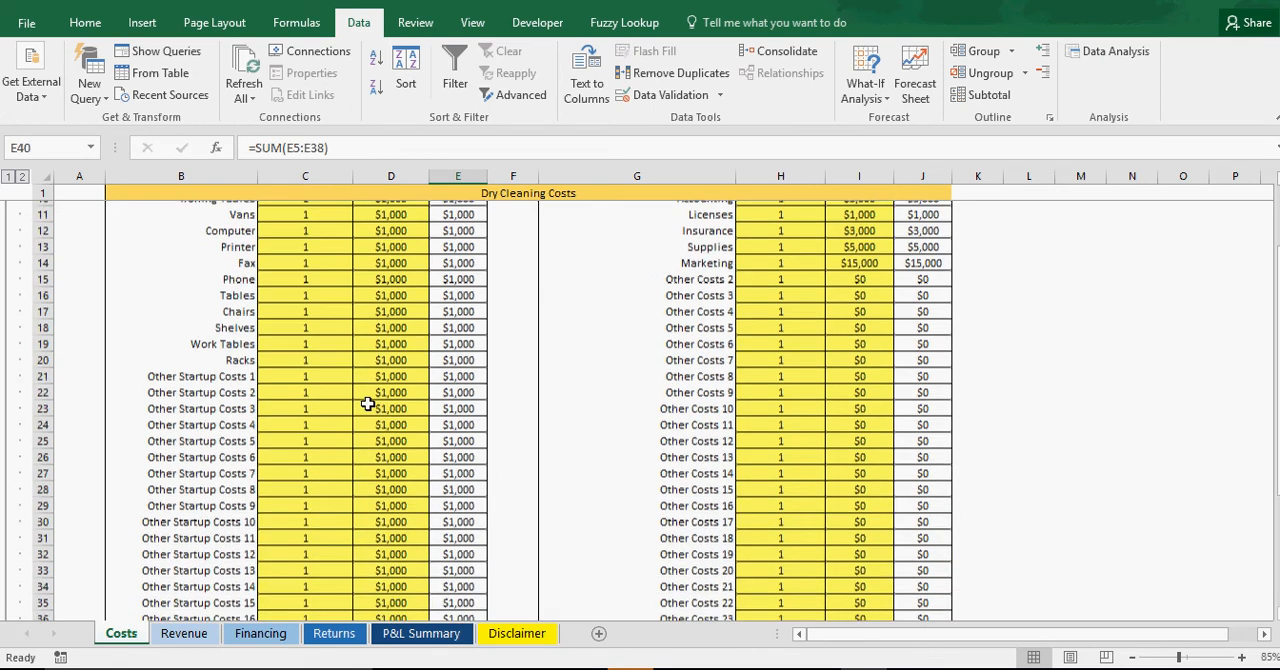
Step: Change the % of Costs Financed value from 40% to 50%
scroll(down, 3)
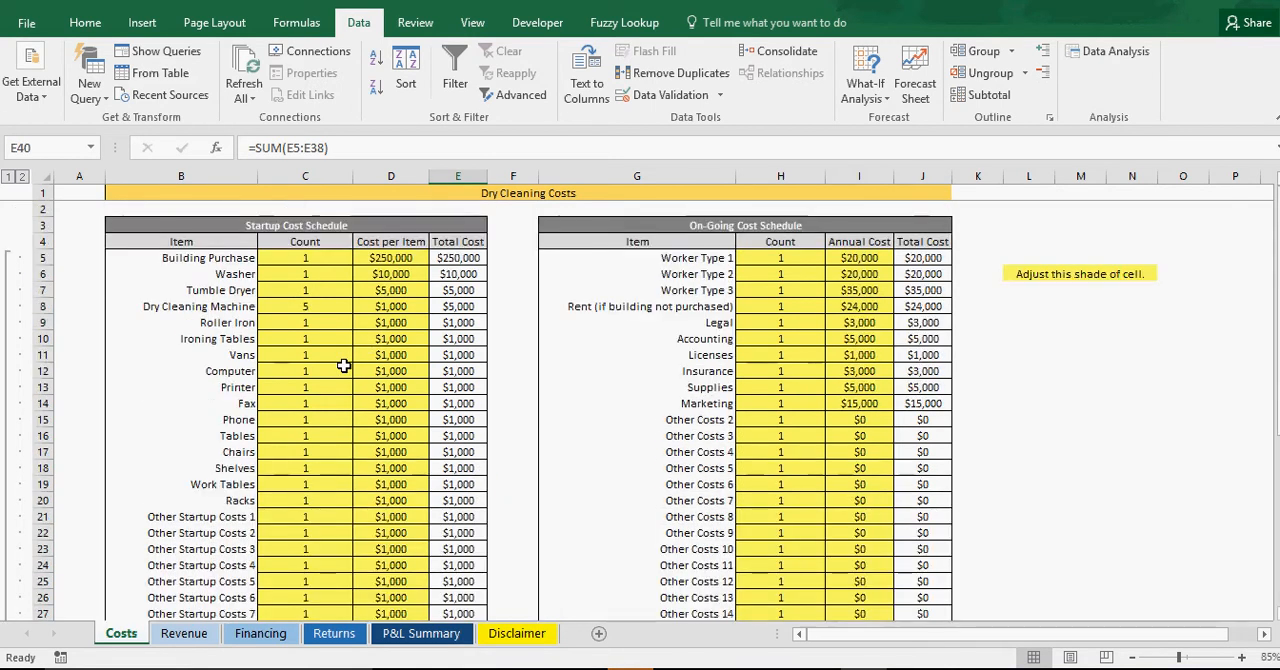
scroll(down, 3)
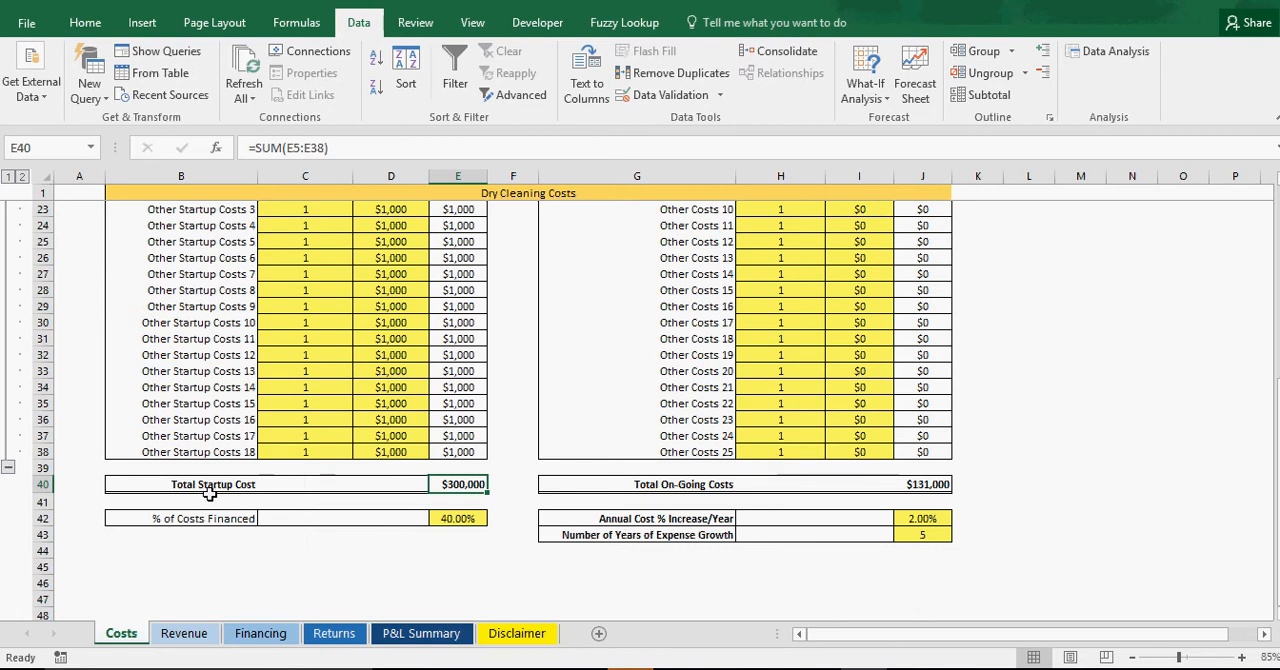
mouse_move(456, 484)
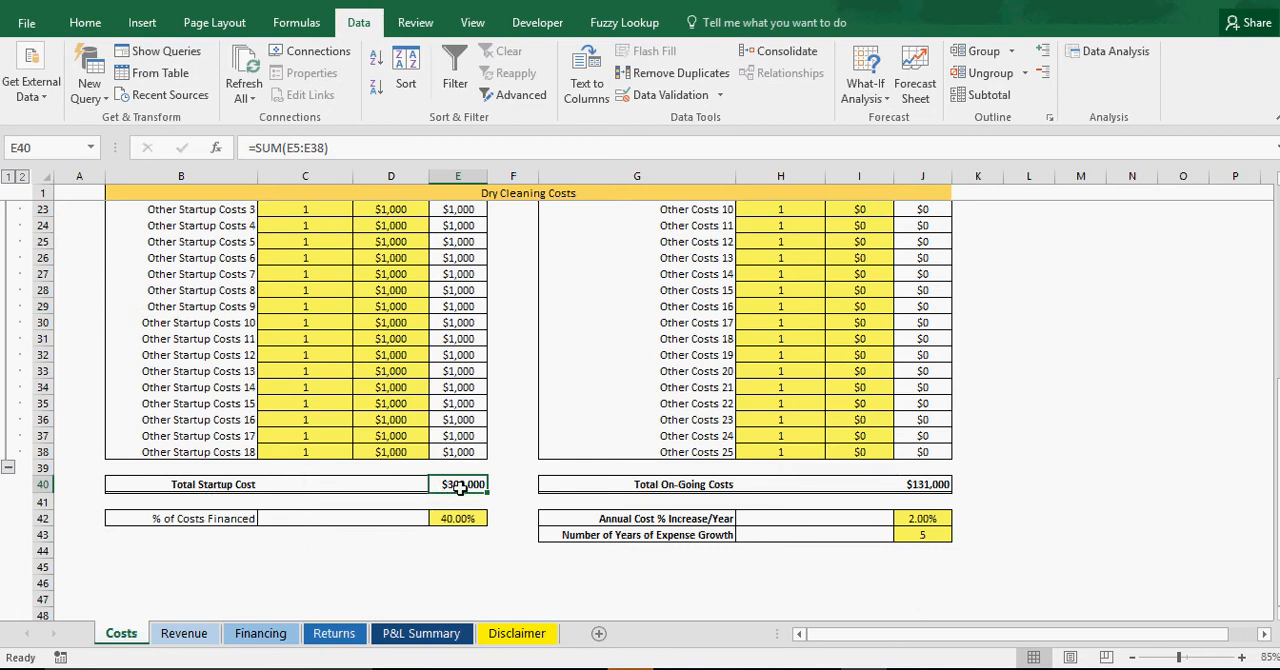
click(456, 518)
text(50)
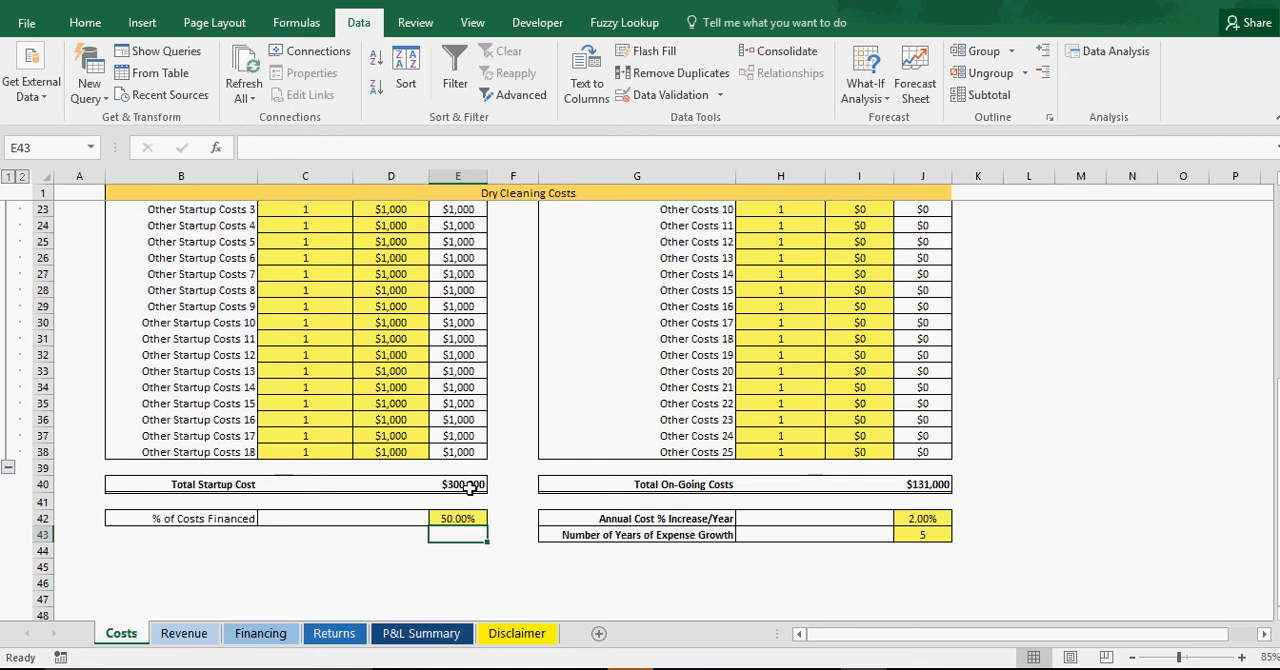
Step: Check the Financed Amount formula and Payment per Year on the Financing sheet
click(260, 632)
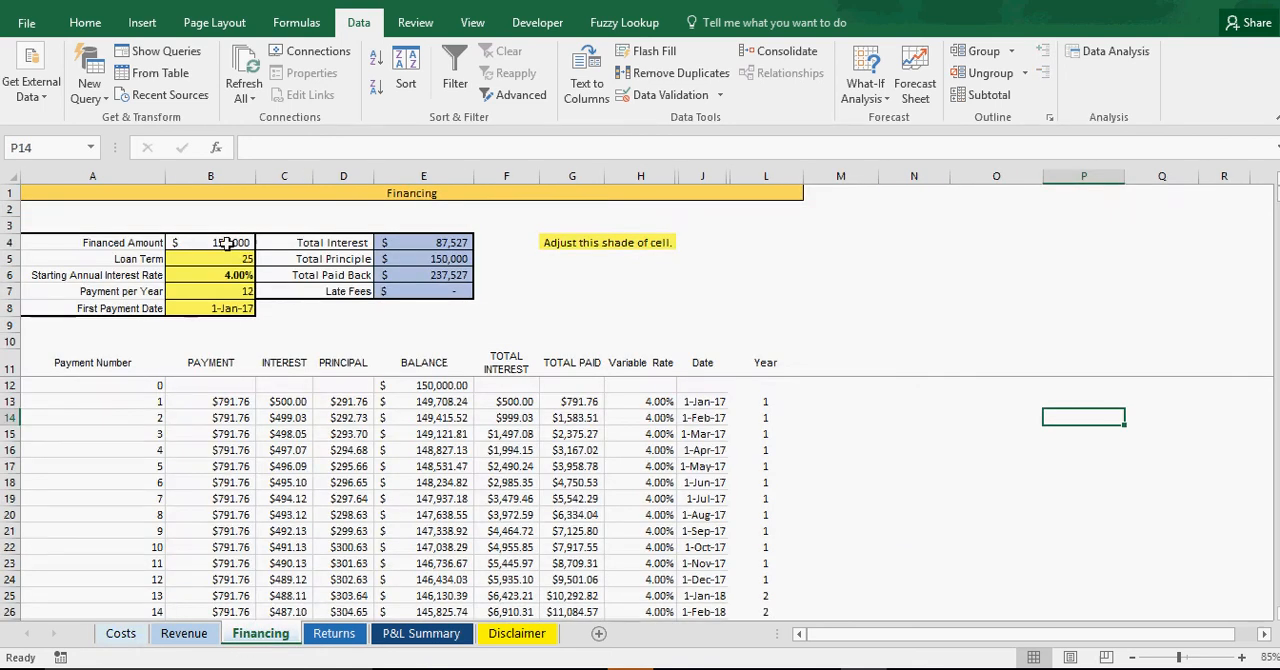
click(210, 242)
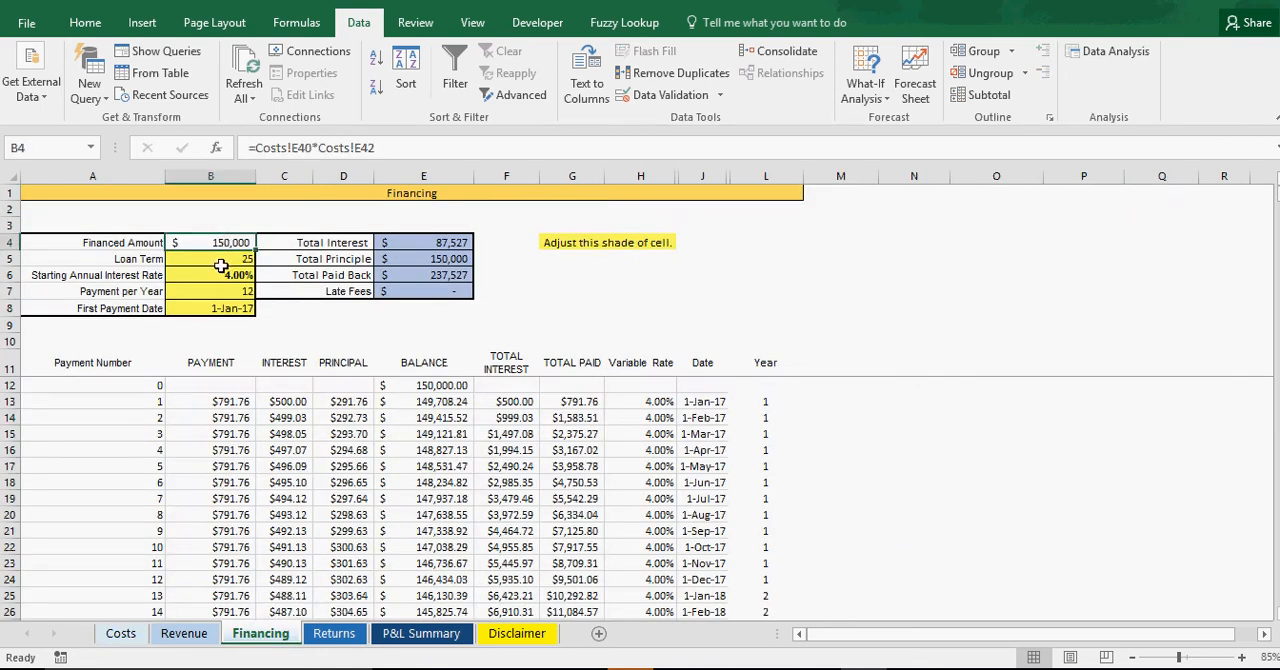
click(210, 292)
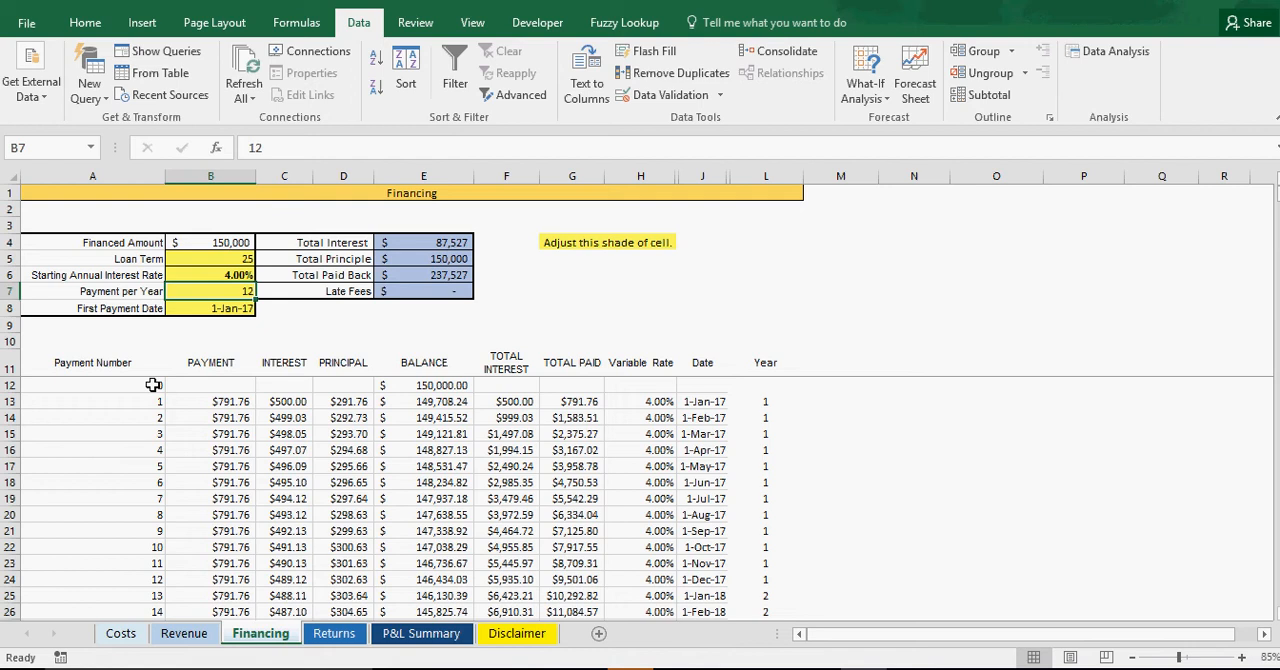
Step: Set costs financed to 25% on Costs, confirming the loan drops to $75,000
click(120, 632)
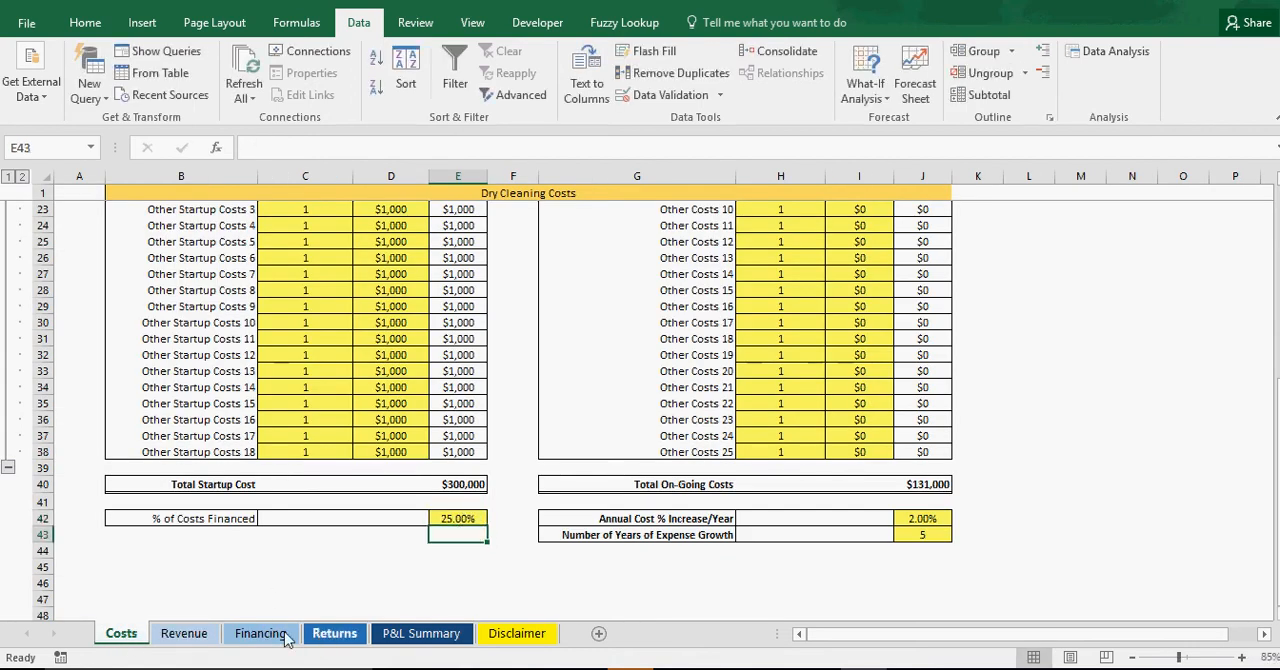
click(260, 632)
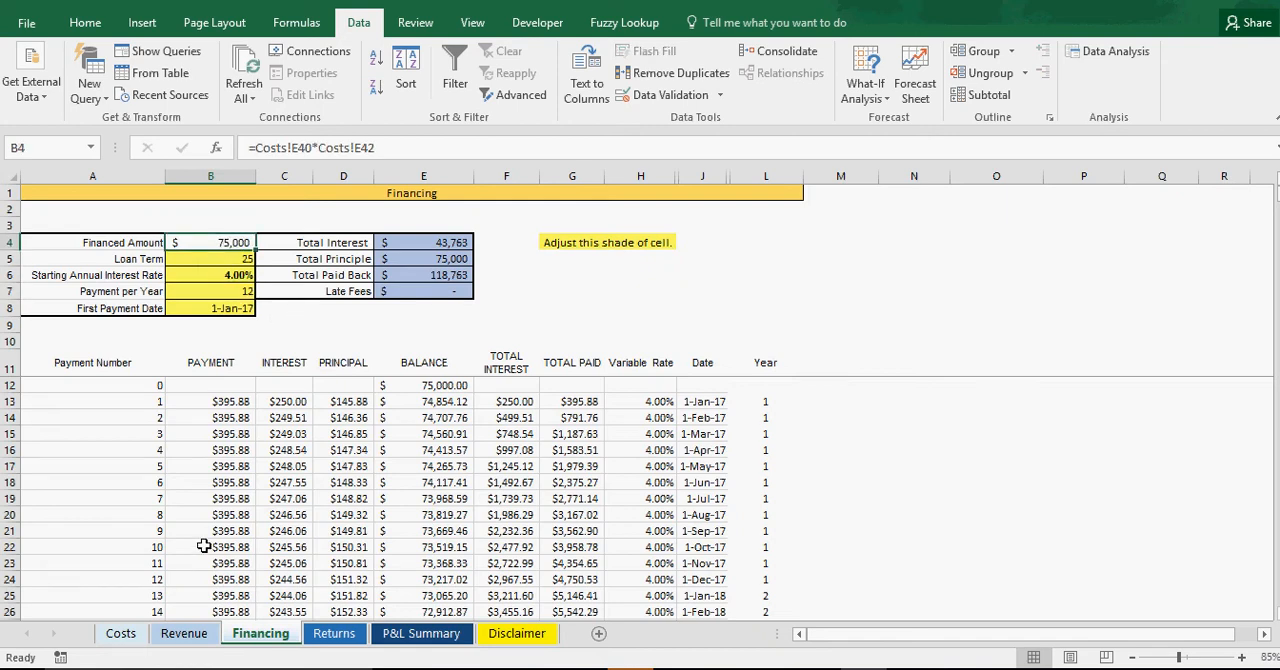
click(120, 634)
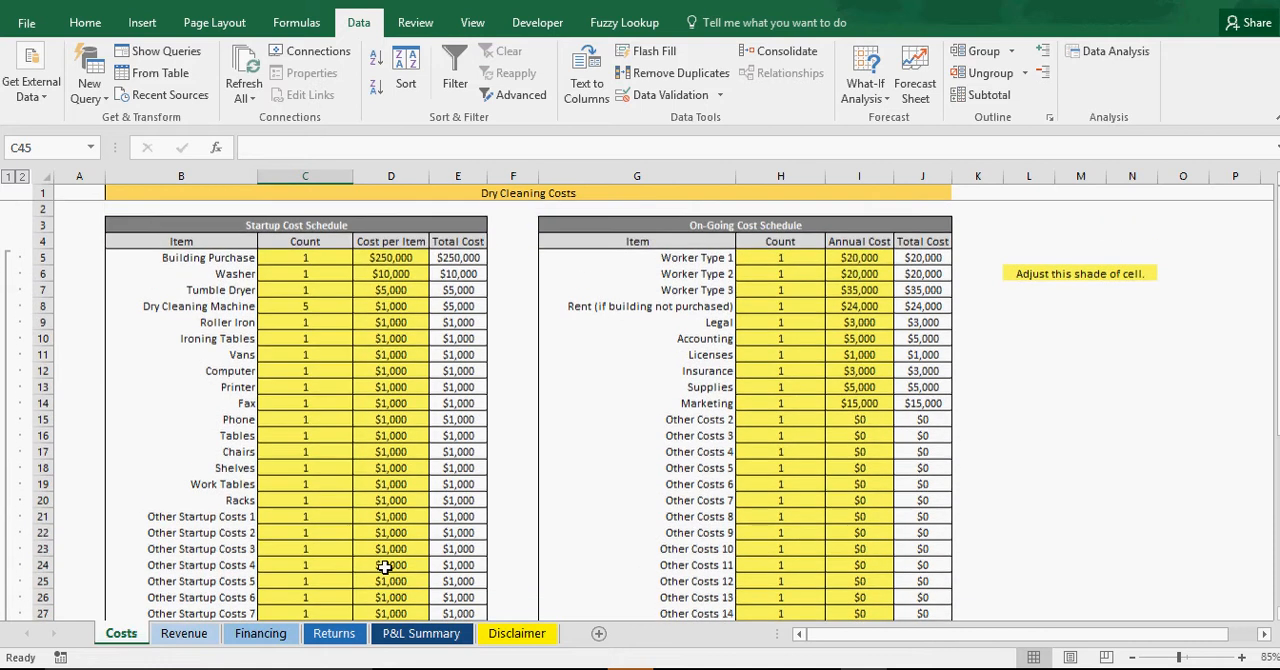
scroll(down, 3)
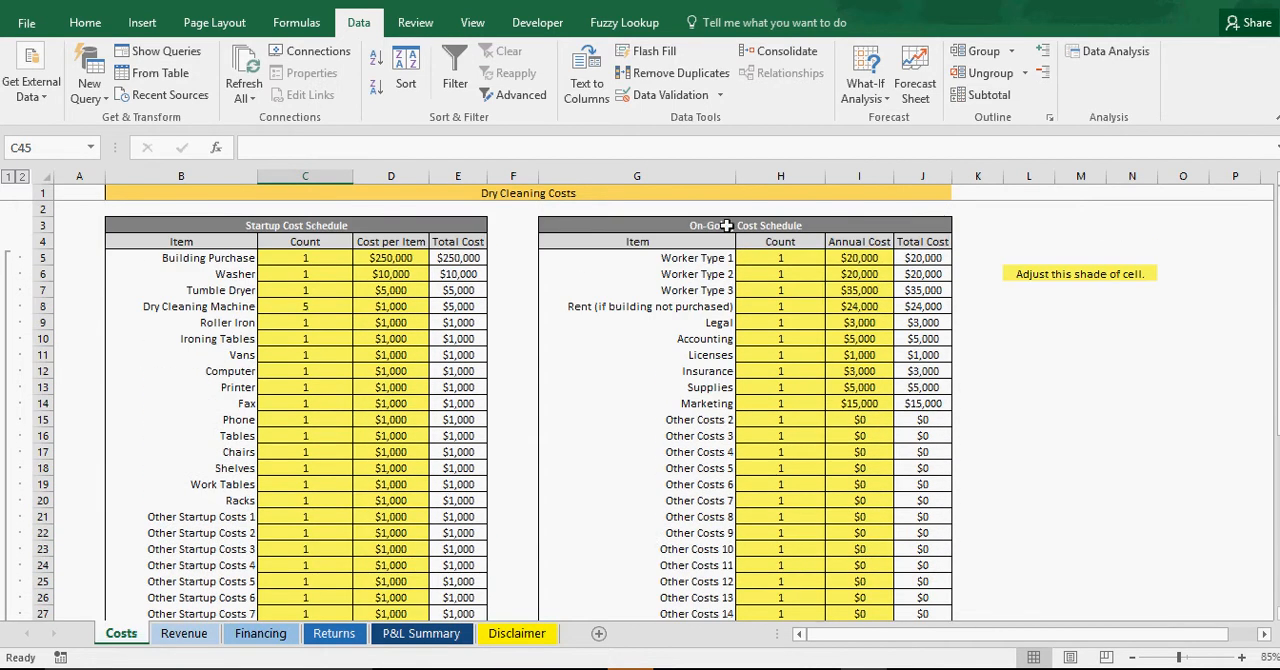
mouse_move(846, 338)
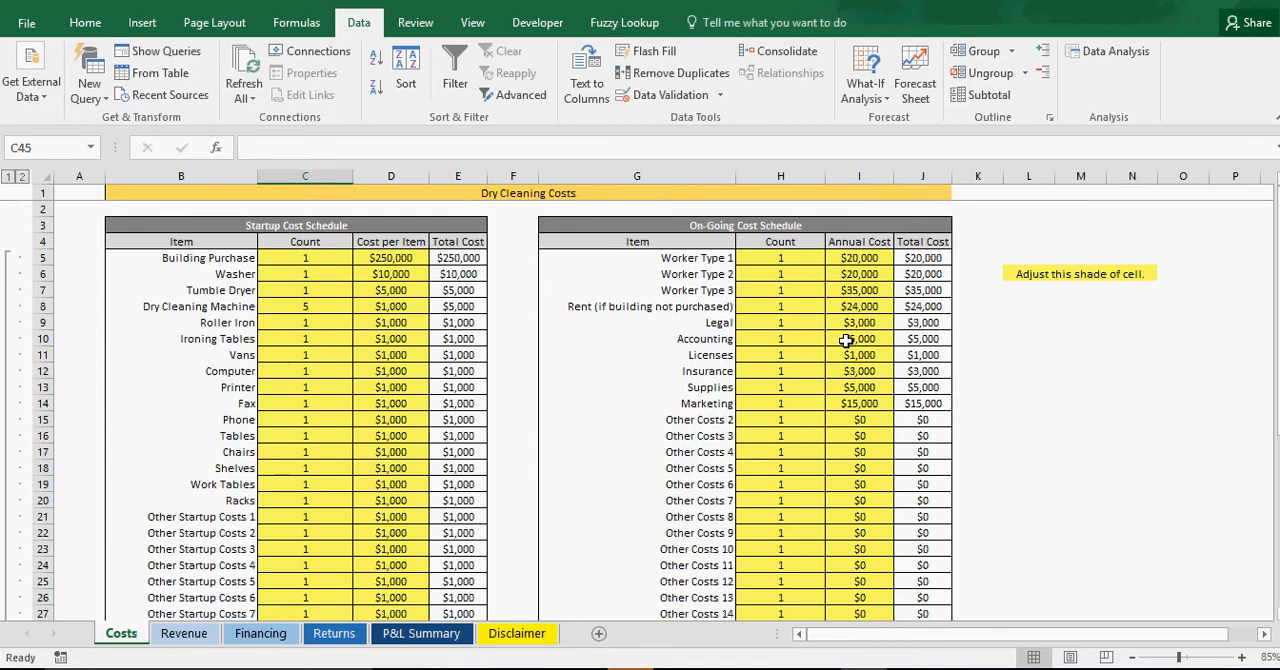
mouse_move(688, 258)
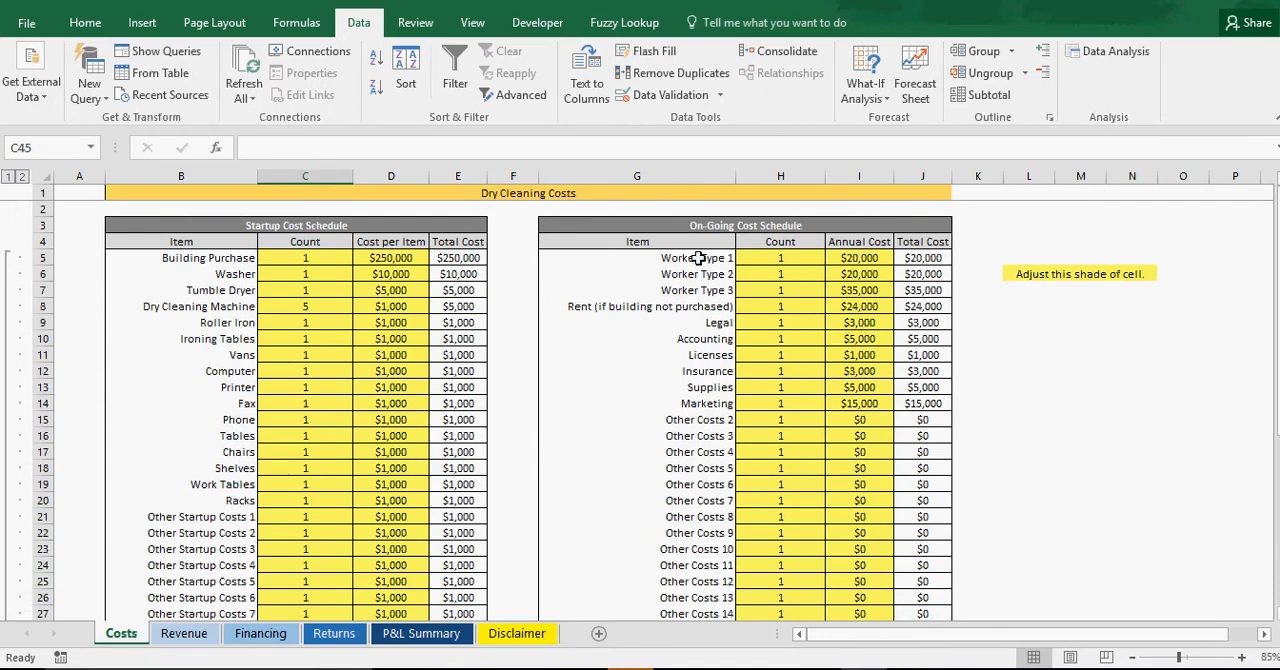
scroll(down, 3)
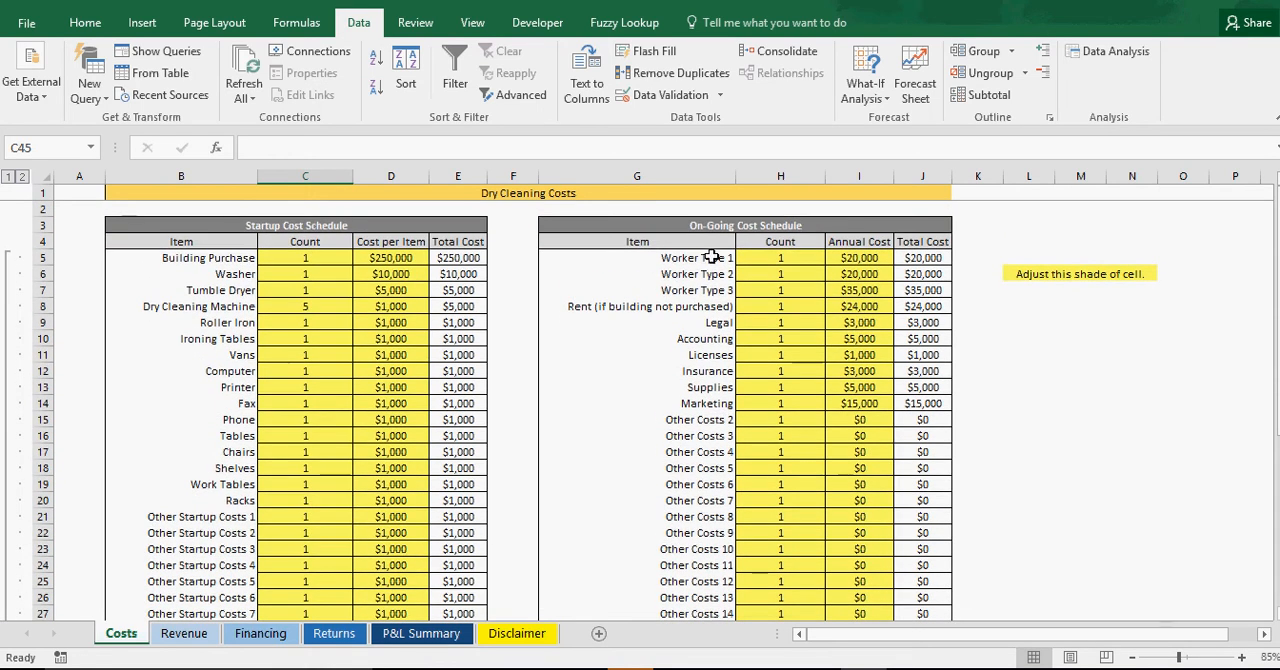
mouse_move(744, 260)
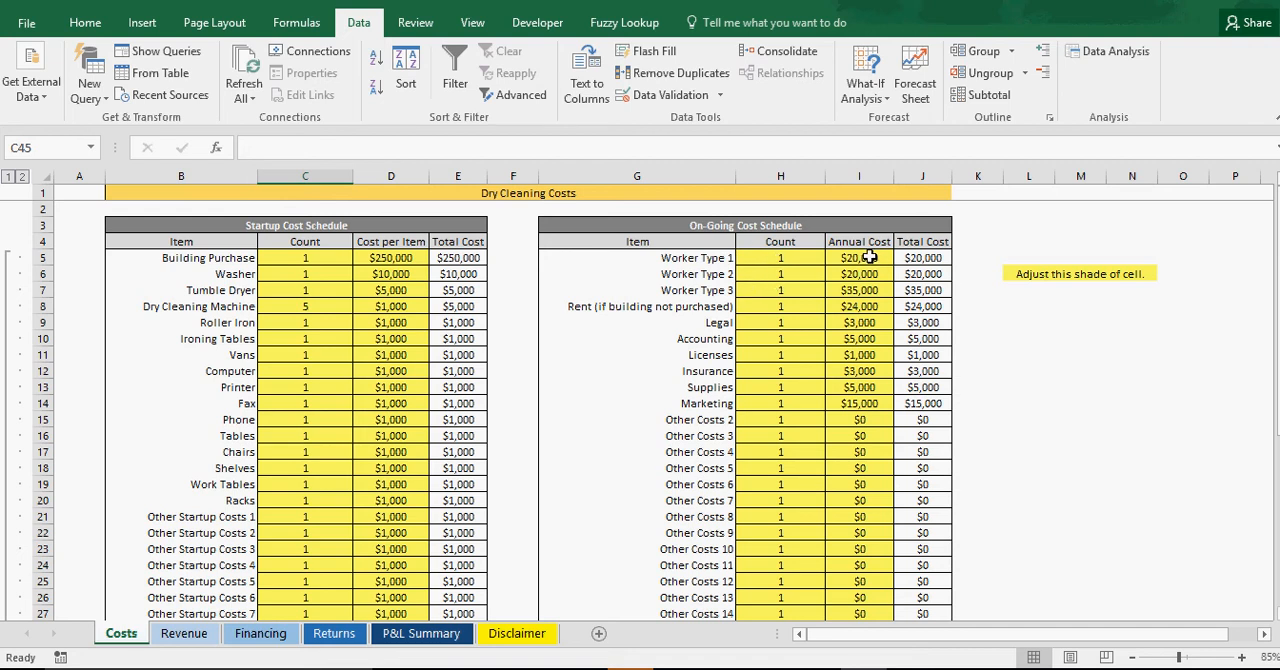
mouse_move(868, 272)
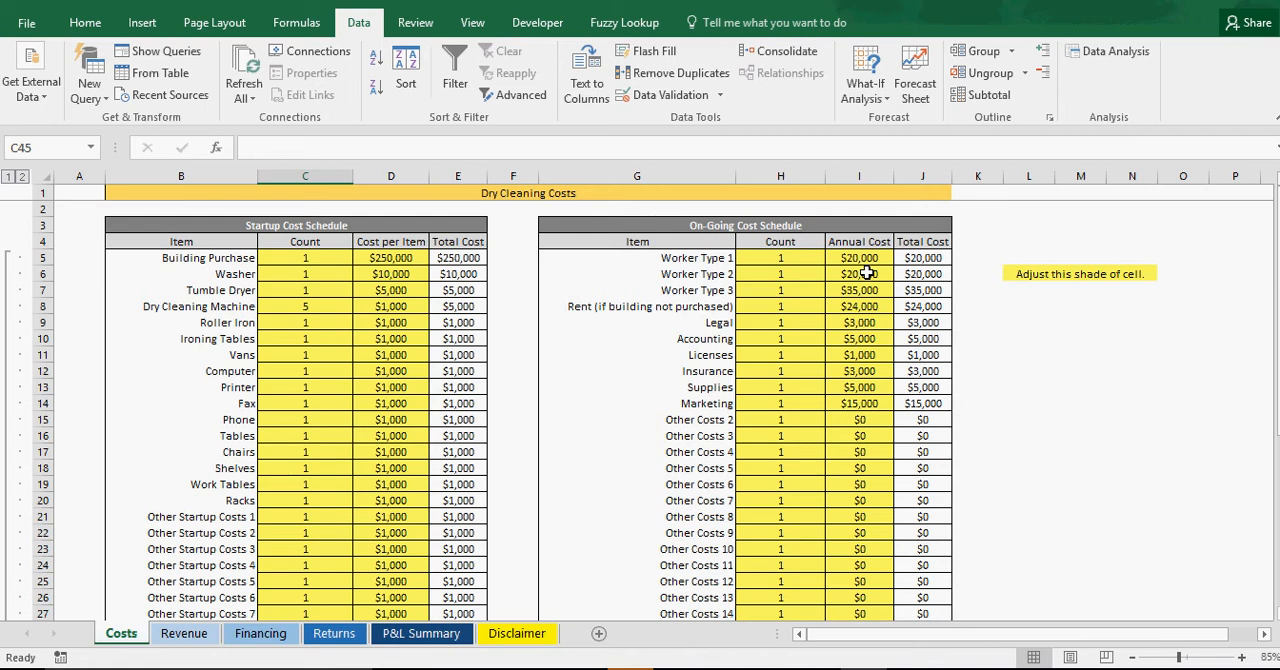
mouse_move(860, 274)
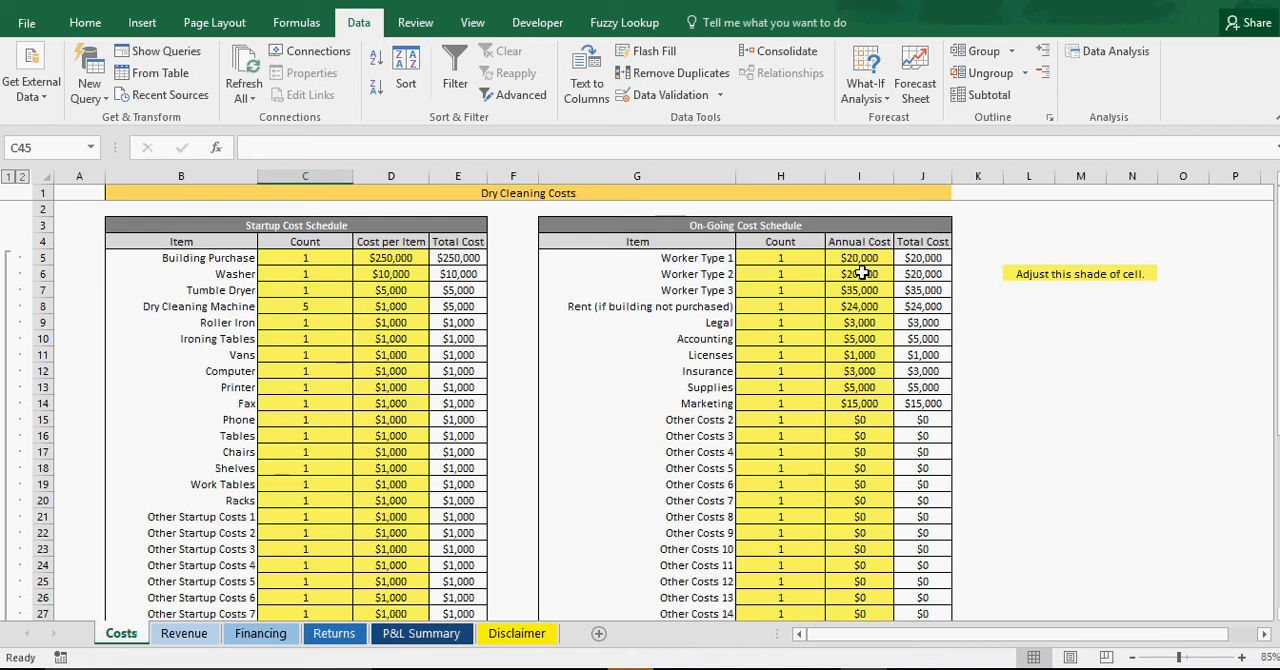
mouse_move(780, 272)
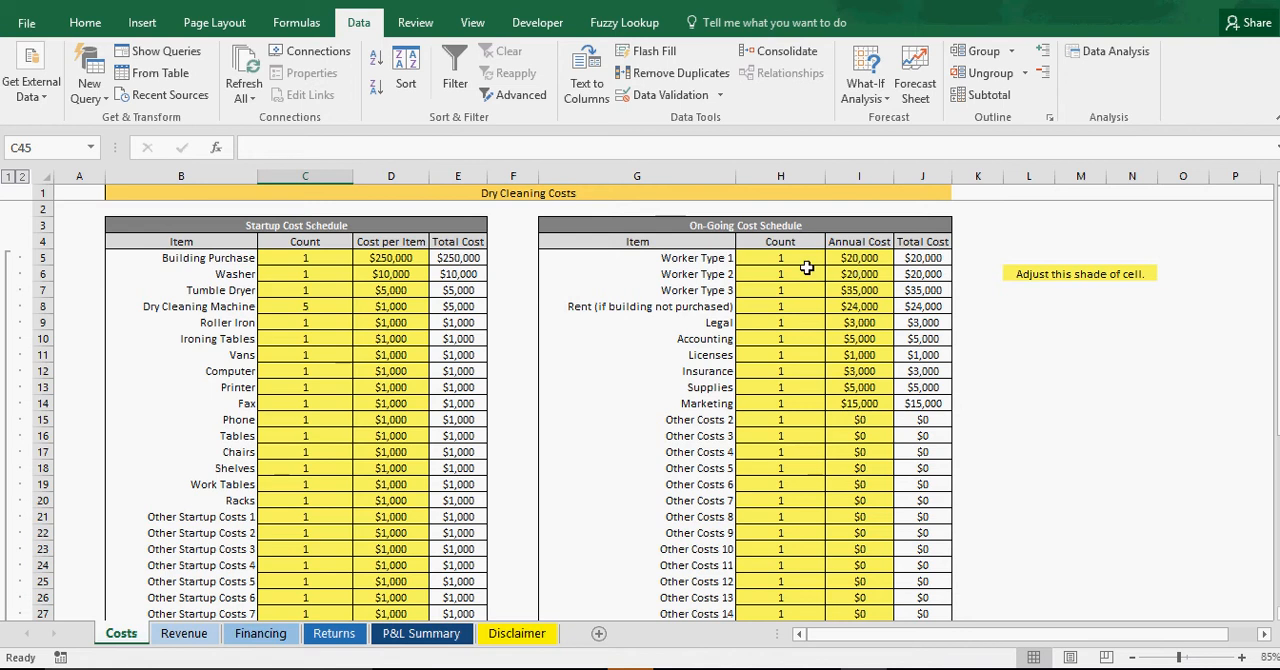
mouse_move(836, 290)
text(2)
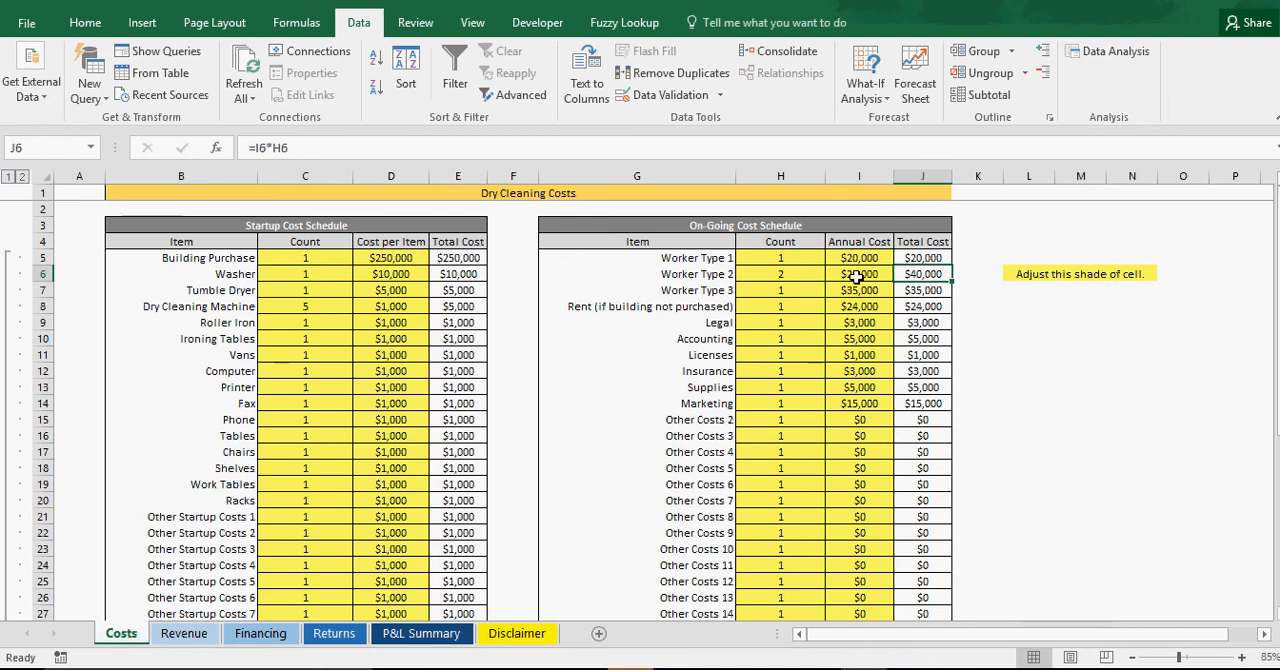
Step: Clear the Building Purchase cost per item to $0
click(780, 272)
text(5)
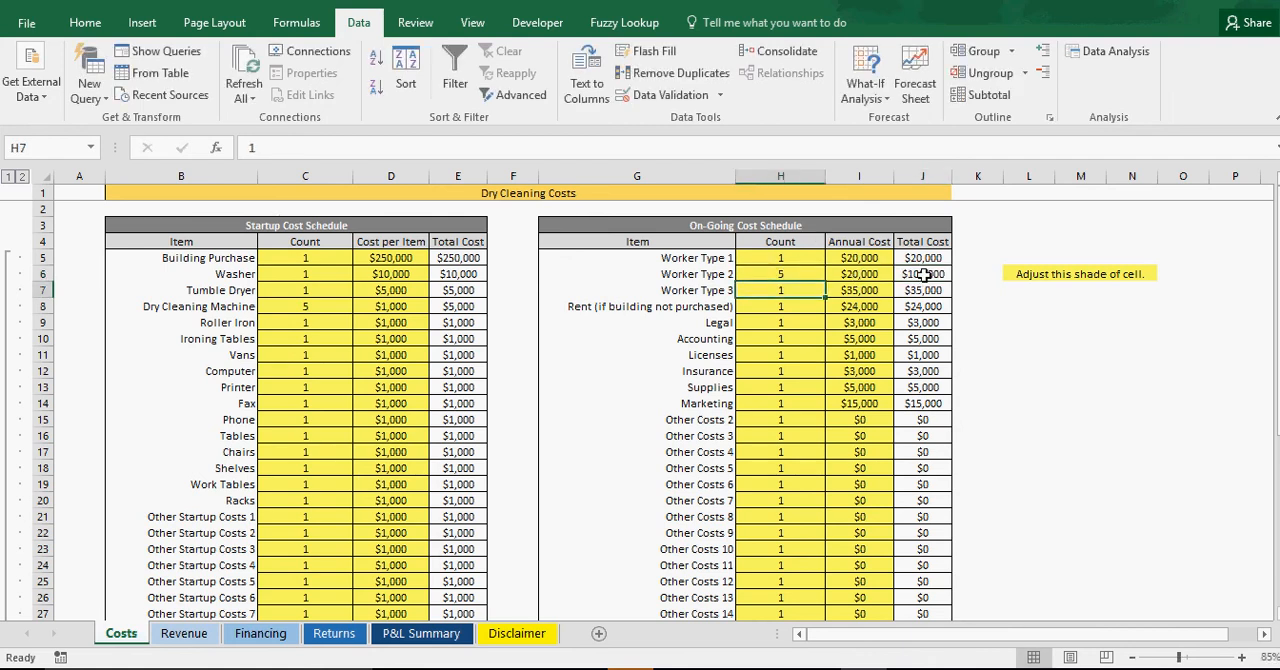
click(780, 272)
text(1)
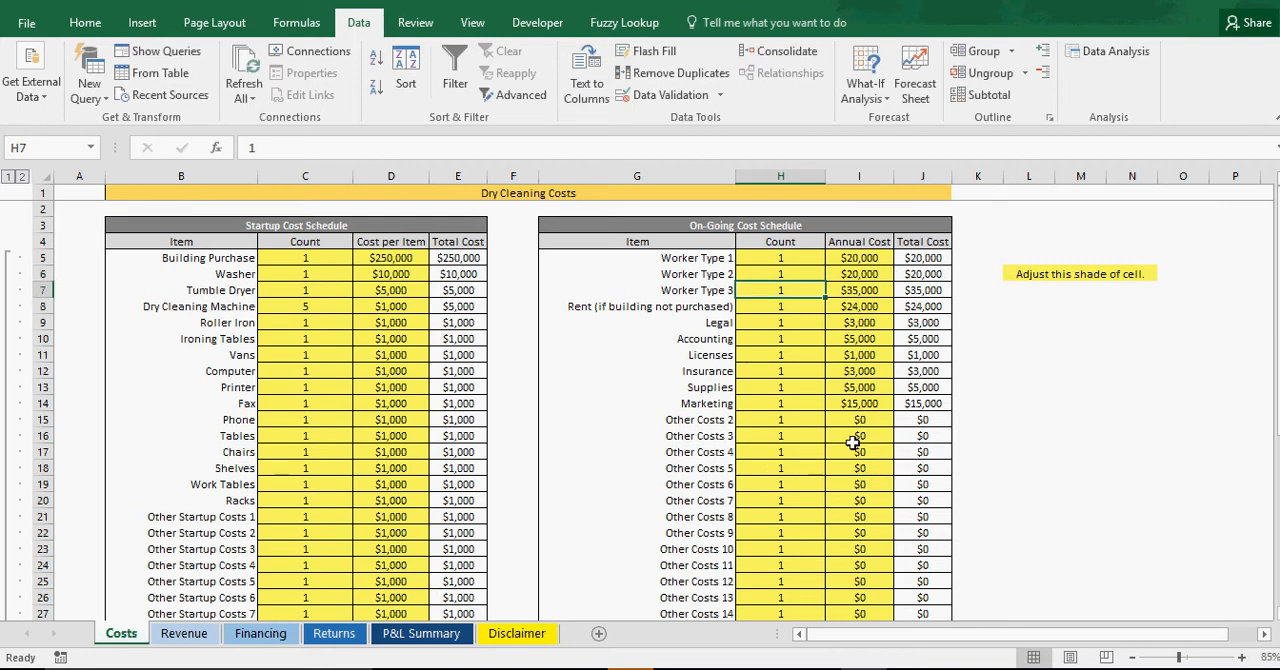
mouse_move(702, 310)
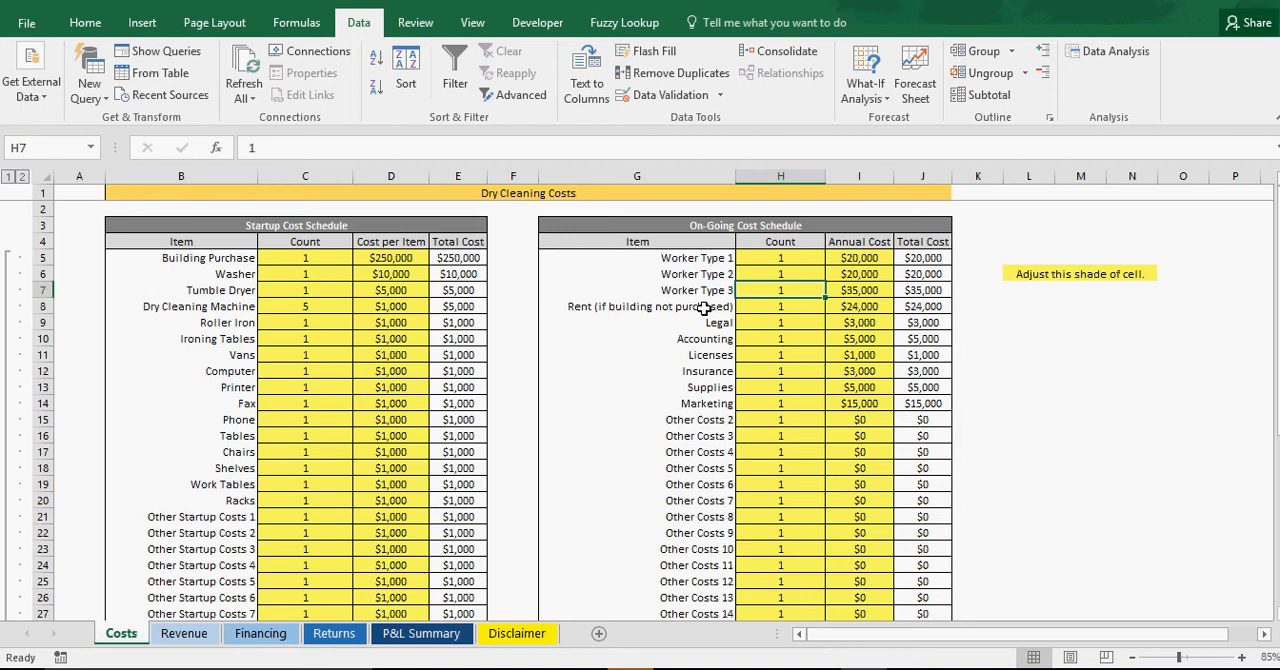
click(390, 256)
text($0)
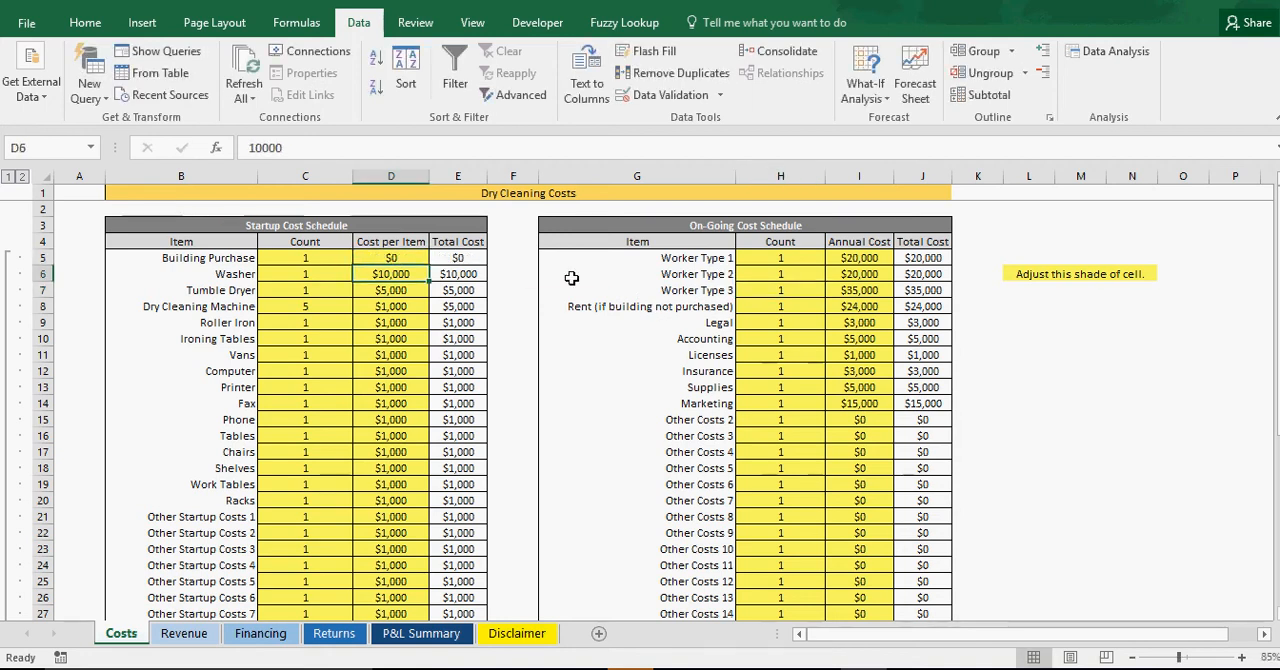
mouse_move(686, 338)
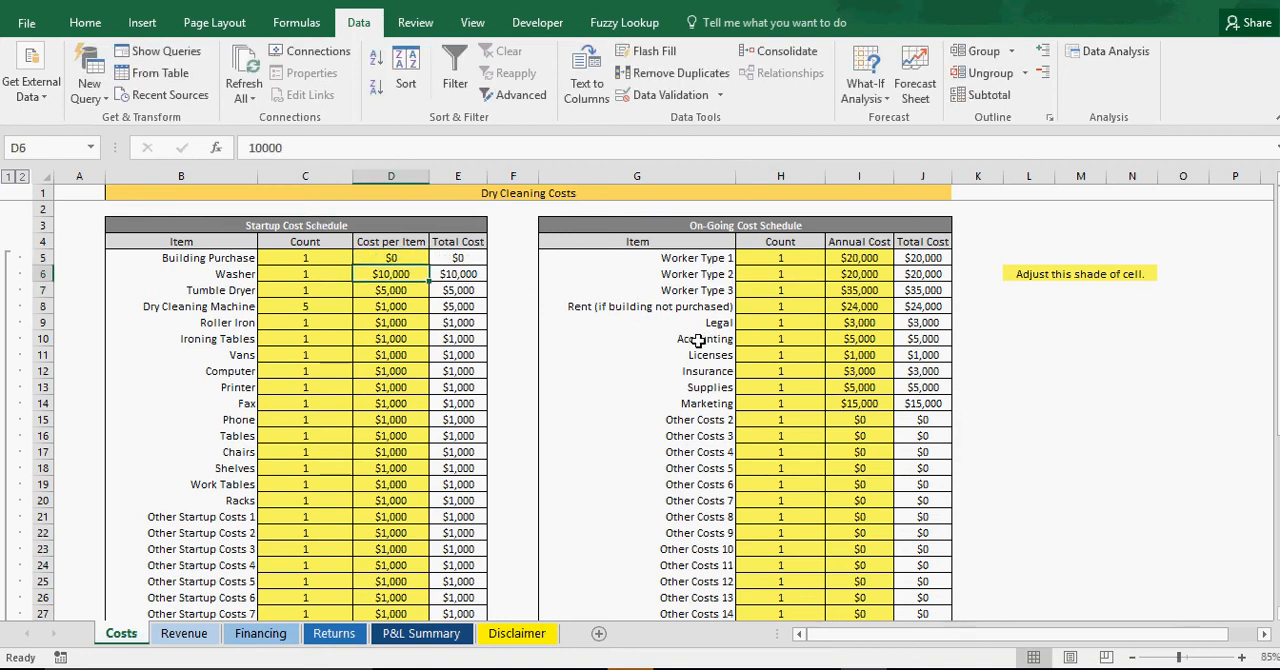
mouse_move(804, 308)
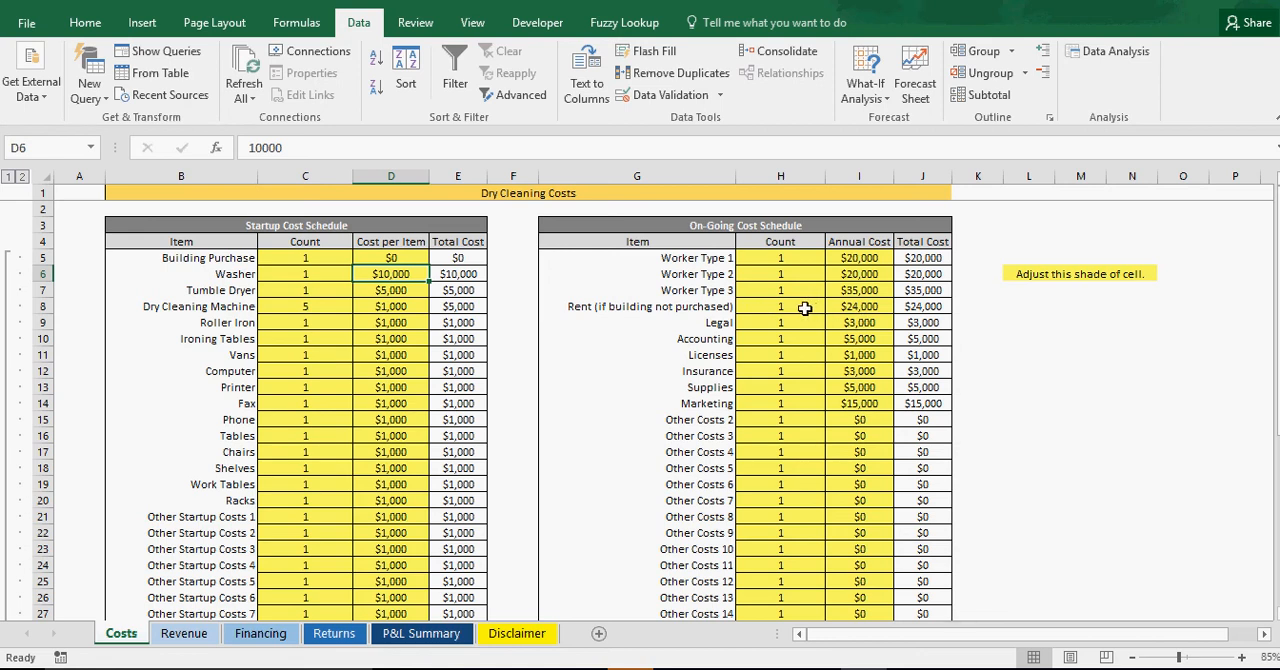
Step: Raise the annual Rent cost to $100,000
click(858, 306)
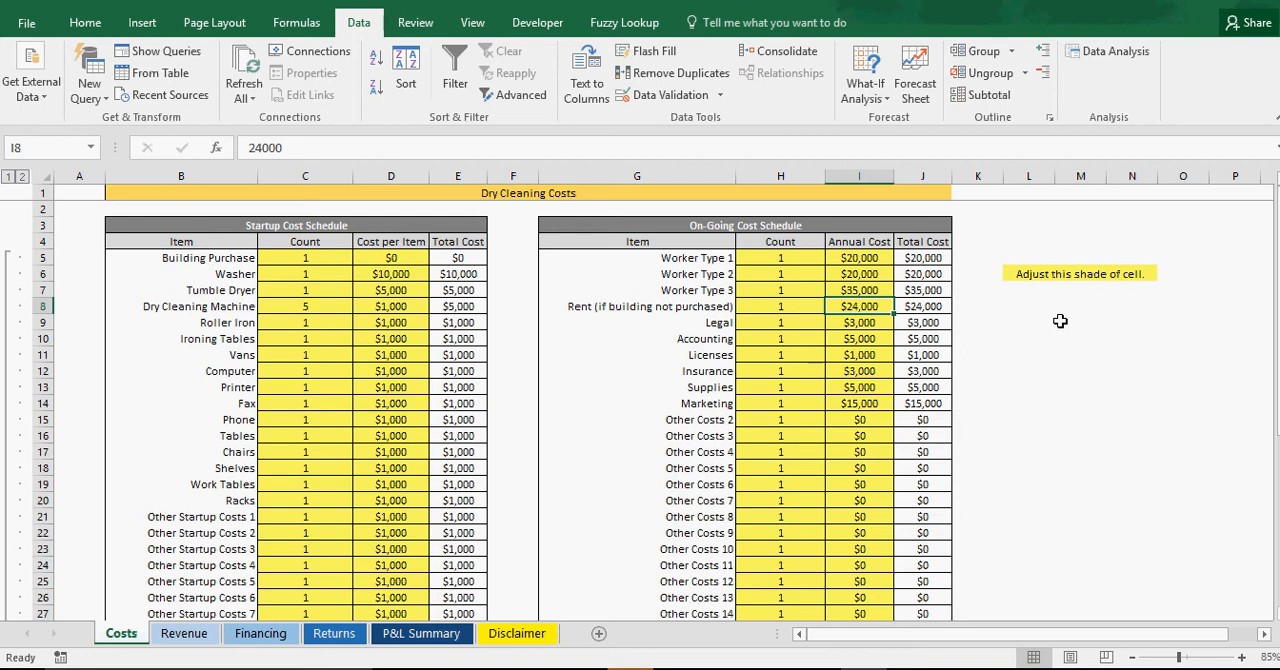
text(10000)
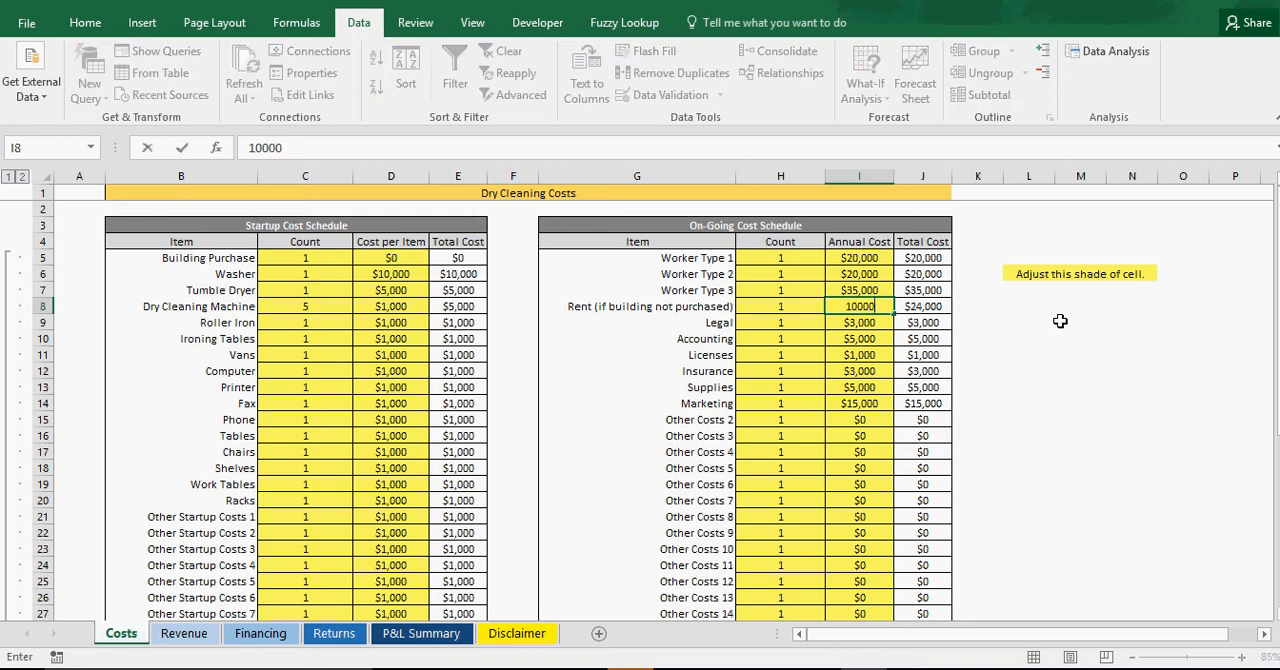
key(Enter)
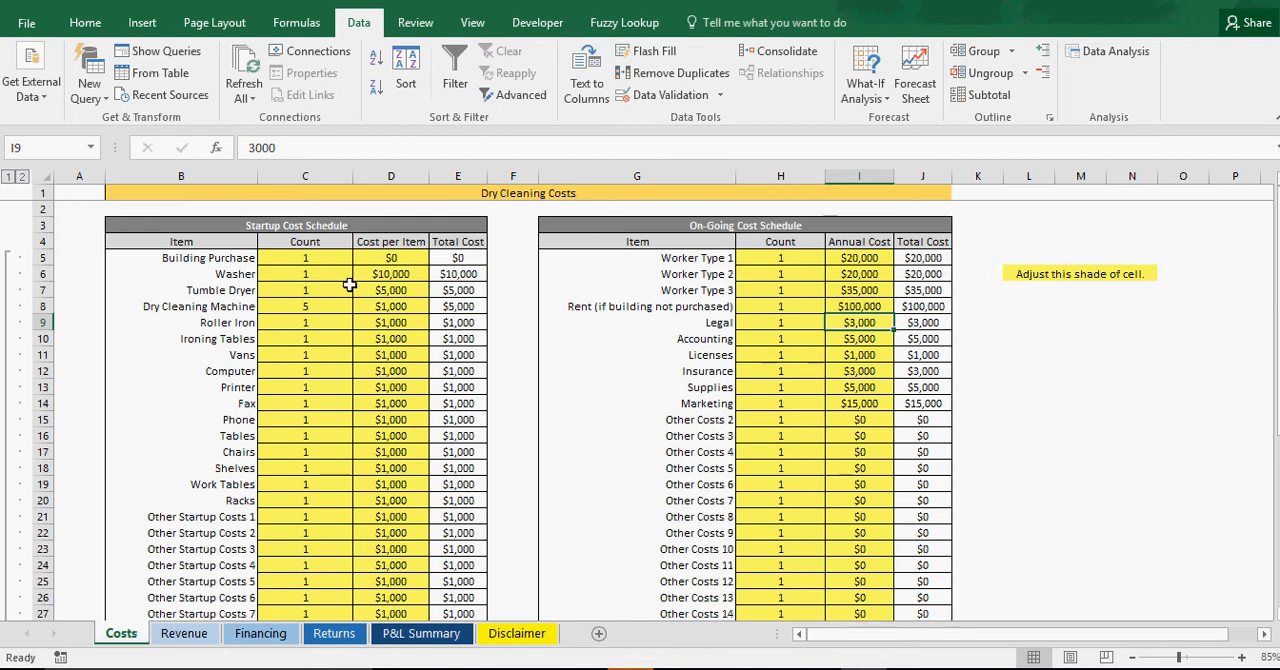
Step: Keep 2% annual cost growth and set the years of expense growth to 3
scroll(down, 3)
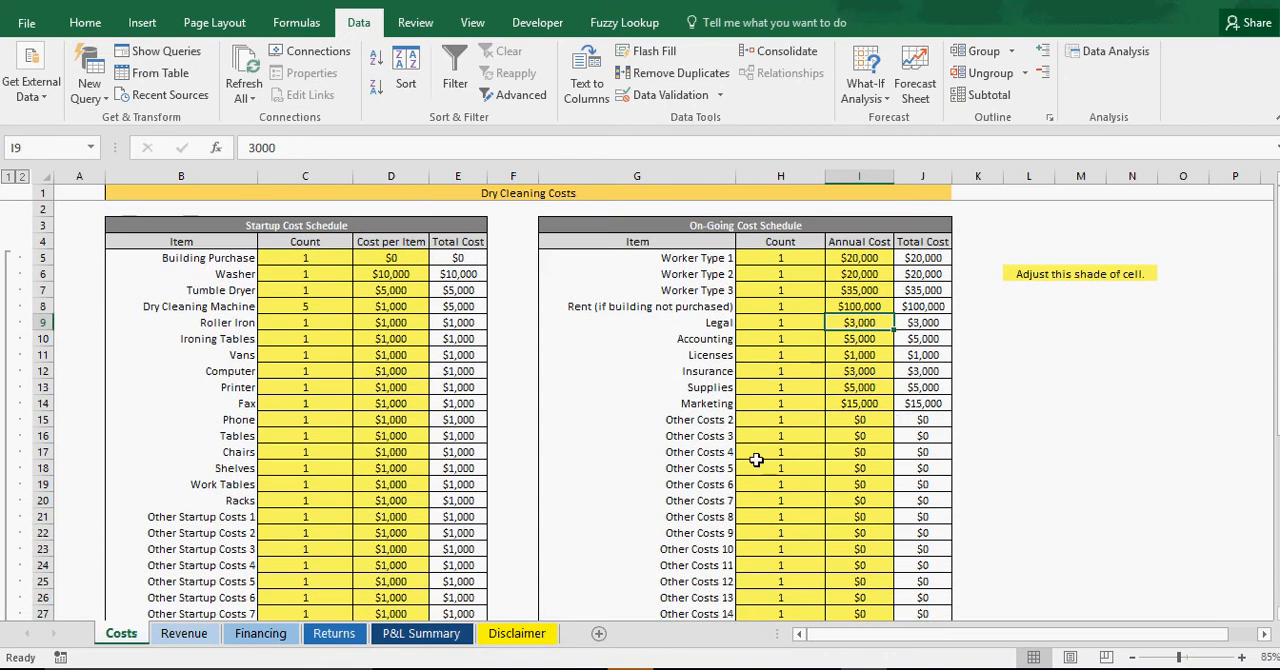
scroll(down, 3)
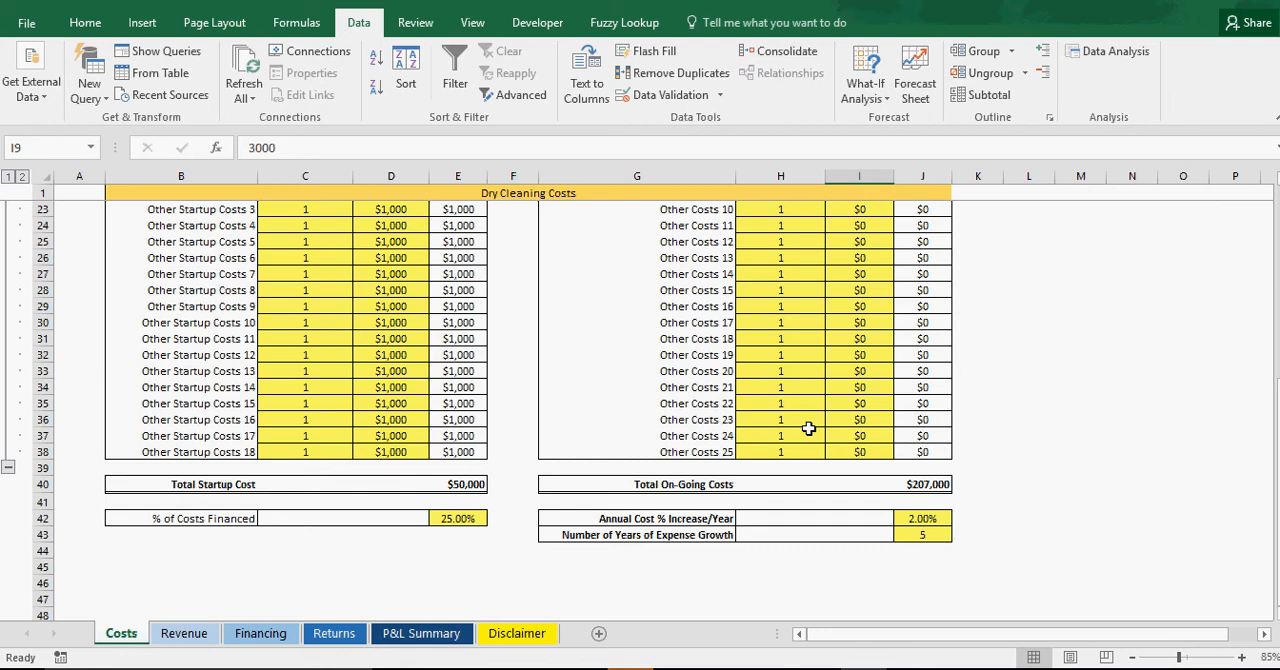
mouse_move(670, 528)
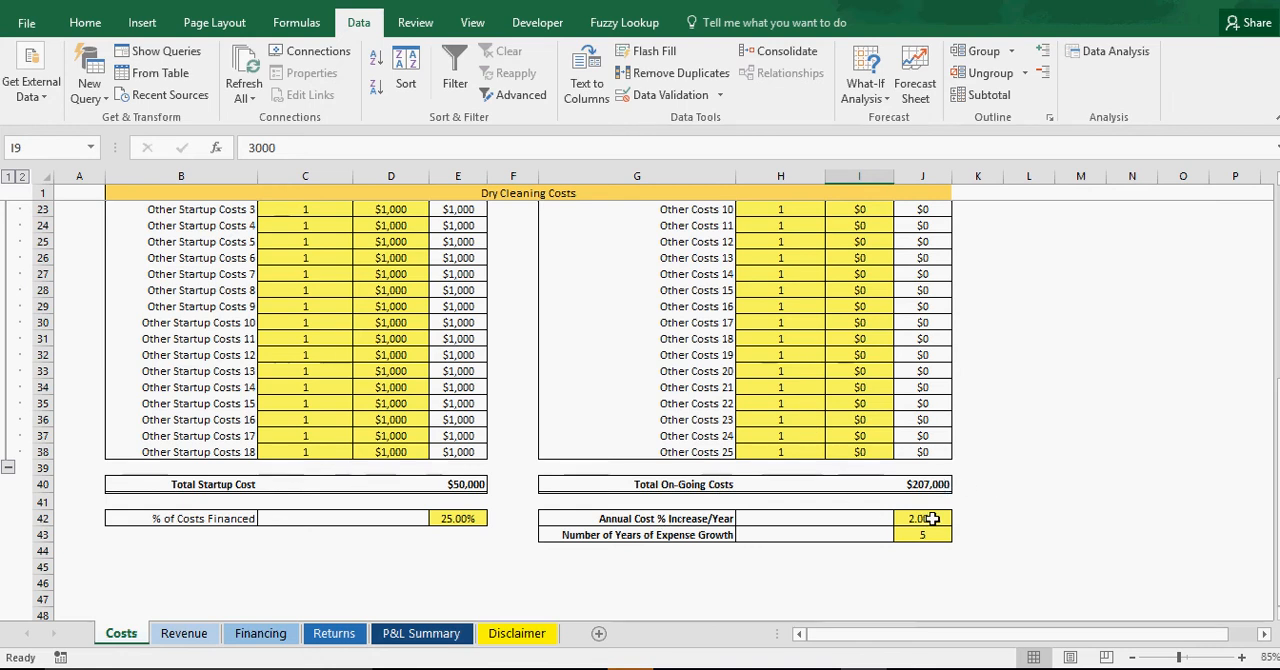
click(922, 520)
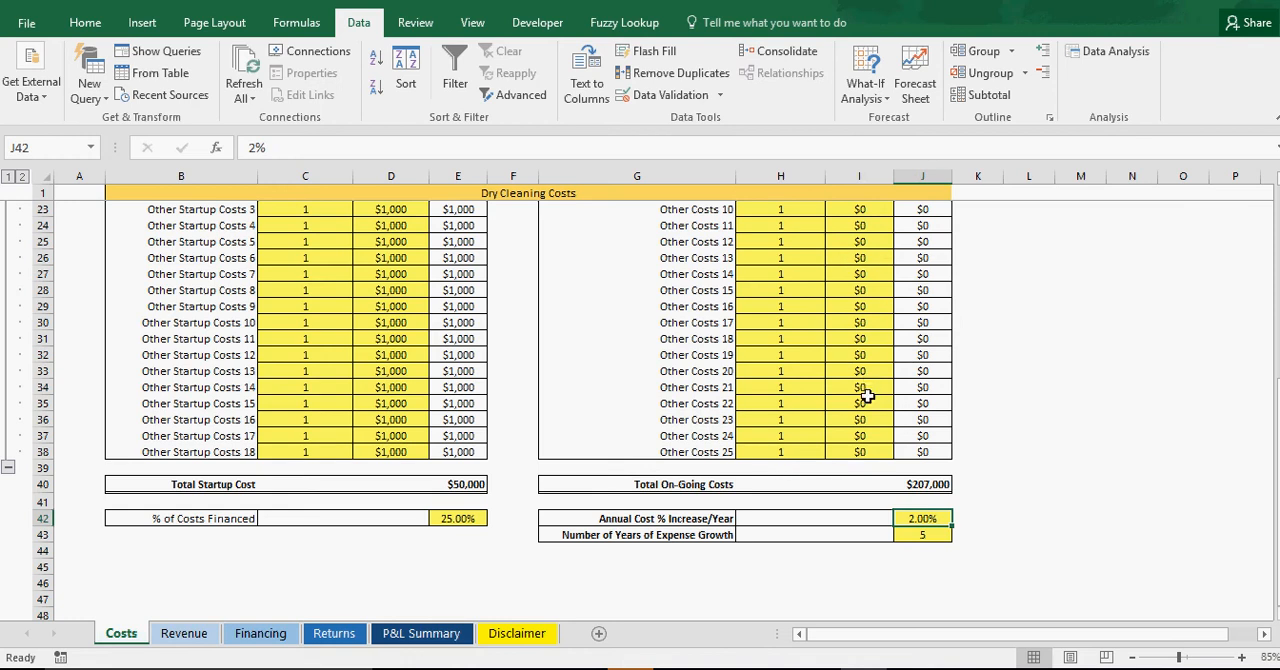
mouse_move(1104, 404)
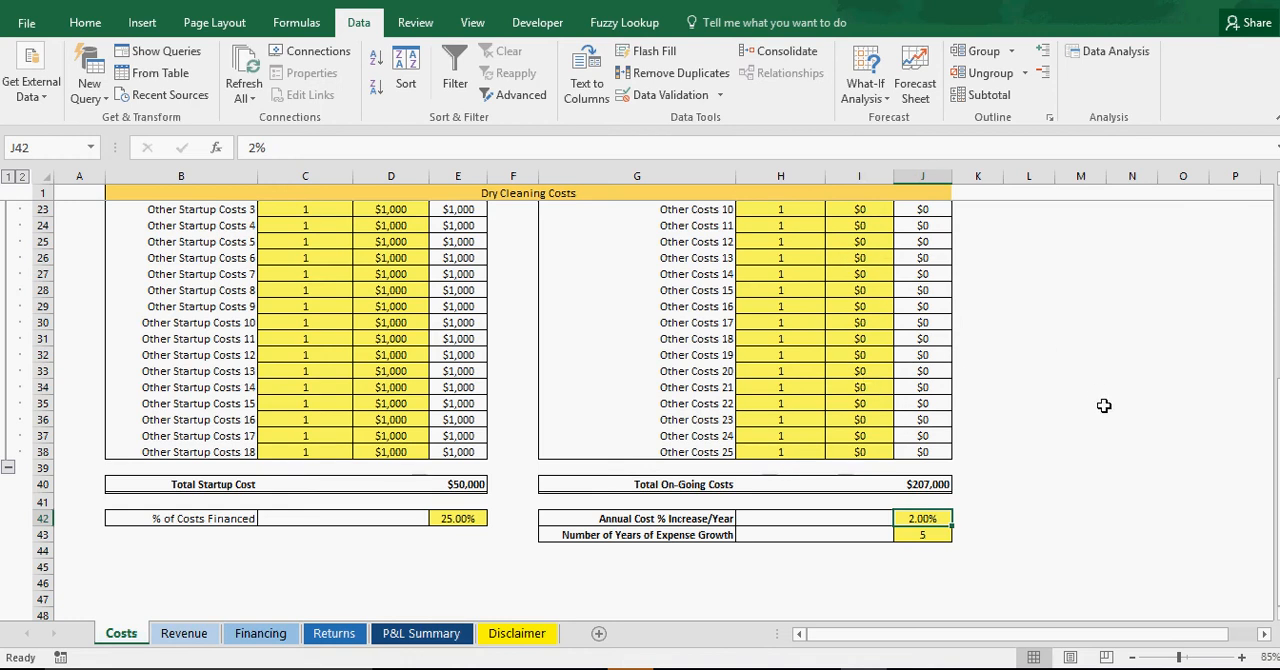
click(922, 536)
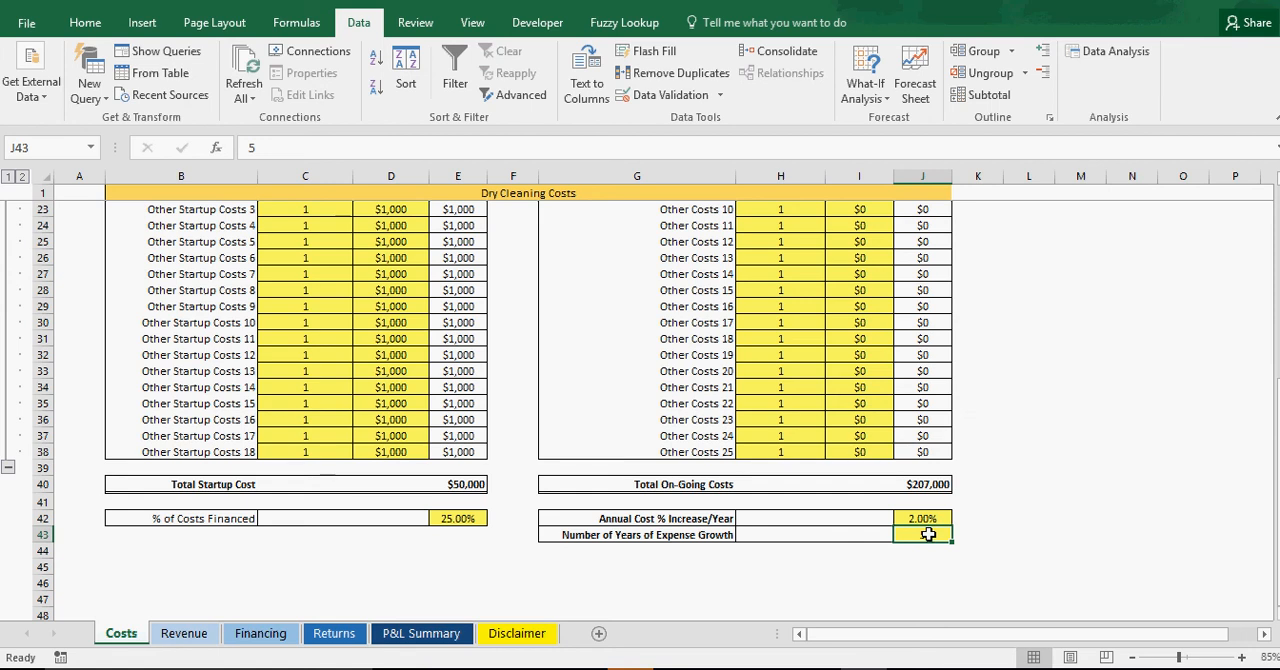
text(5)
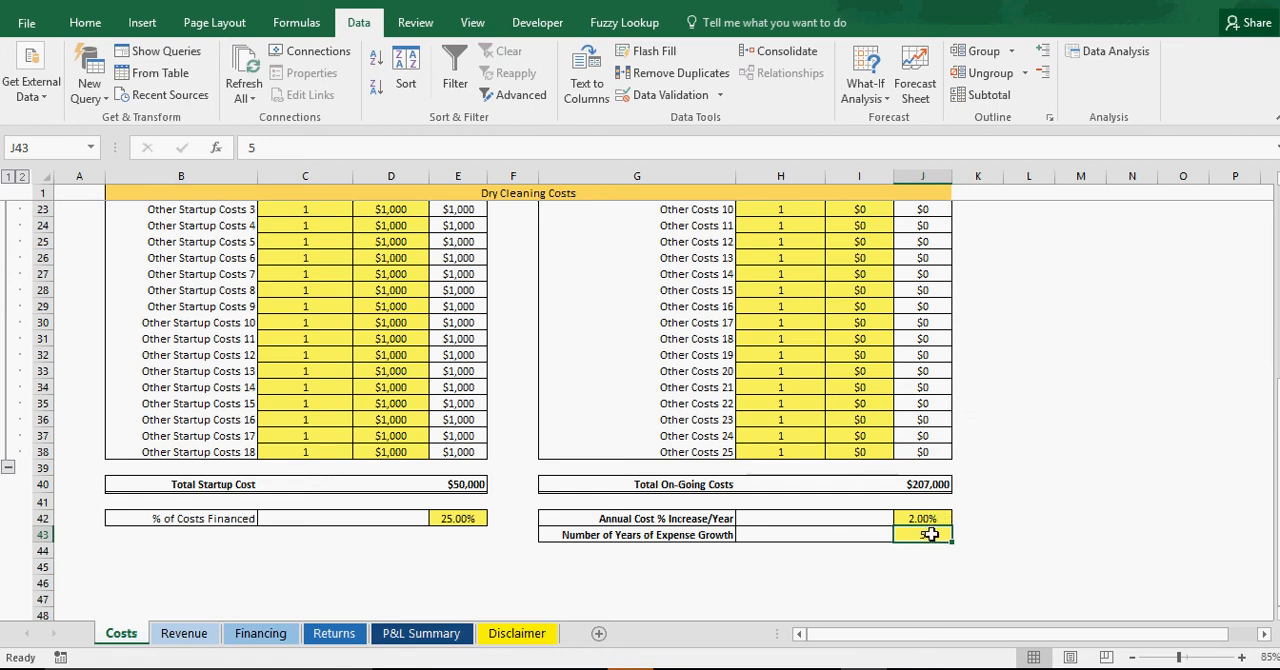
text(3)
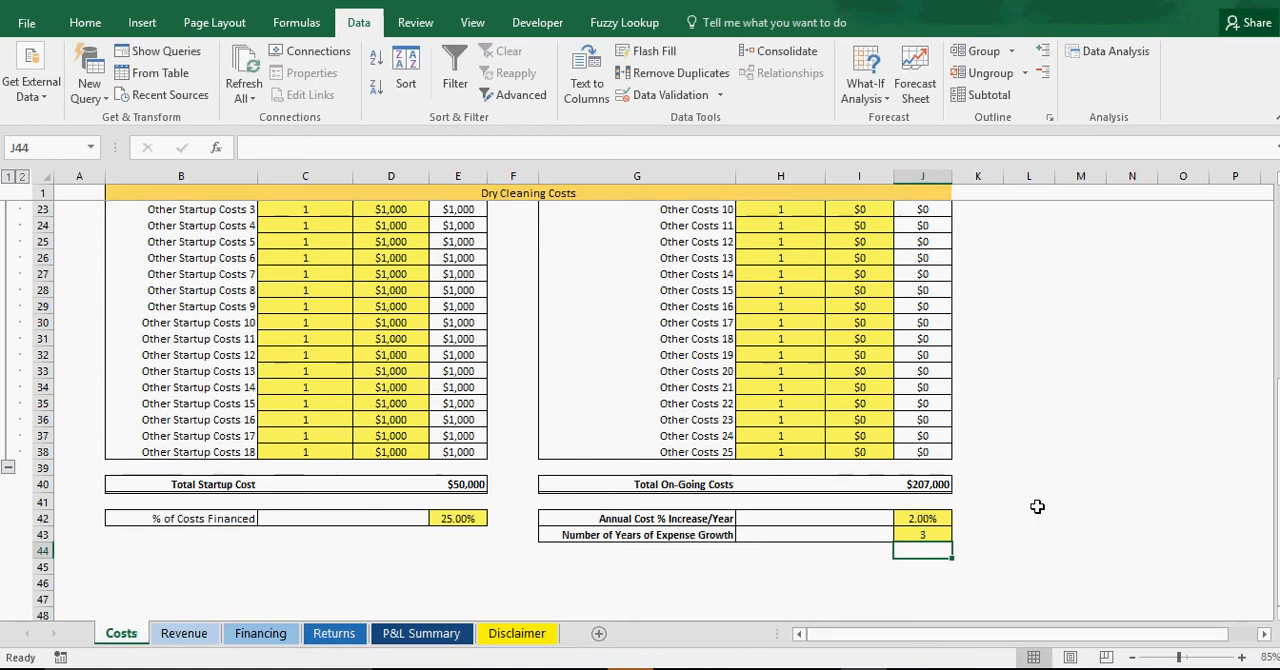
Step: Inspect the 2019/2020 rent and Worker Type 3 formulas on the P&L Summary, then return to Costs
click(420, 632)
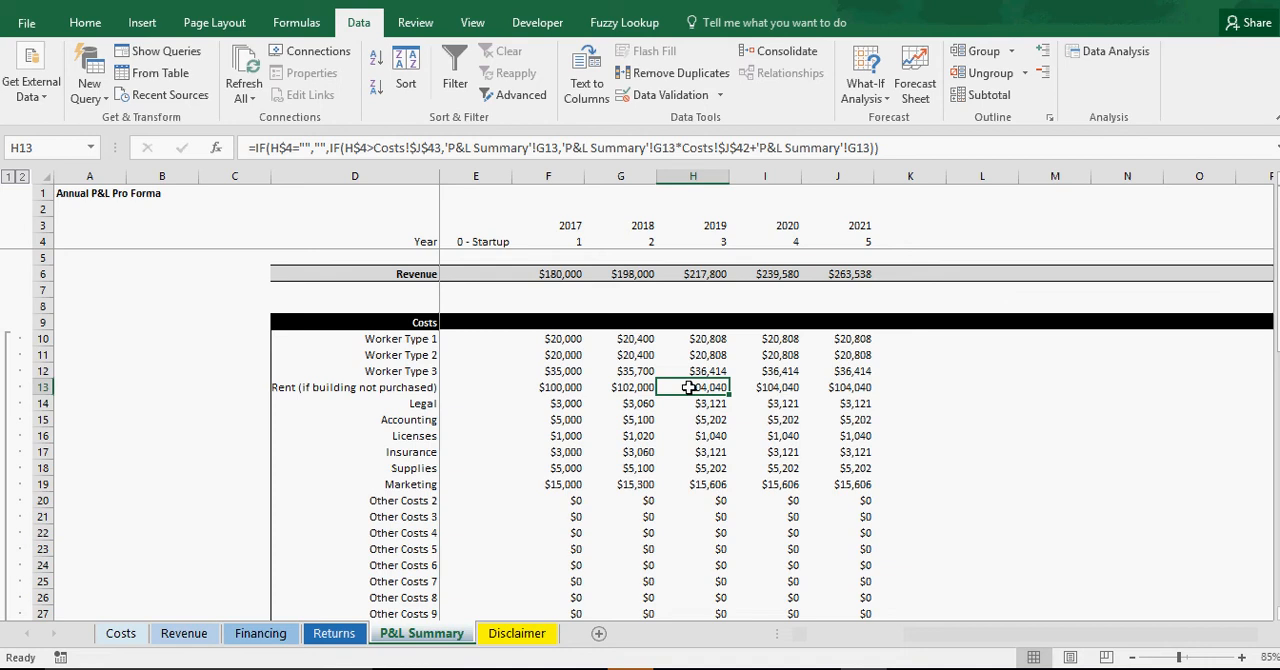
mouse_move(732, 368)
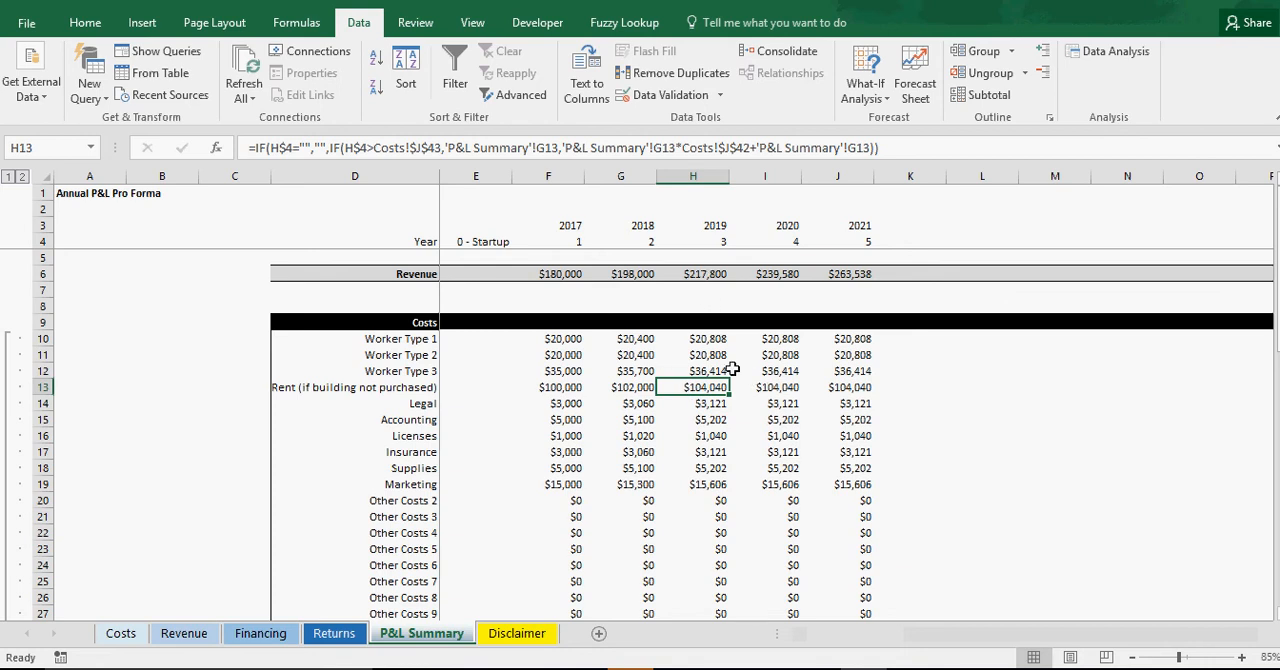
click(764, 388)
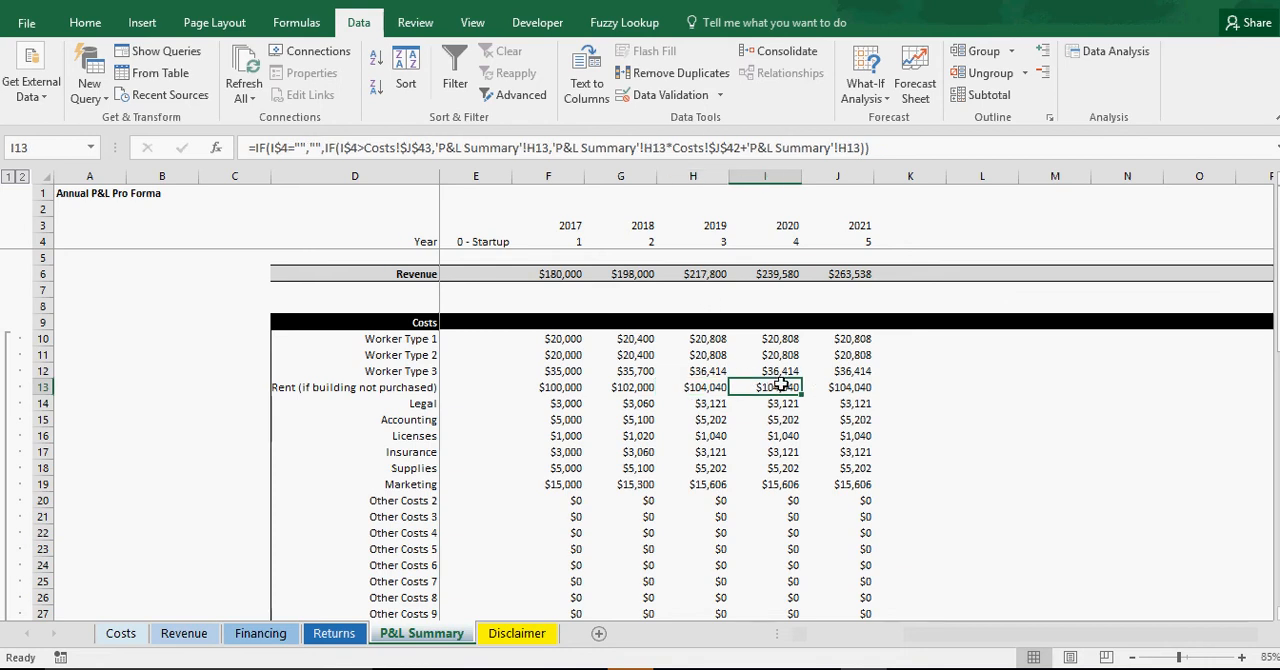
click(764, 370)
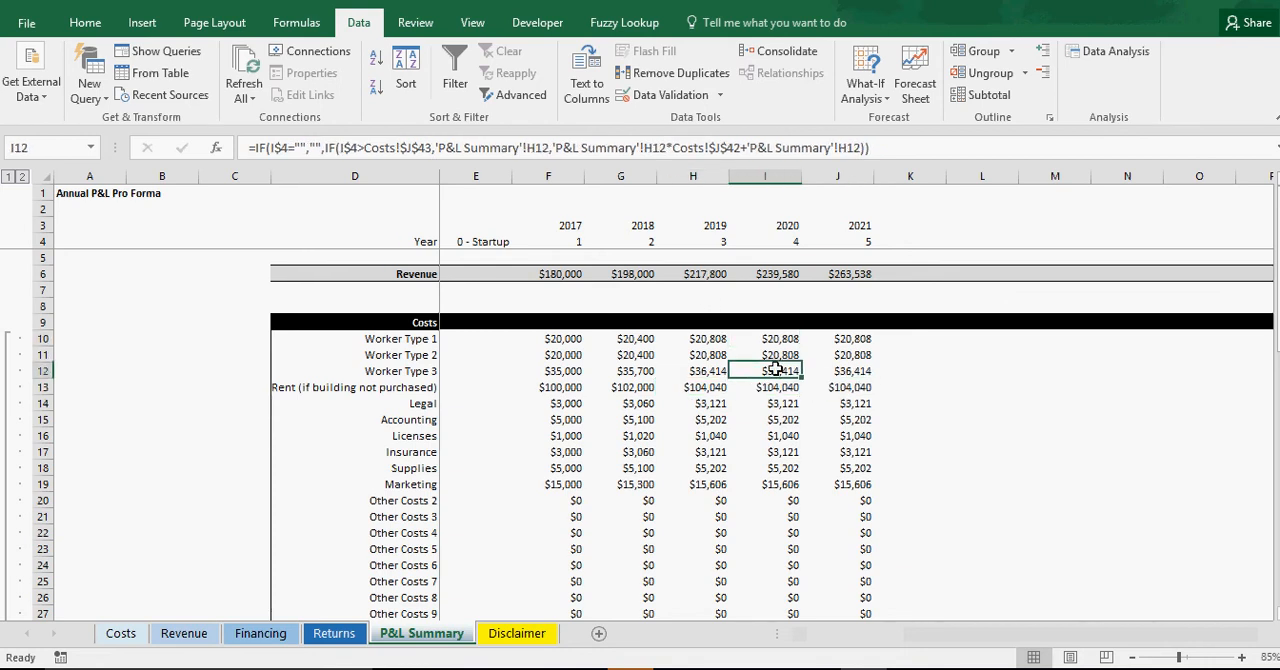
click(692, 388)
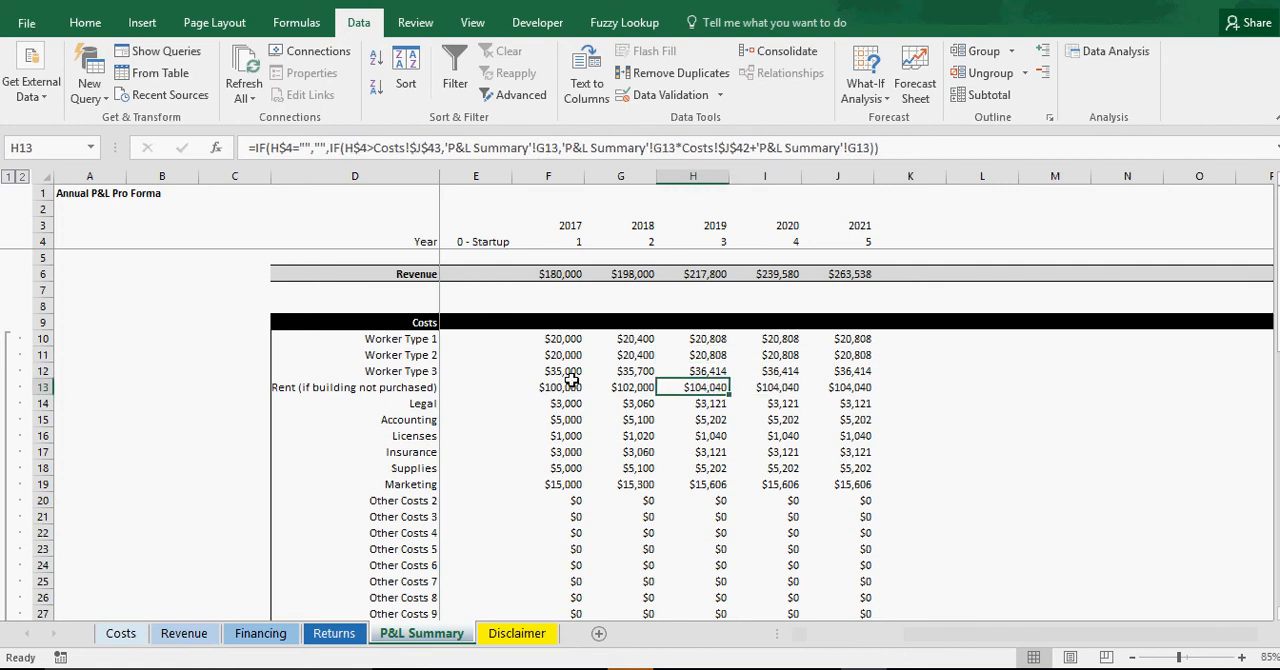
click(120, 634)
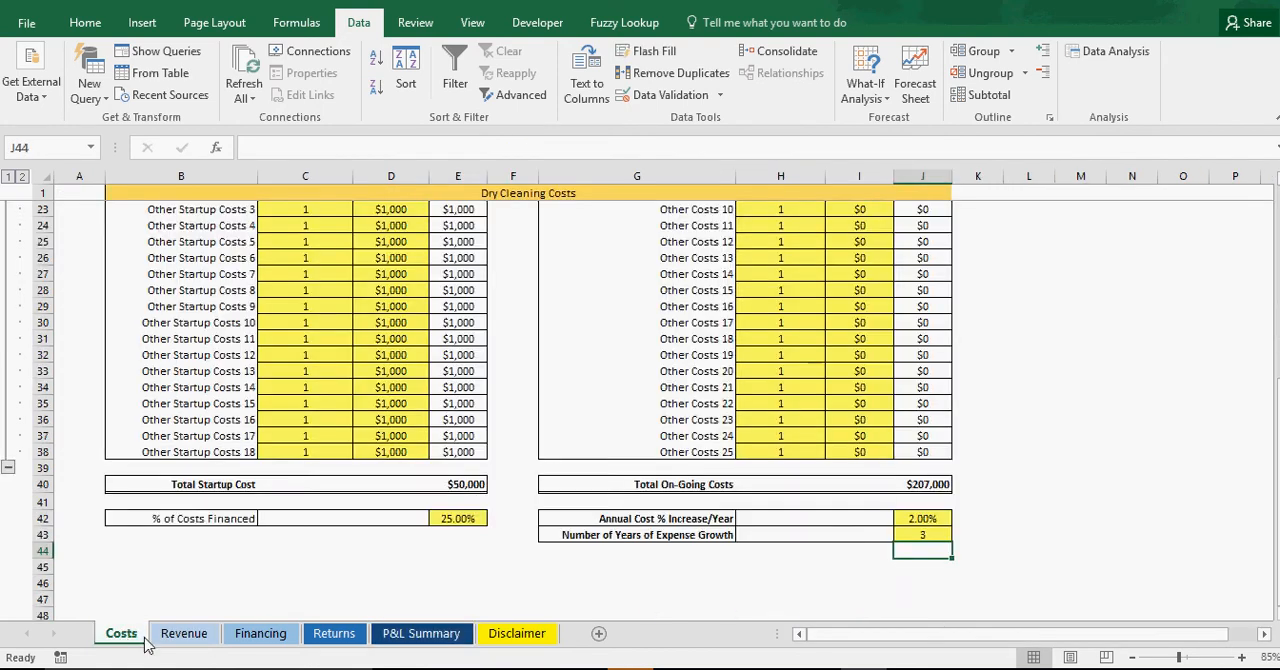
scroll(down, 3)
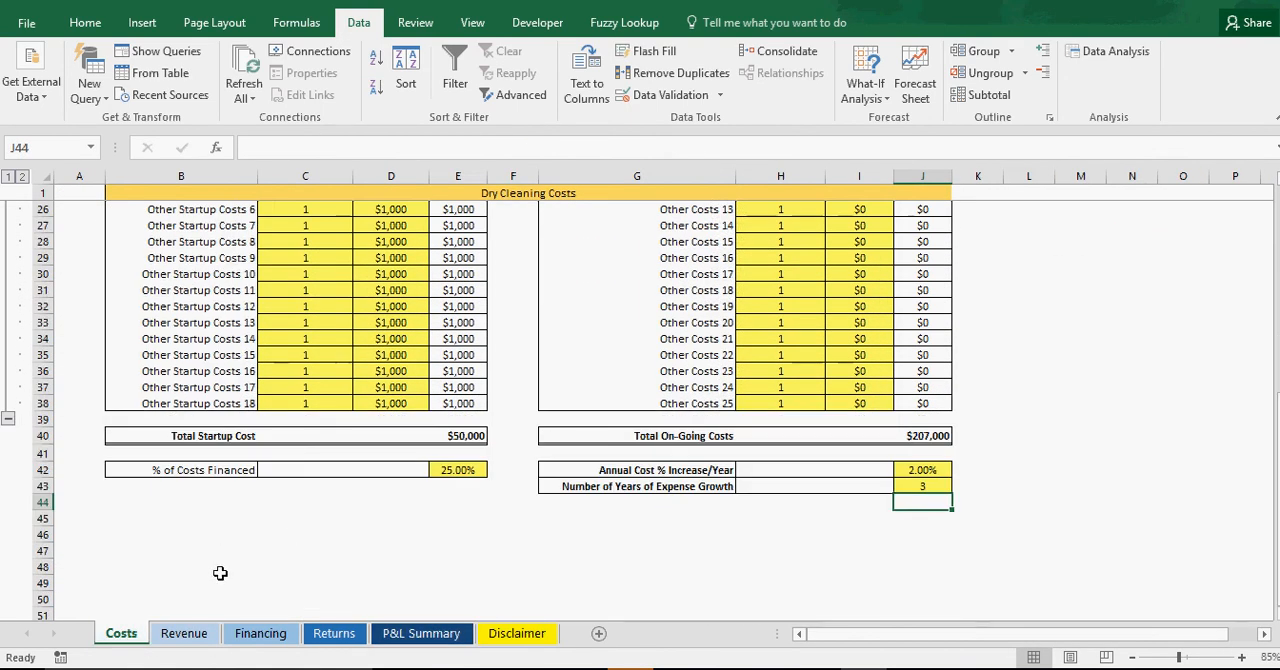
mouse_move(760, 544)
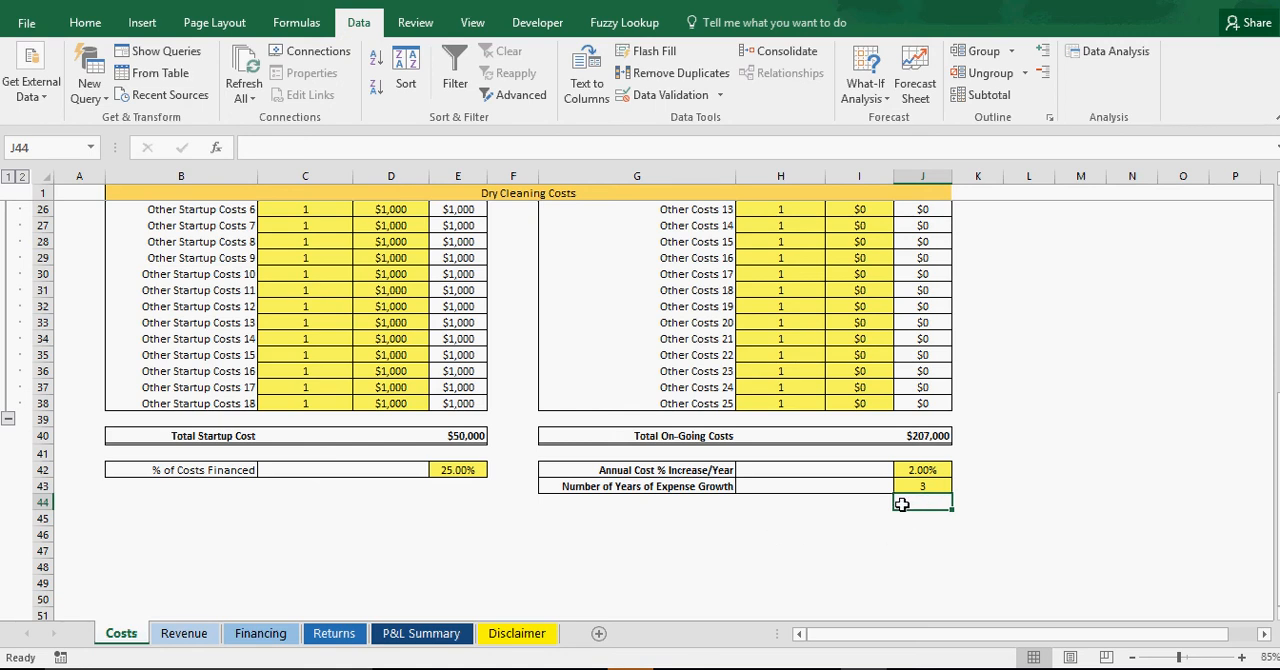
mouse_move(752, 528)
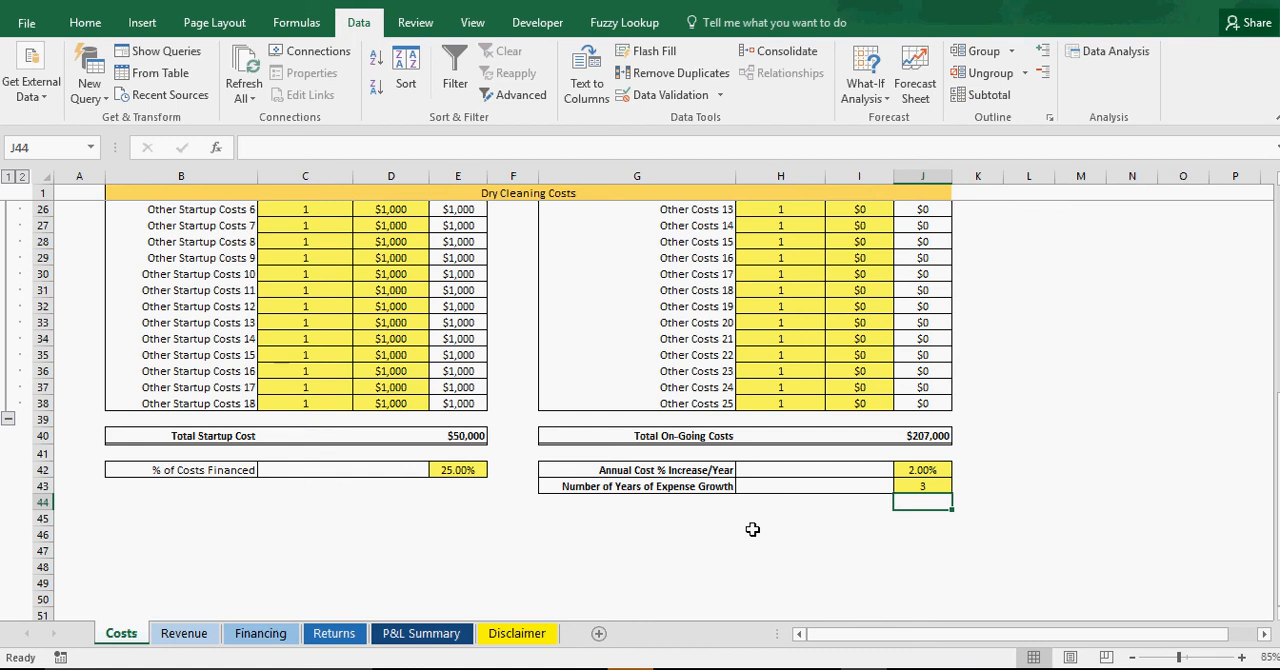
mouse_move(652, 528)
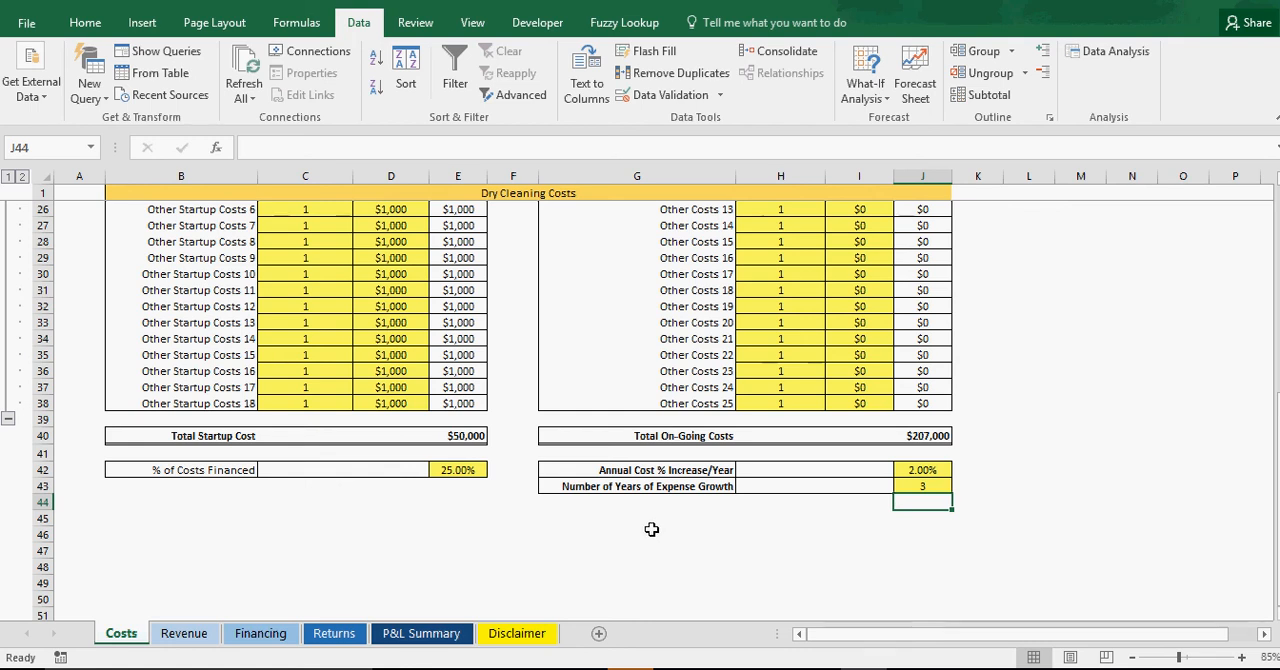
click(636, 536)
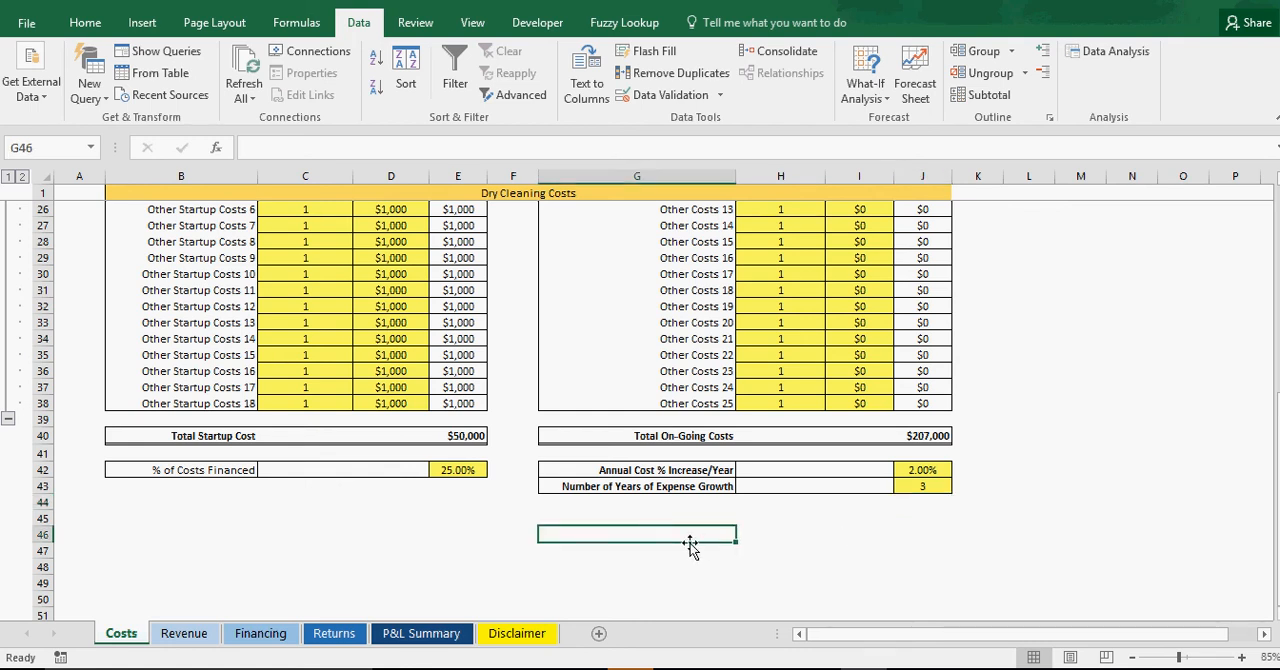
mouse_move(892, 498)
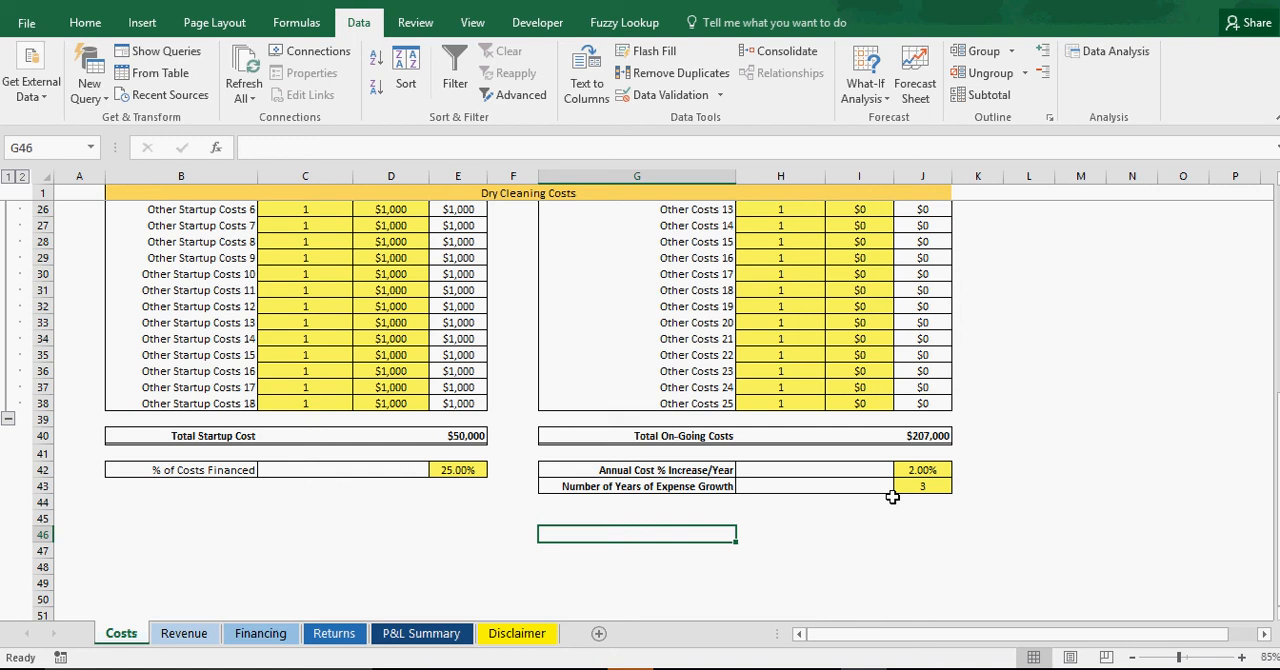
mouse_move(772, 522)
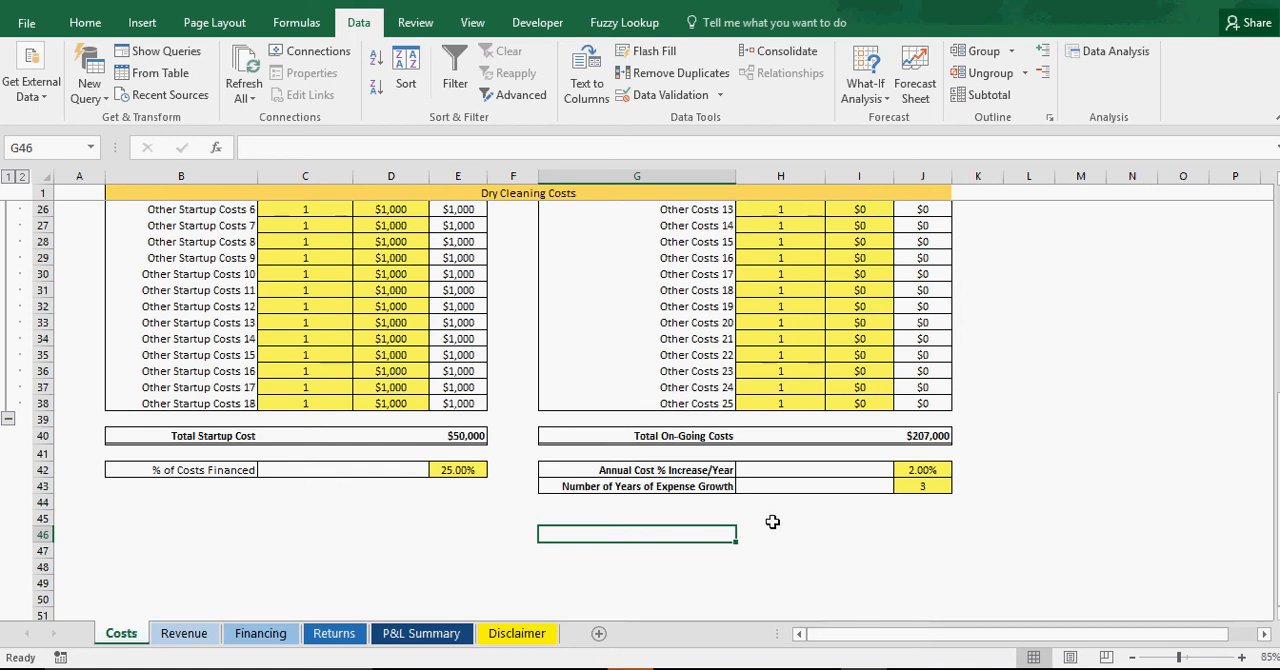
mouse_move(988, 516)
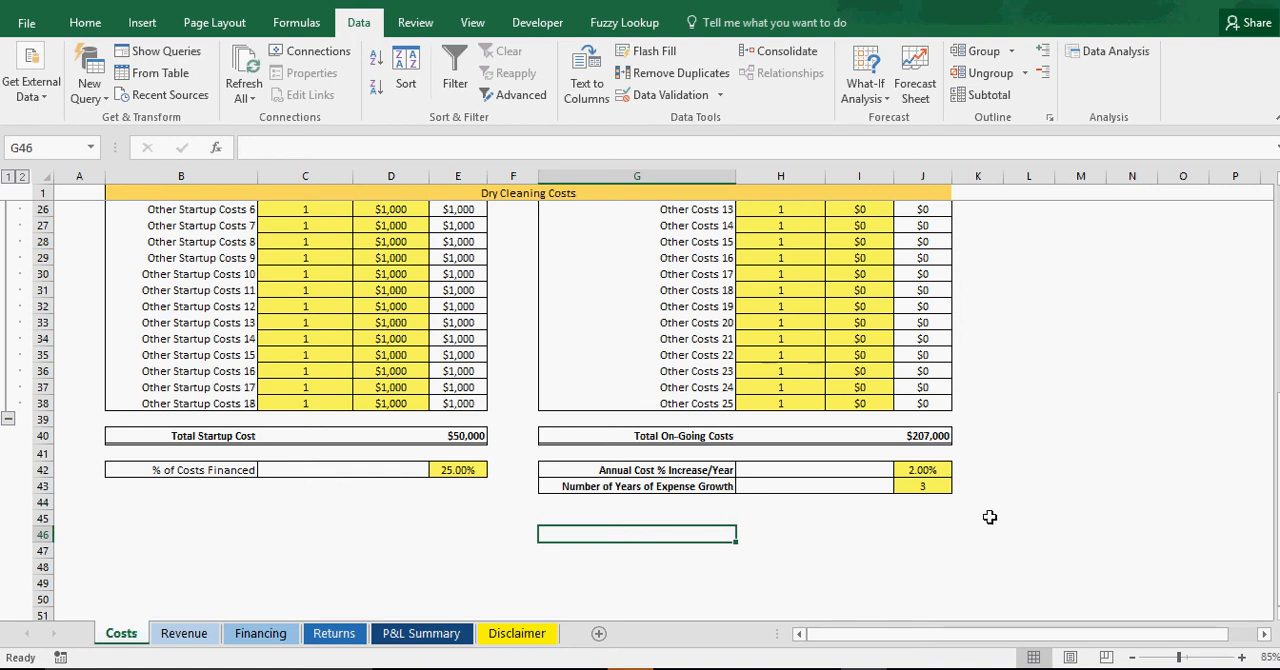
mouse_move(1192, 518)
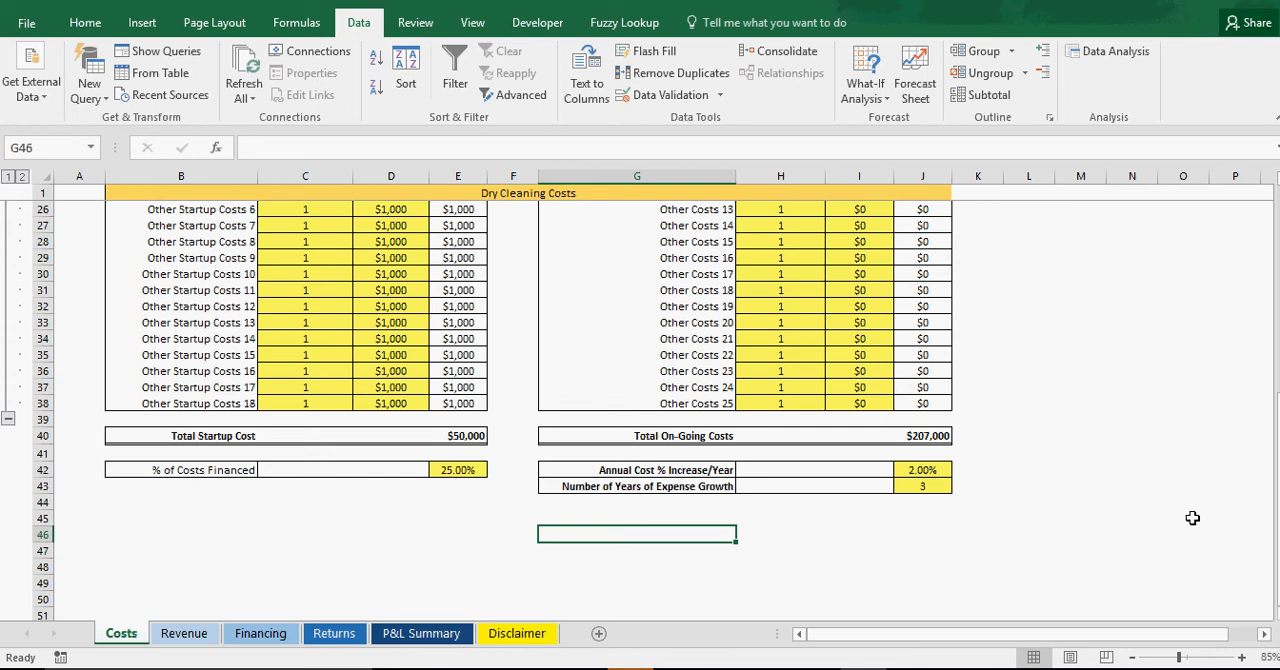
mouse_move(1176, 516)
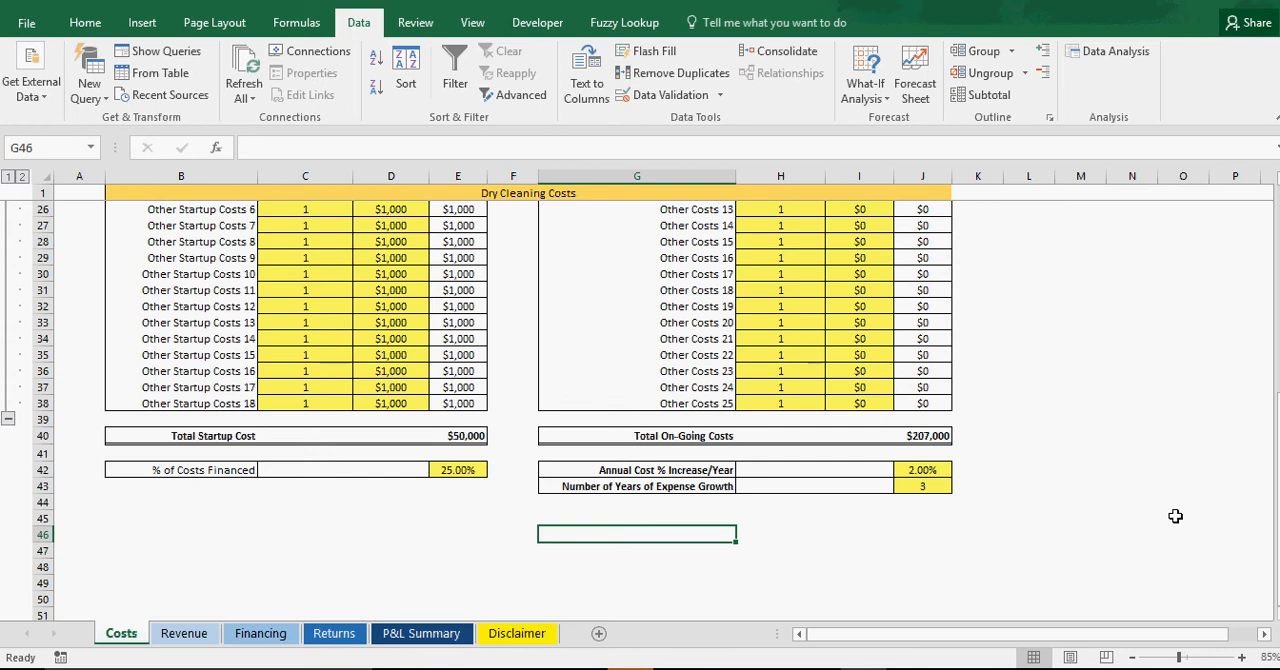
mouse_move(944, 500)
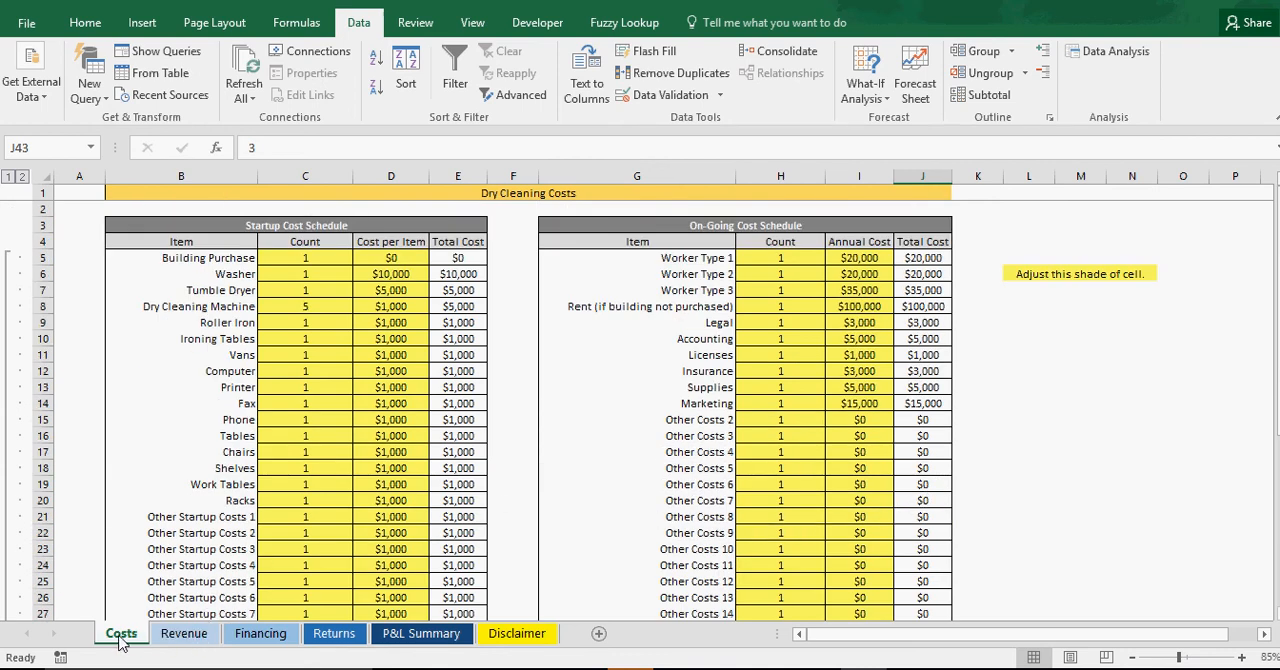
Step: Set the Number of Operating Years on the Revenue sheet to 25
click(184, 632)
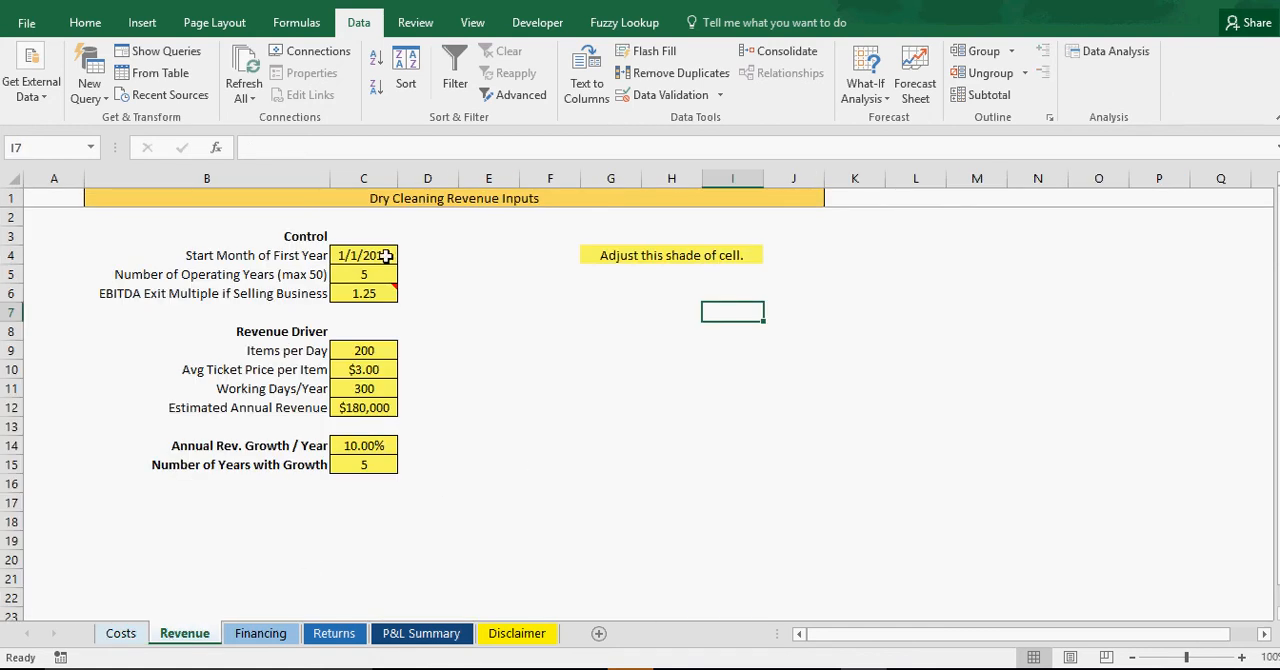
click(362, 256)
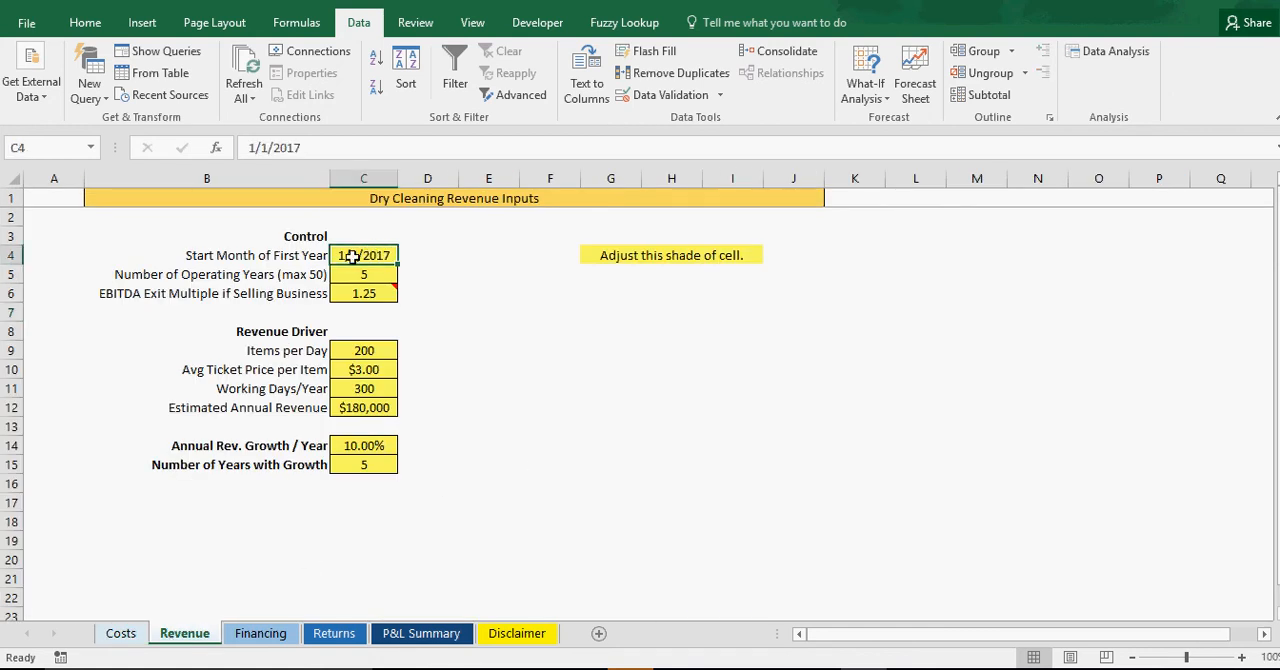
mouse_move(412, 256)
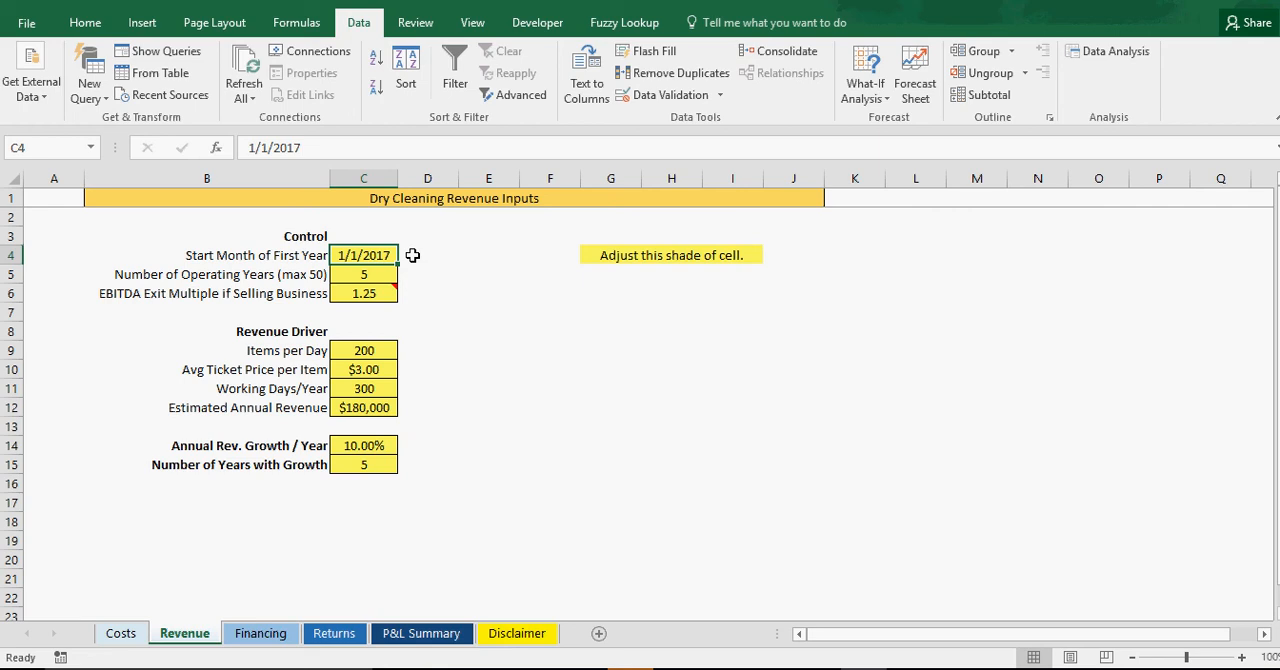
mouse_move(364, 254)
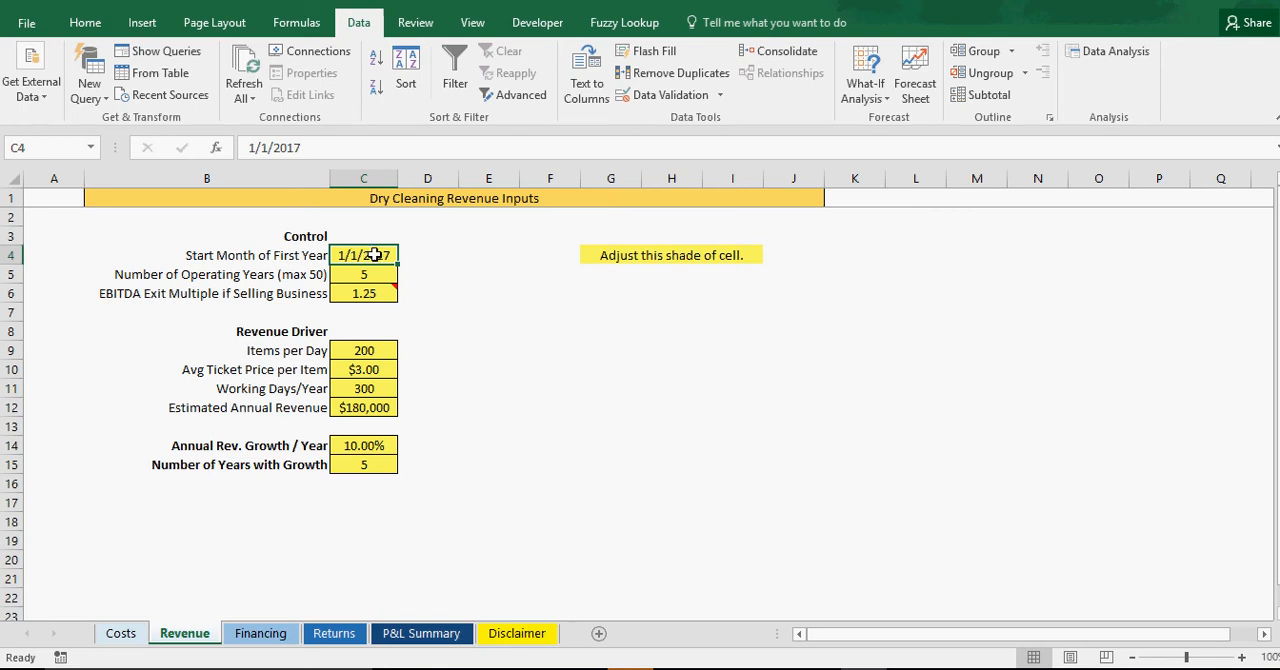
click(364, 272)
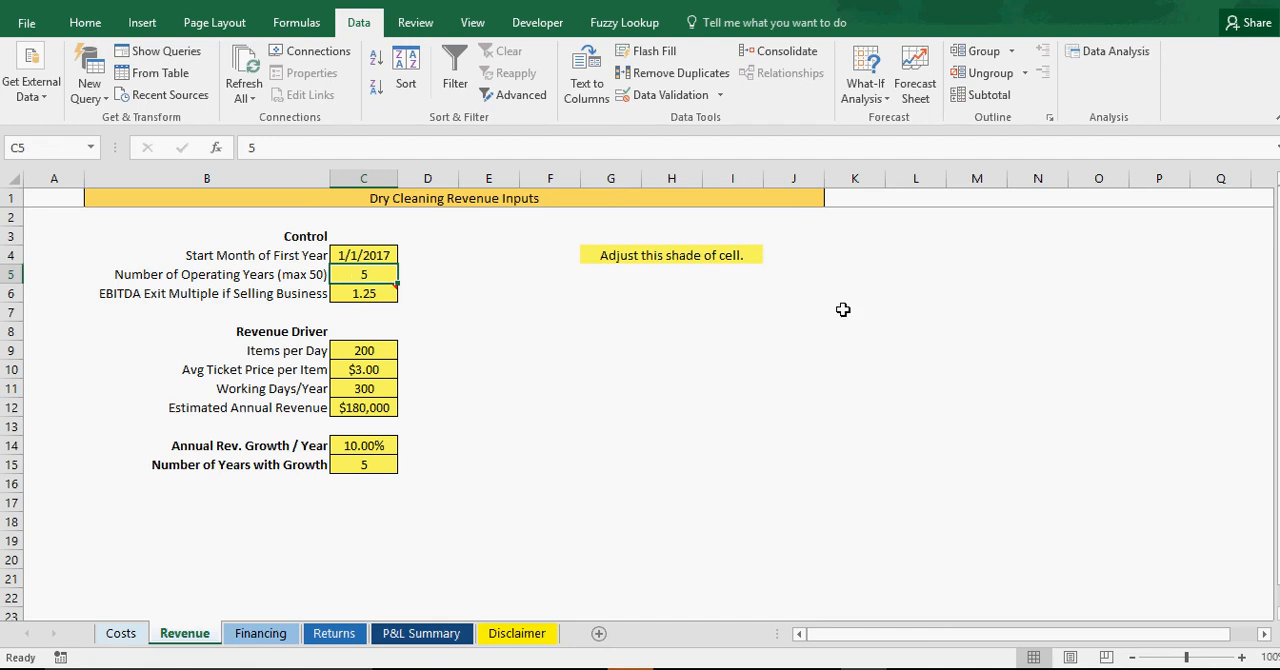
text(25)
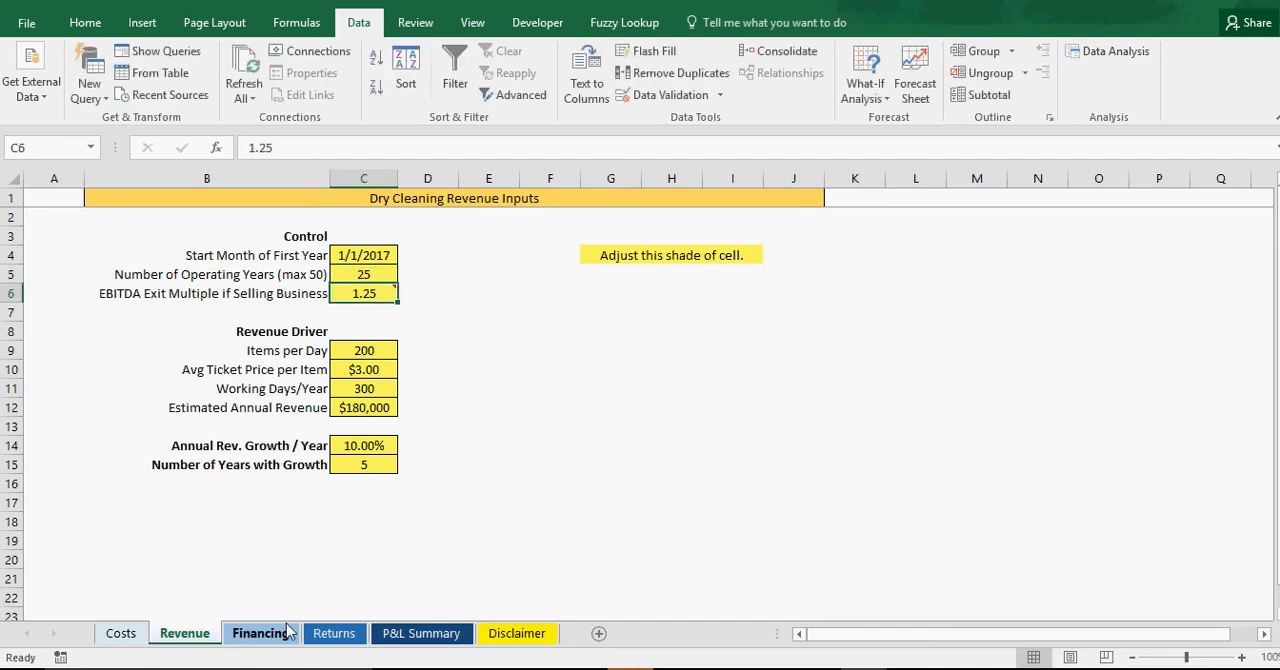
Step: Review the P&L Summary now extending through 2041
click(420, 632)
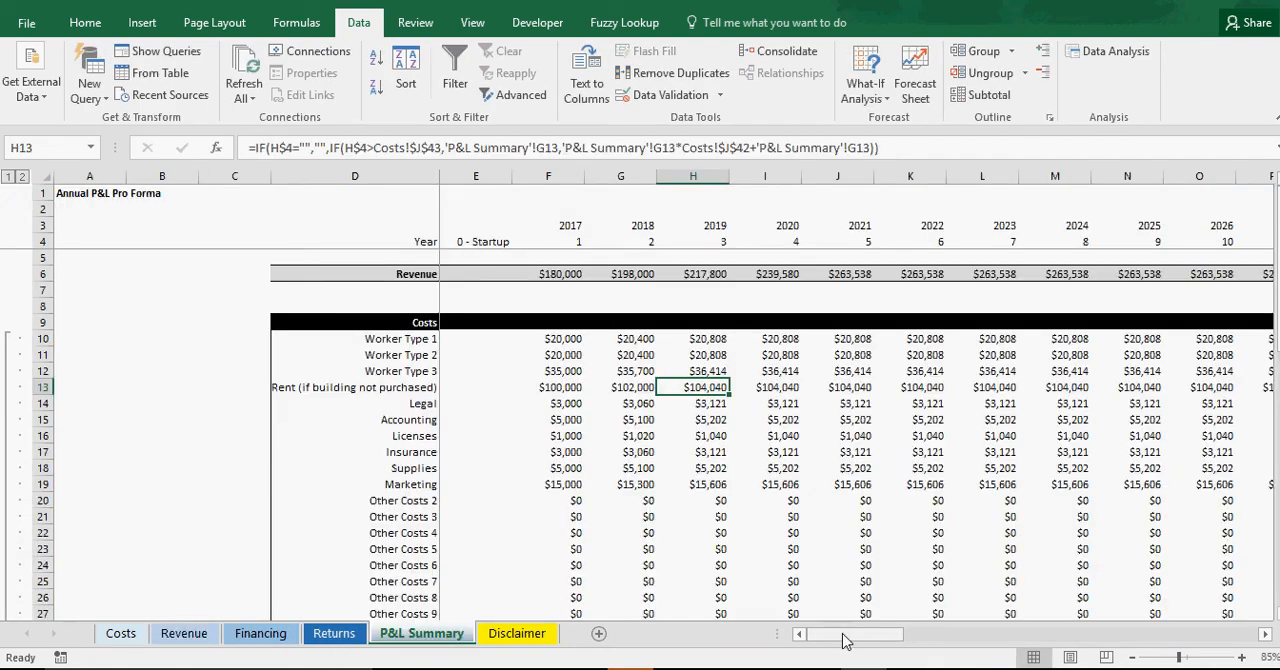
scroll(right, 3)
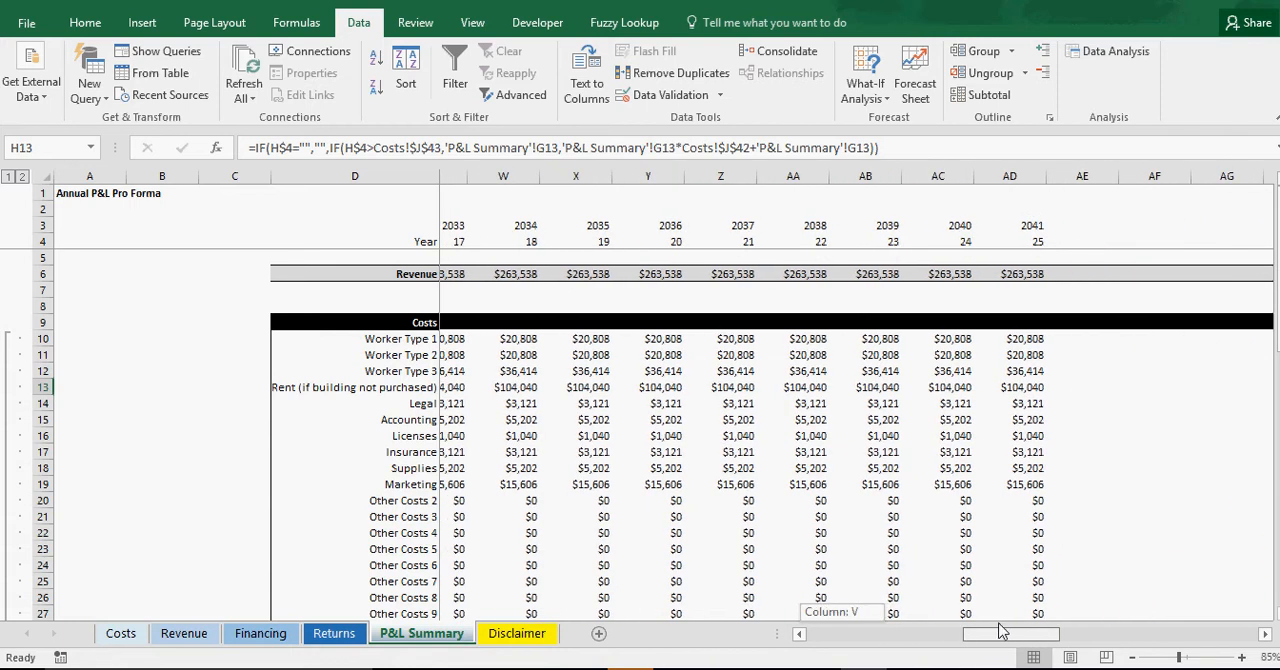
scroll(down, 3)
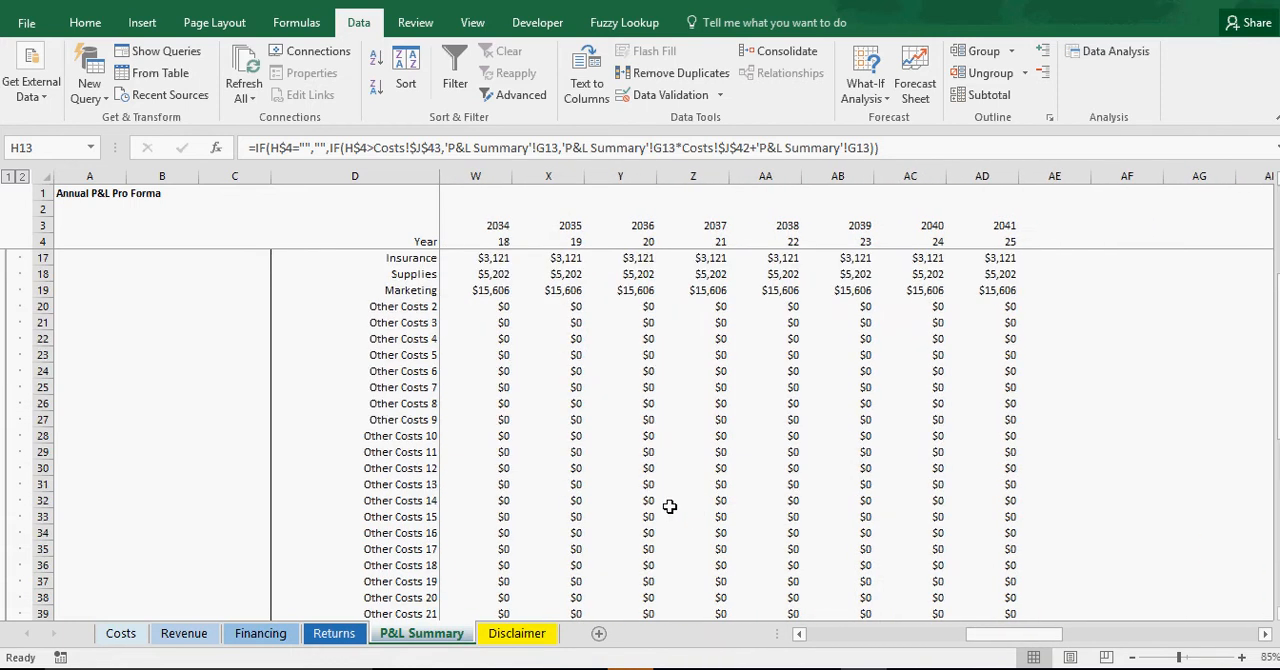
scroll(down, 3)
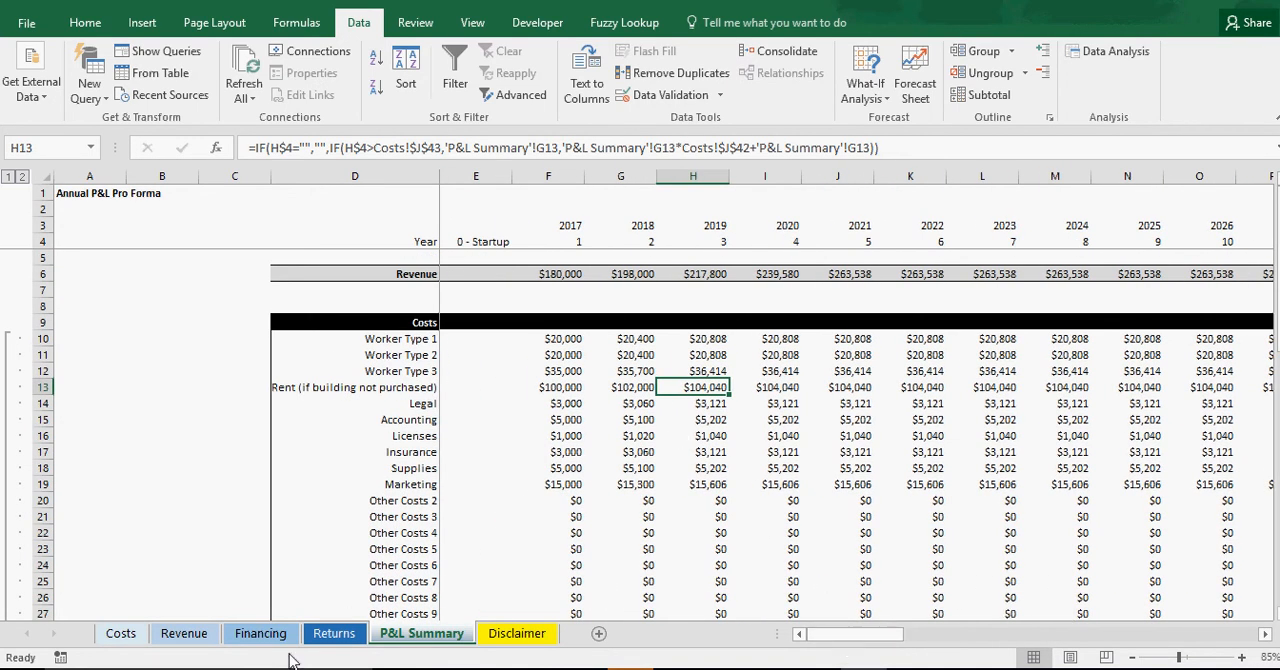
Step: Set the EBITDA exit multiple to 0 and check the 2041 Sale of Business disappears
click(334, 634)
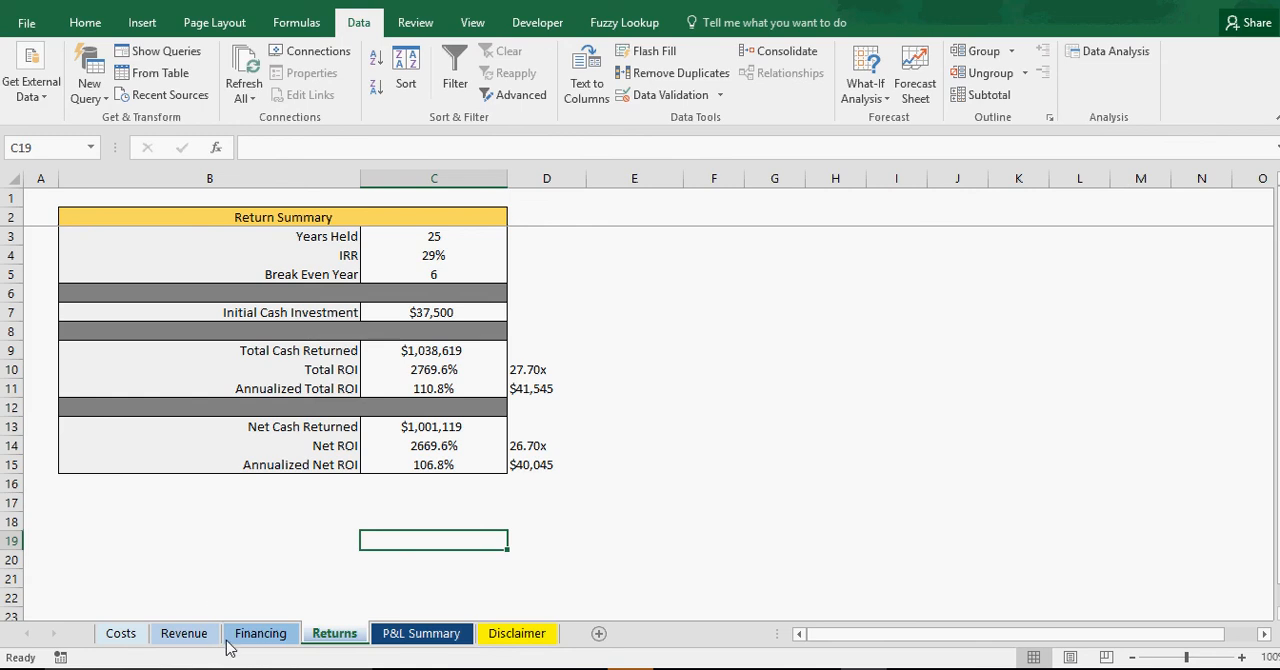
click(184, 632)
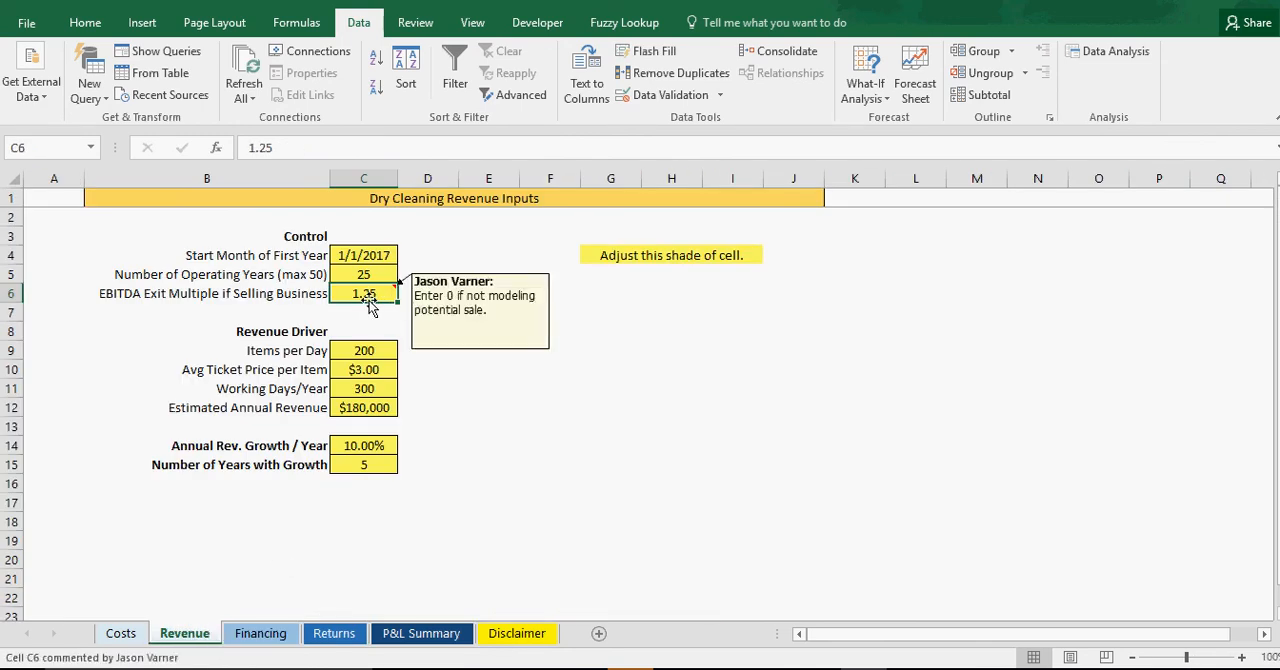
mouse_move(360, 318)
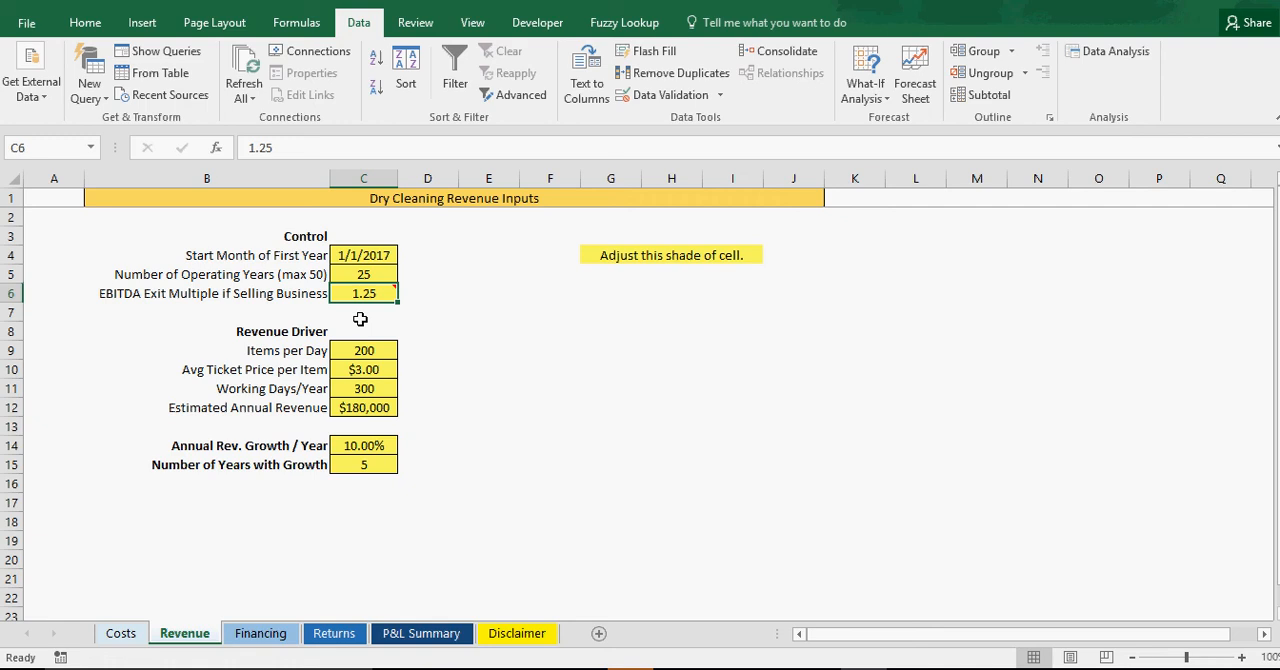
mouse_move(366, 292)
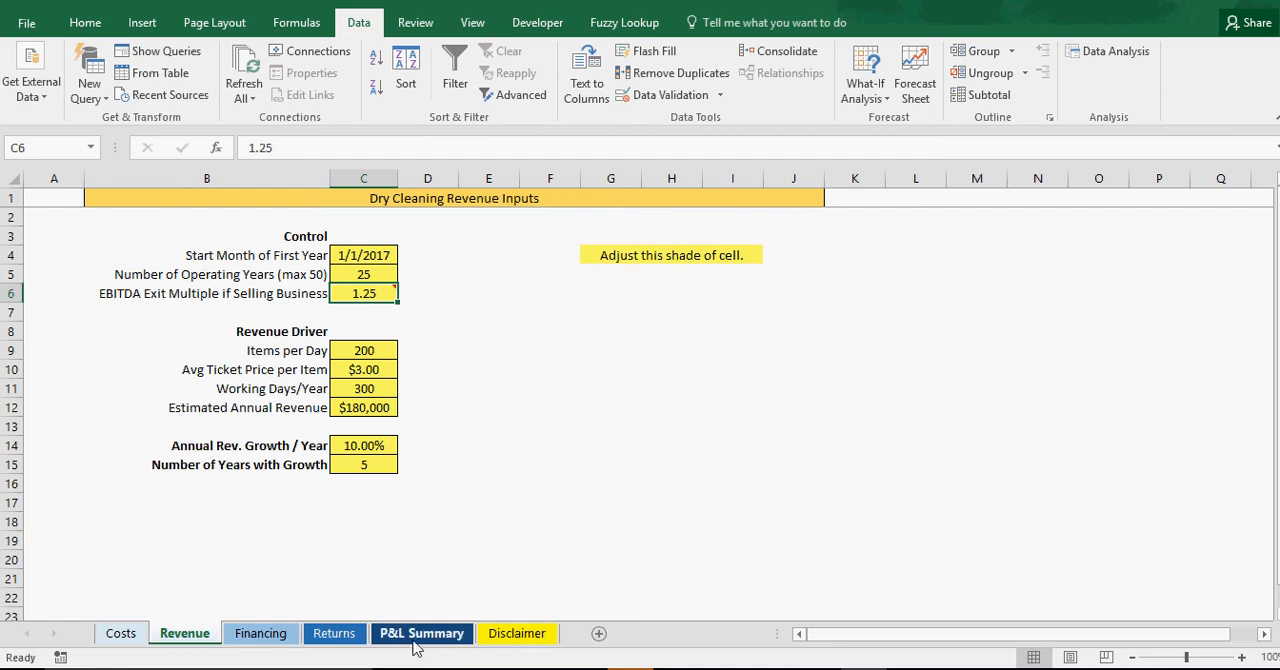
click(420, 632)
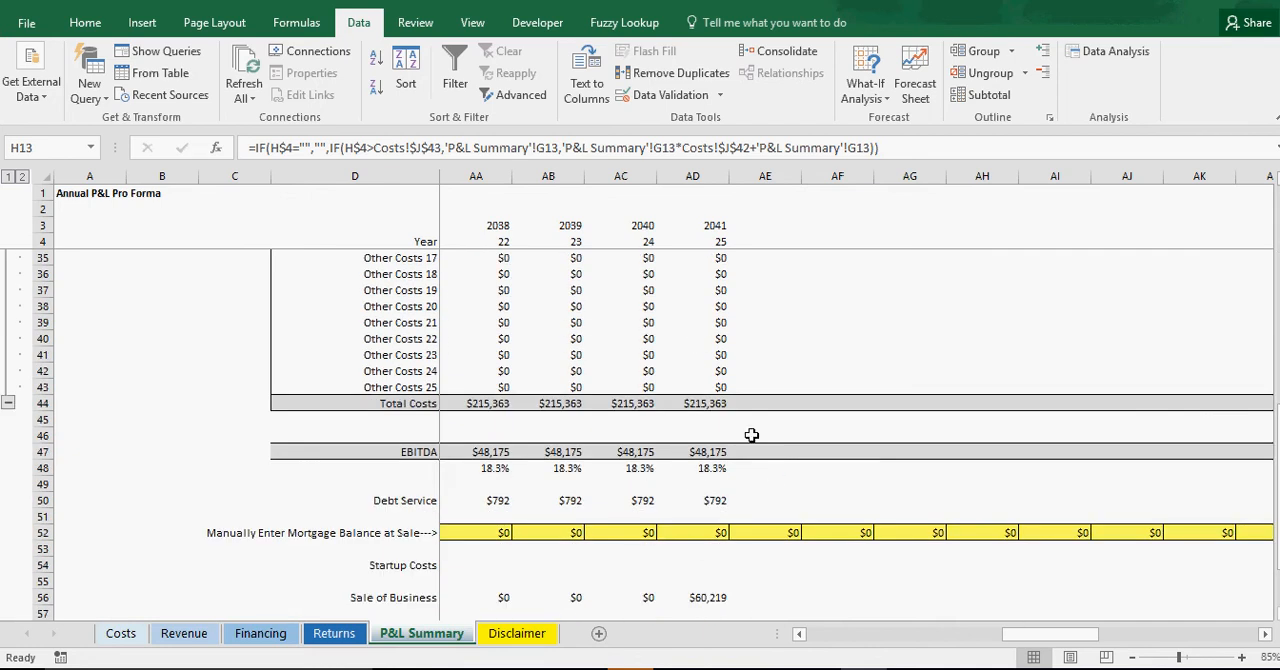
scroll(down, 3)
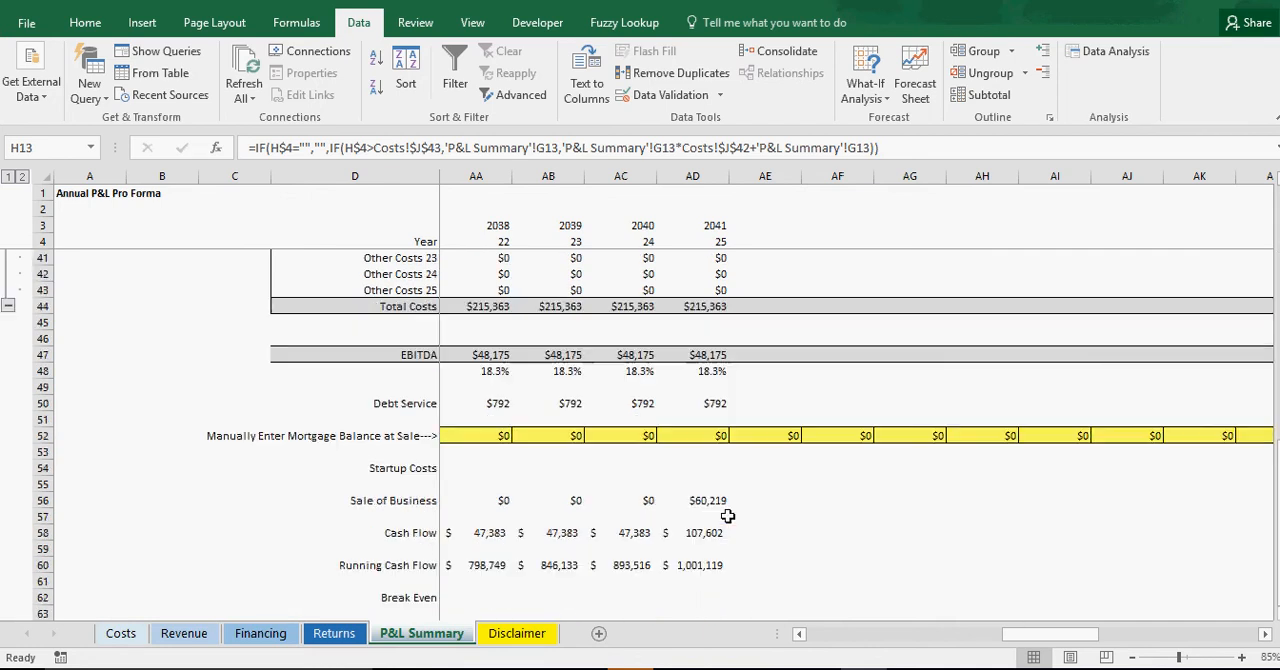
mouse_move(700, 504)
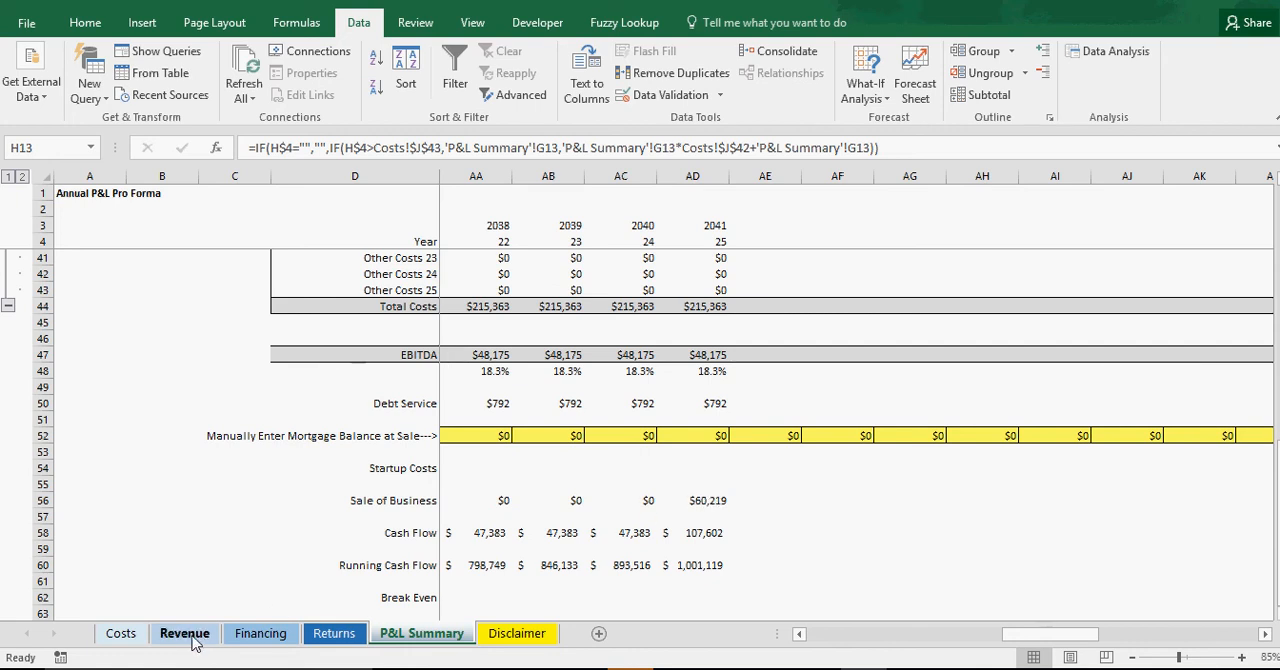
Step: Inspect the Sale of Business formula and restore the exit multiple to 1.25
click(184, 632)
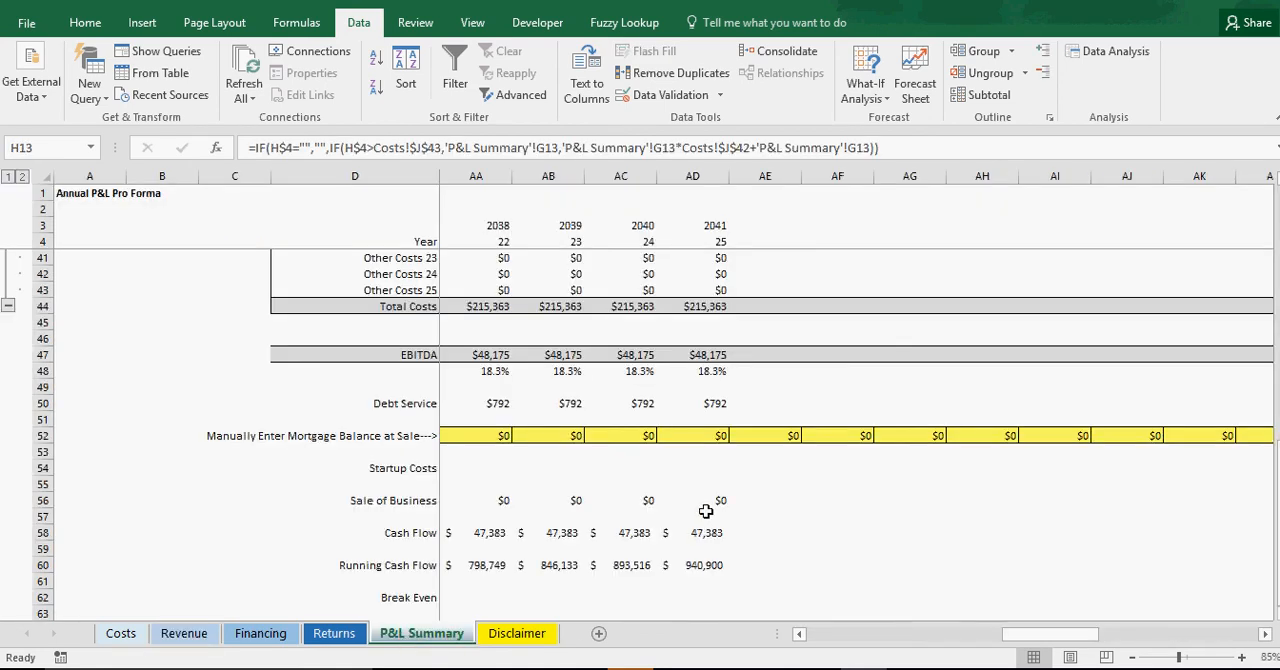
click(704, 500)
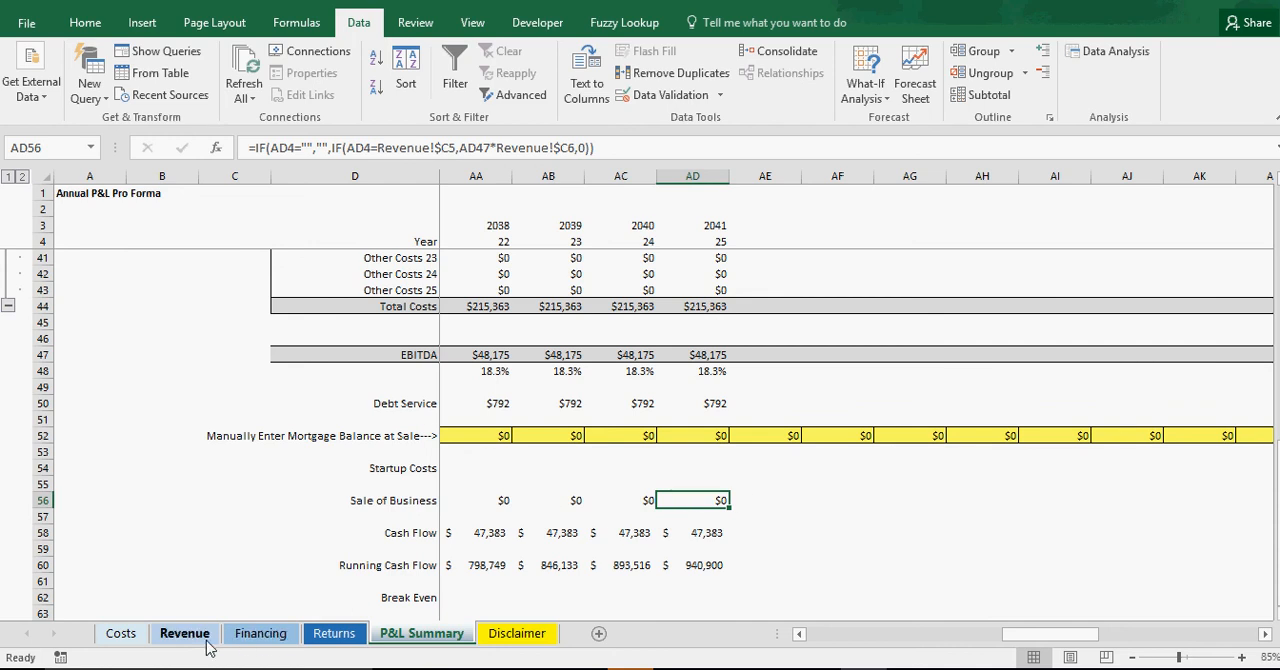
click(184, 632)
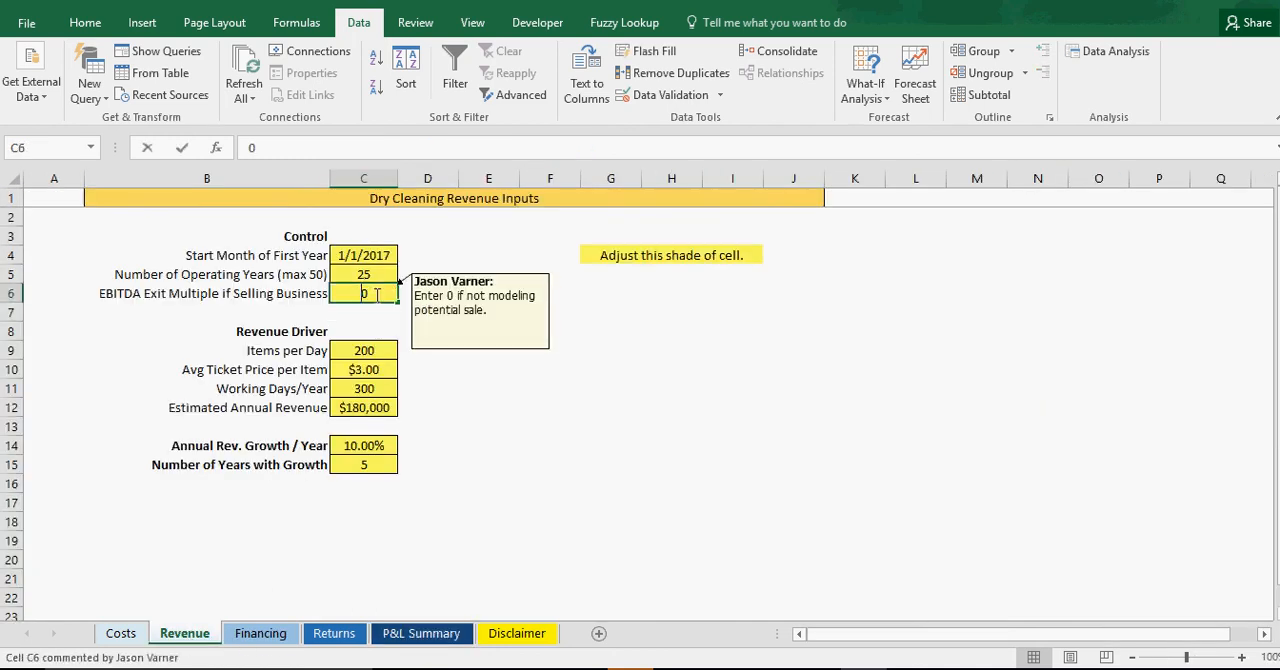
text(1.25)
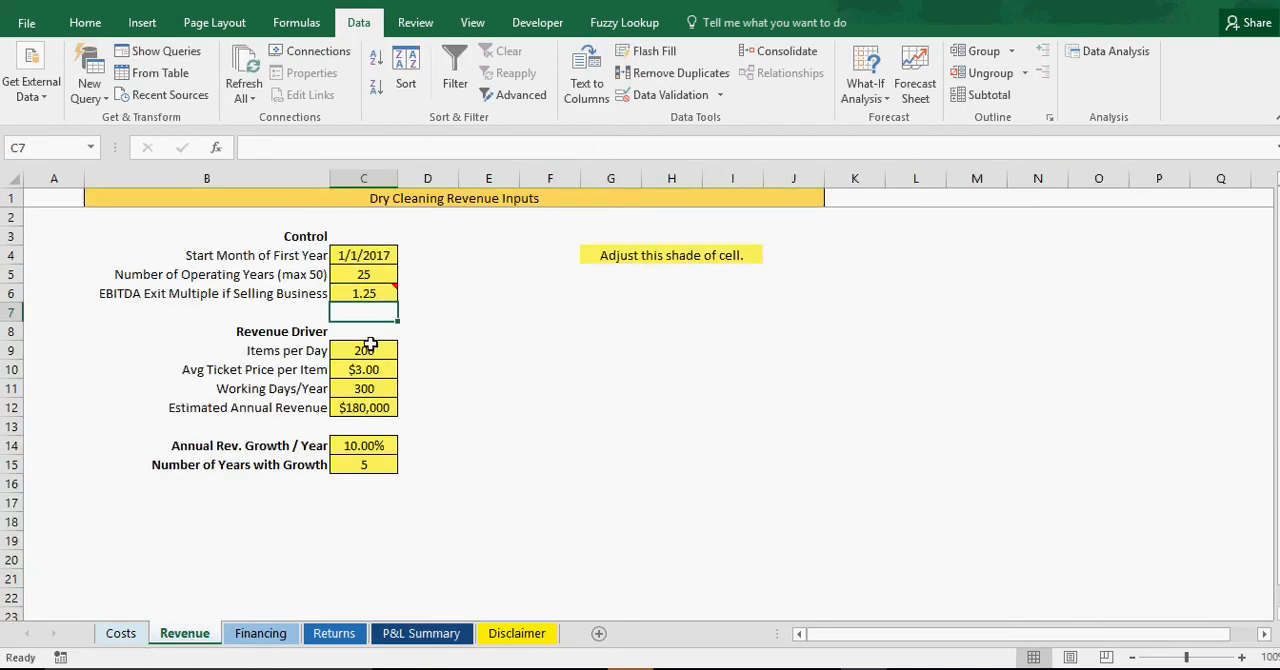
click(364, 350)
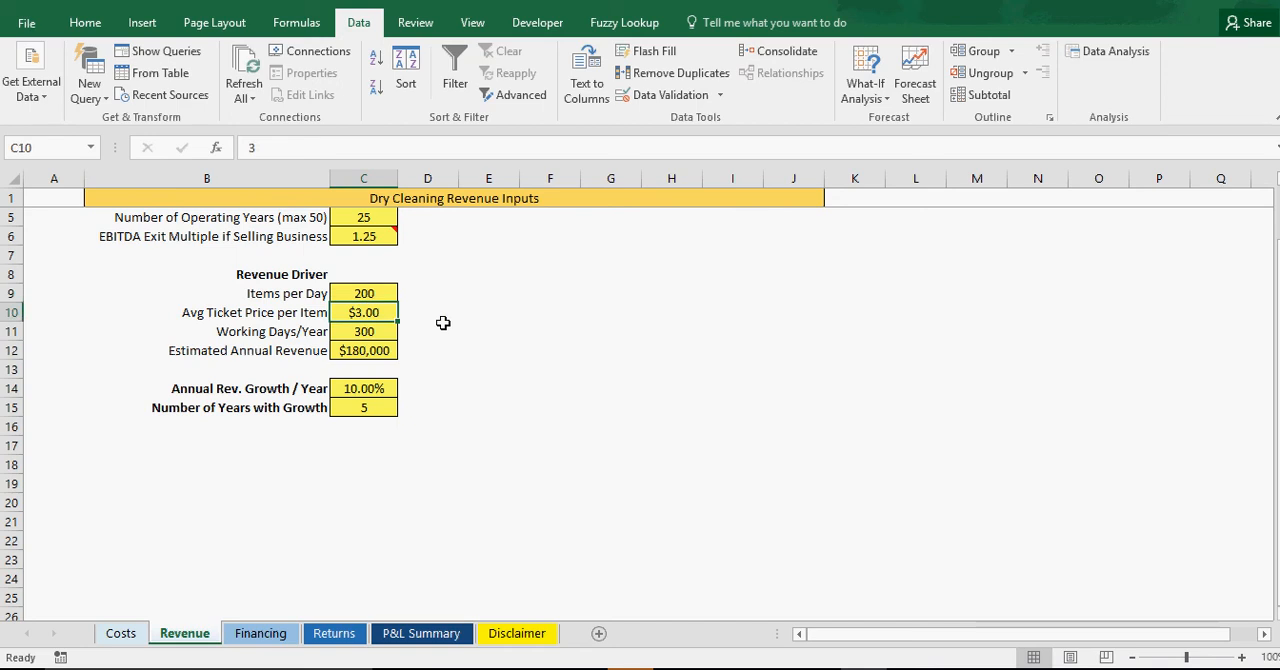
click(364, 332)
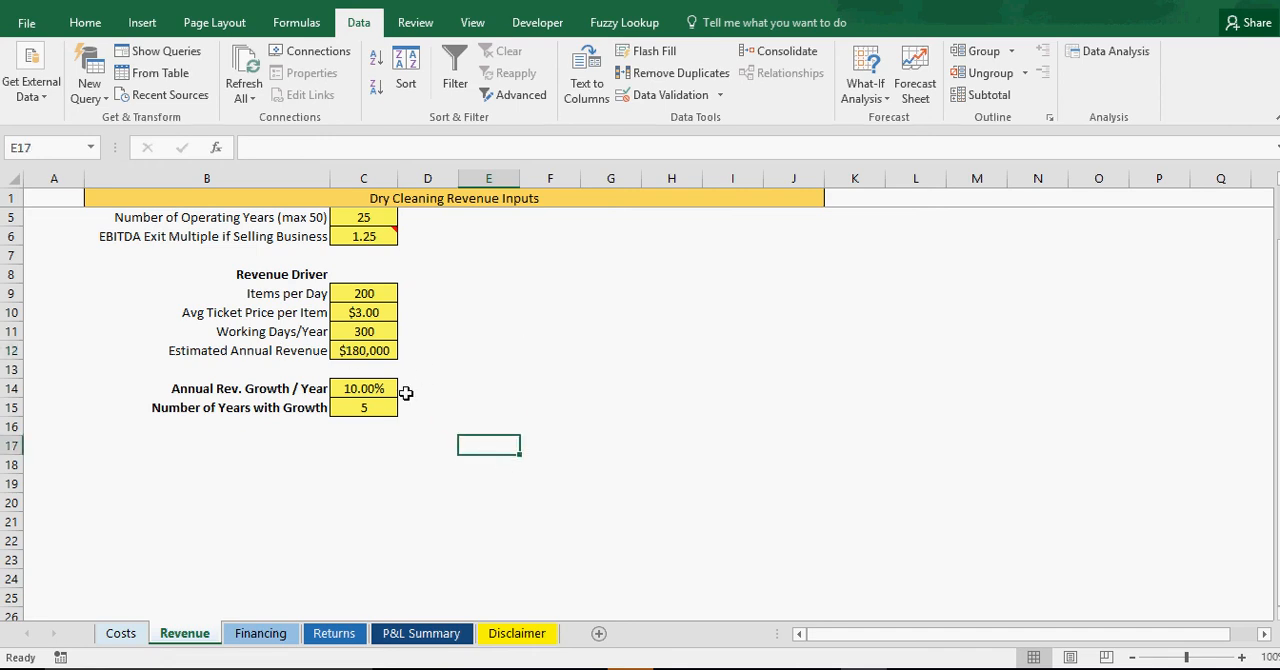
mouse_move(396, 392)
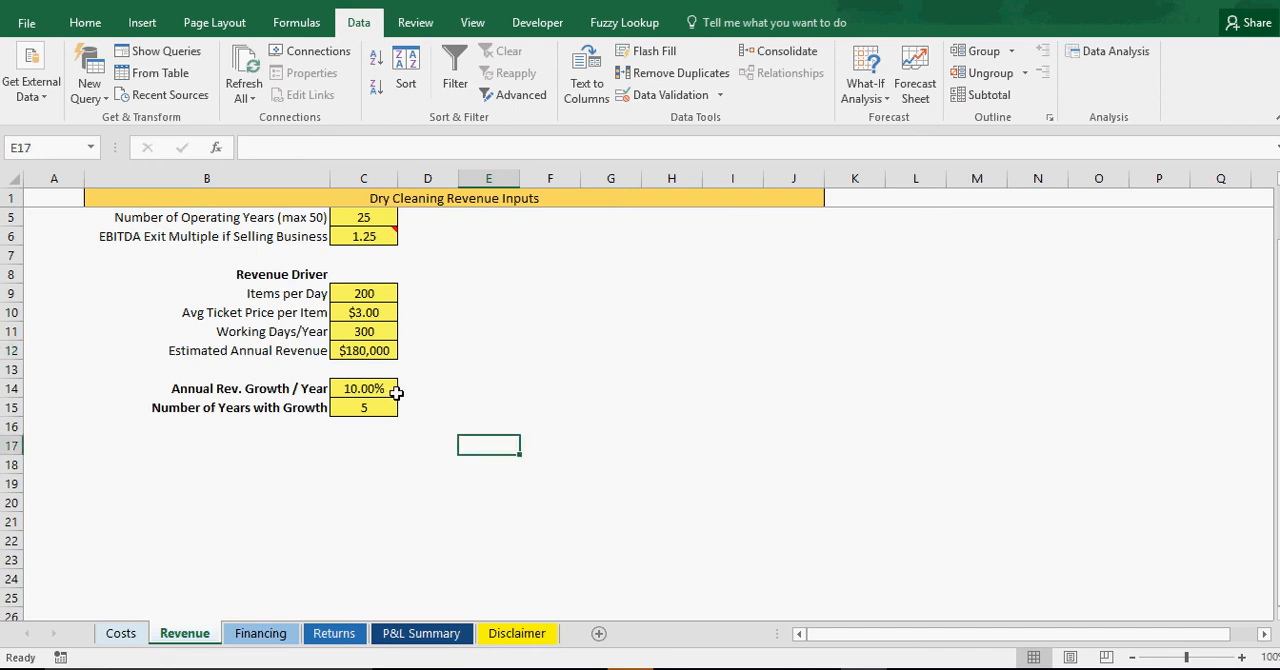
mouse_move(472, 394)
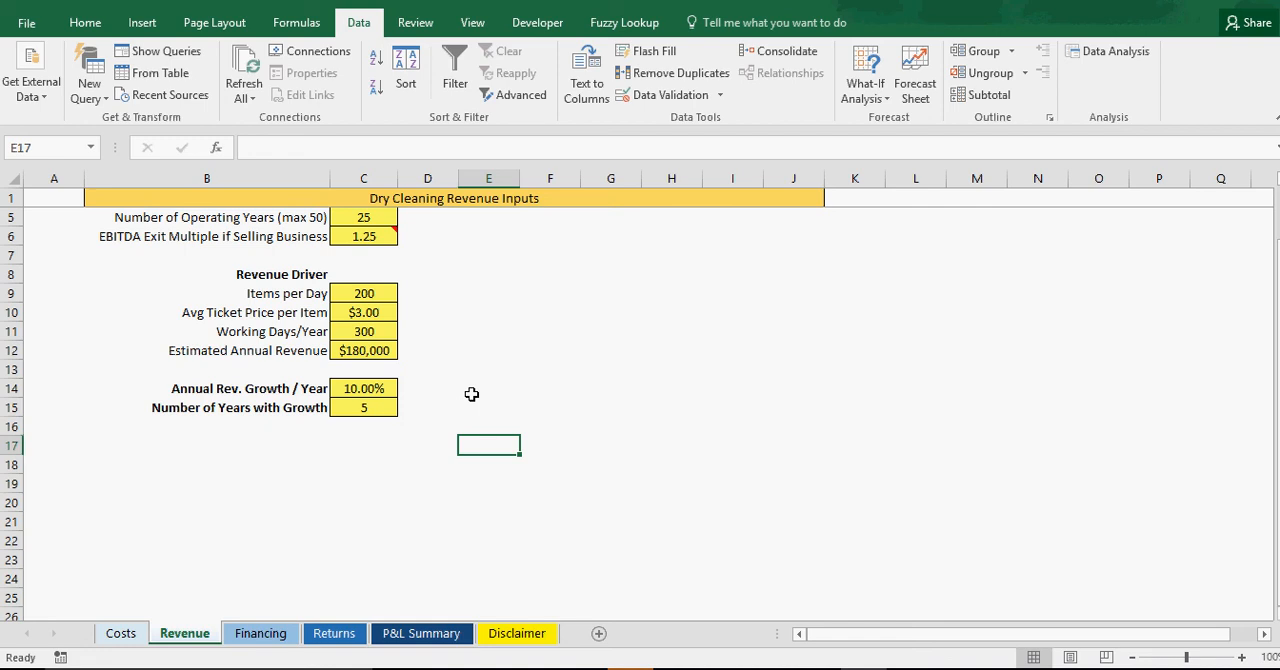
mouse_move(390, 392)
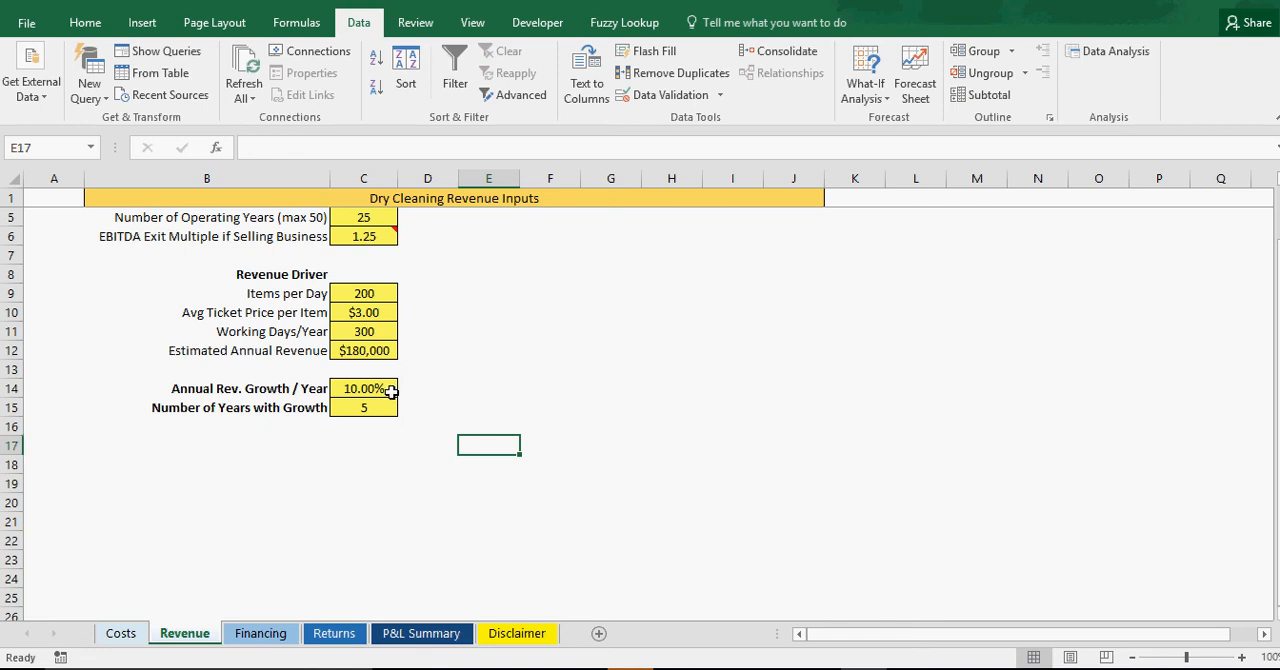
mouse_move(282, 424)
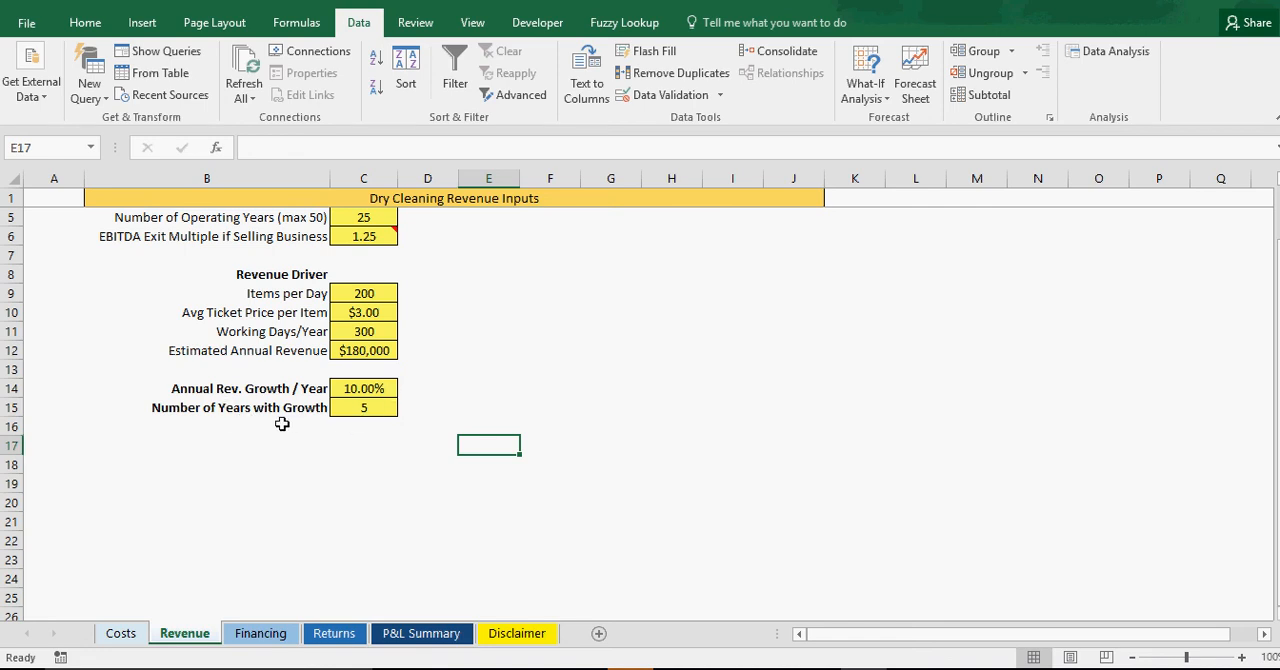
mouse_move(424, 400)
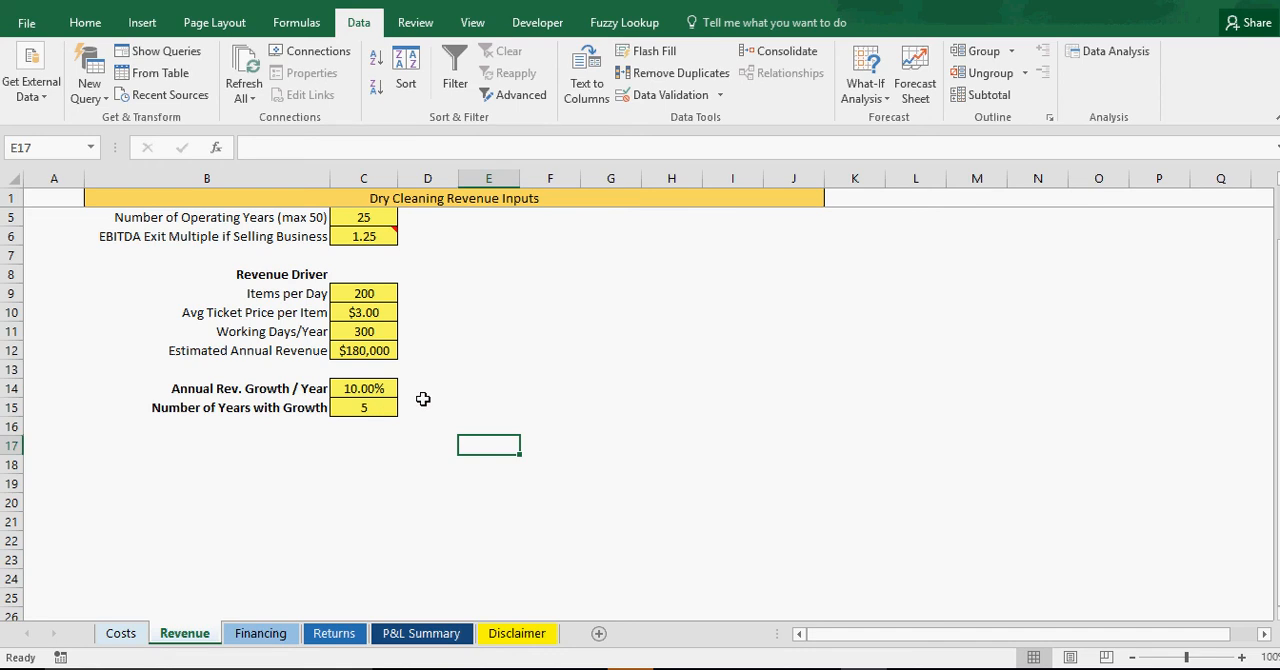
mouse_move(476, 410)
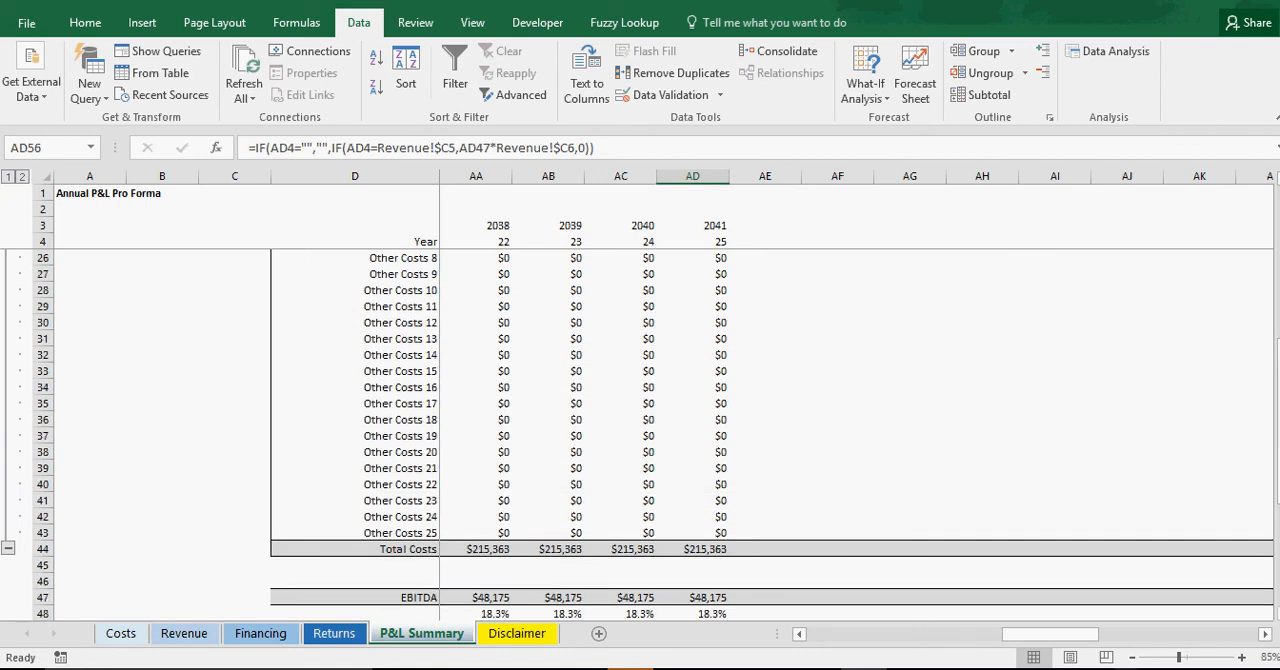
Step: Inspect the Revenue formulas for the first year, 2021 and 2023 on the P&L Summary
scroll(left, 3)
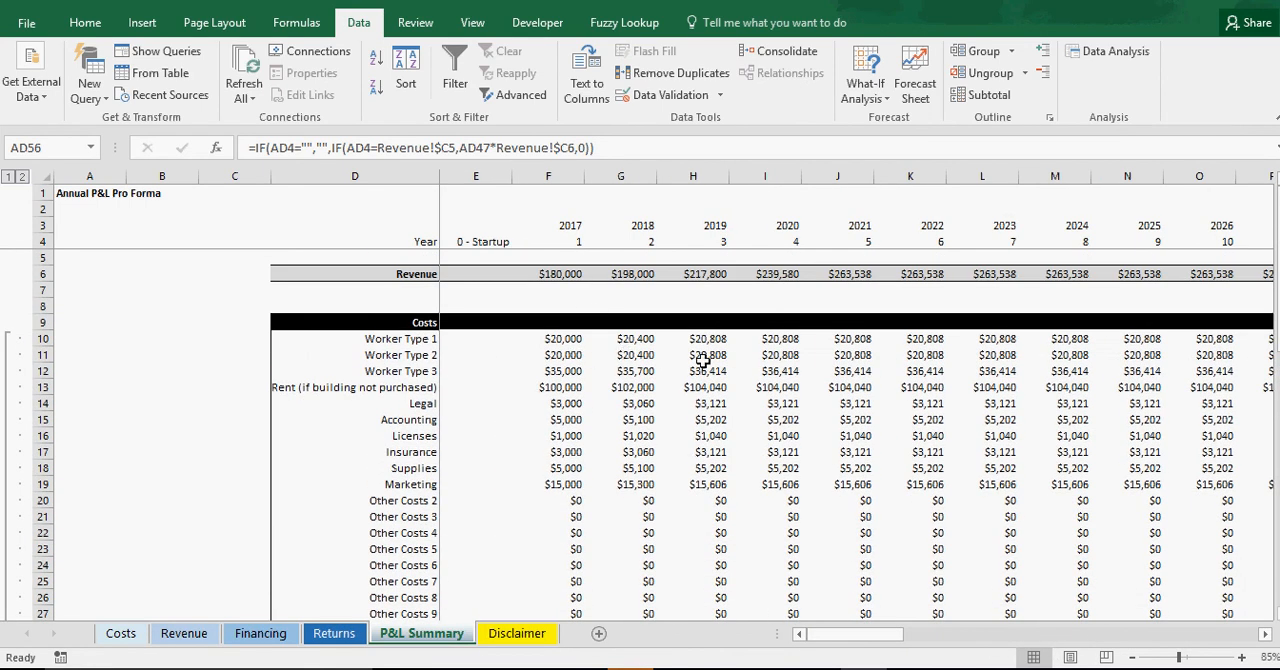
mouse_move(848, 368)
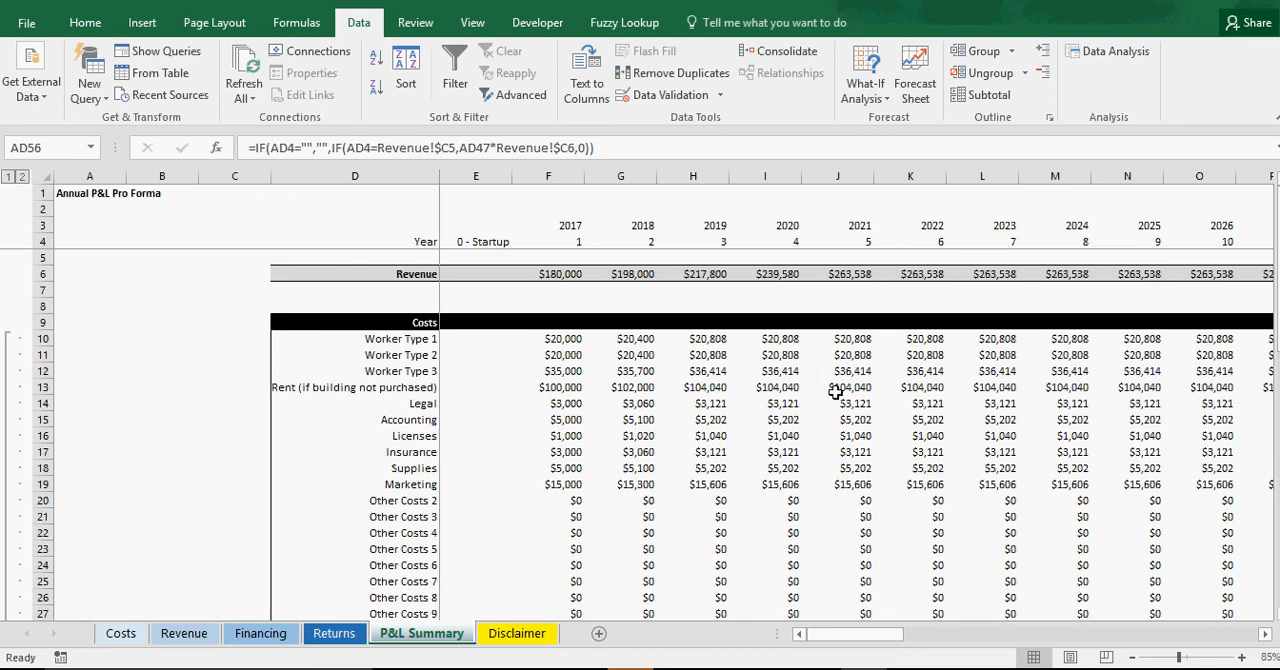
click(548, 272)
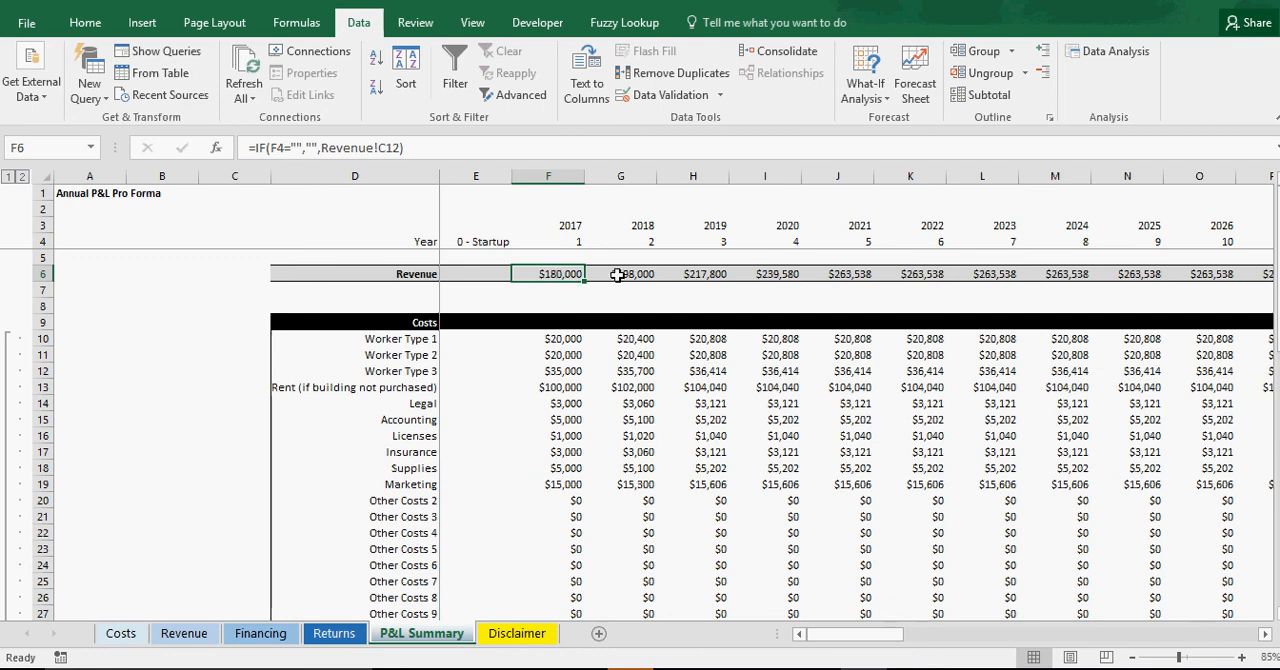
click(838, 272)
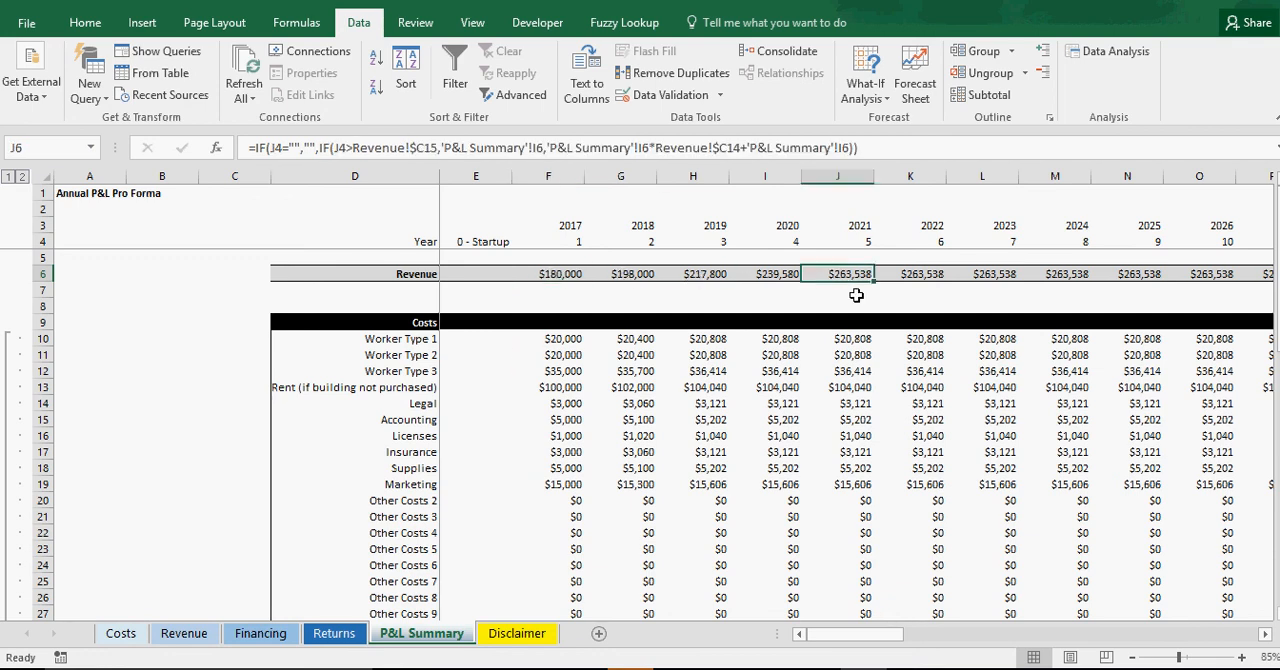
click(910, 272)
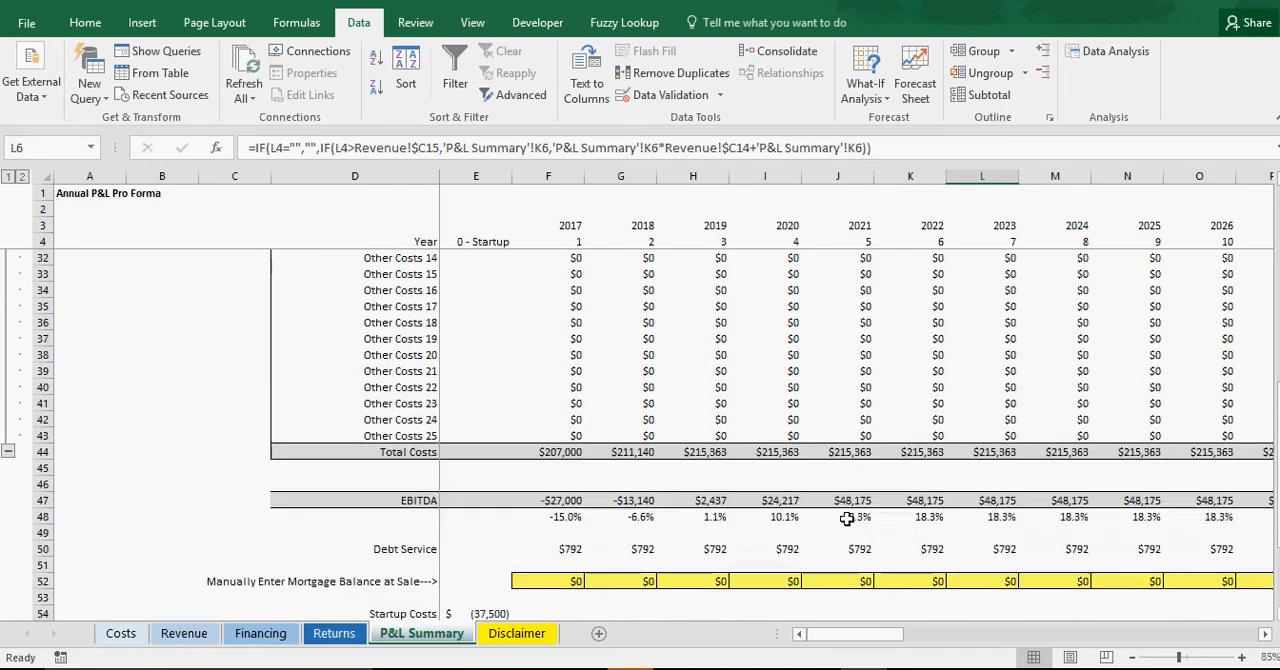
scroll(down, 3)
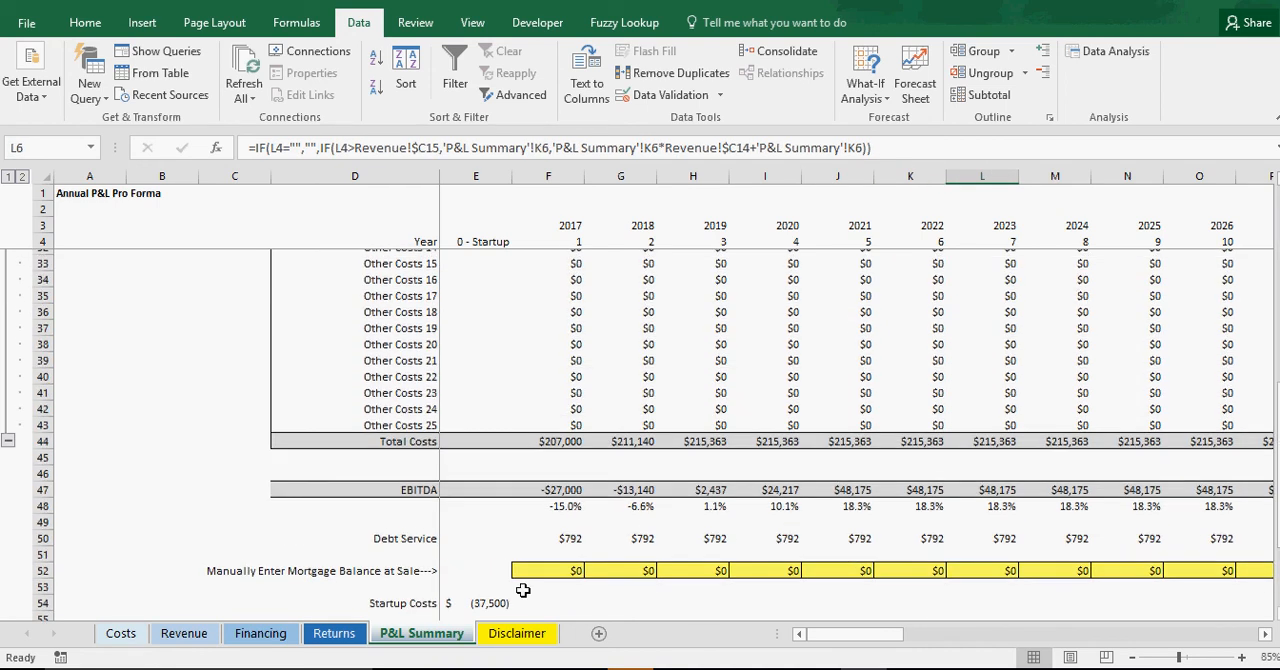
Step: Move through the Revenue and Financing sheets to the Return Summary with 29% IRR
click(184, 632)
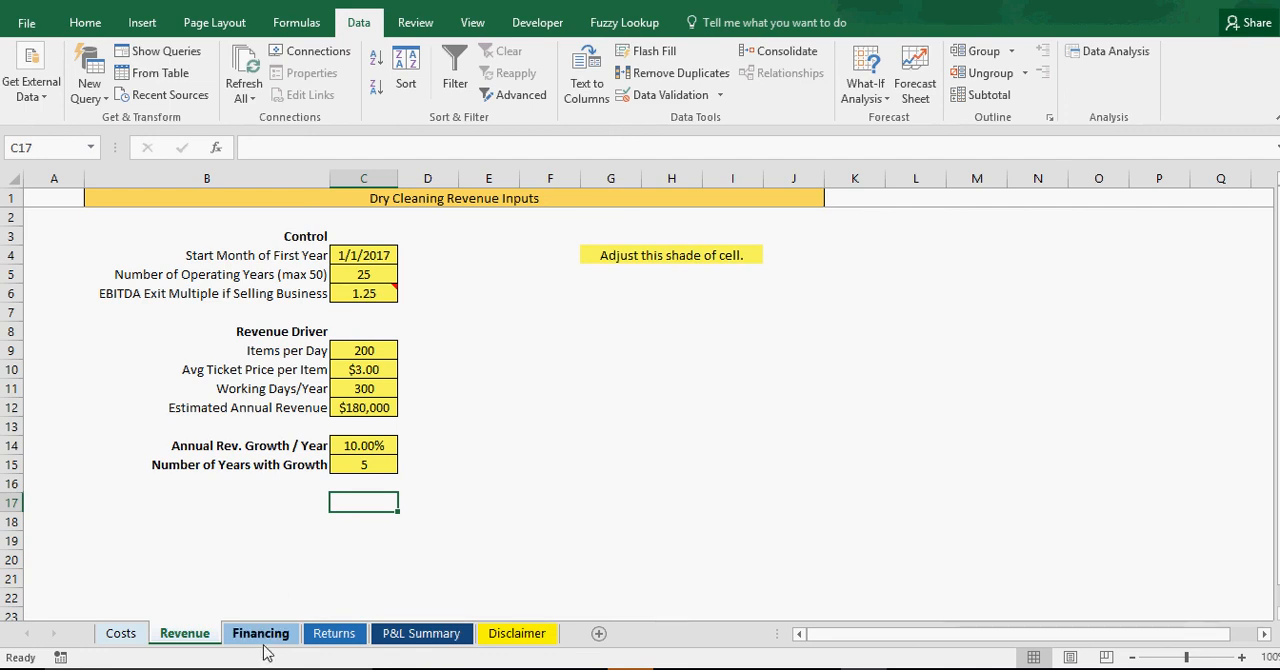
click(260, 632)
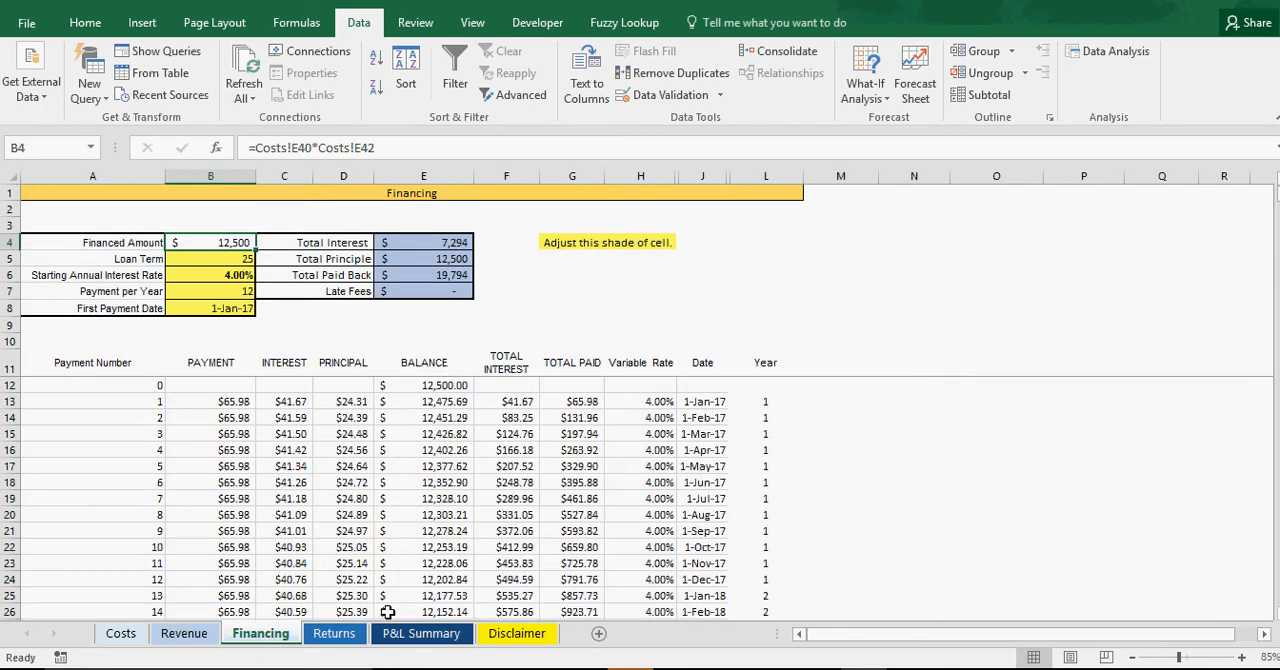
mouse_move(260, 444)
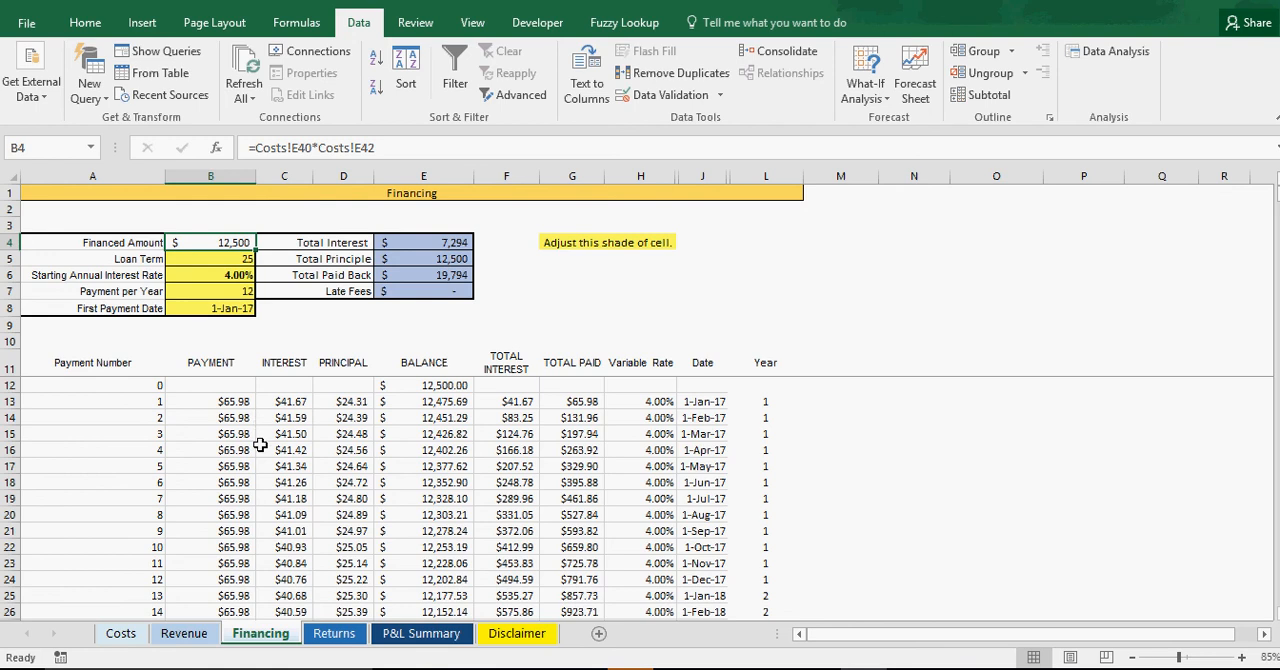
click(334, 634)
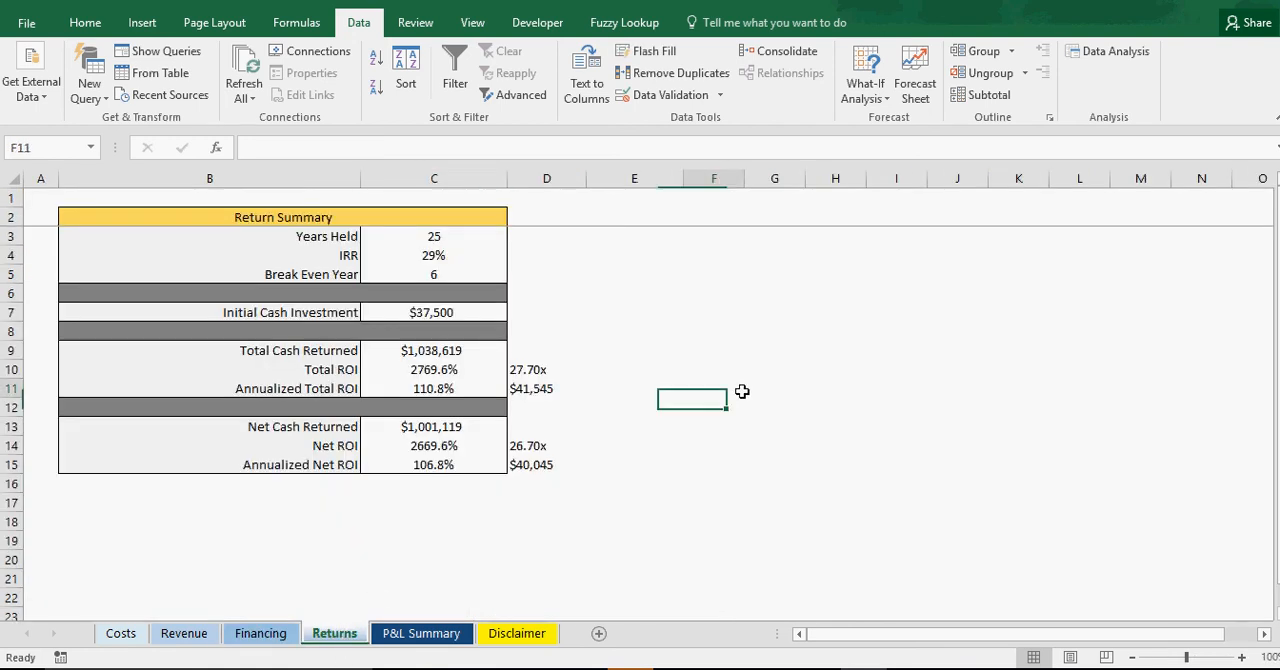
Step: Check the Costs sheet's $50,000 startup cost at 0% financed, then the Return Summary
click(634, 254)
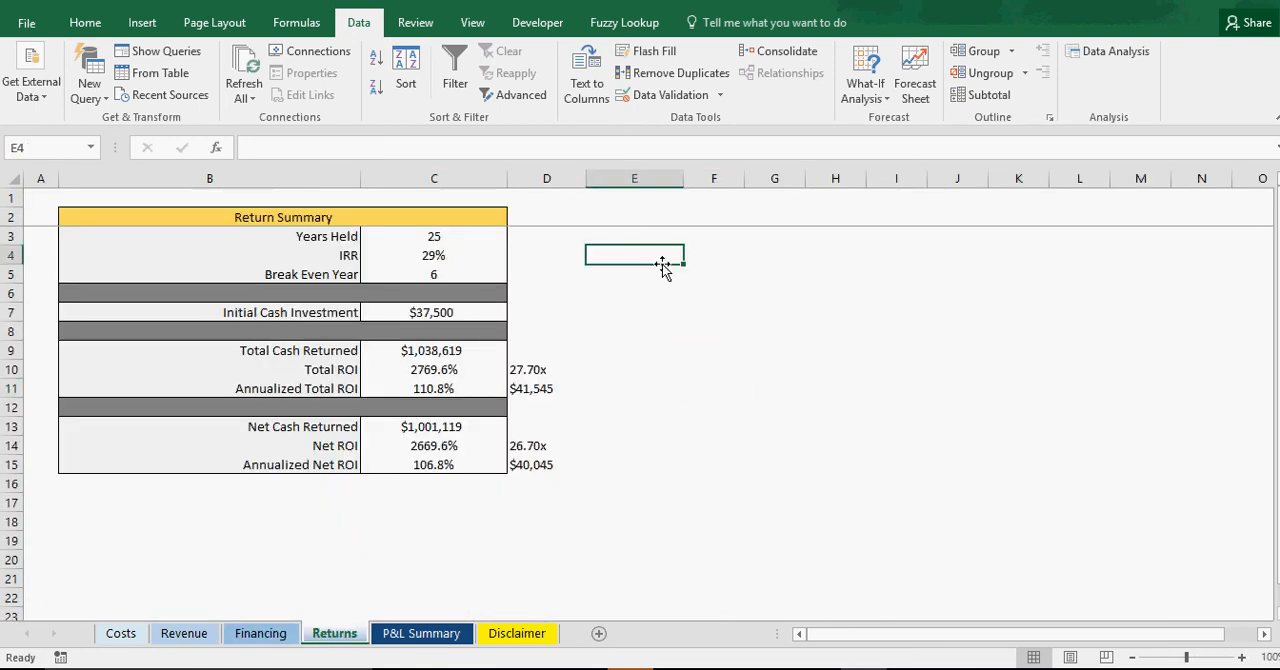
mouse_move(388, 332)
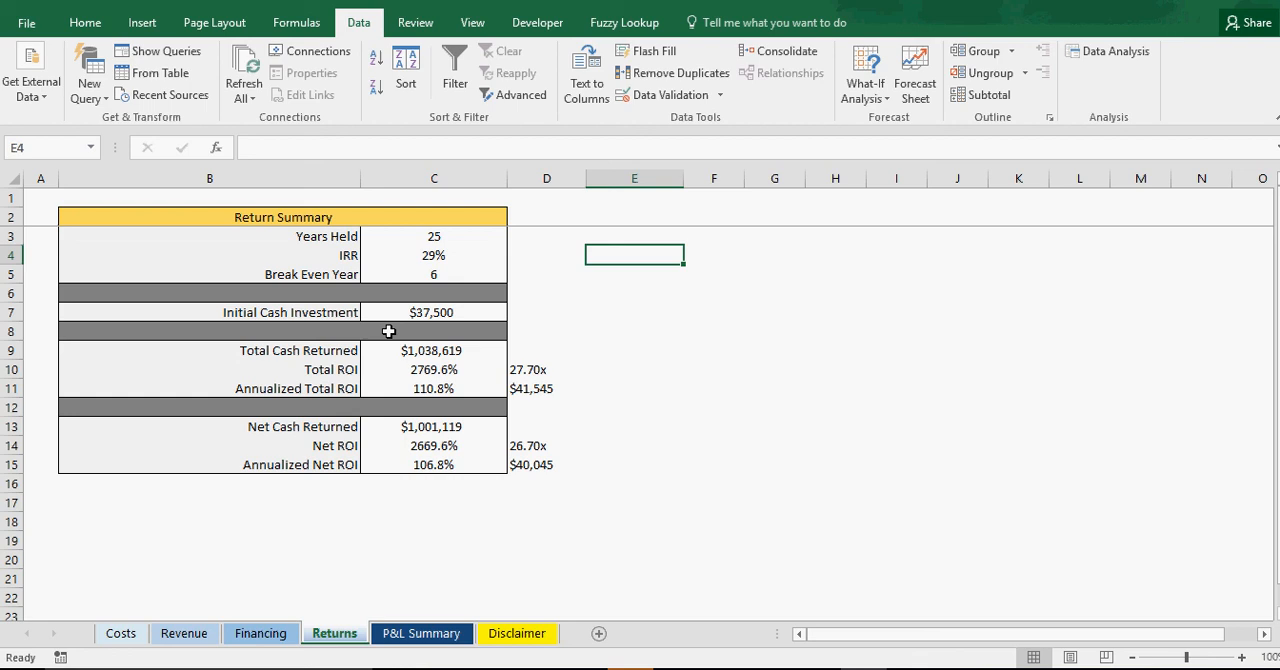
mouse_move(660, 374)
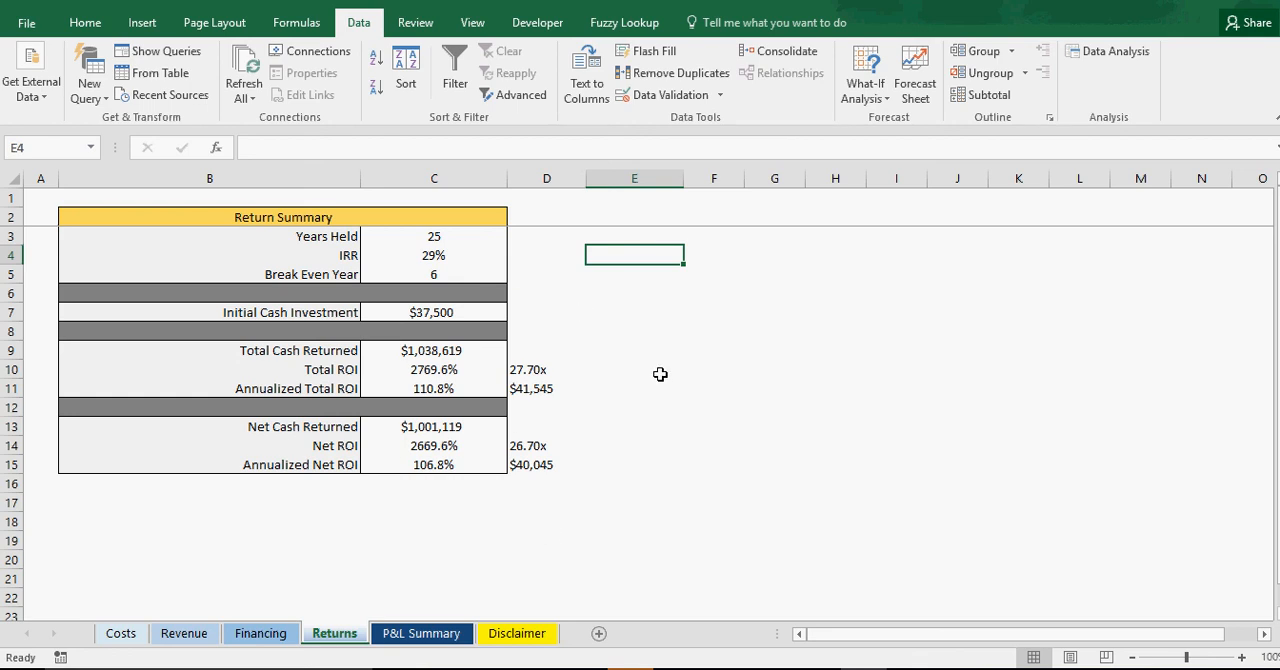
mouse_move(466, 236)
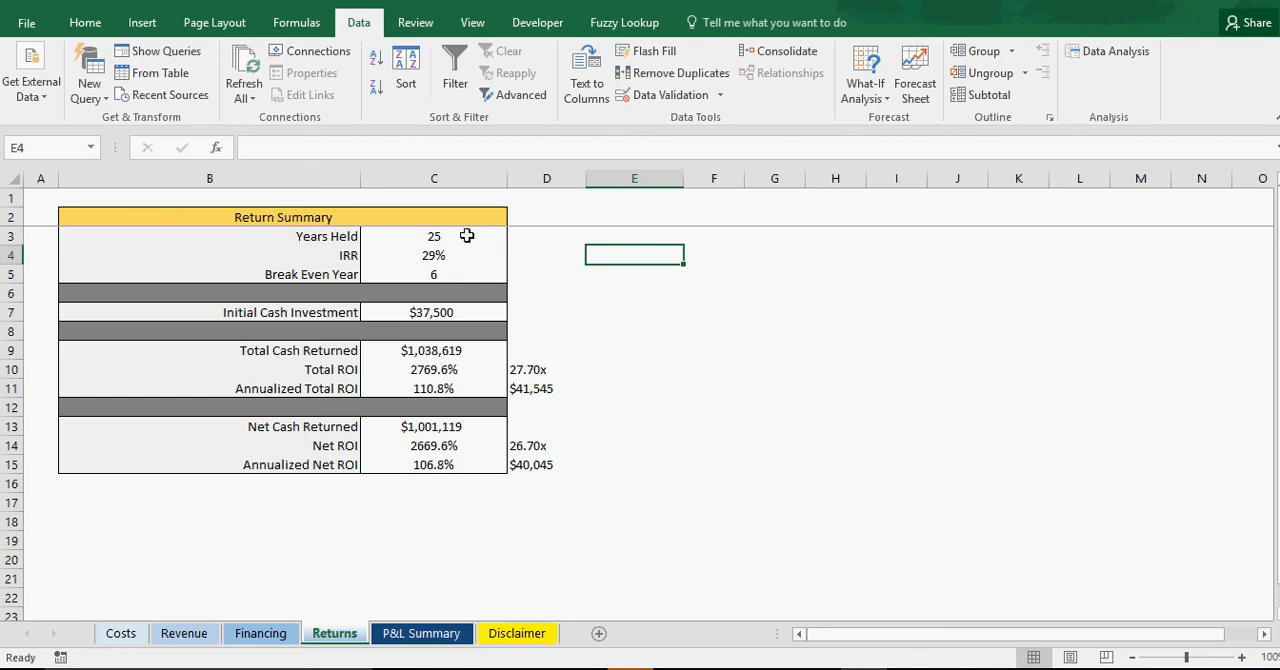
mouse_move(456, 256)
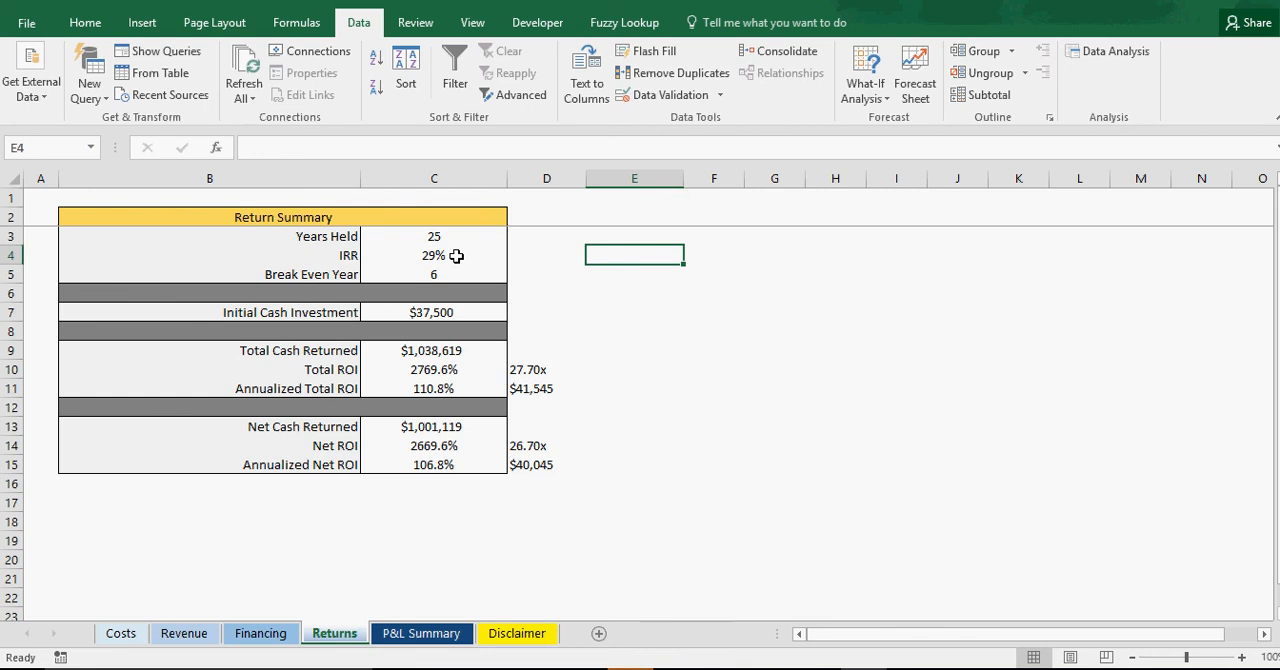
mouse_move(460, 256)
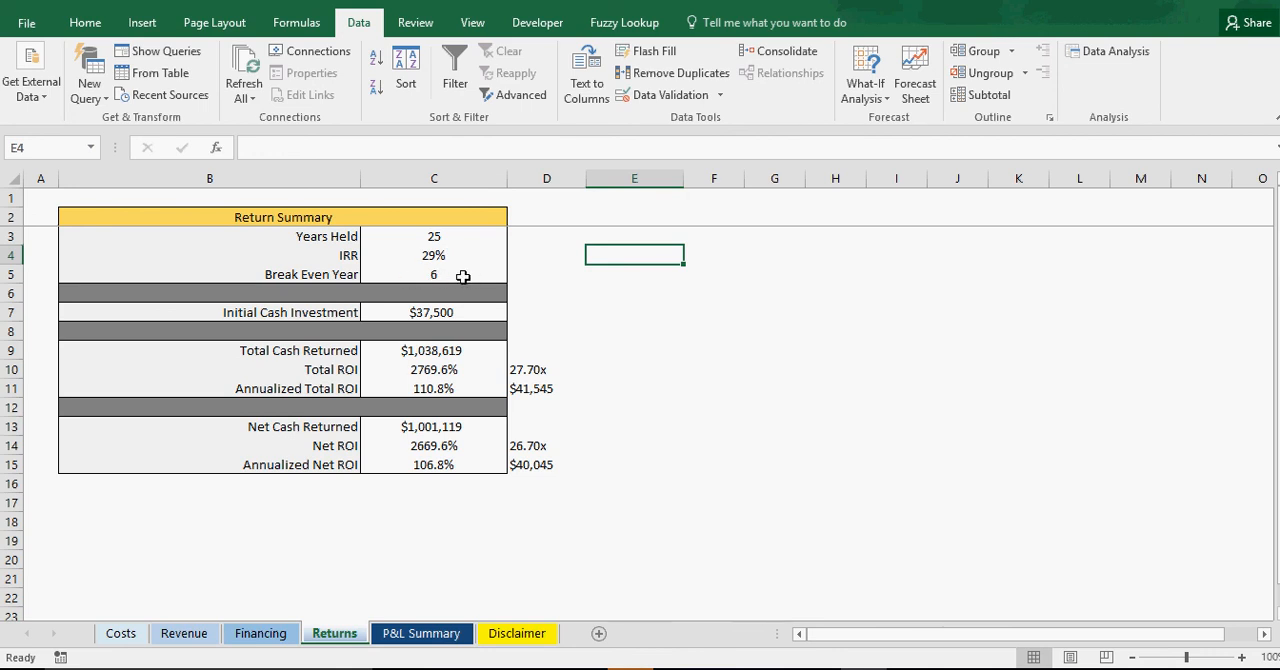
mouse_move(418, 312)
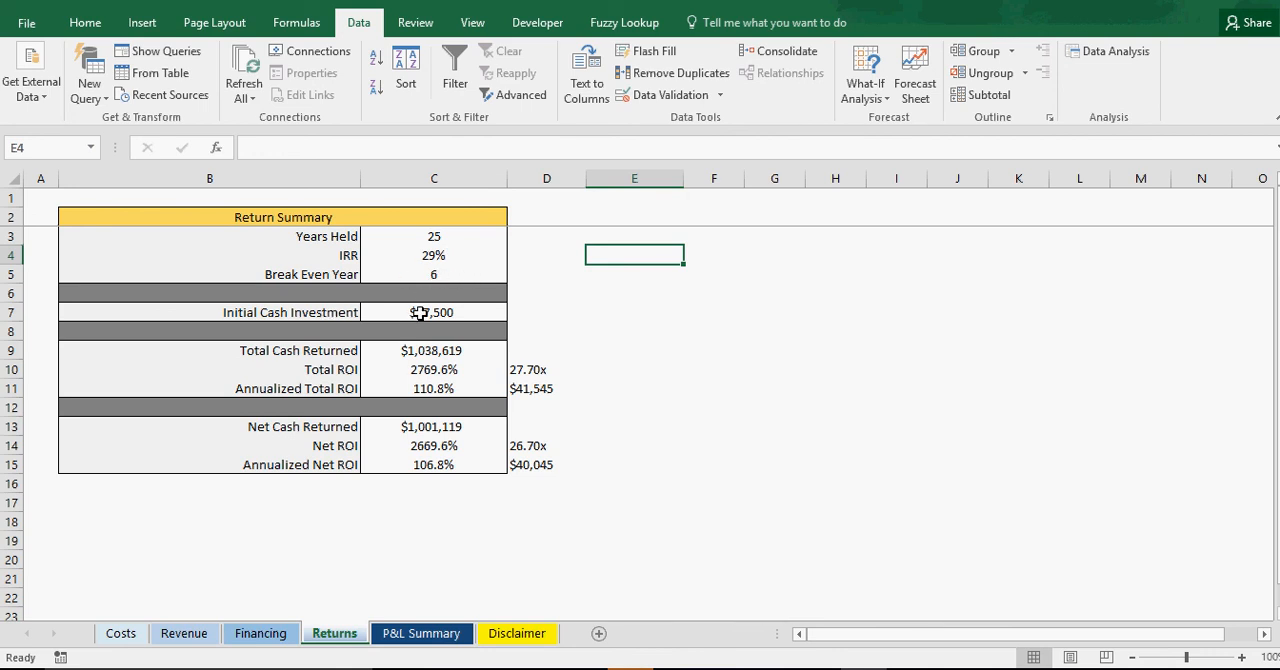
mouse_move(430, 316)
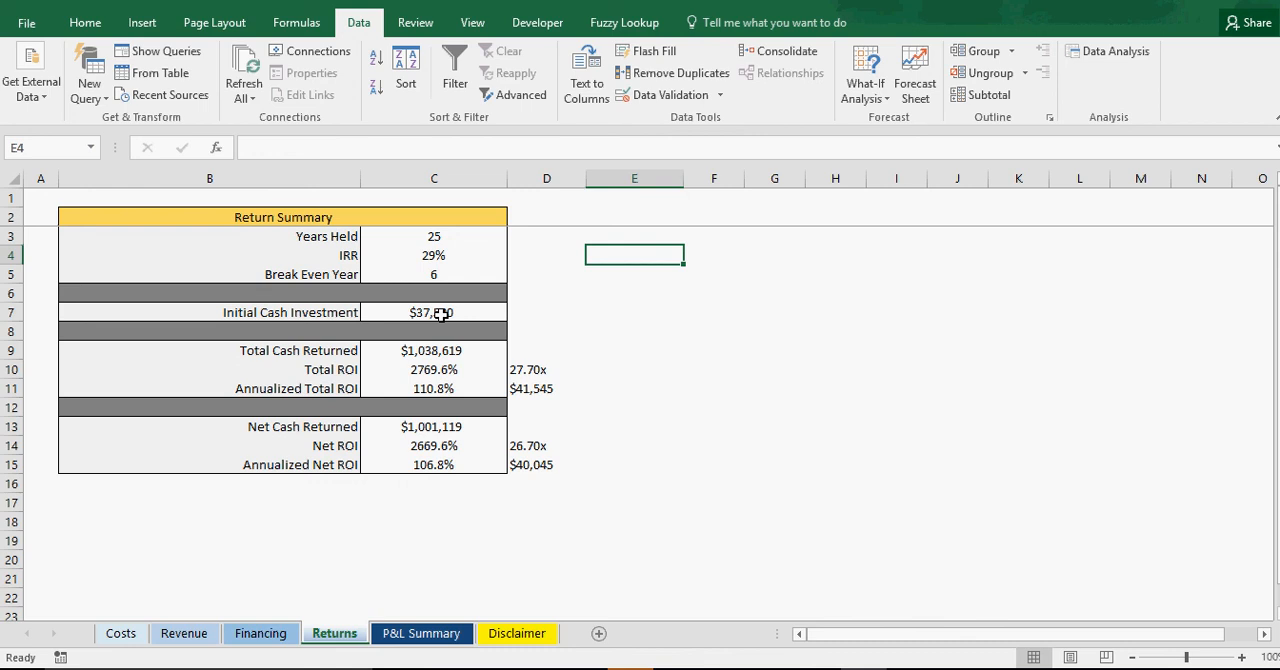
mouse_move(440, 310)
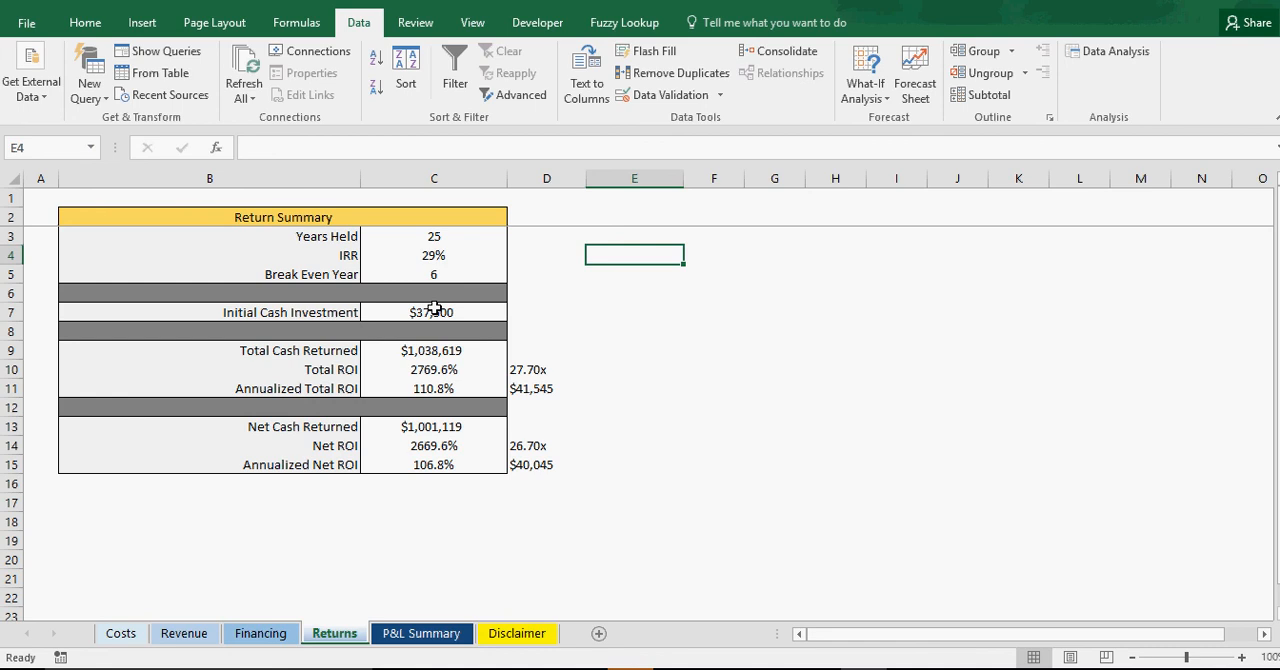
mouse_move(456, 310)
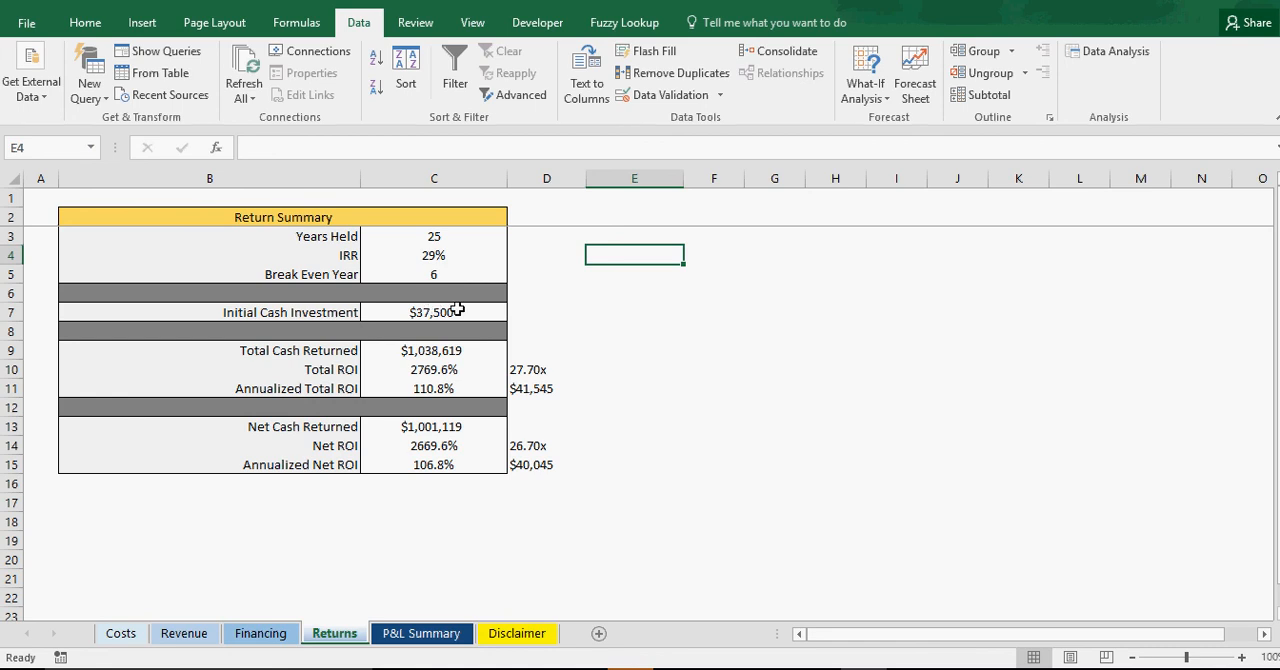
click(774, 388)
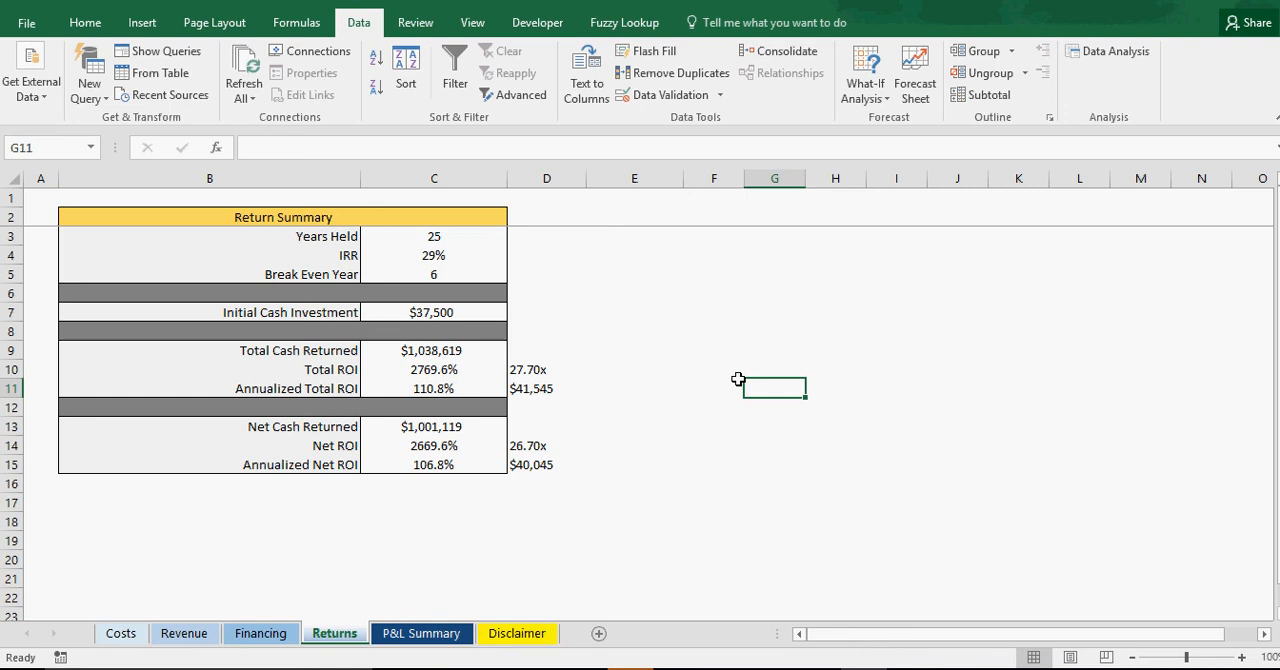
click(714, 368)
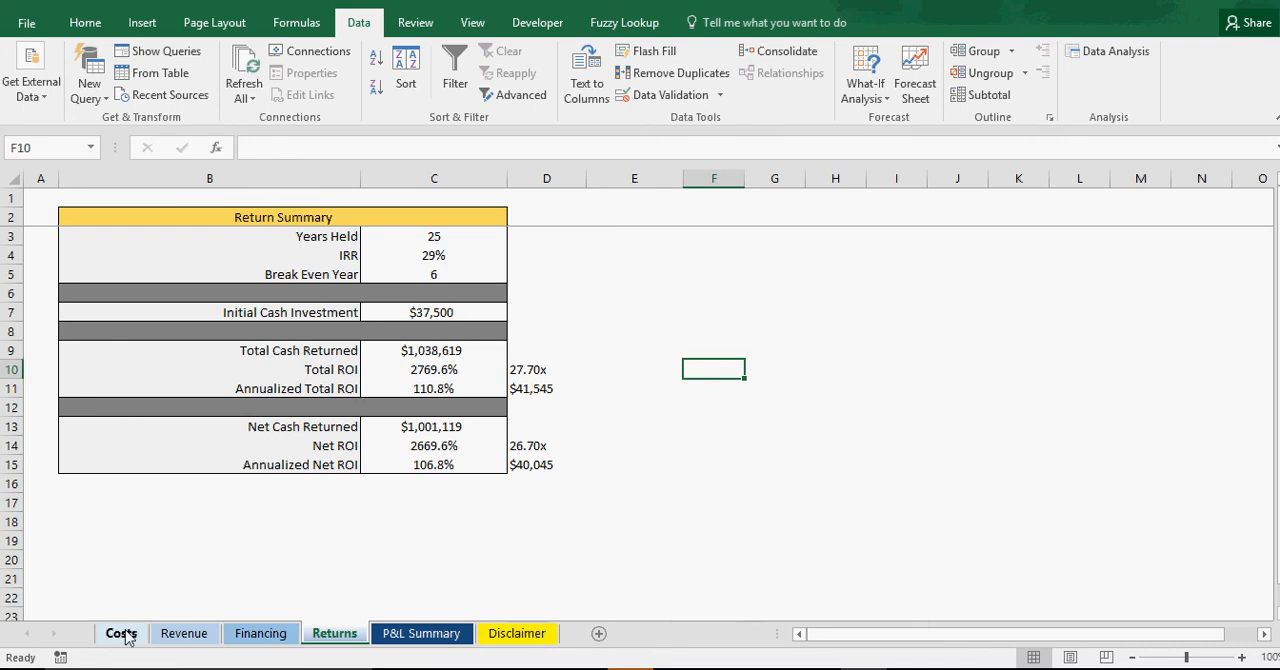
click(120, 634)
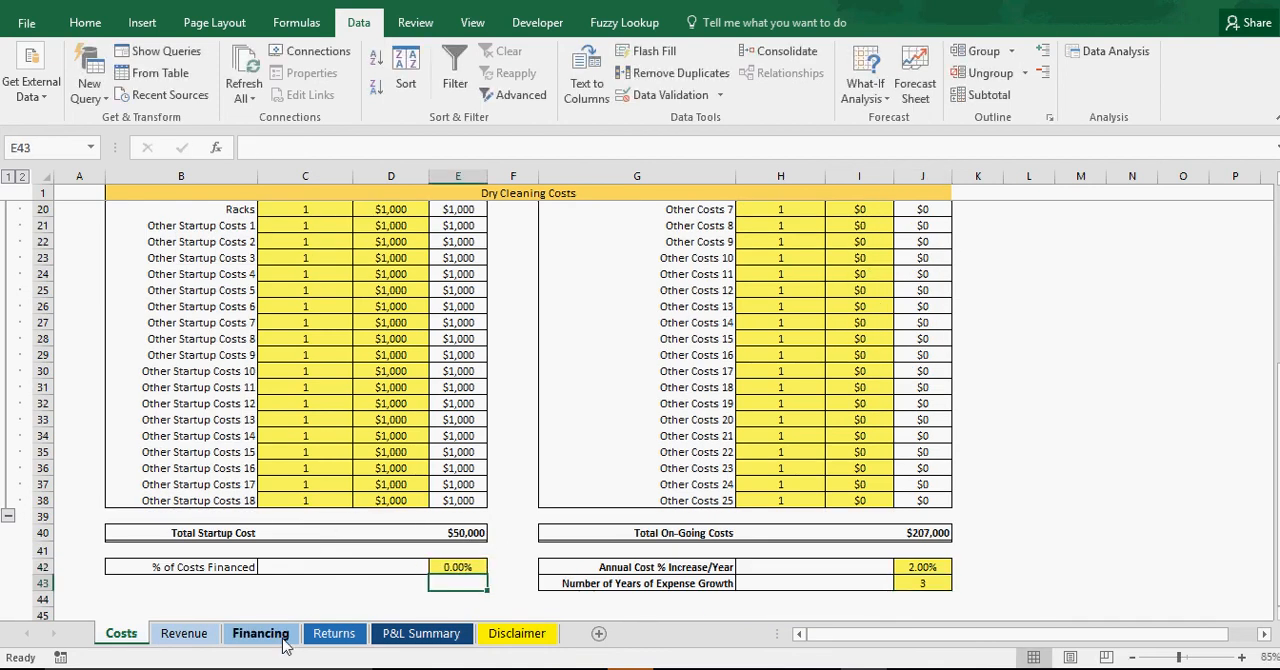
click(334, 632)
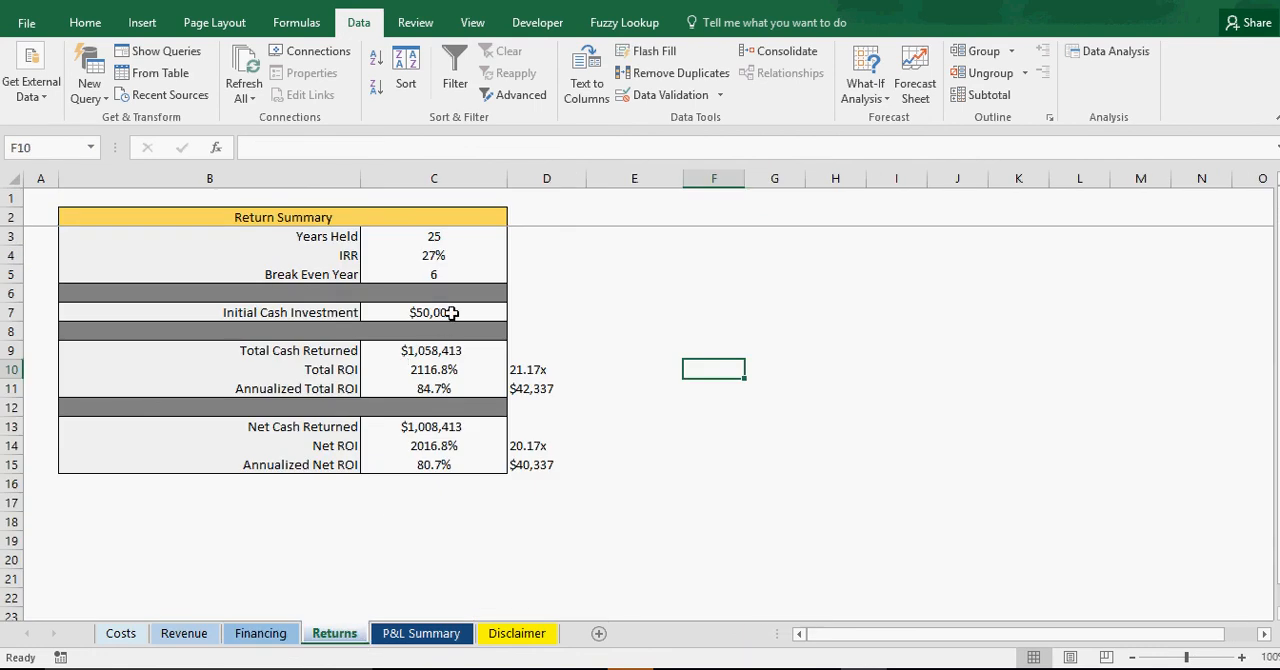
mouse_move(512, 406)
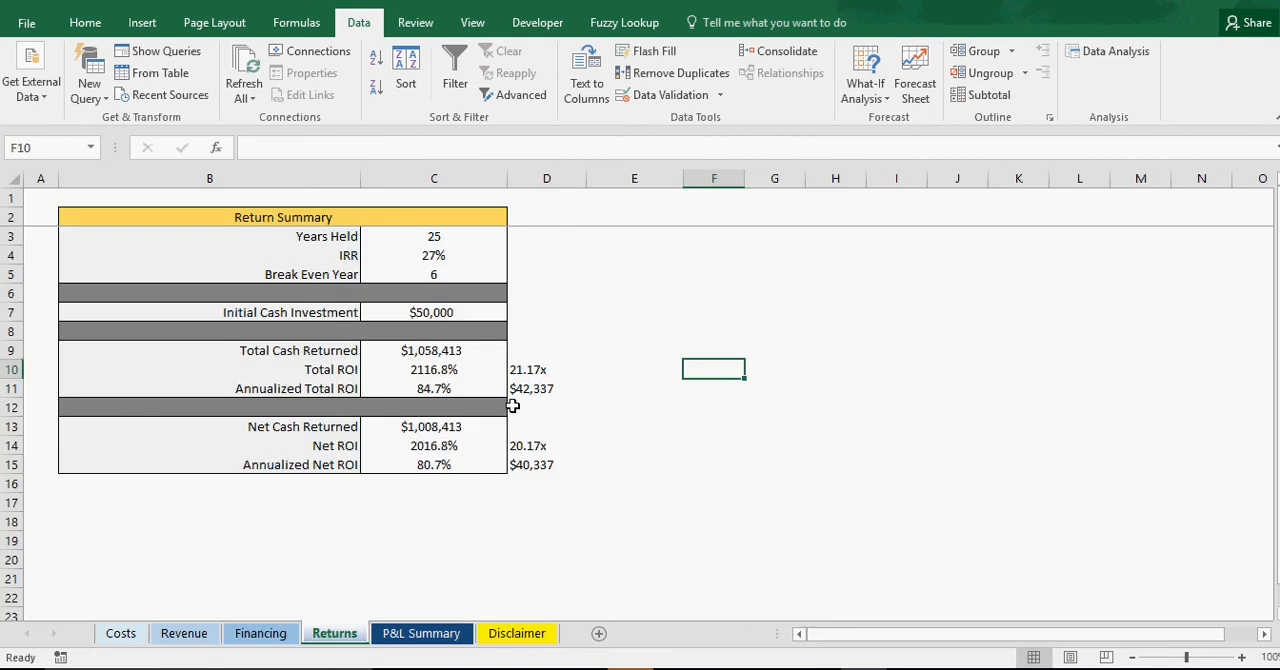
mouse_move(426, 352)
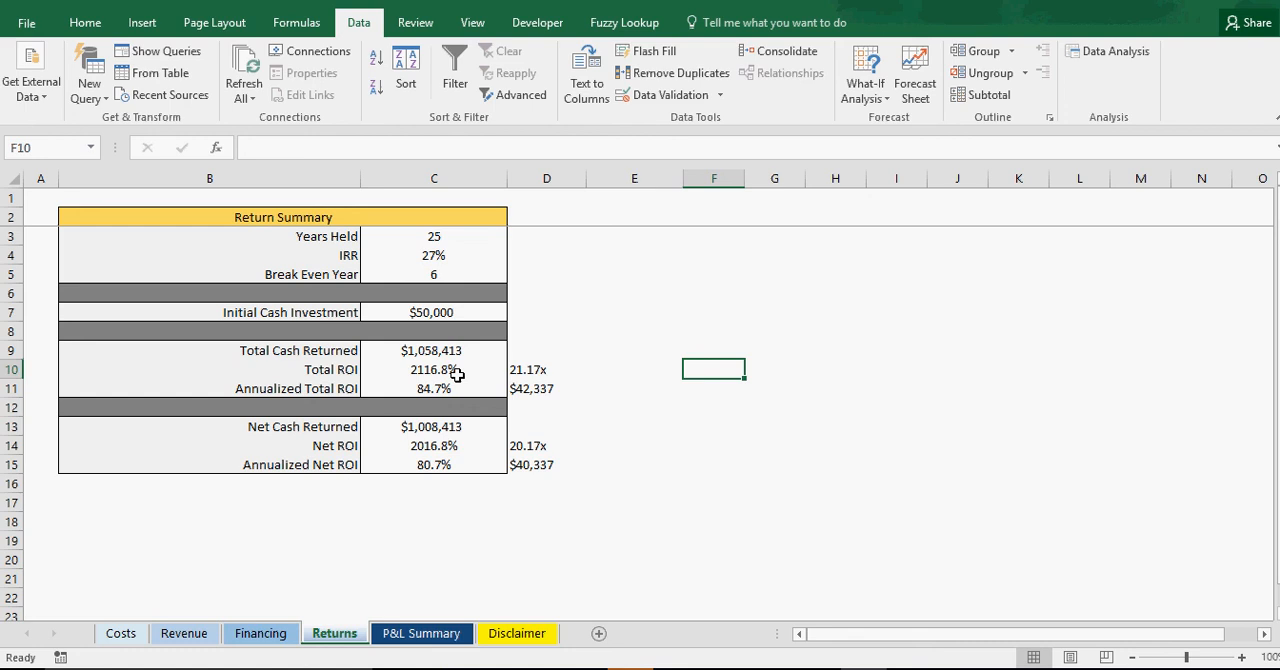
mouse_move(556, 368)
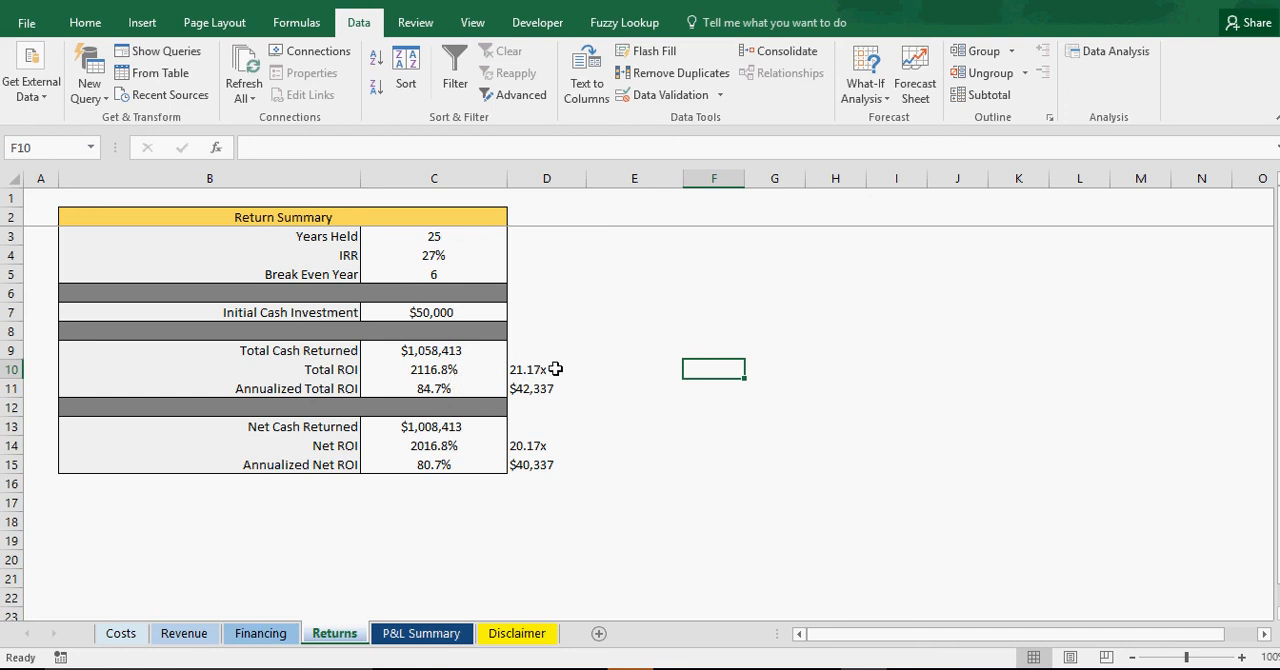
mouse_move(448, 394)
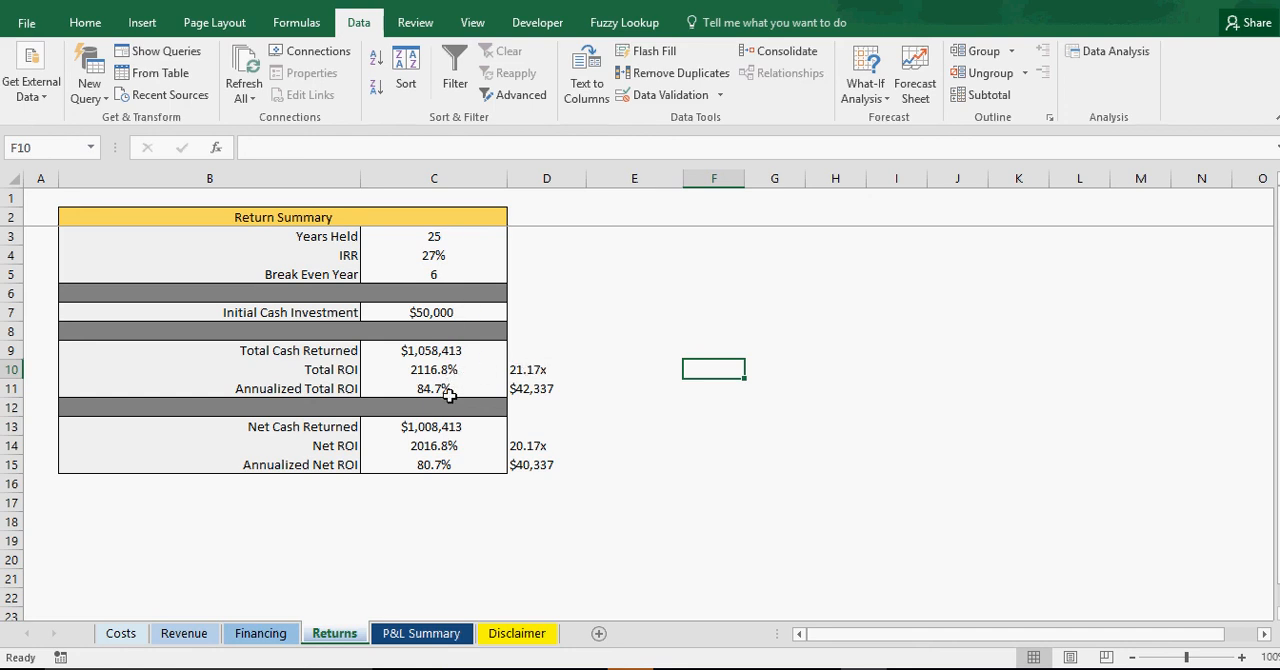
mouse_move(444, 390)
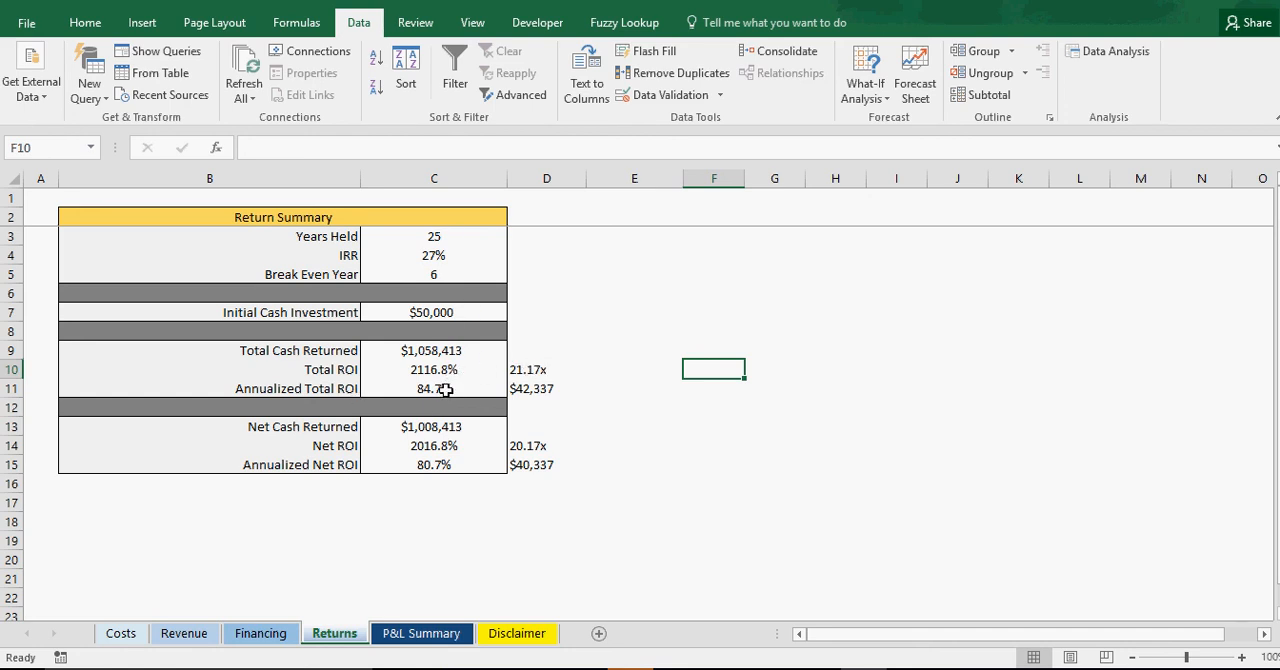
mouse_move(472, 404)
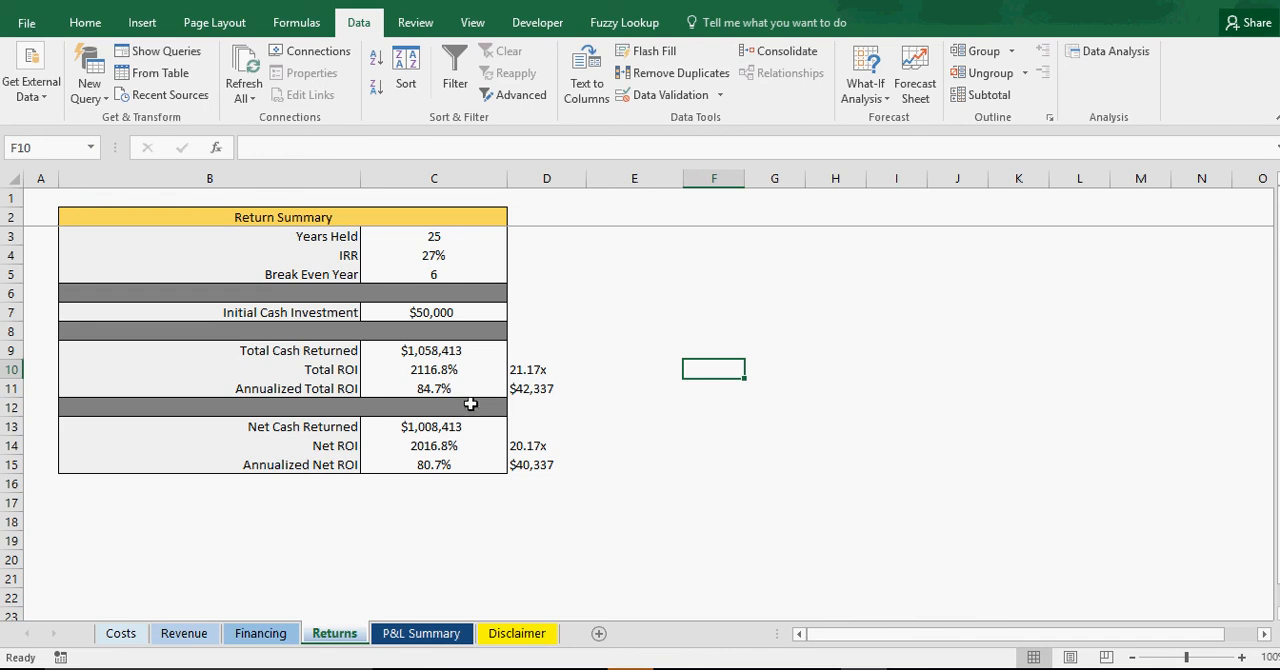
mouse_move(456, 396)
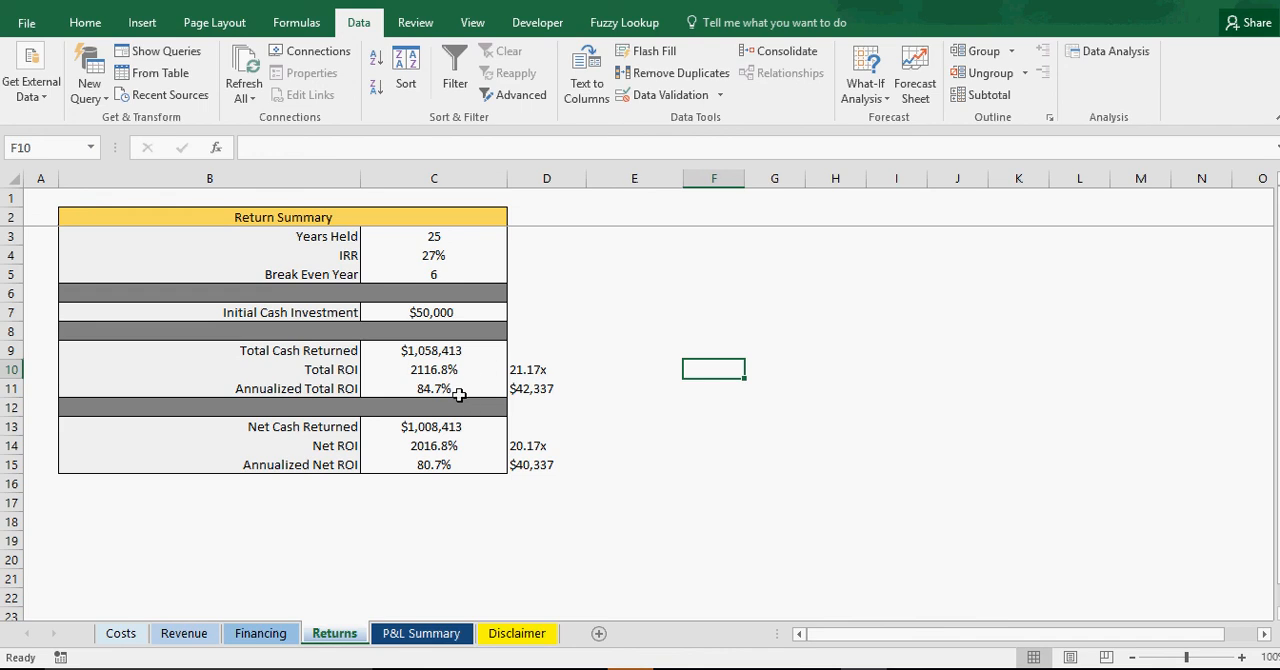
mouse_move(444, 390)
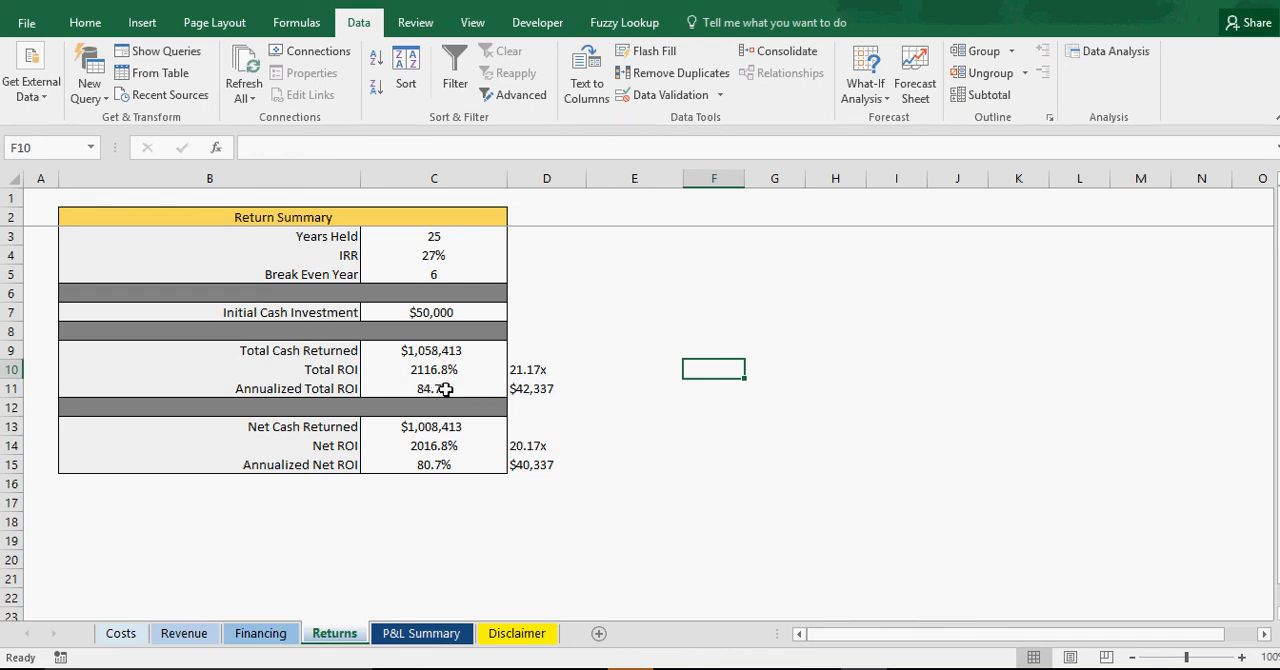
mouse_move(448, 404)
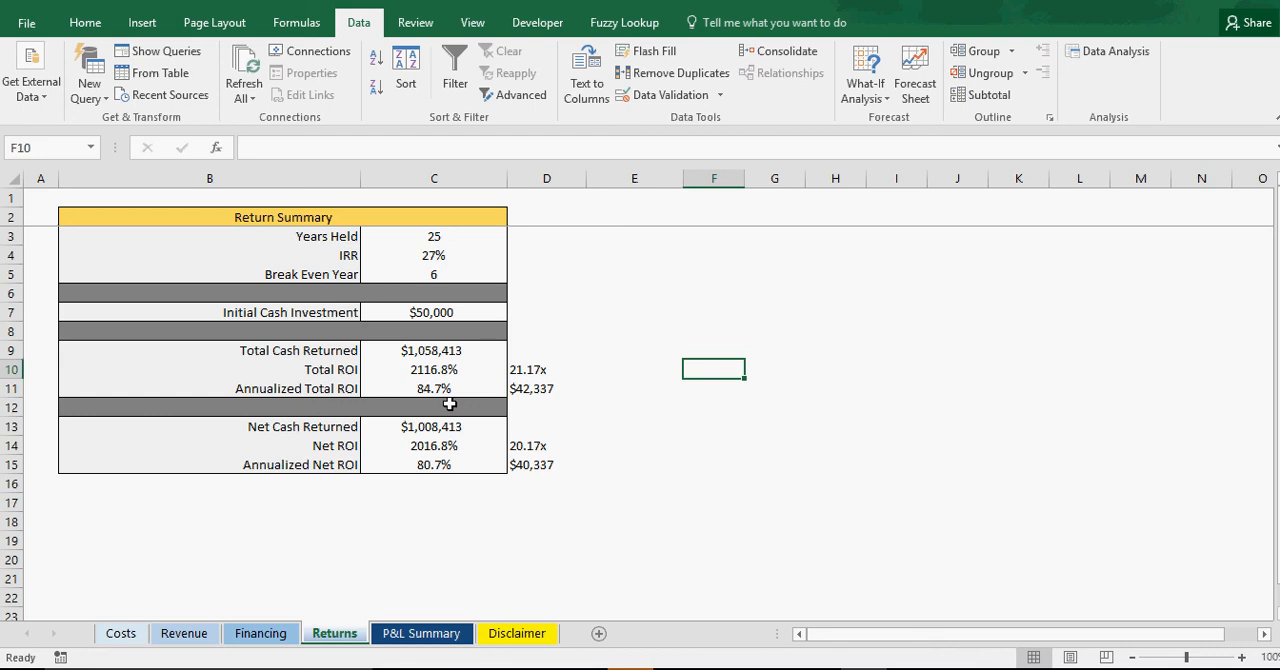
mouse_move(560, 402)
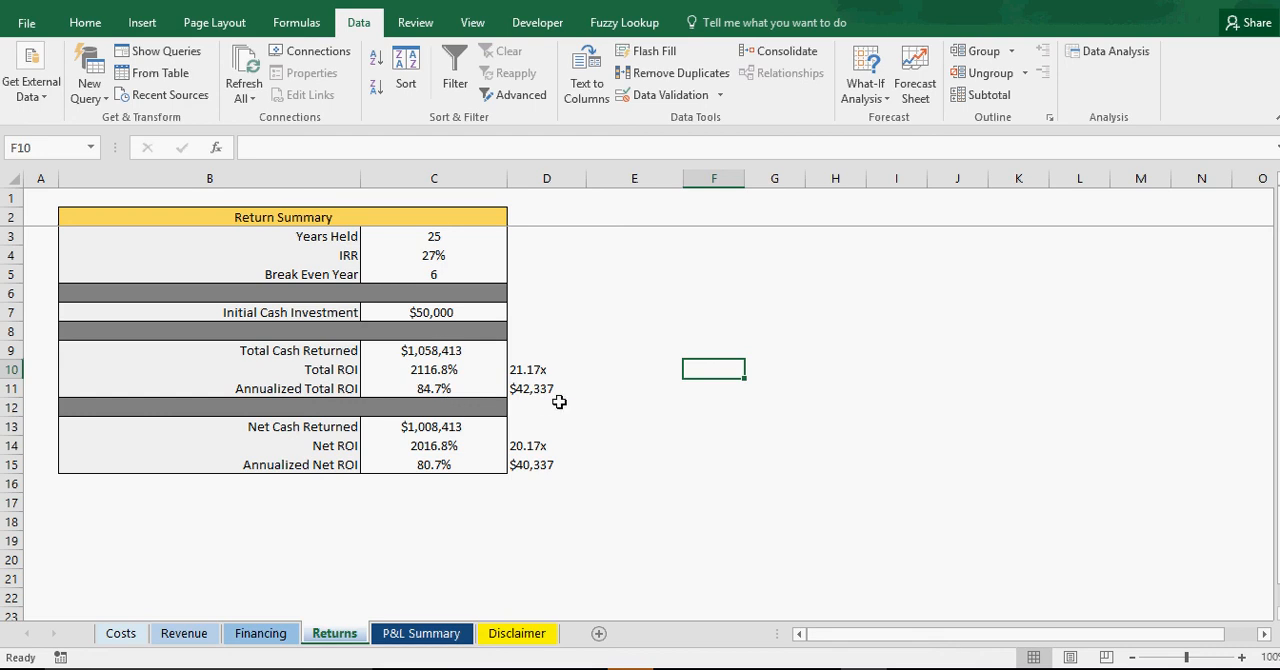
mouse_move(400, 400)
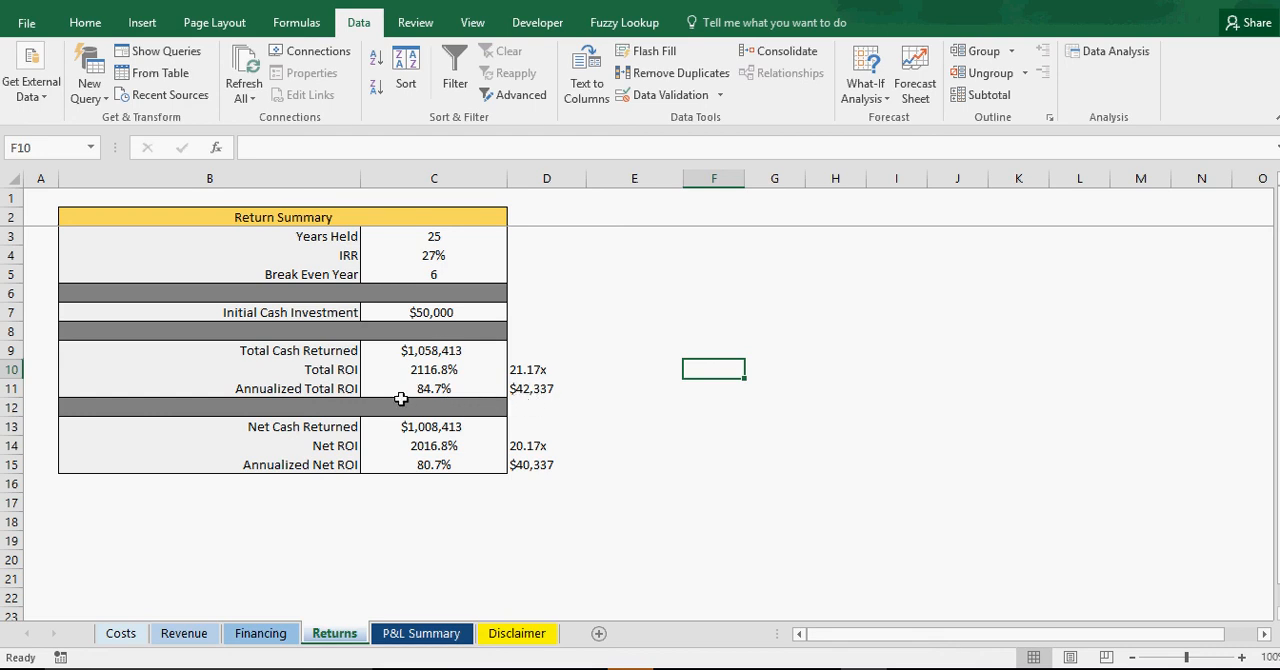
mouse_move(422, 304)
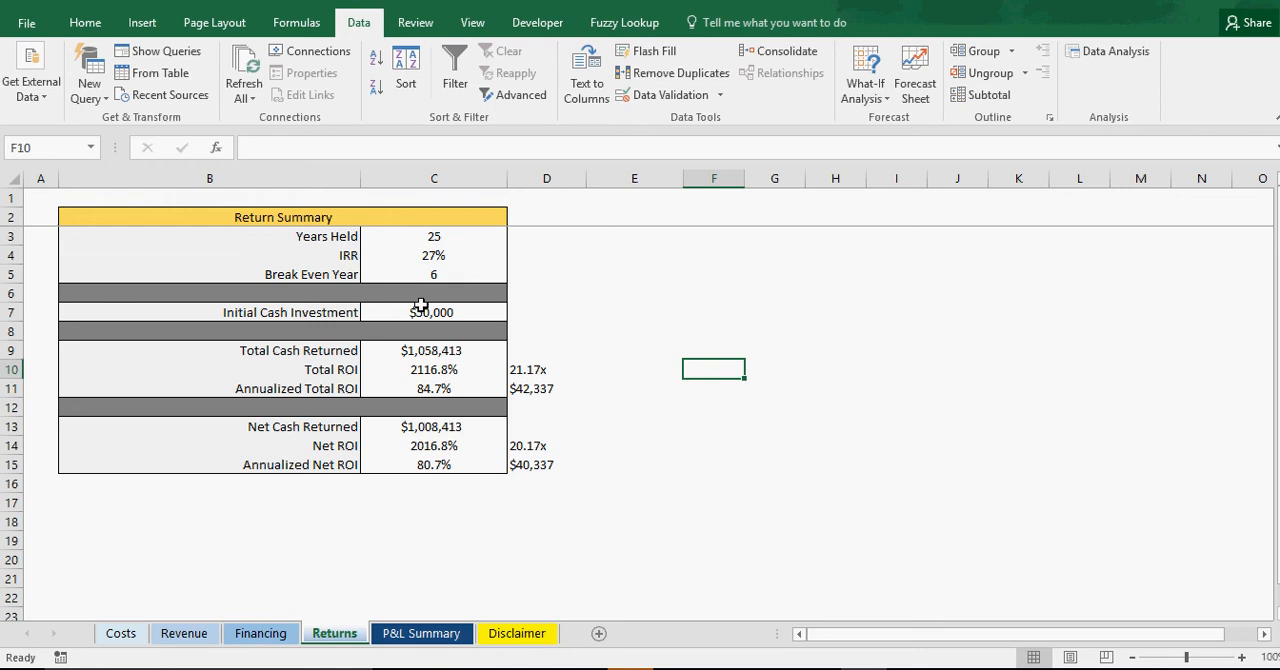
mouse_move(500, 488)
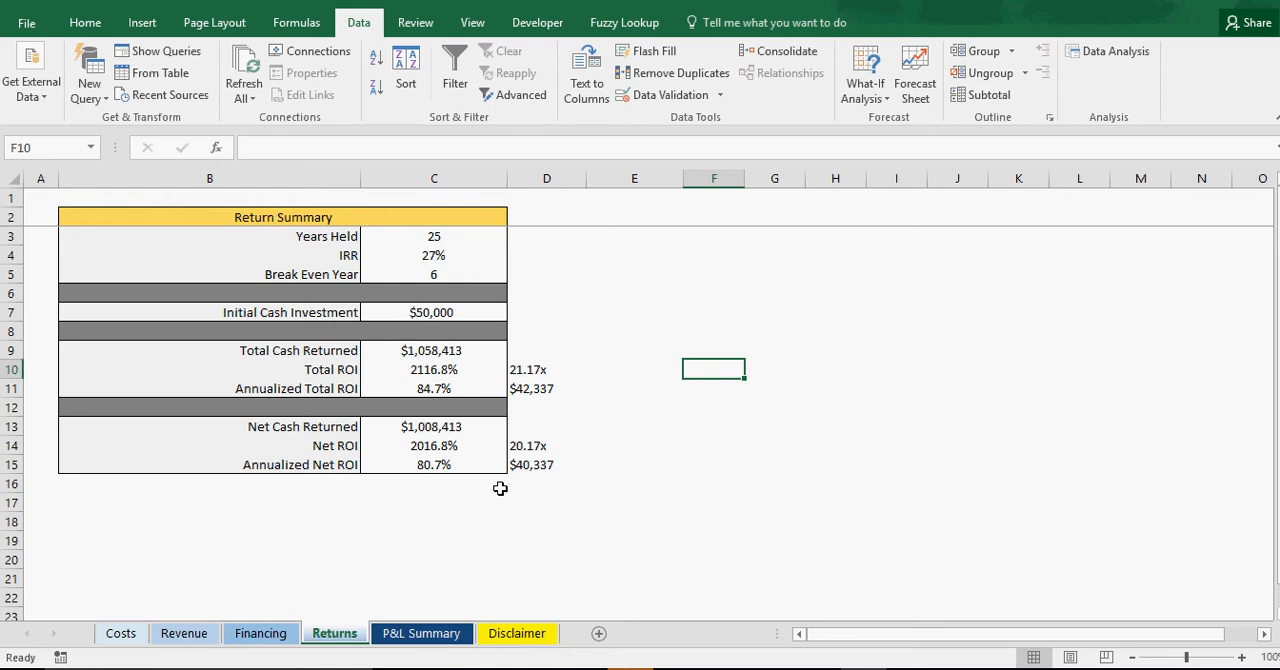
mouse_move(432, 446)
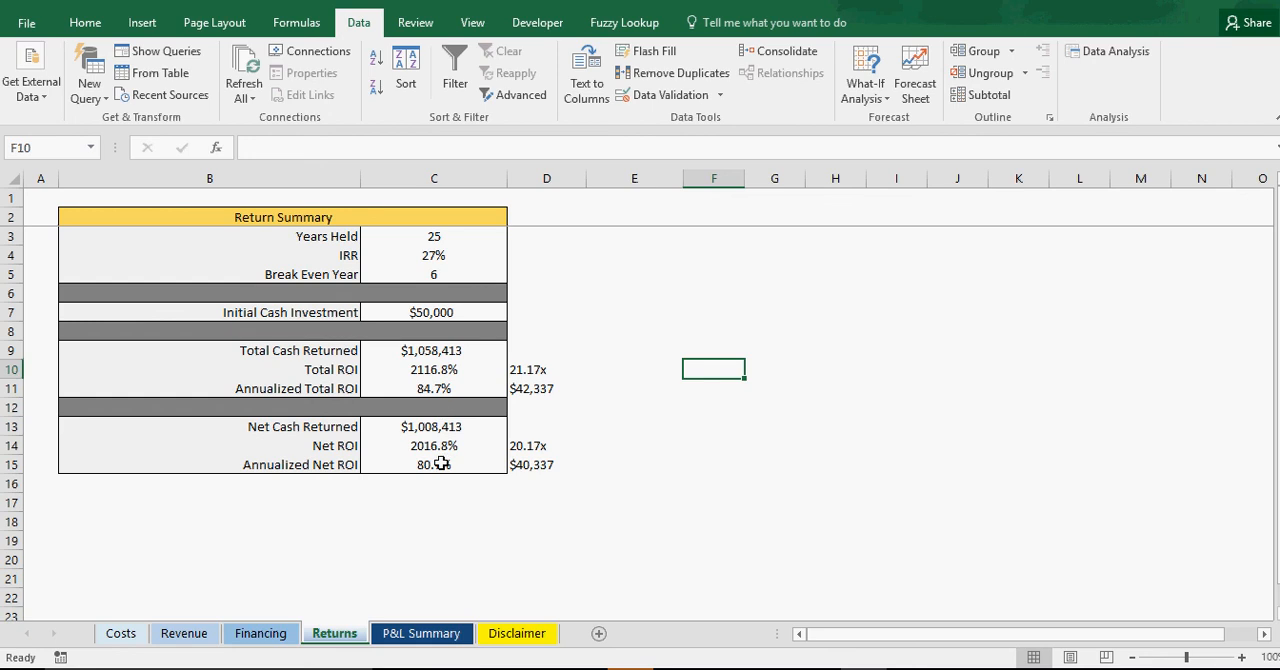
mouse_move(510, 470)
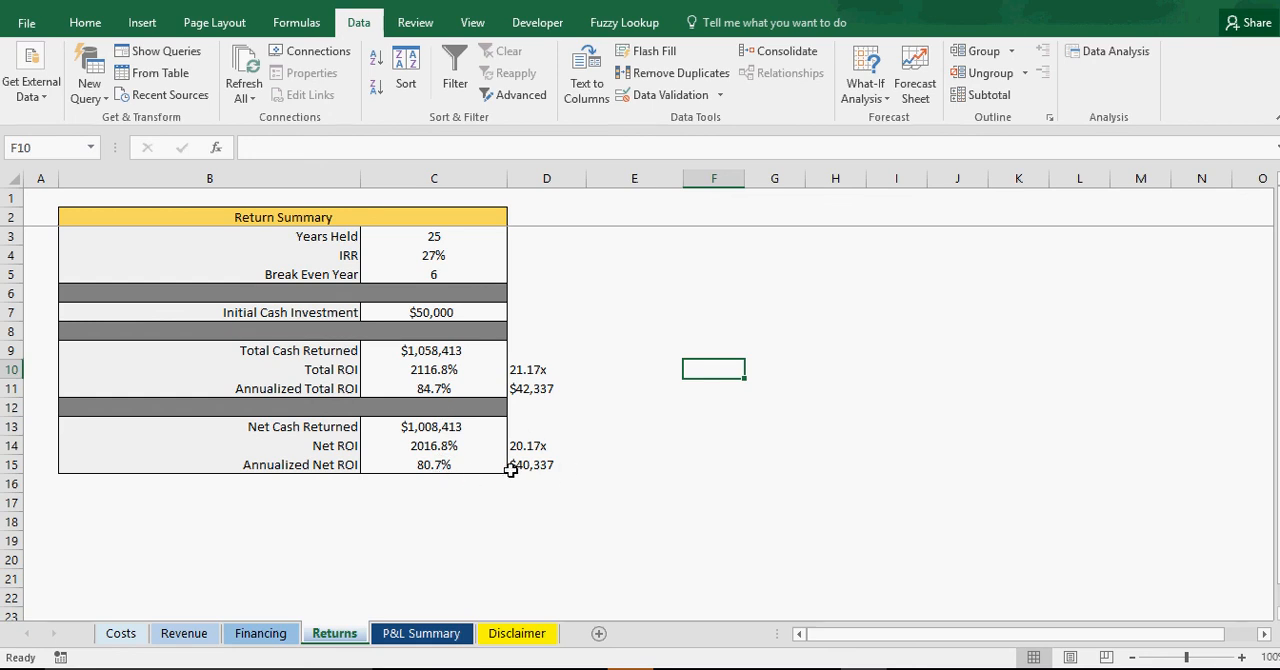
click(122, 632)
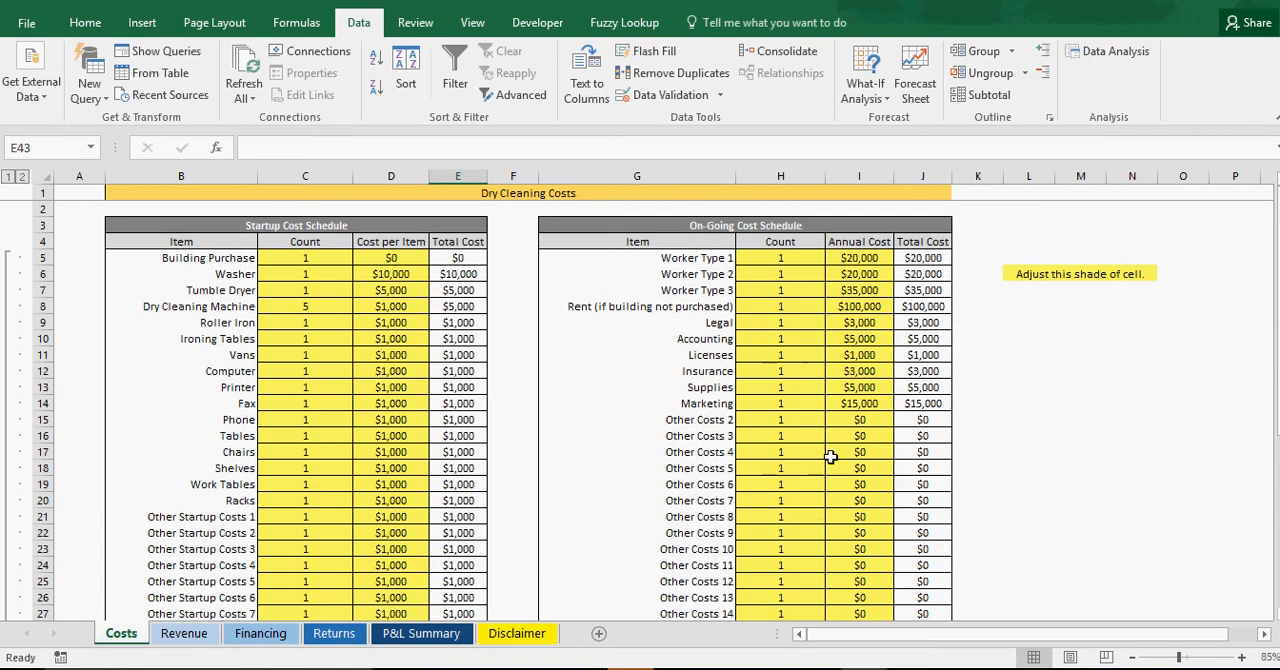
Step: Enter 2500 for the Building Purchase cost and finance 40% of startup costs
click(858, 306)
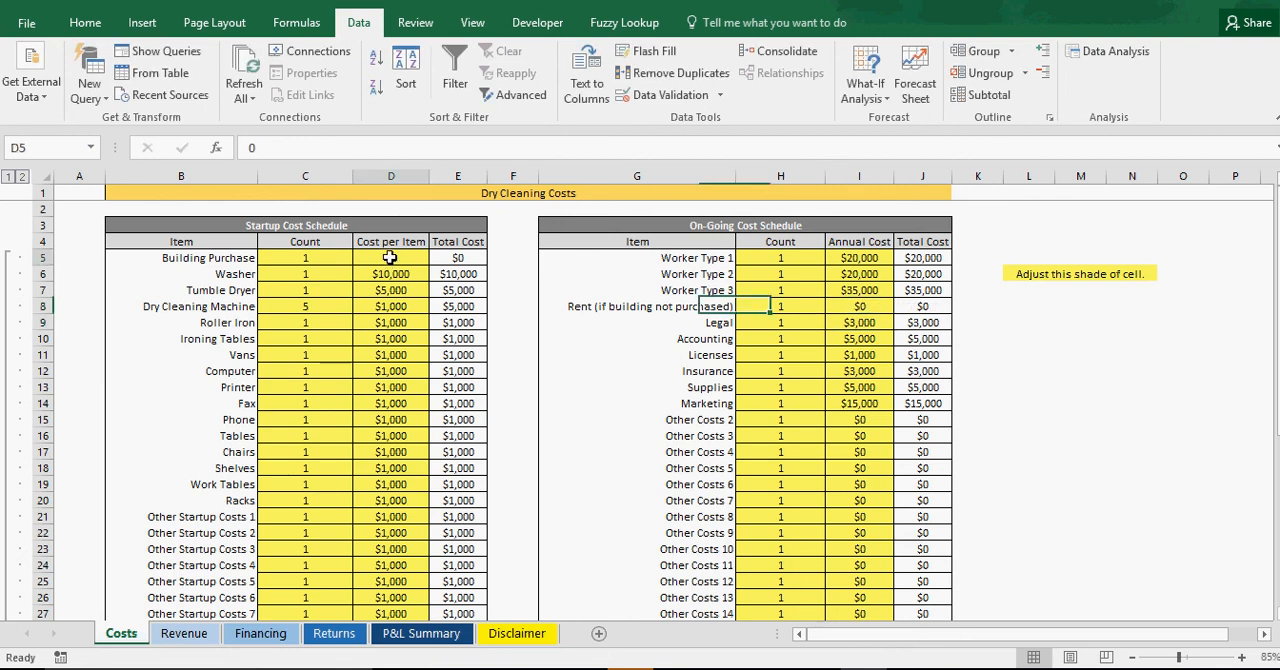
text(2500)
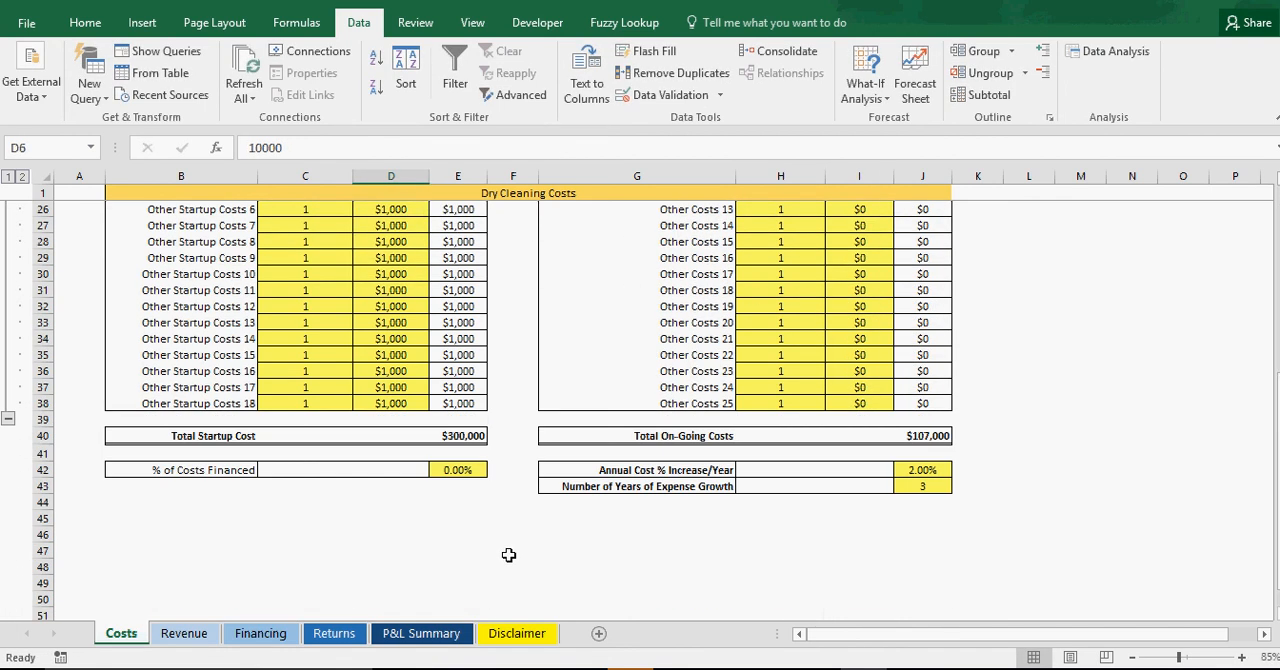
click(456, 470)
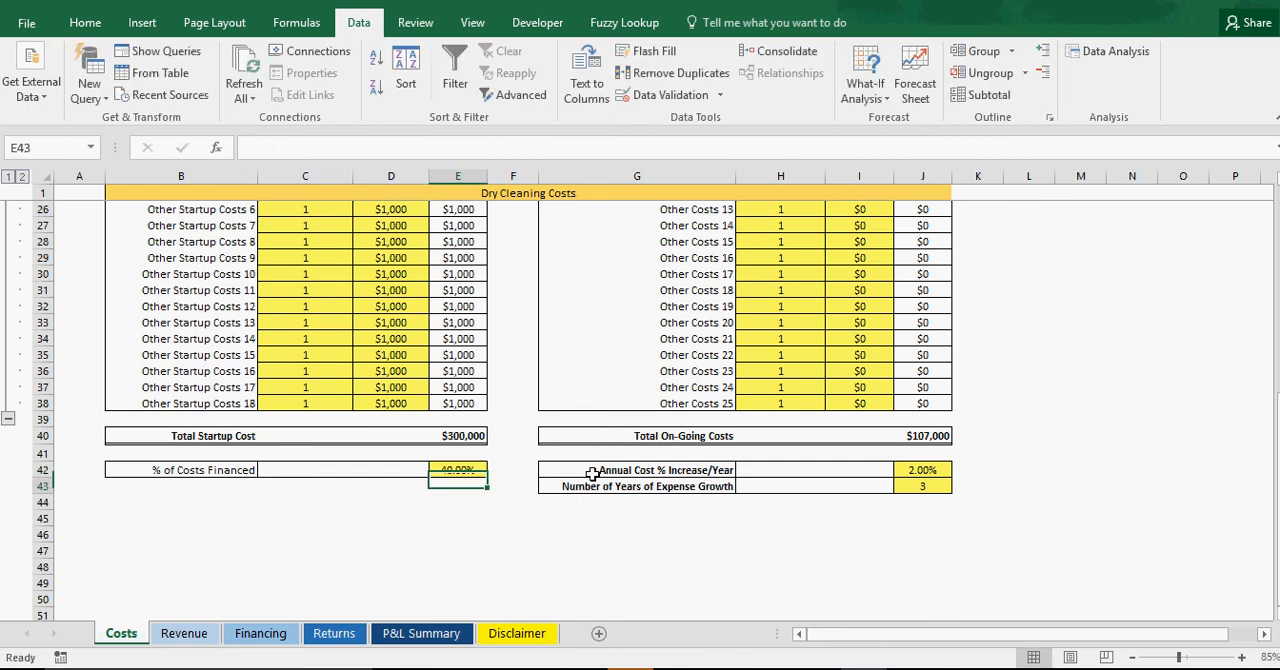
click(334, 634)
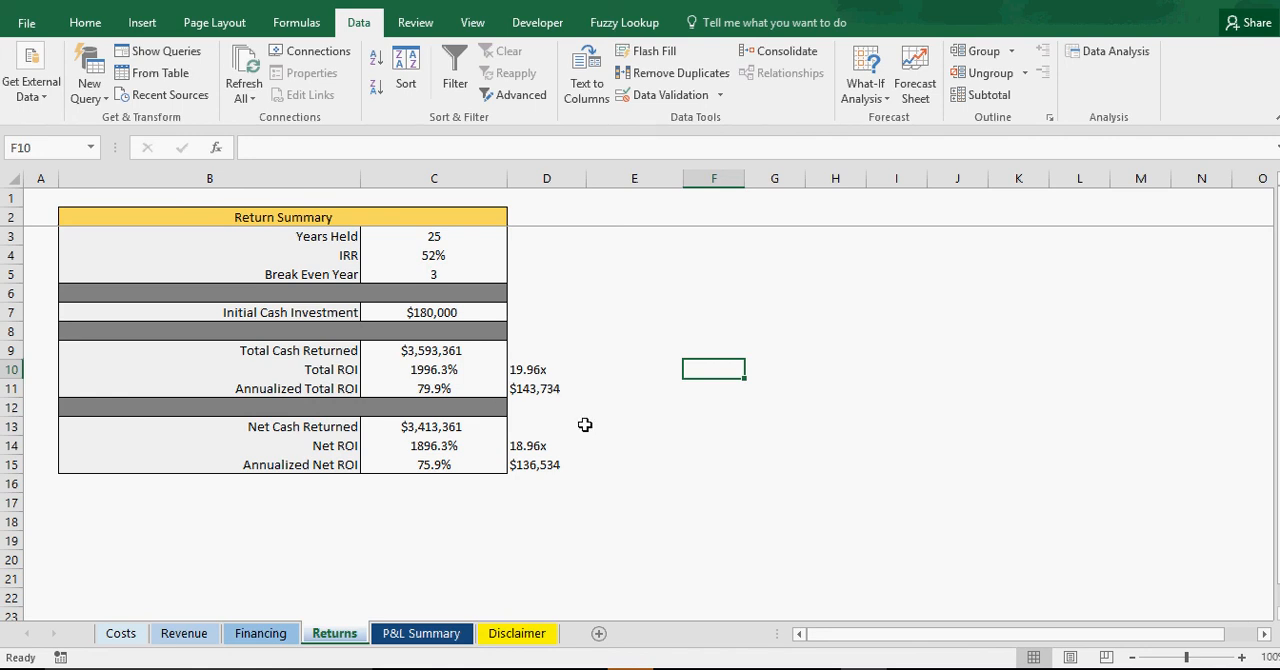
mouse_move(460, 312)
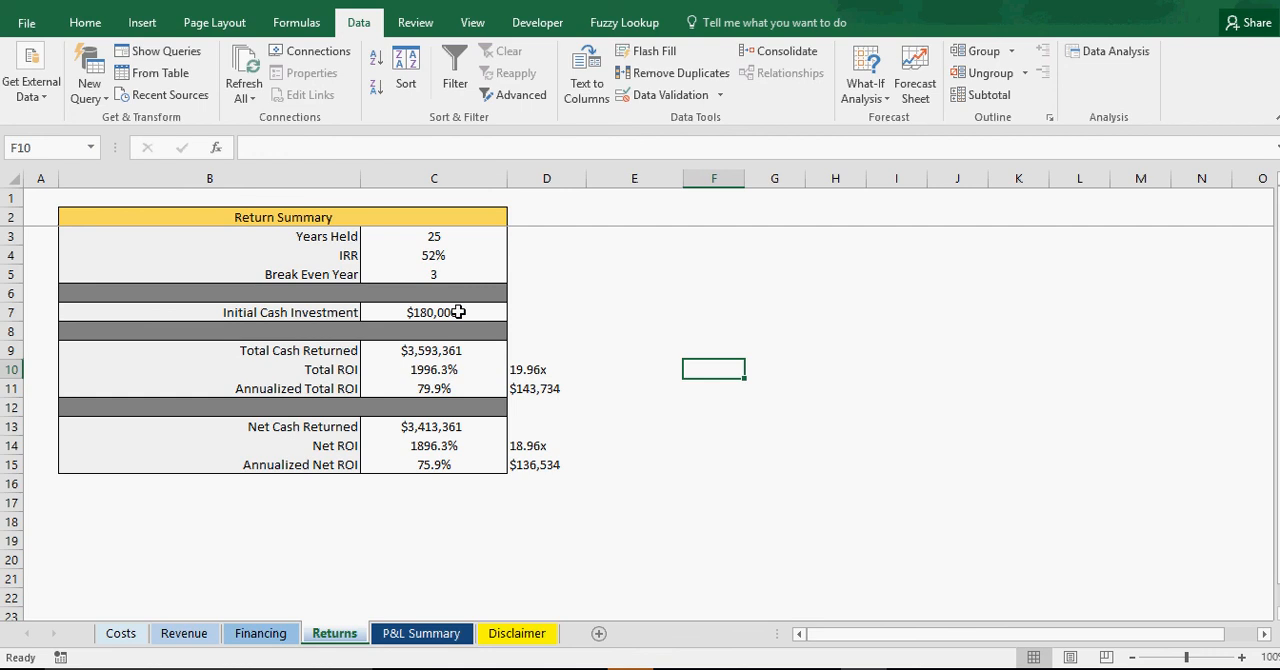
mouse_move(440, 390)
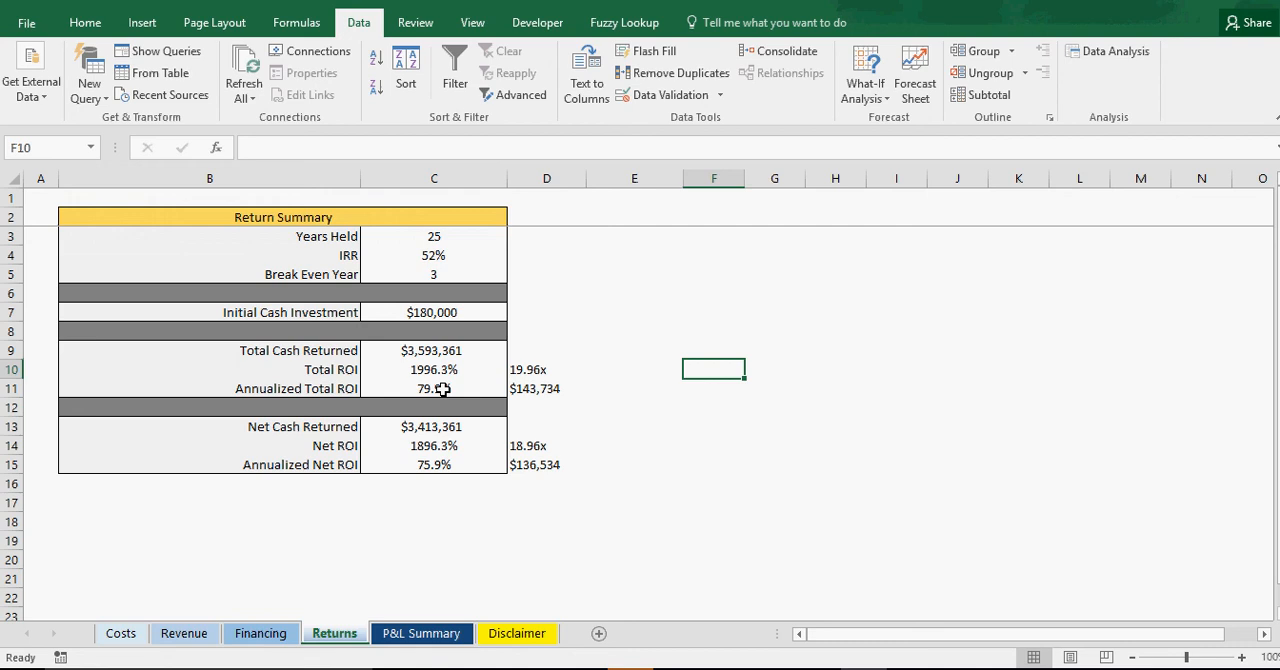
mouse_move(436, 378)
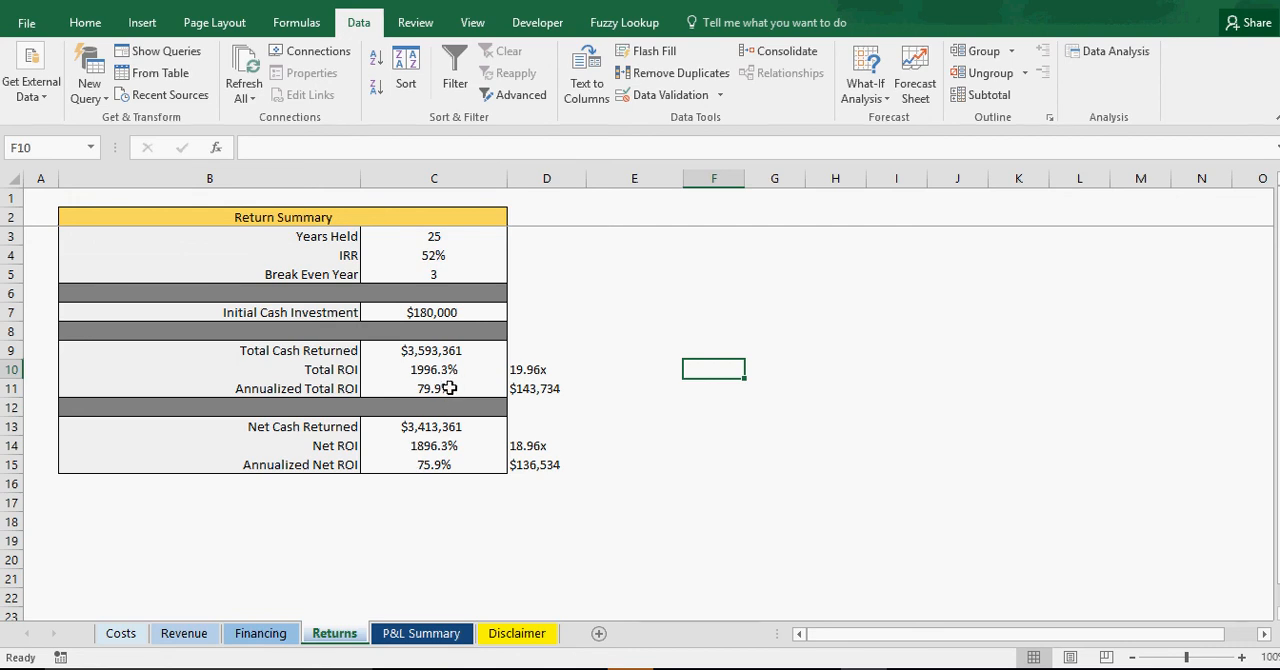
mouse_move(556, 396)
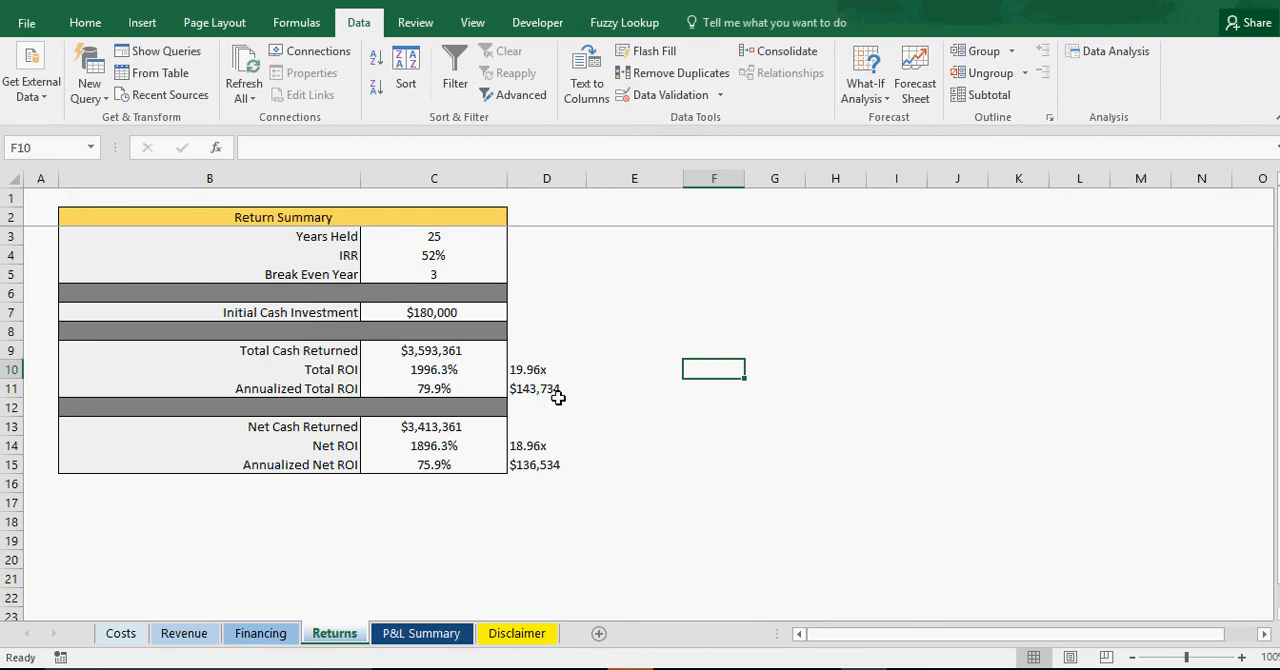
mouse_move(570, 410)
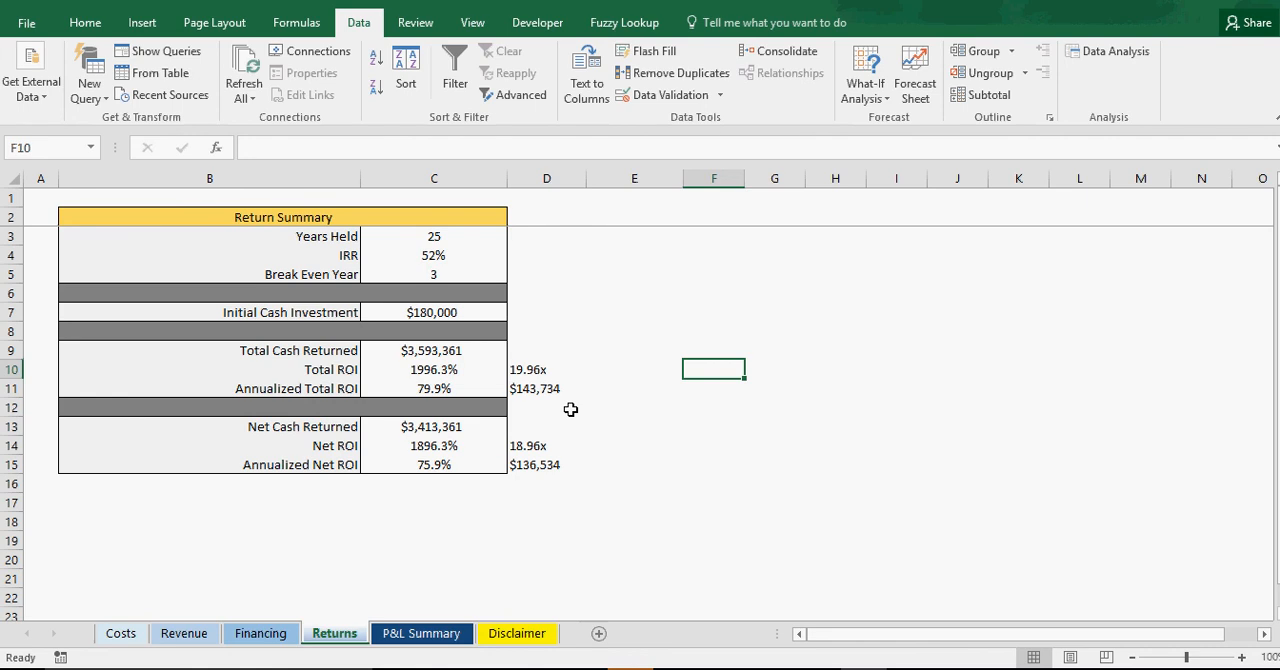
mouse_move(450, 390)
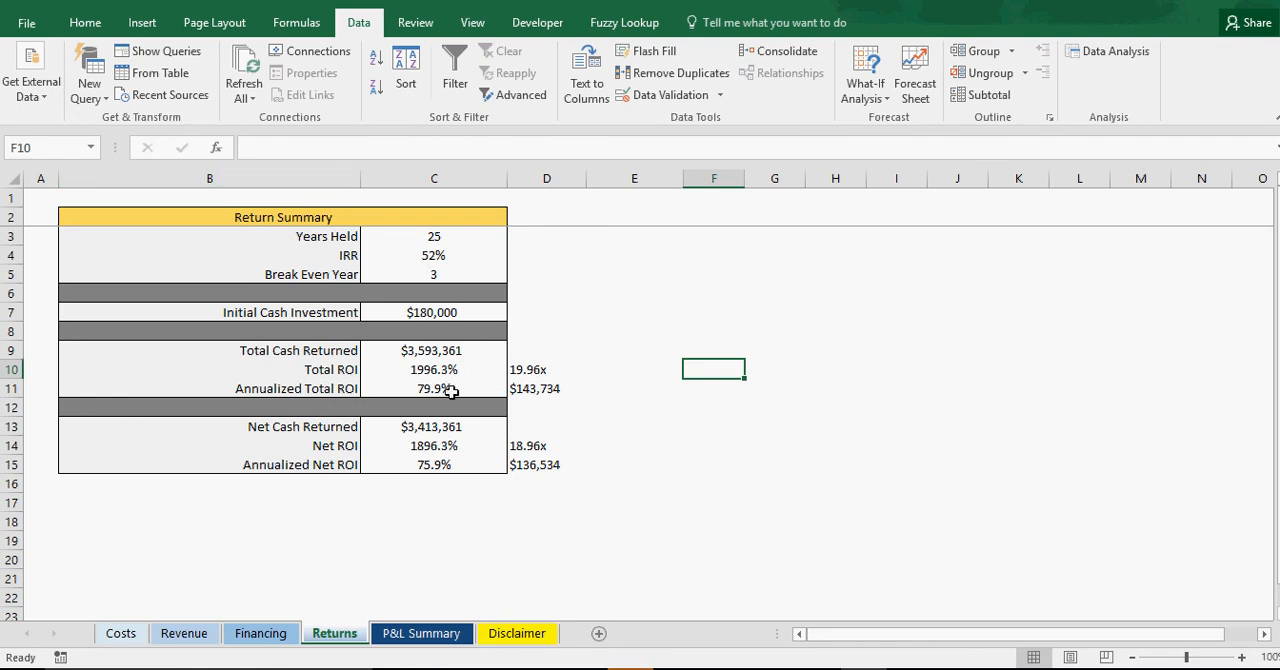
mouse_move(432, 332)
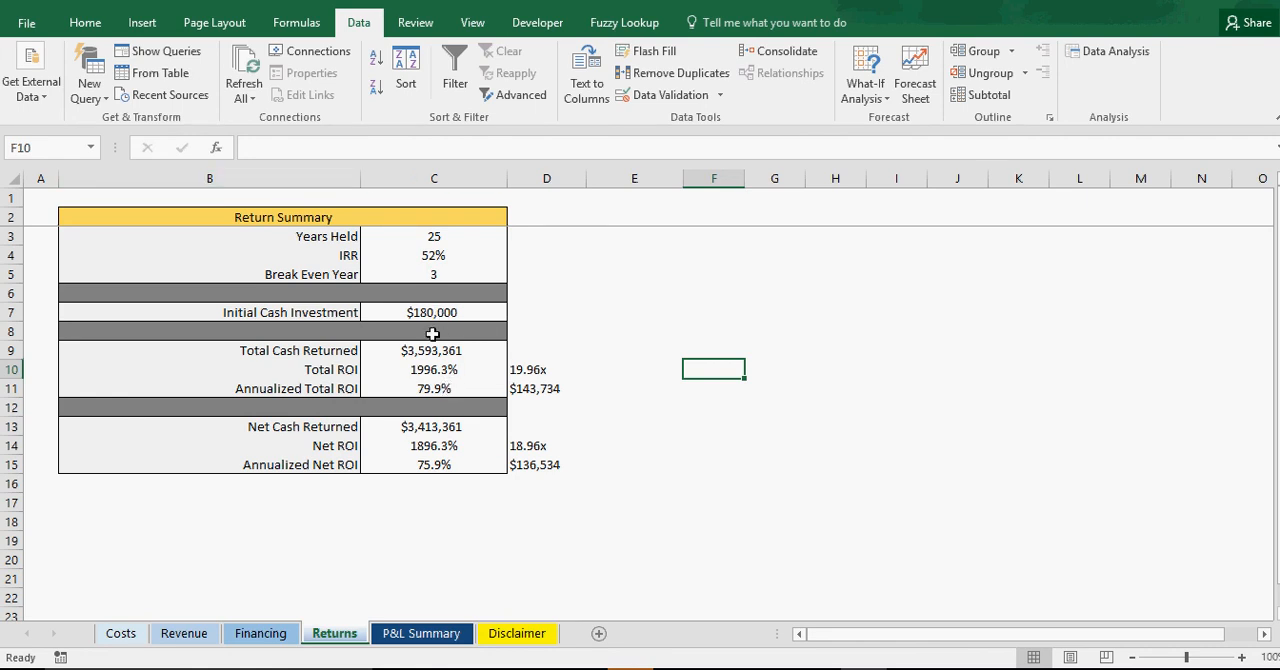
mouse_move(552, 398)
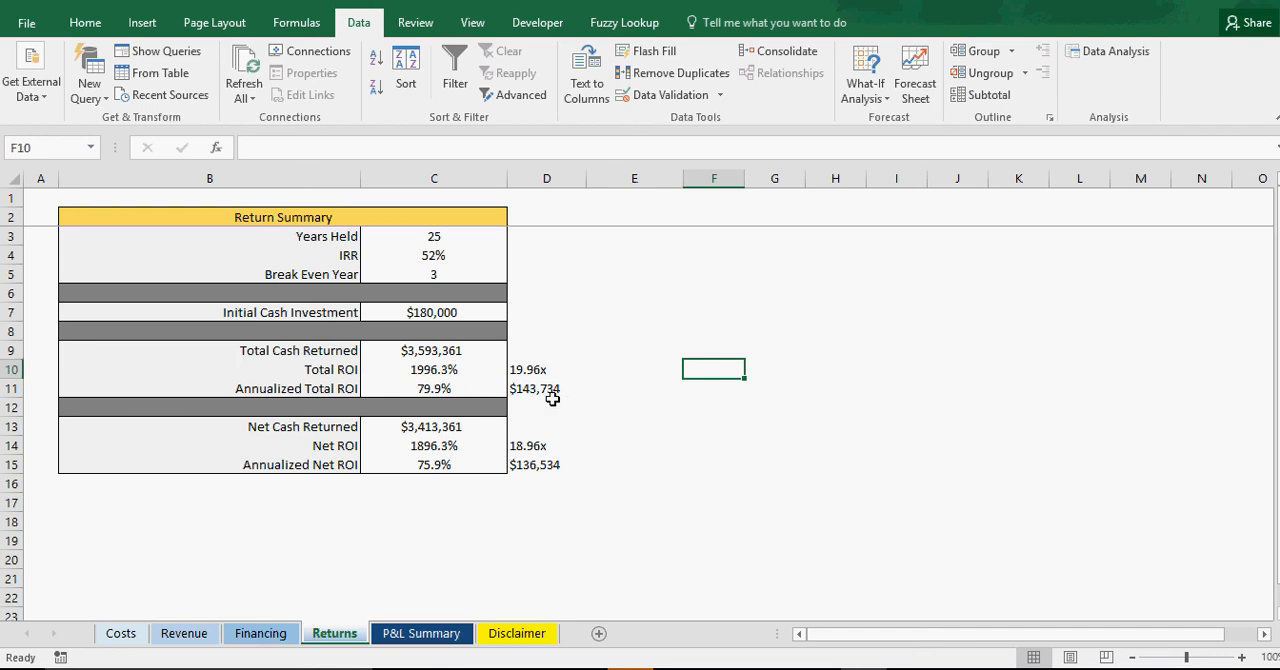
mouse_move(572, 388)
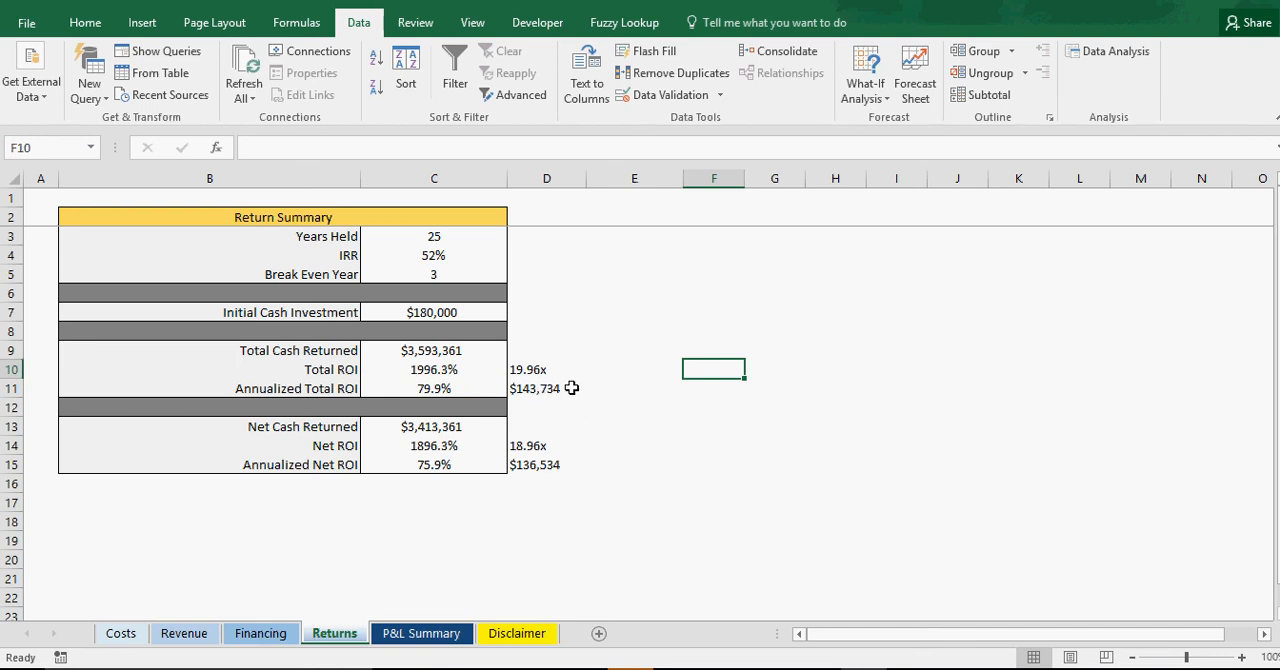
mouse_move(572, 392)
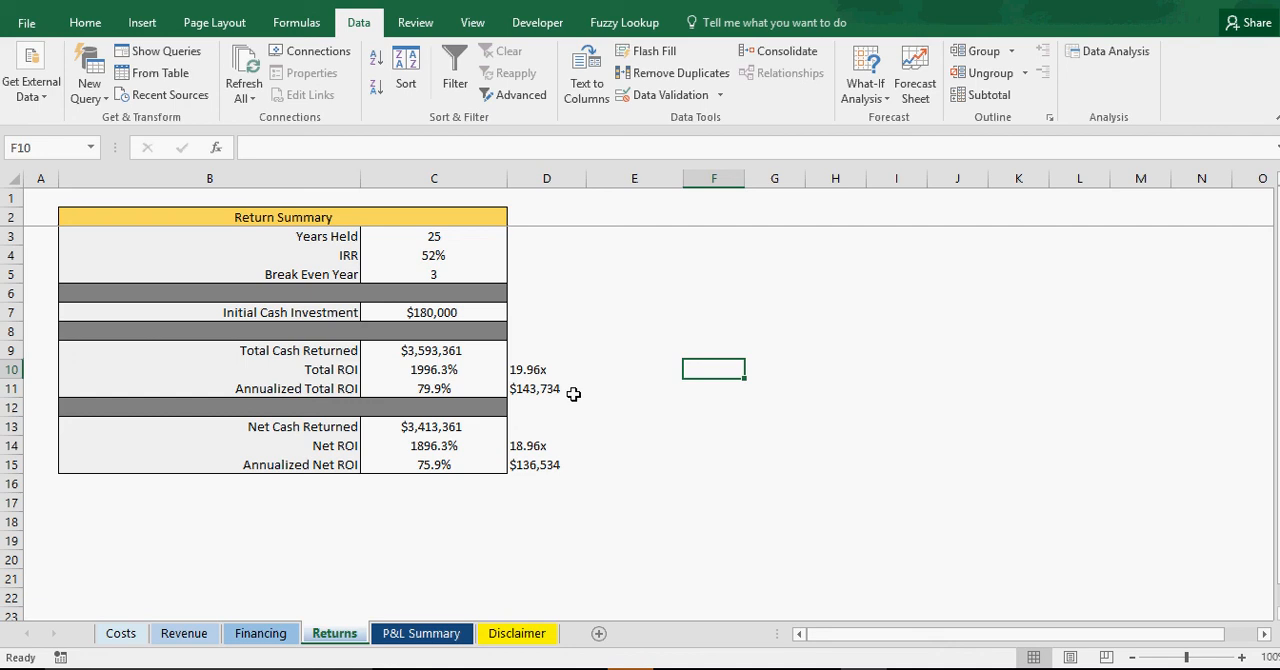
mouse_move(552, 392)
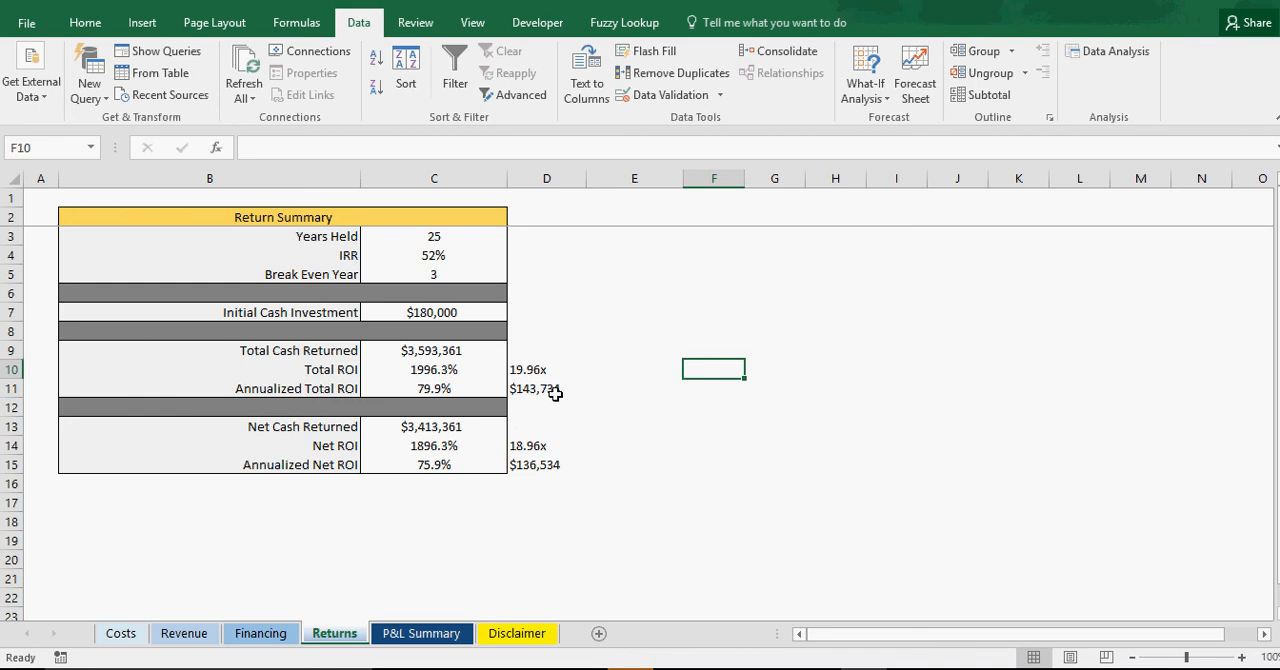
mouse_move(560, 388)
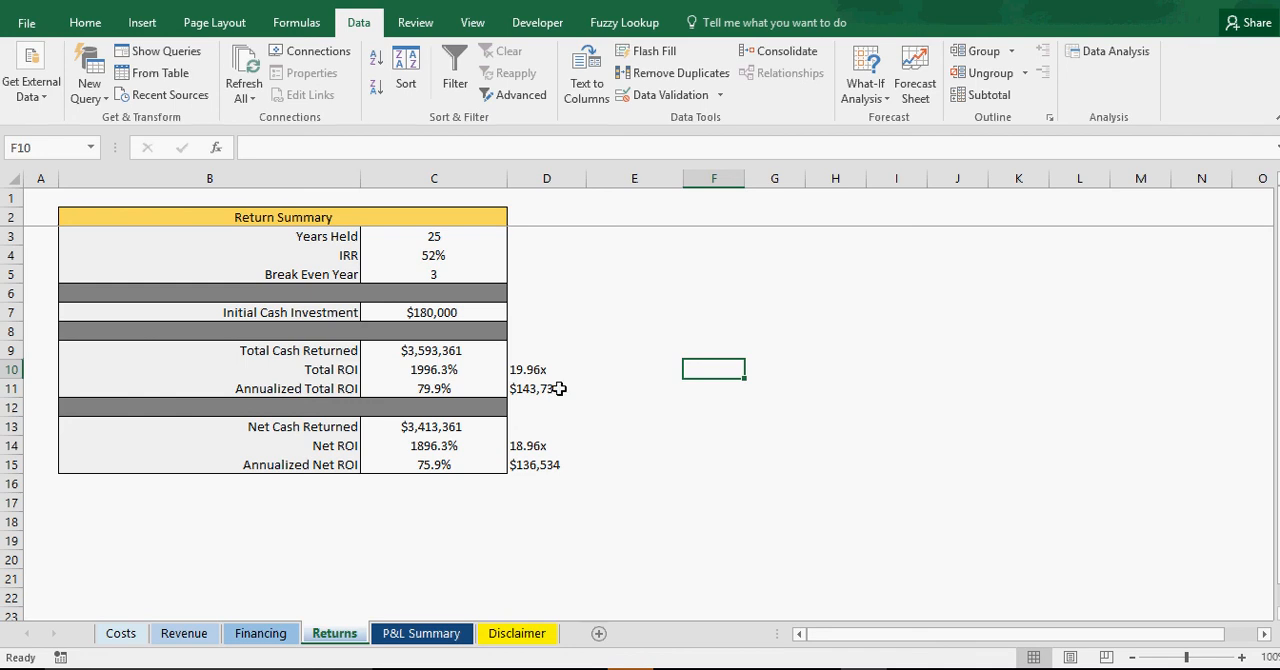
mouse_move(528, 368)
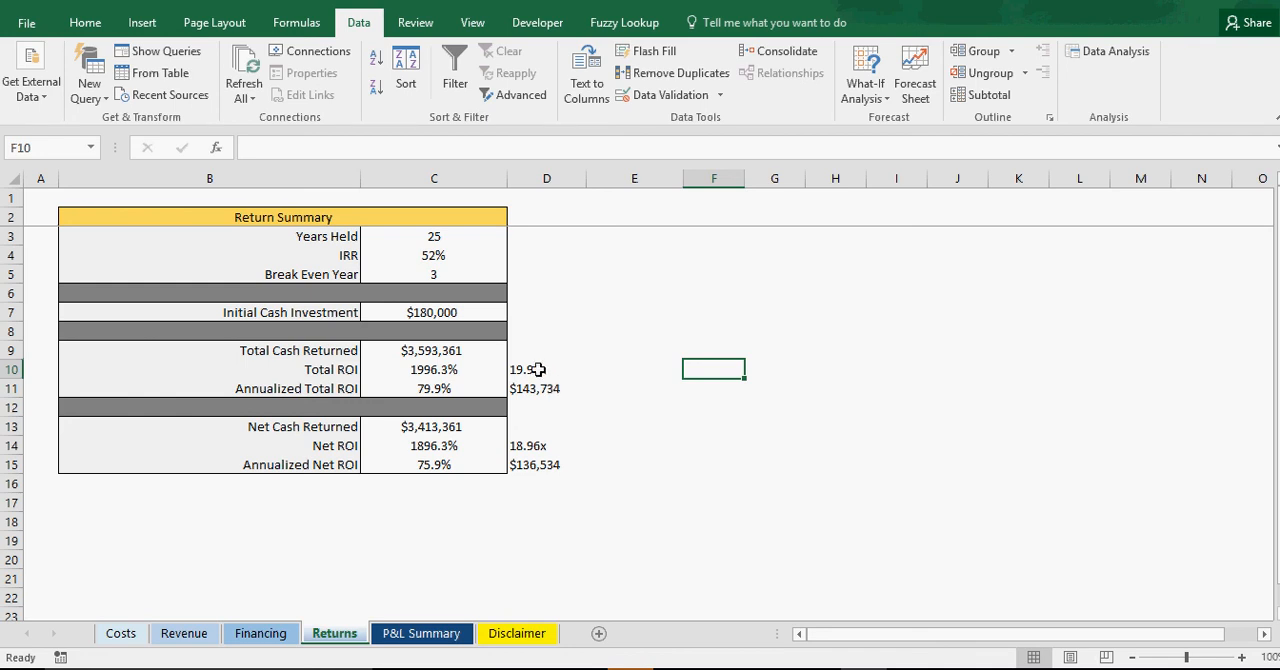
Step: Bring up the P&L Summary with $(180,000) startup costs and $7,601 debt service
click(420, 632)
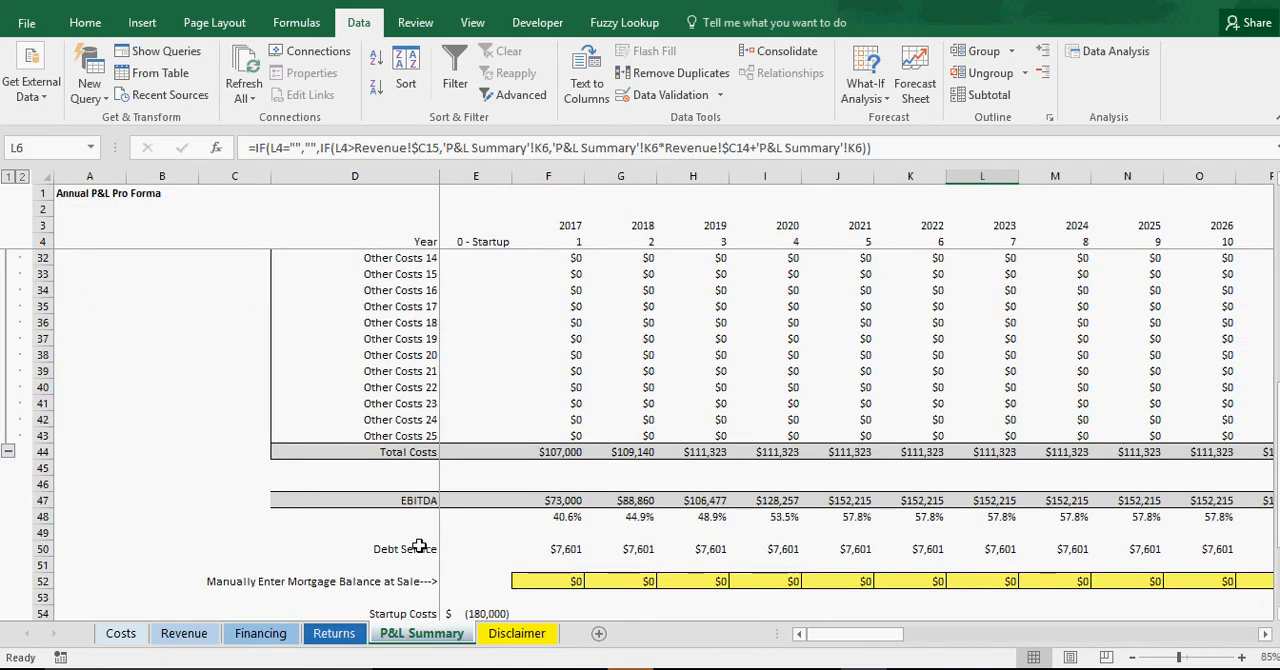
scroll(up, 3)
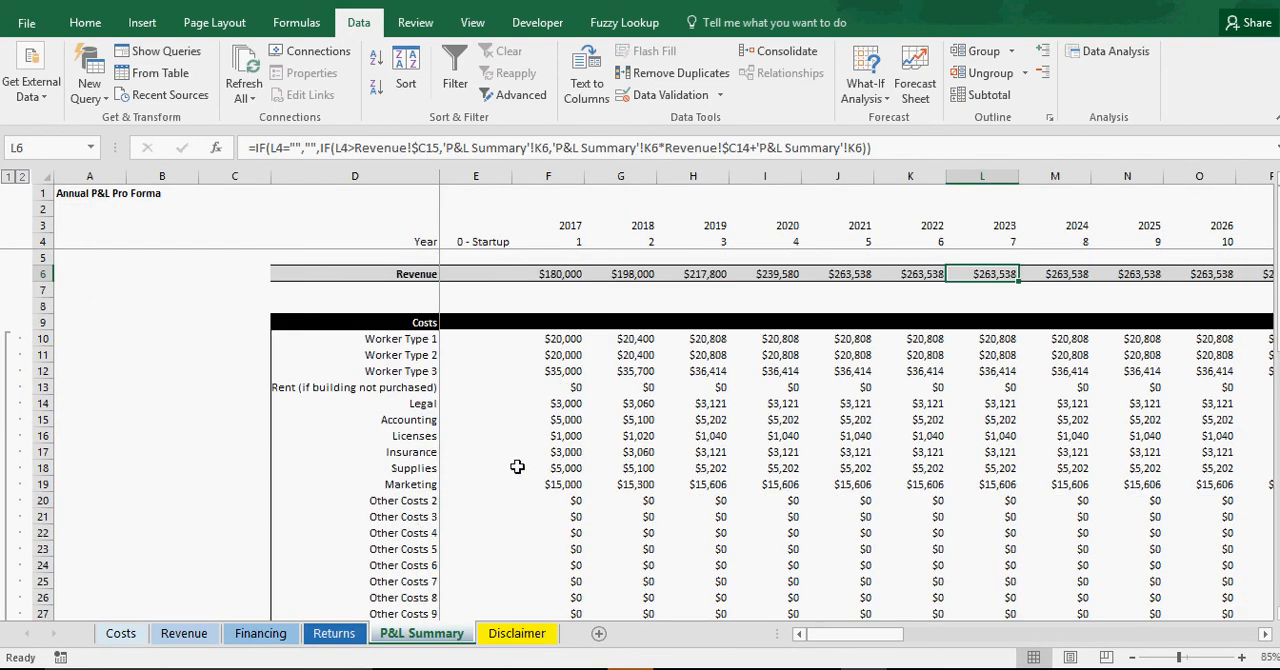
mouse_move(724, 278)
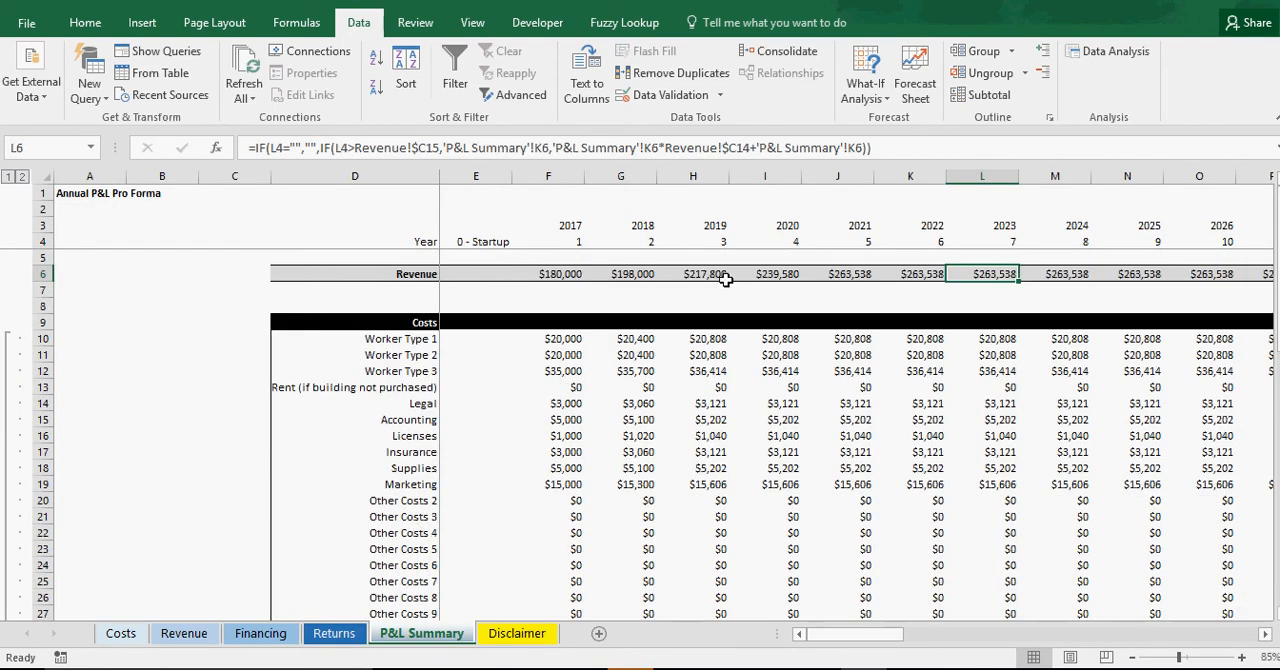
mouse_move(724, 468)
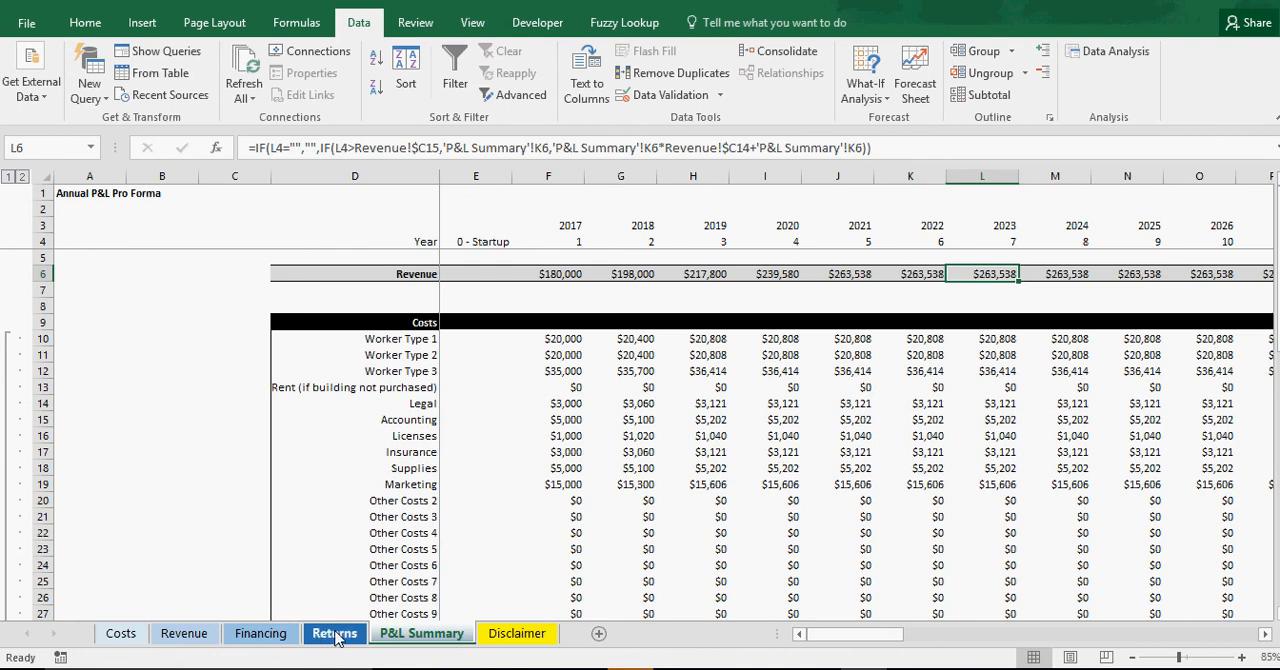
scroll(down, 3)
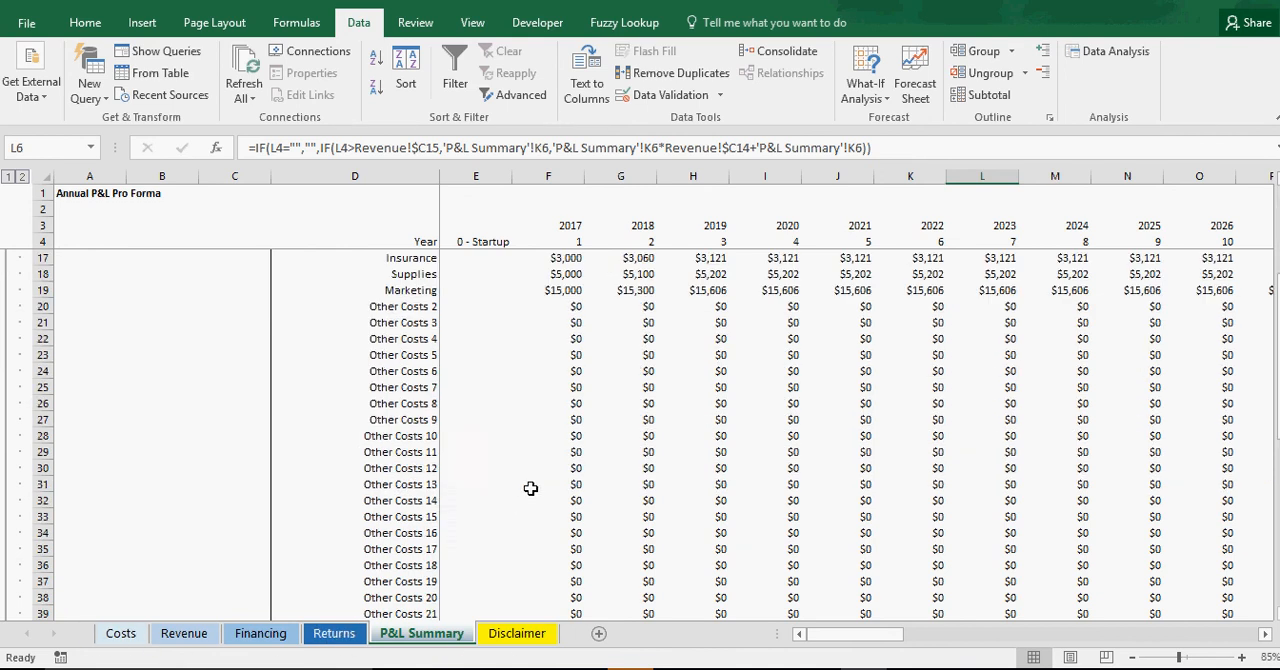
scroll(down, 3)
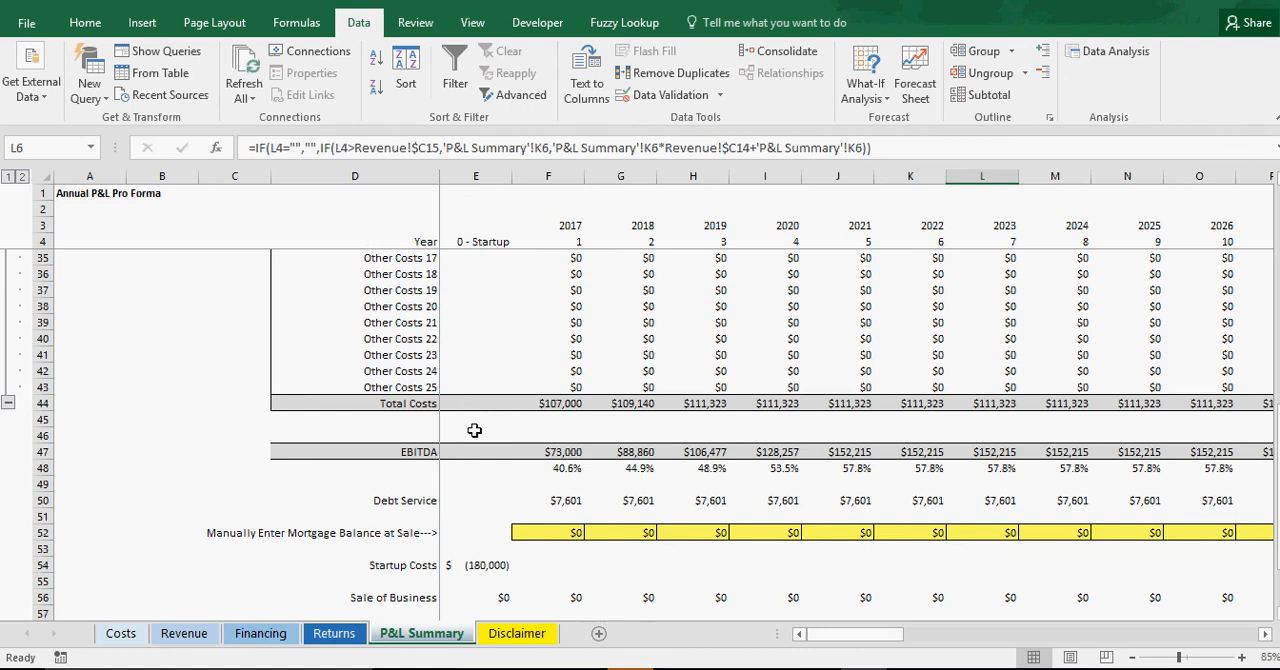
scroll(down, 3)
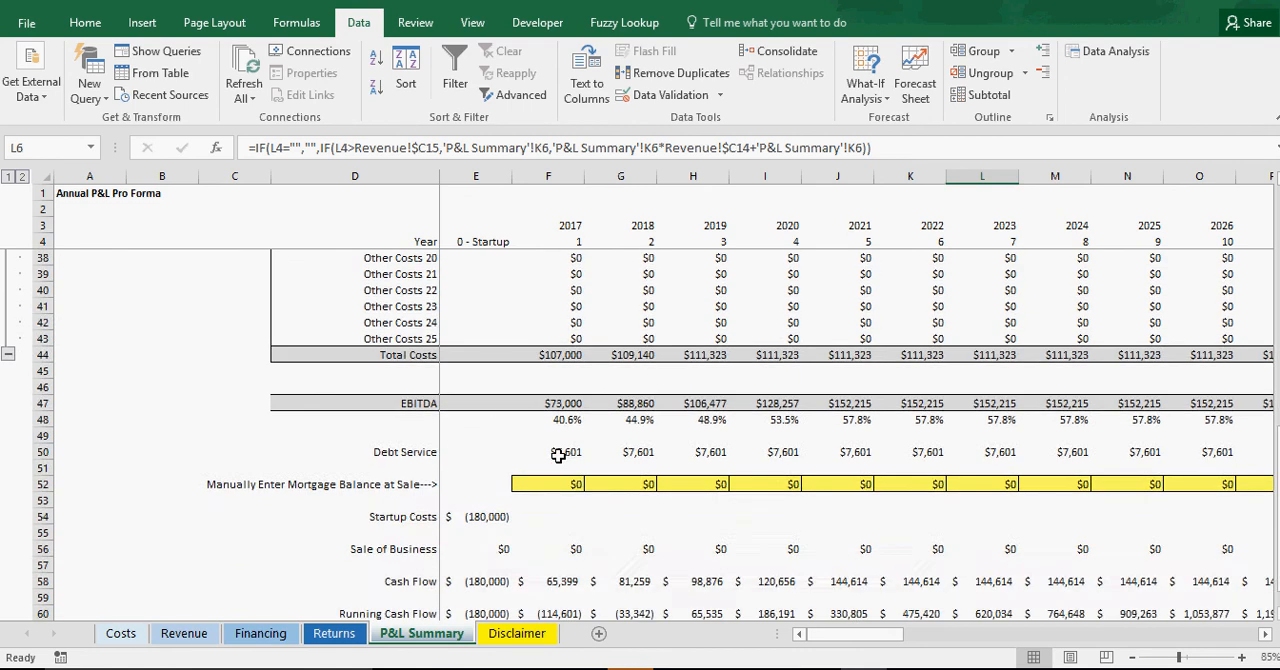
scroll(down, 3)
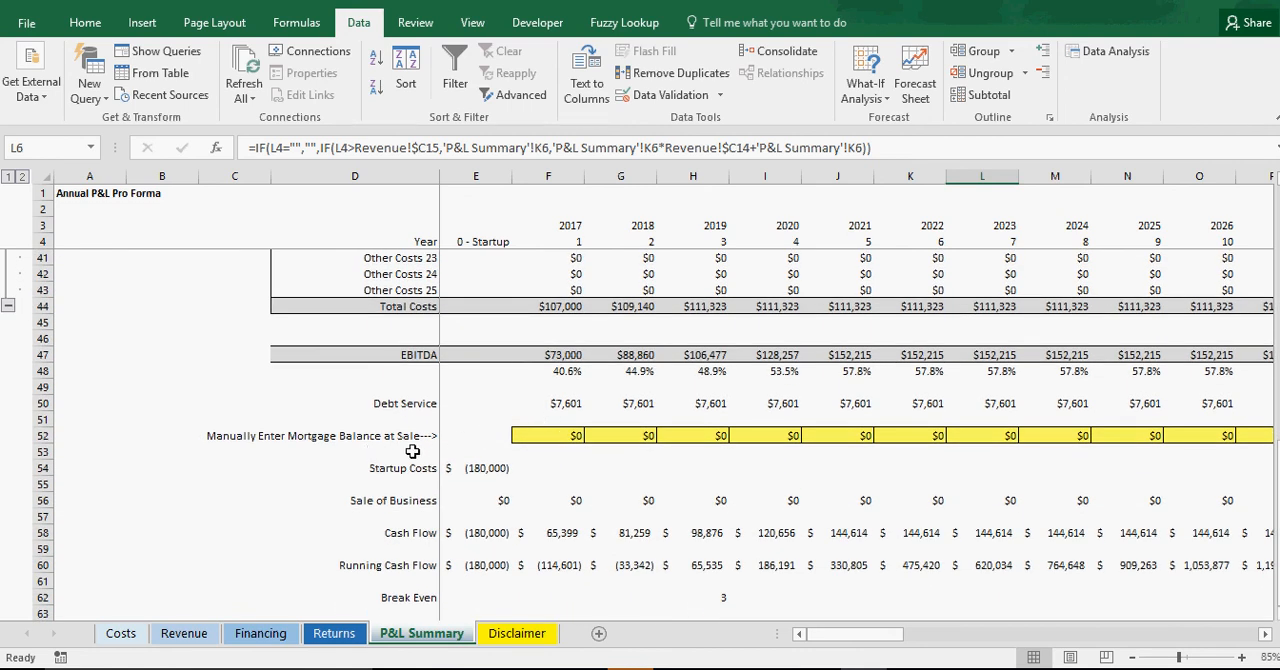
mouse_move(860, 638)
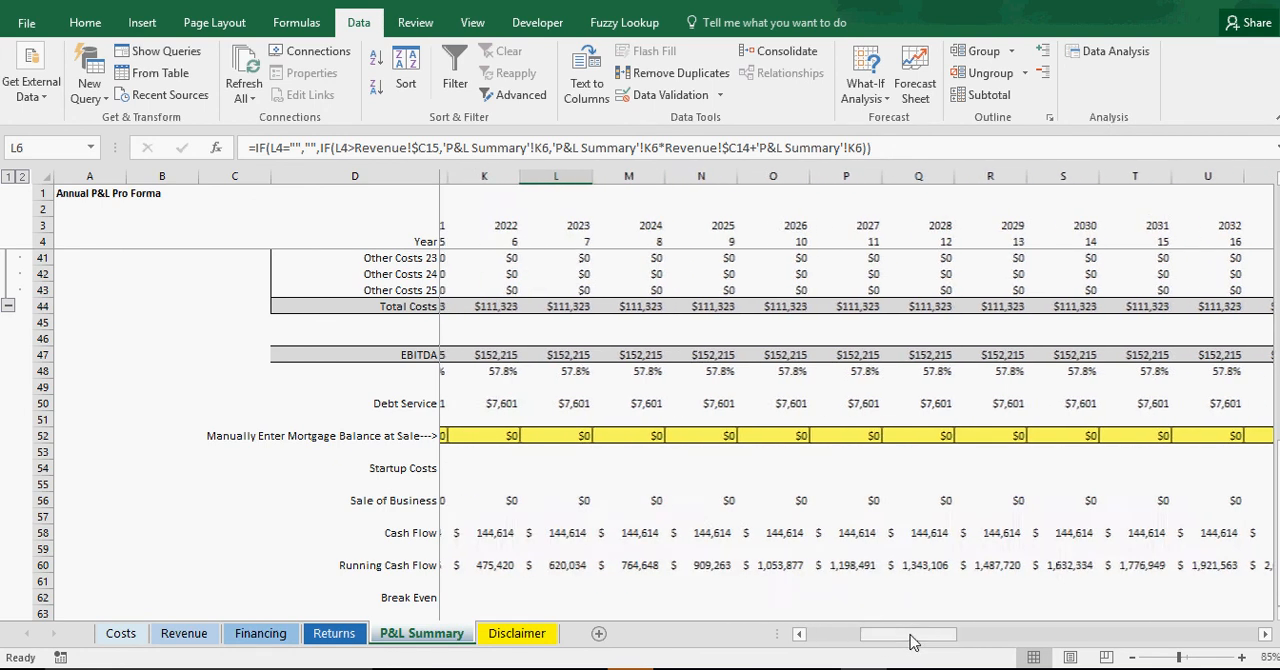
Step: Set the Number of Operating Years to 10 on the Revenue sheet
click(764, 436)
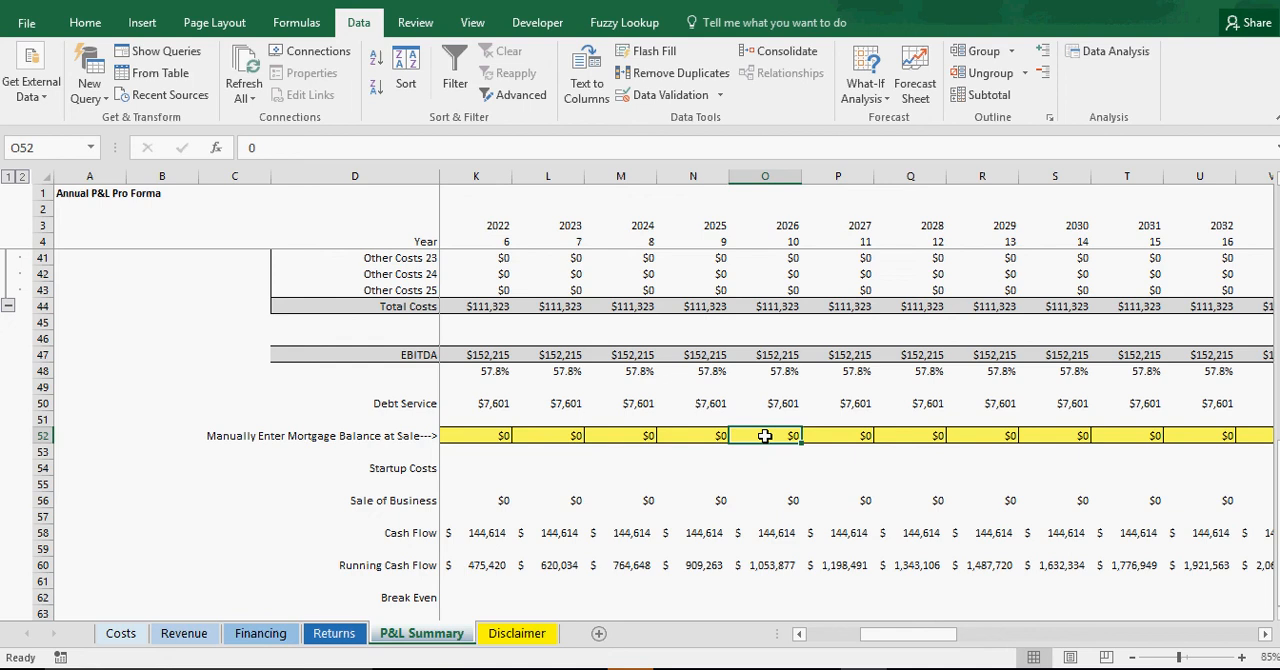
click(692, 436)
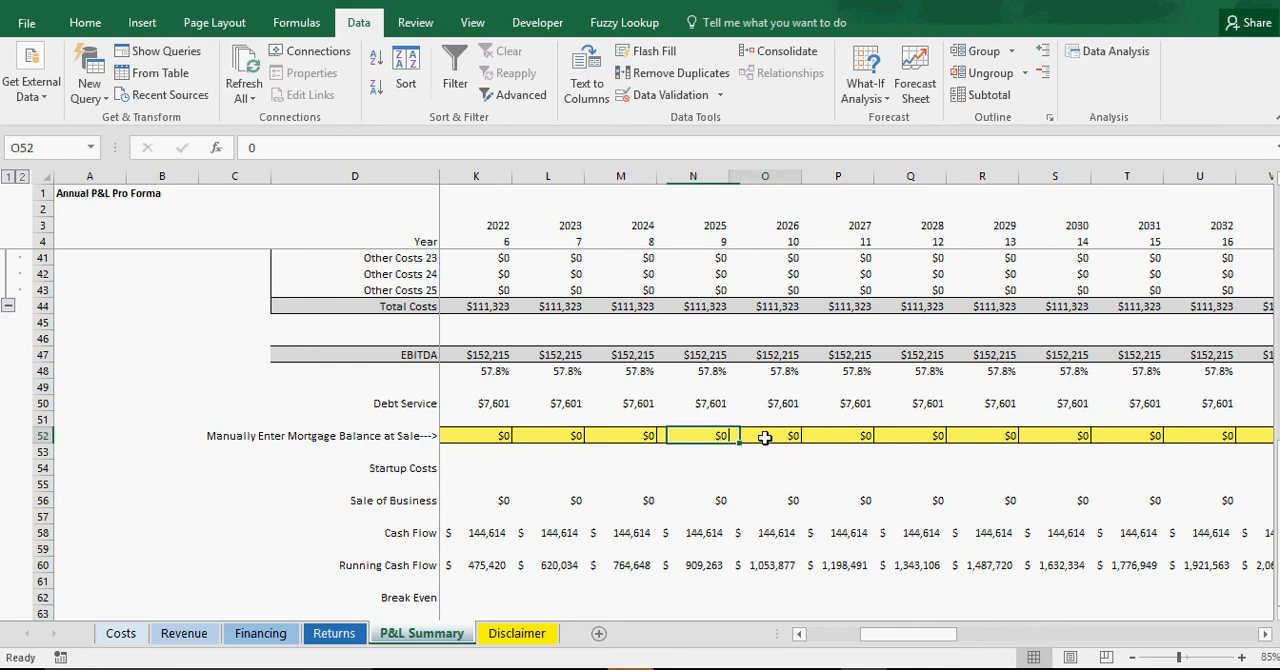
click(764, 436)
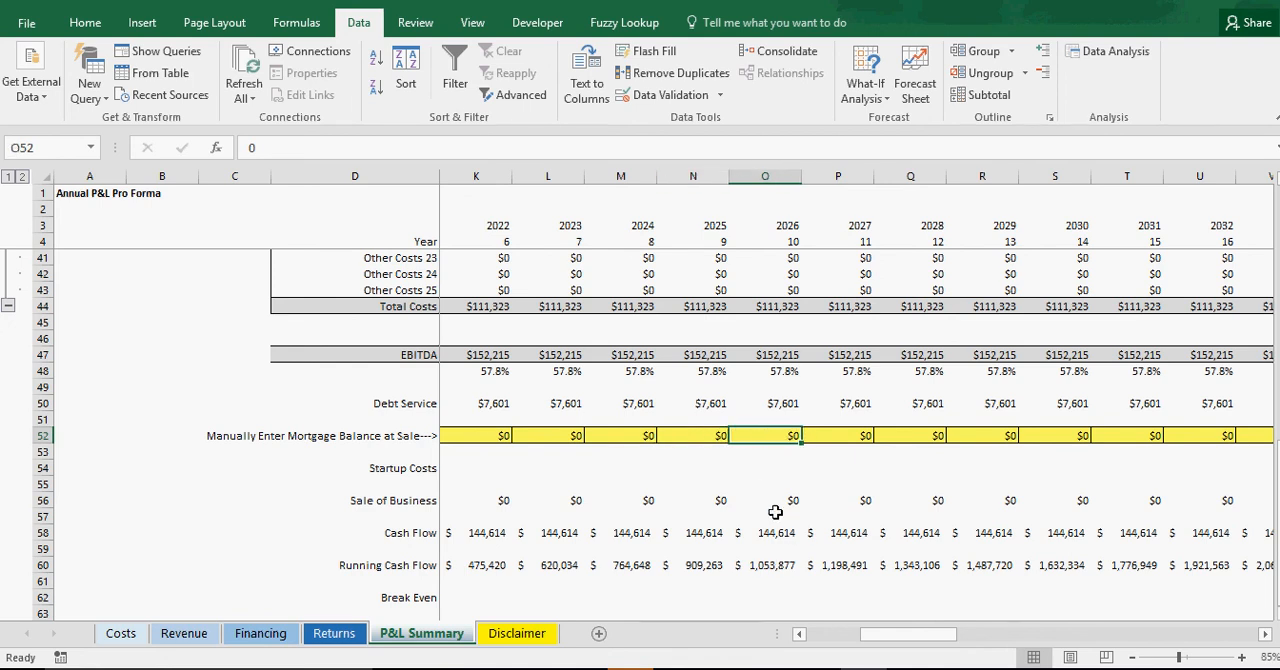
mouse_move(776, 460)
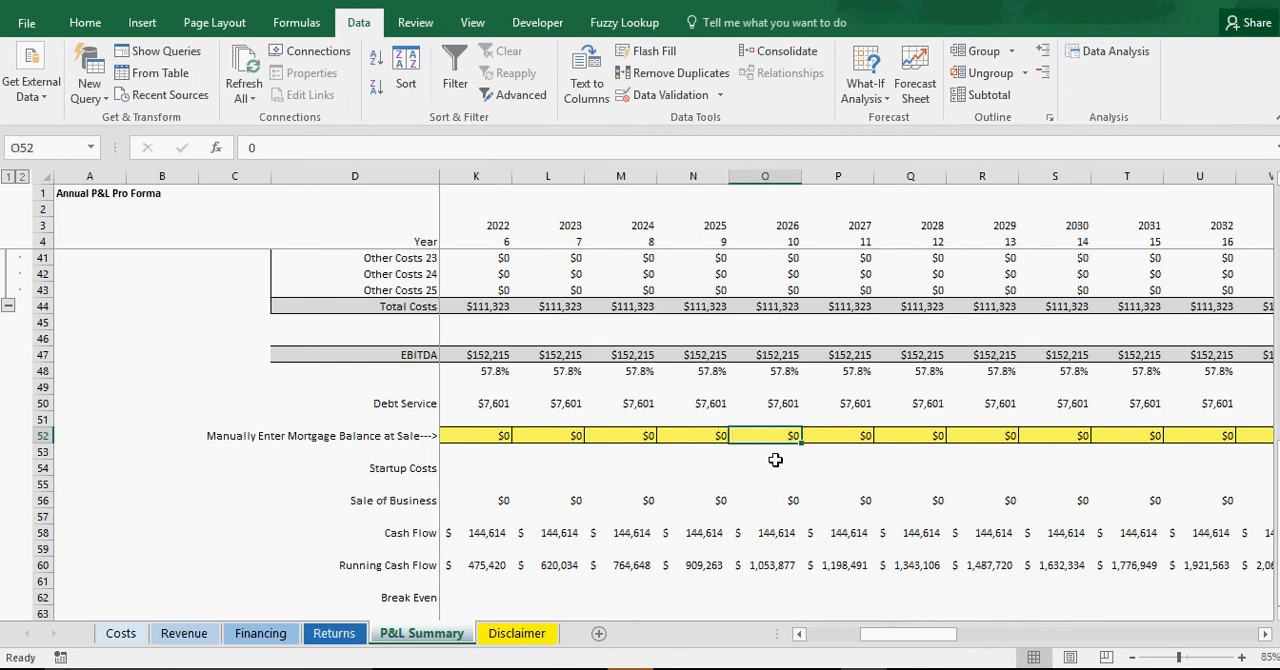
click(184, 632)
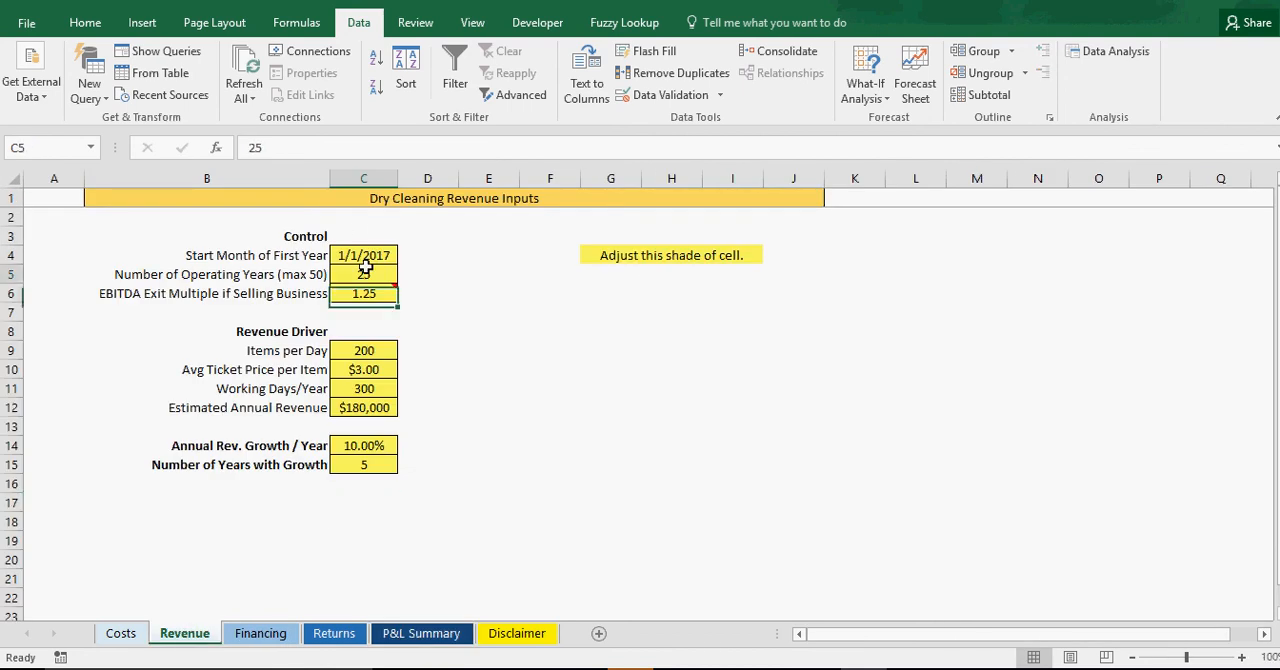
text(10)
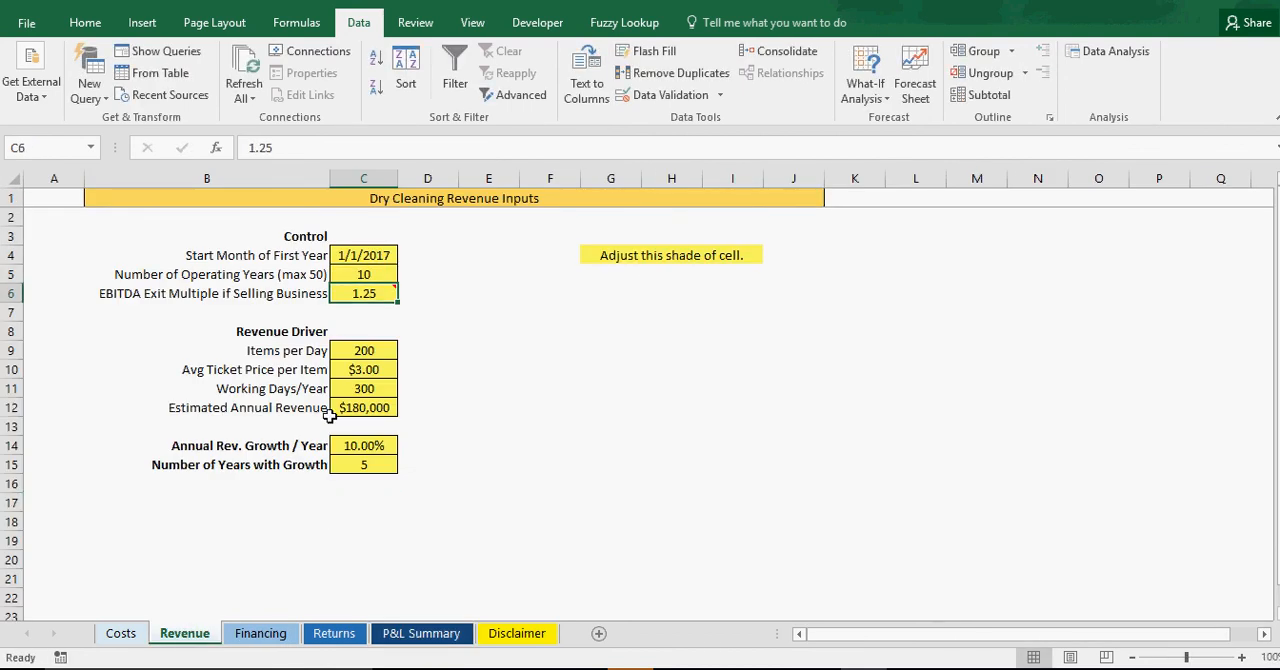
Step: Check the Costs and P&L Summary sheets, then move to the Financing loan schedule
click(120, 632)
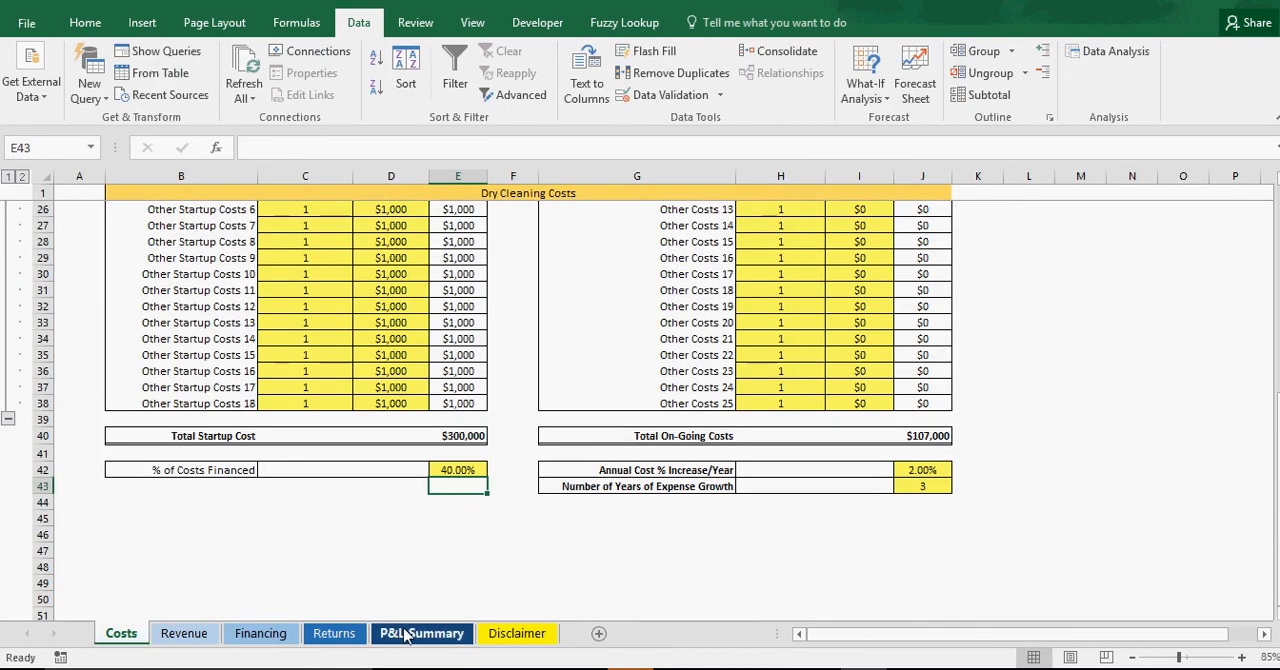
click(420, 632)
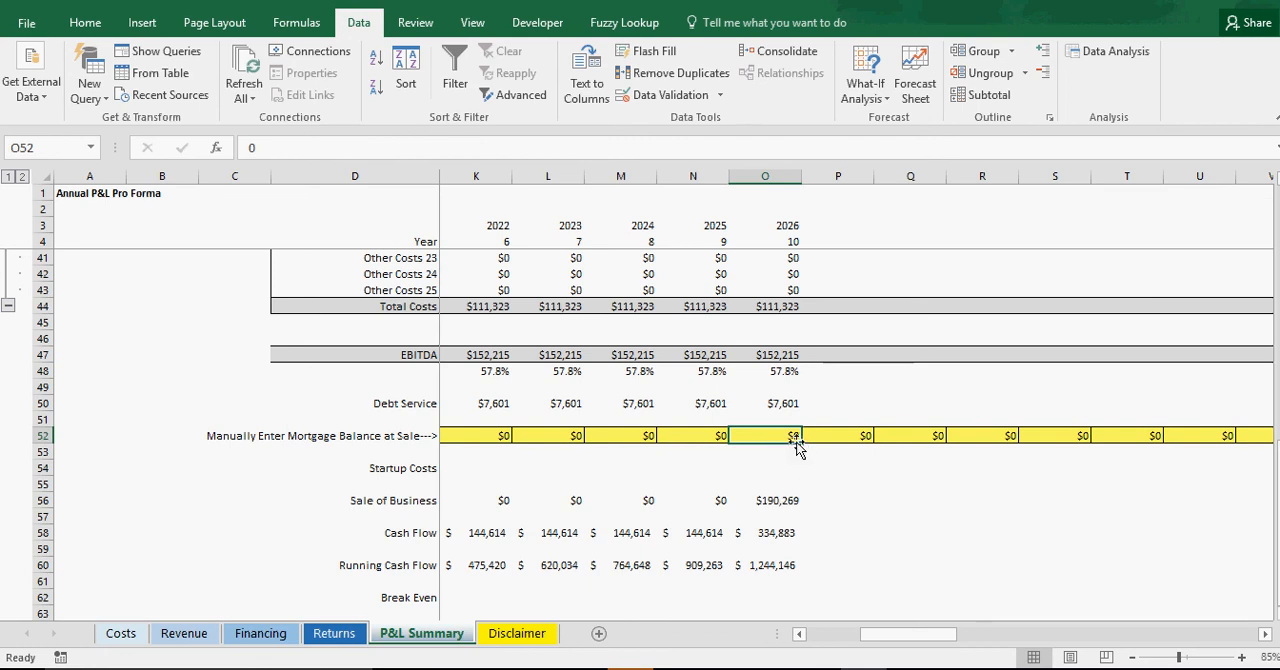
mouse_move(756, 484)
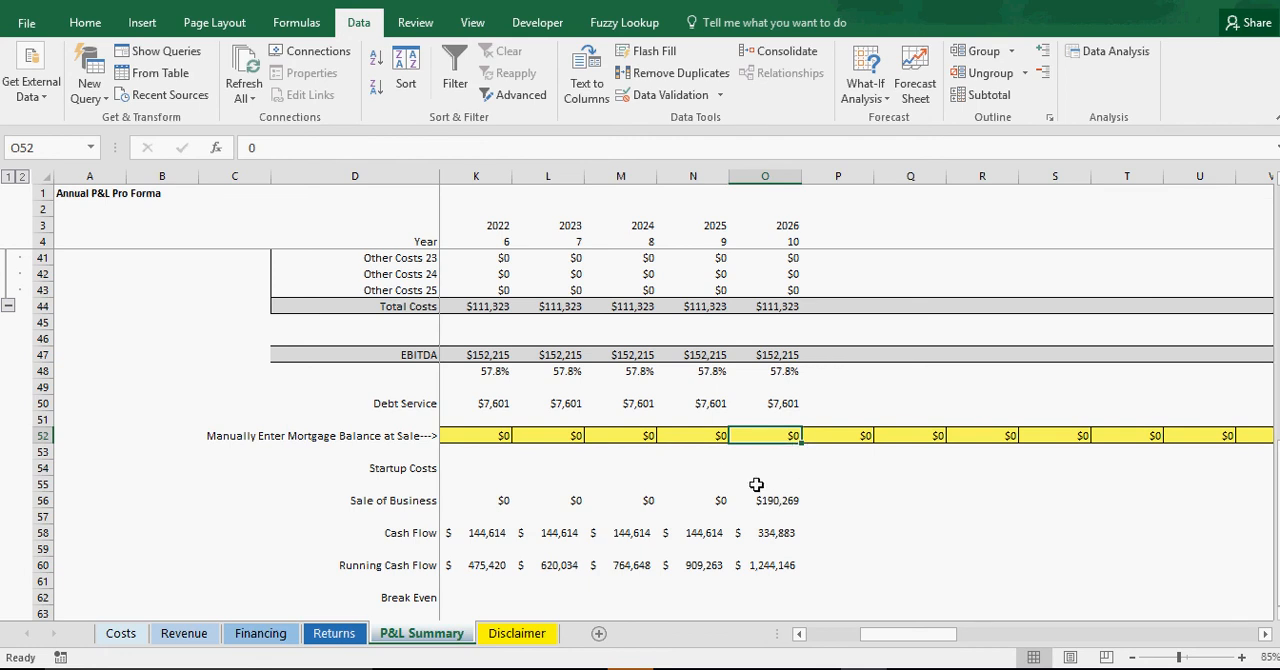
click(260, 632)
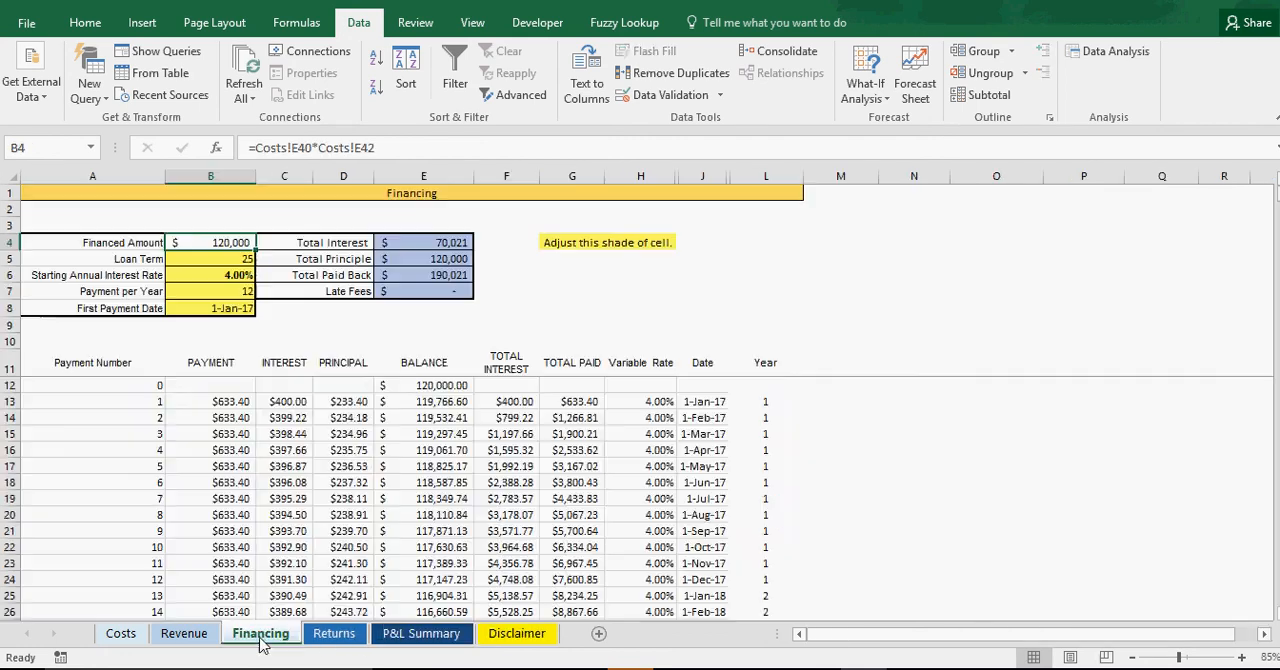
Step: Scroll the amortization table to the 2026 year-10 payments and remaining balance
scroll(down, 3)
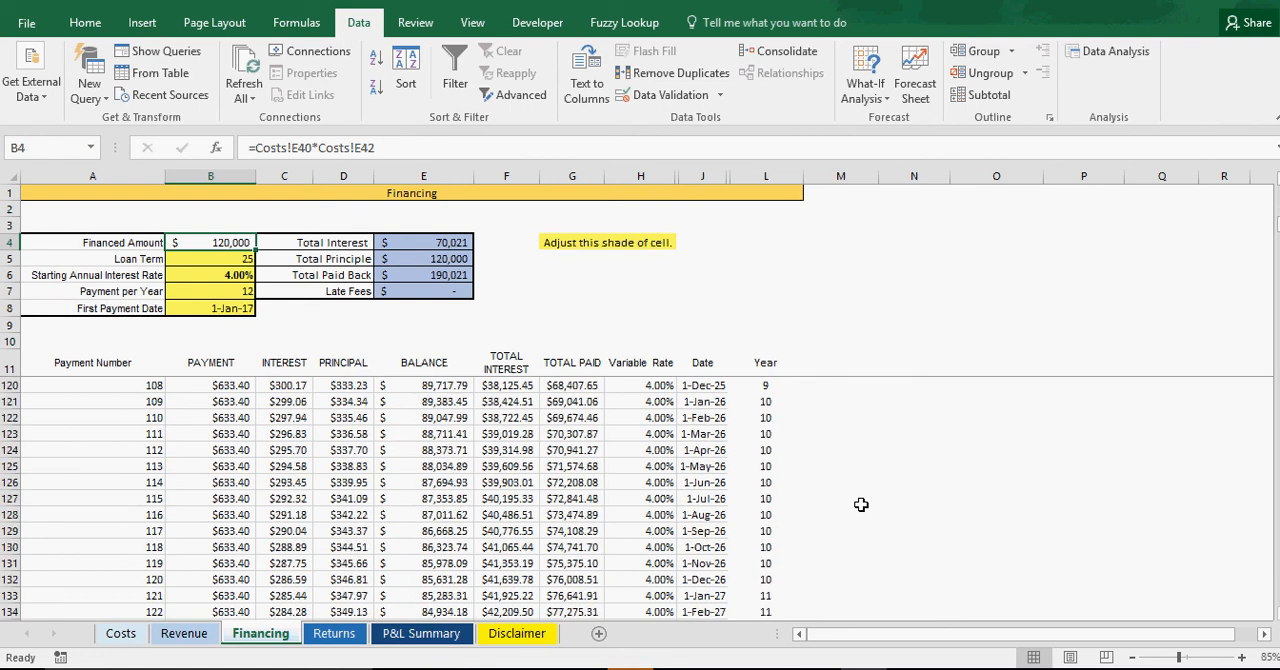
scroll(down, 3)
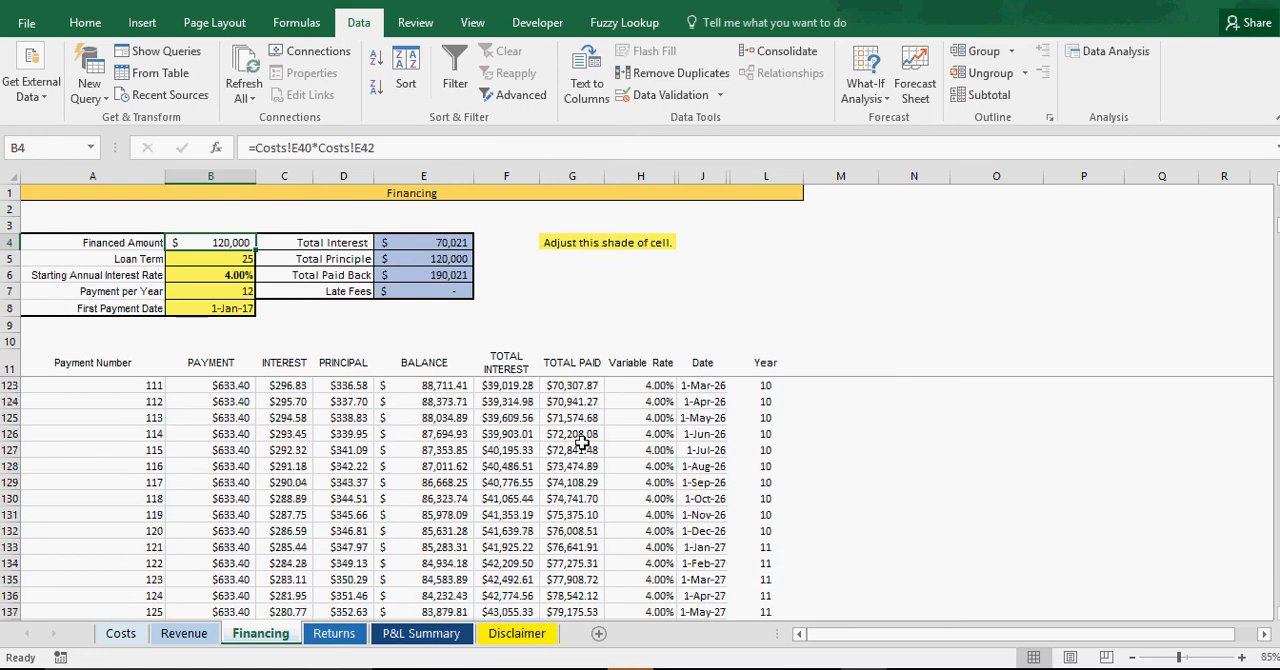
mouse_move(588, 428)
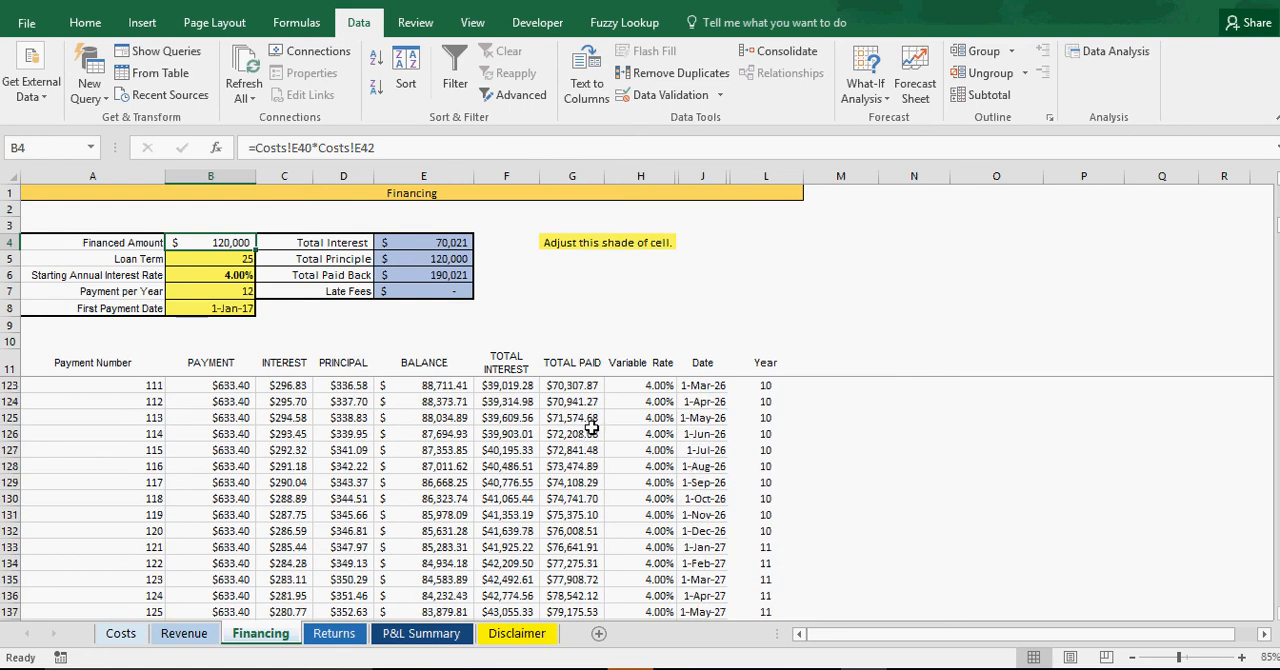
mouse_move(352, 440)
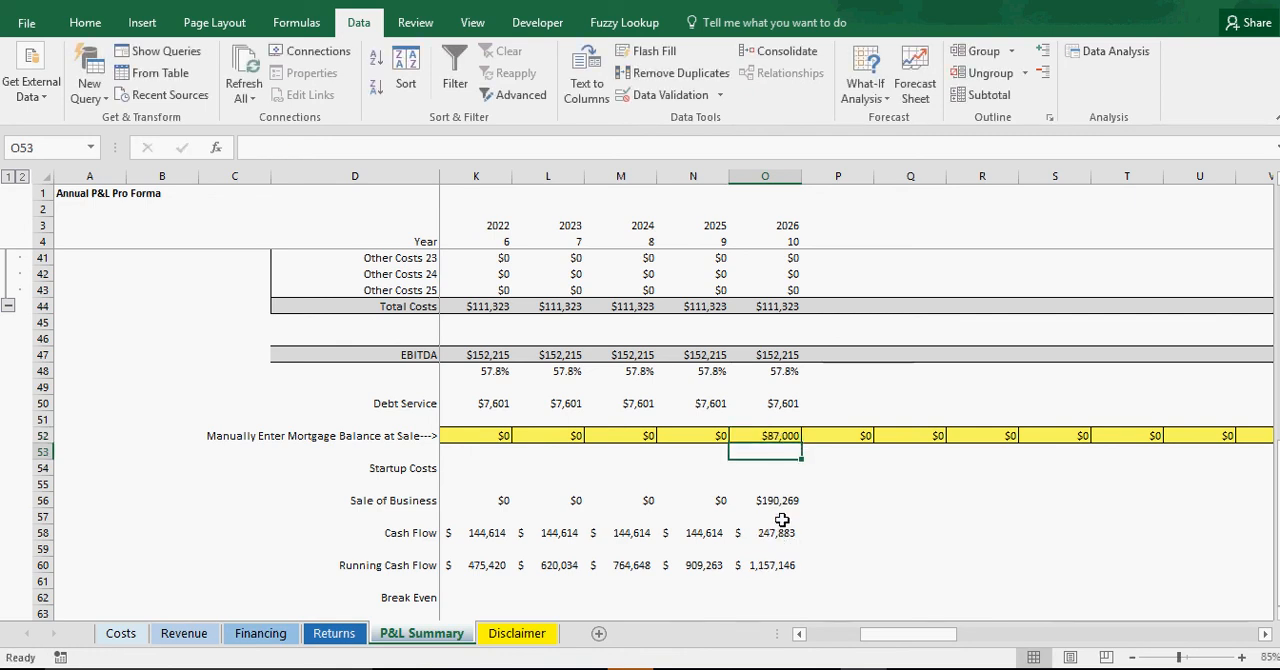
mouse_move(782, 504)
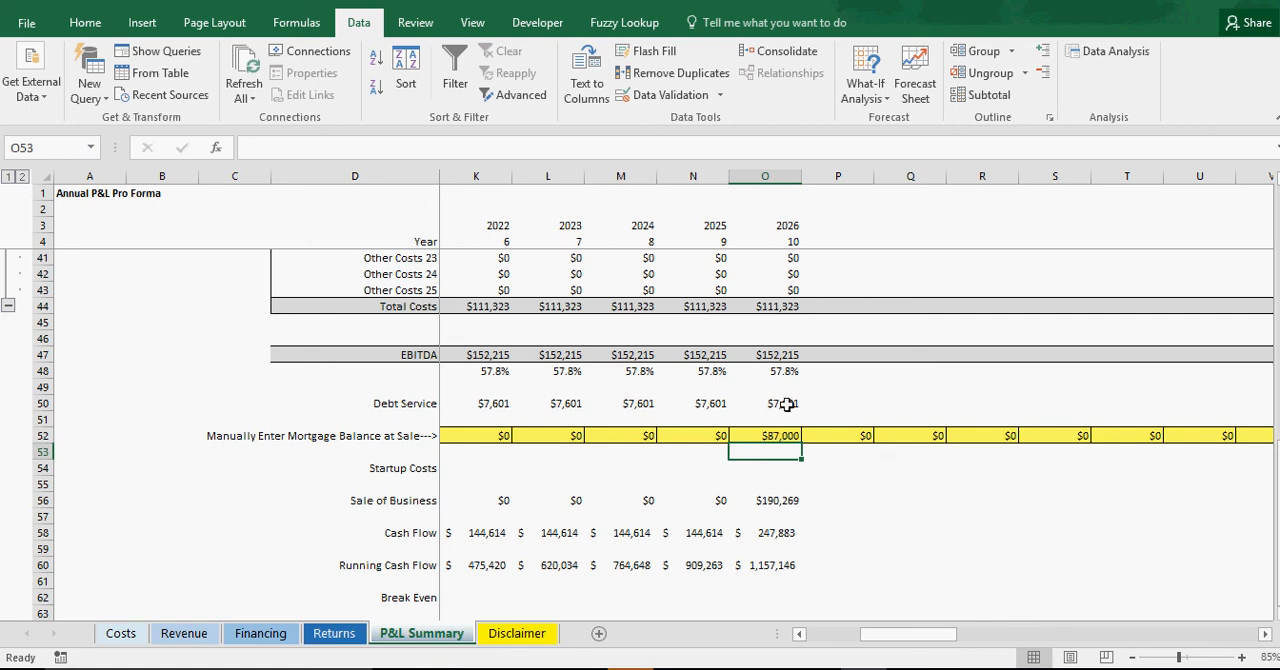
mouse_move(764, 356)
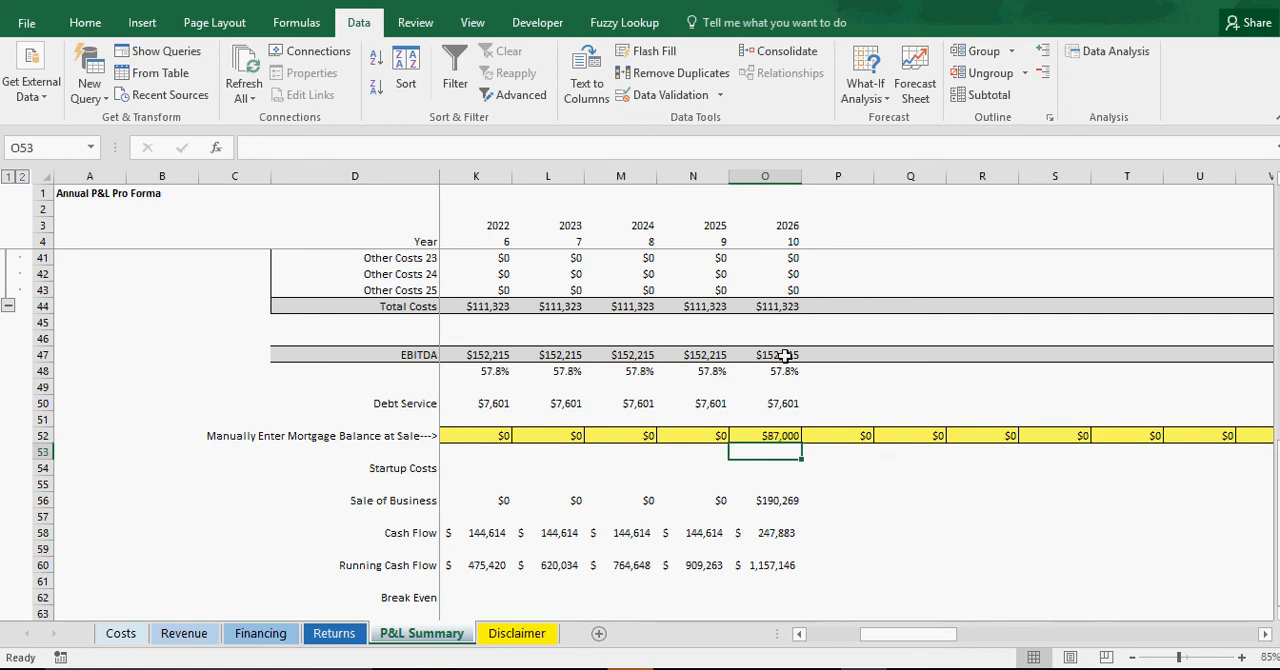
Step: Review the 2026 cash flow of $247,883 after the $87,000 mortgage balance at sale
scroll(down, 3)
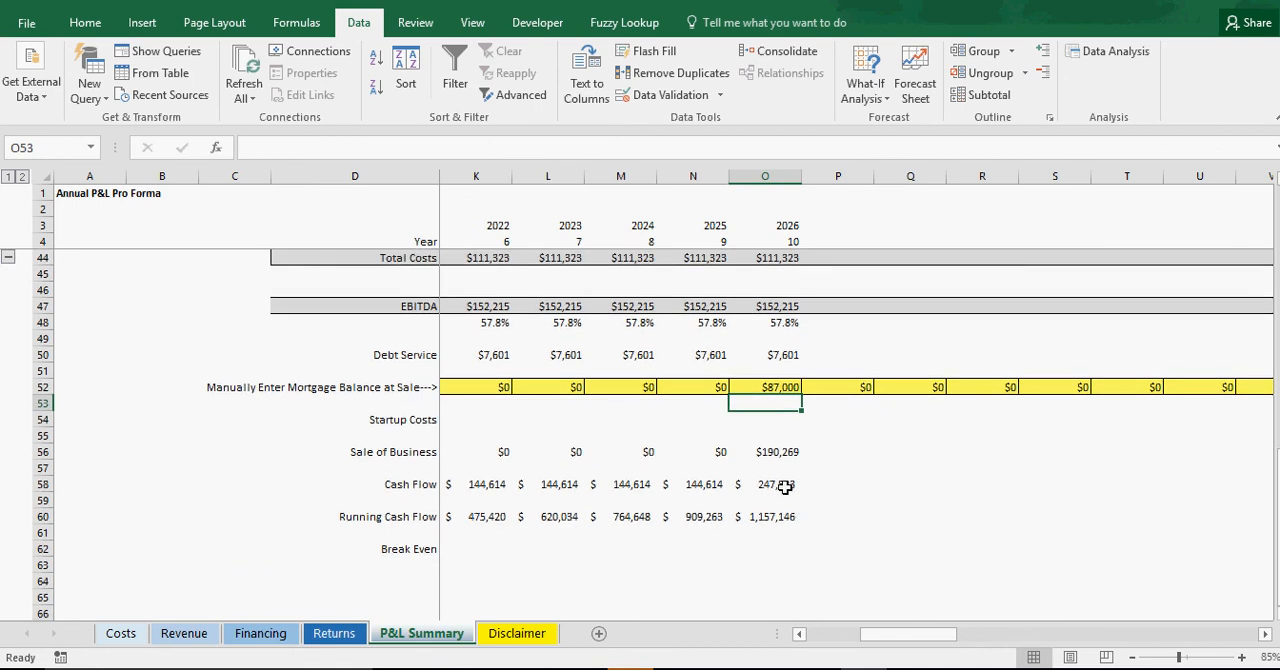
mouse_move(800, 498)
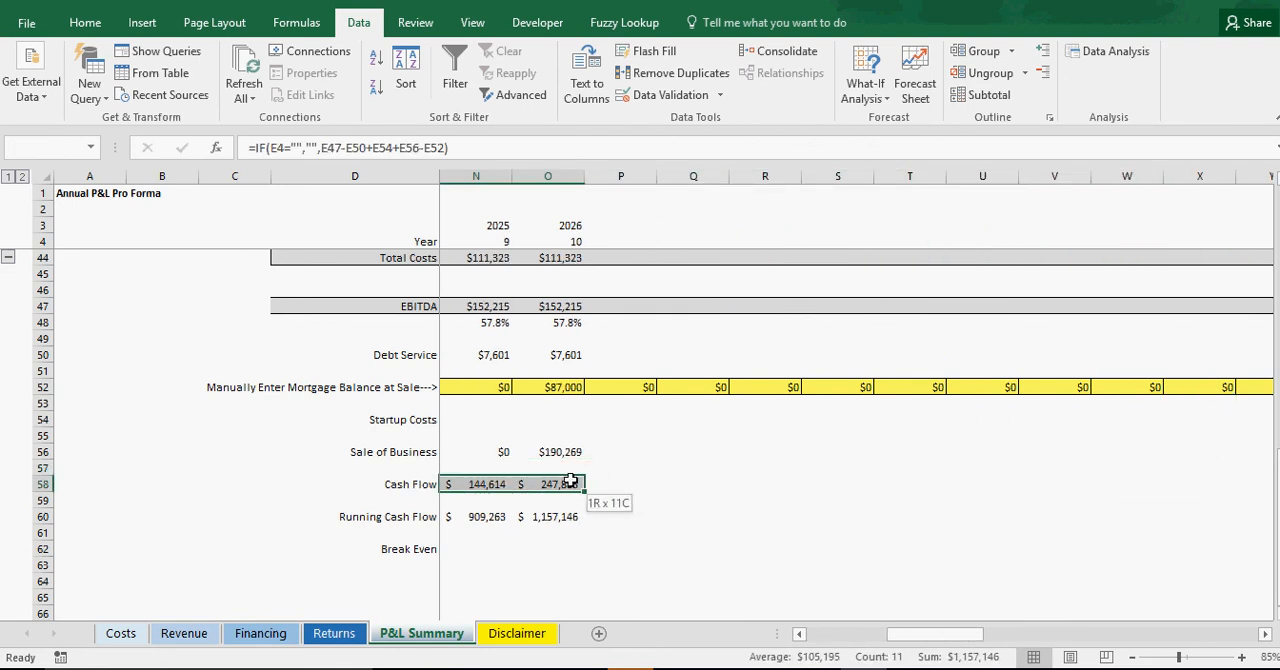
click(548, 484)
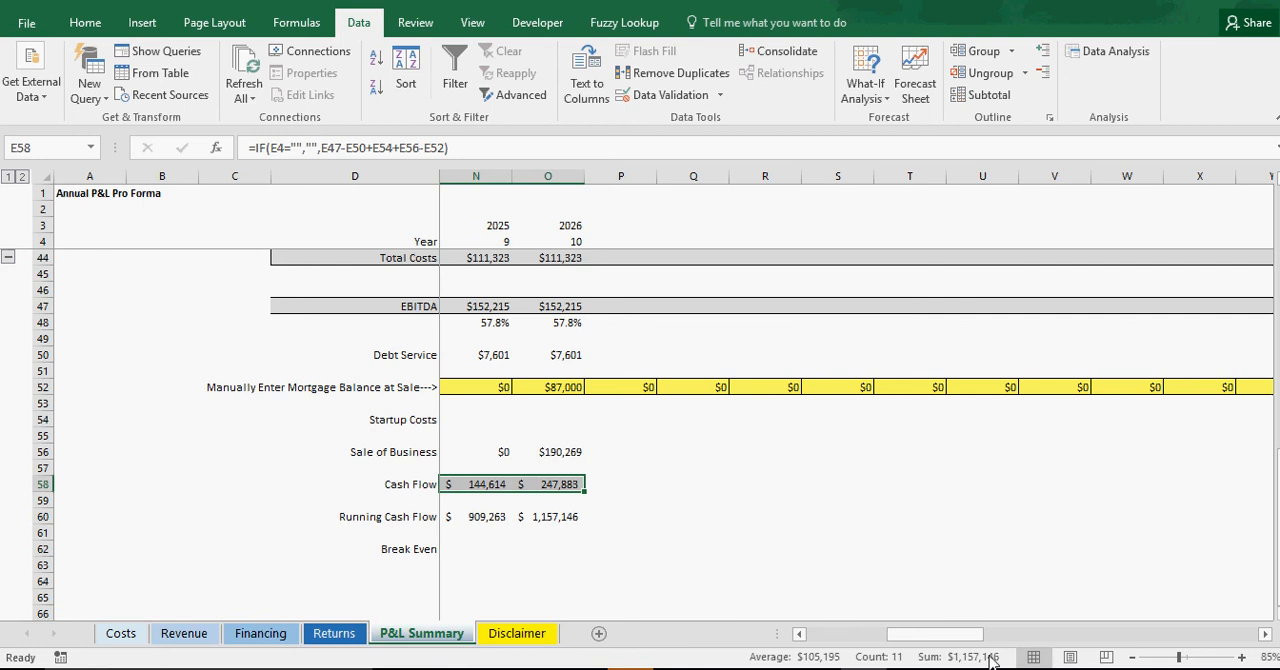
Step: Check the $1,157,146 running cash flow total across startup through 2026
click(548, 516)
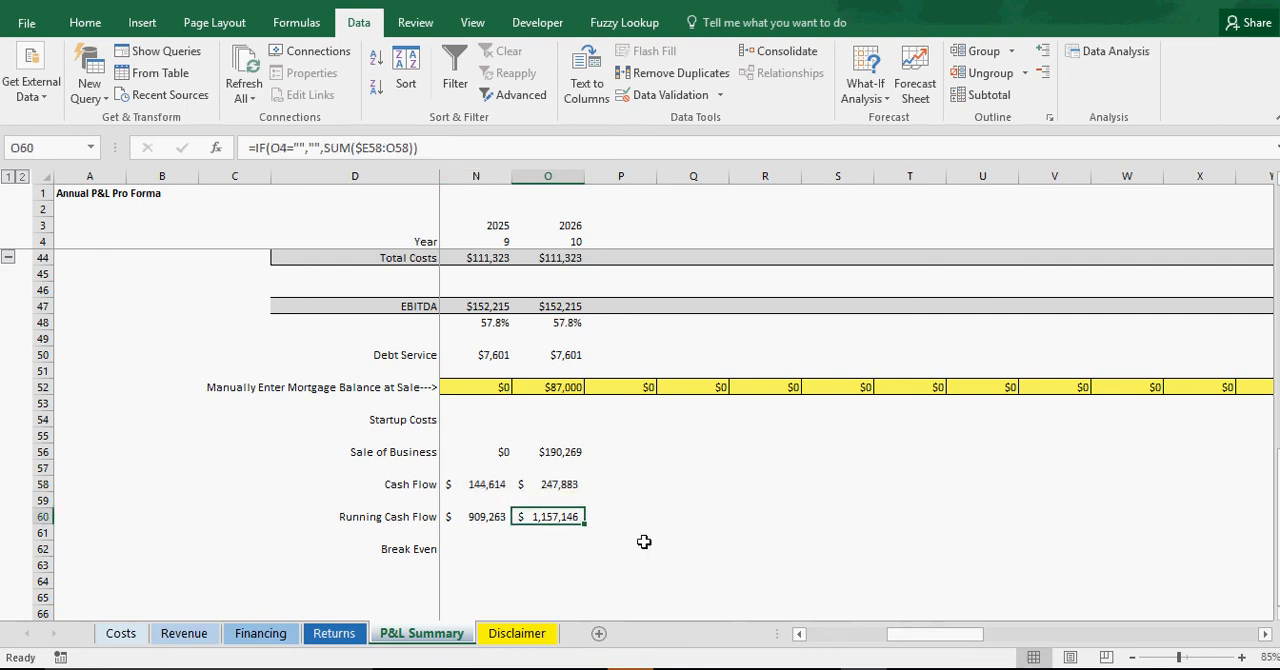
scroll(left, 3)
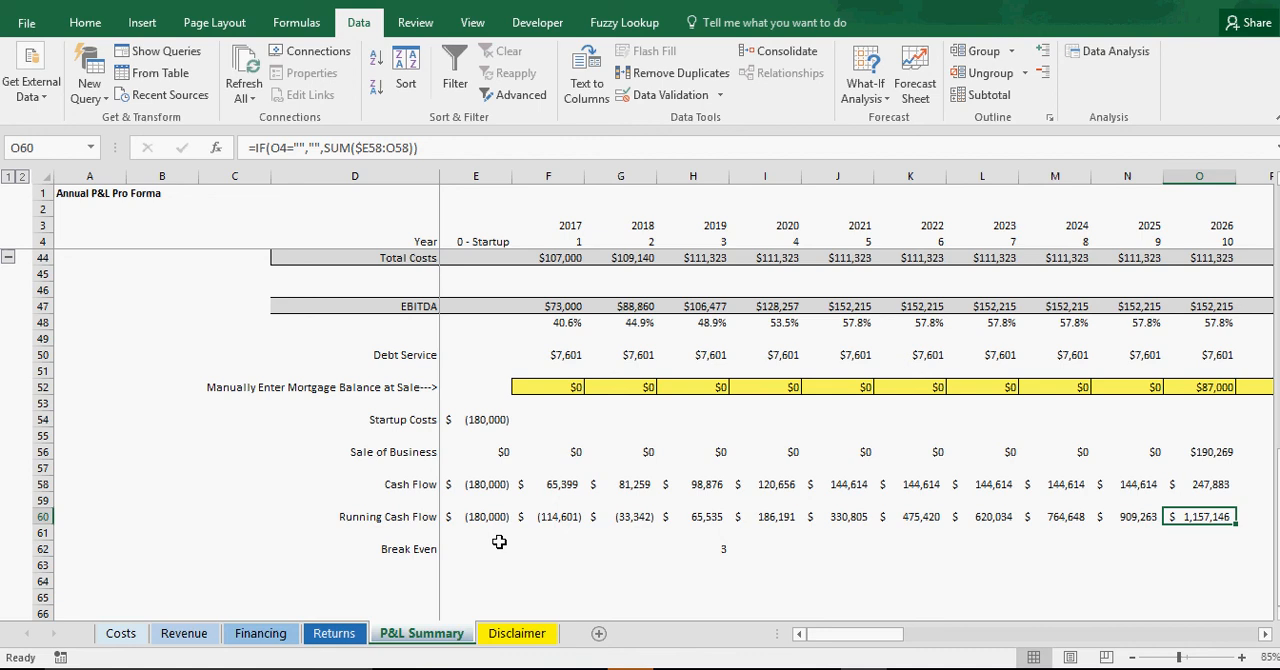
mouse_move(712, 576)
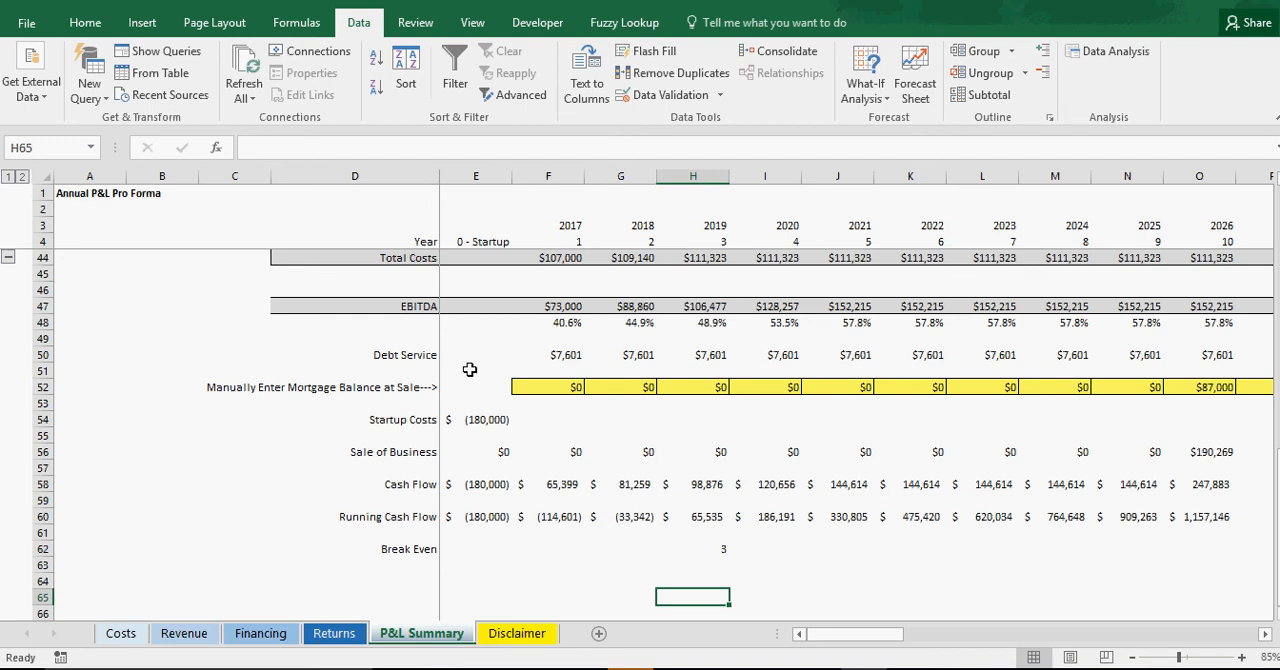
mouse_move(474, 452)
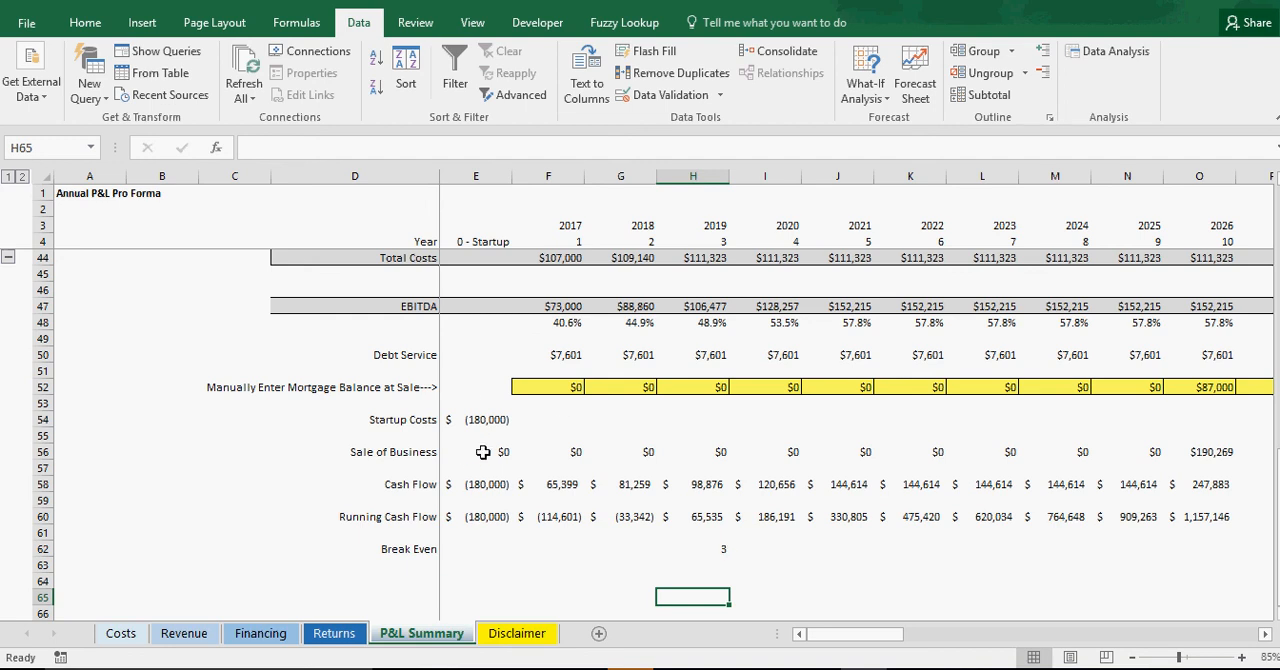
mouse_move(720, 500)
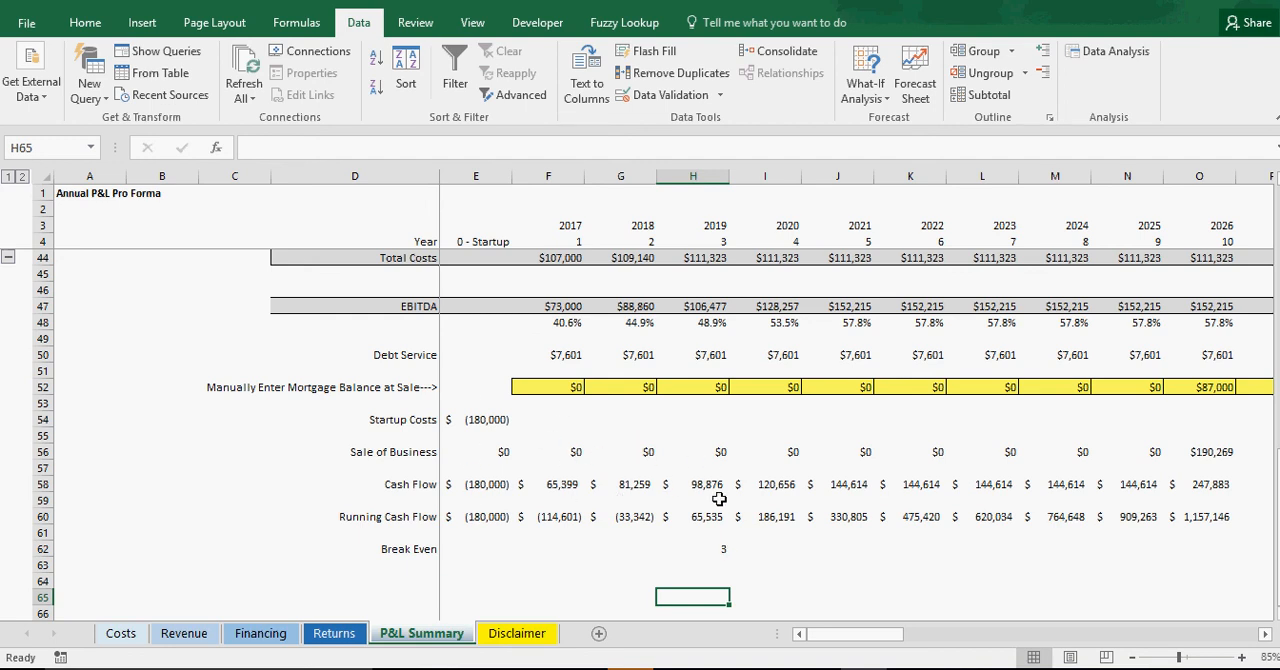
mouse_move(664, 402)
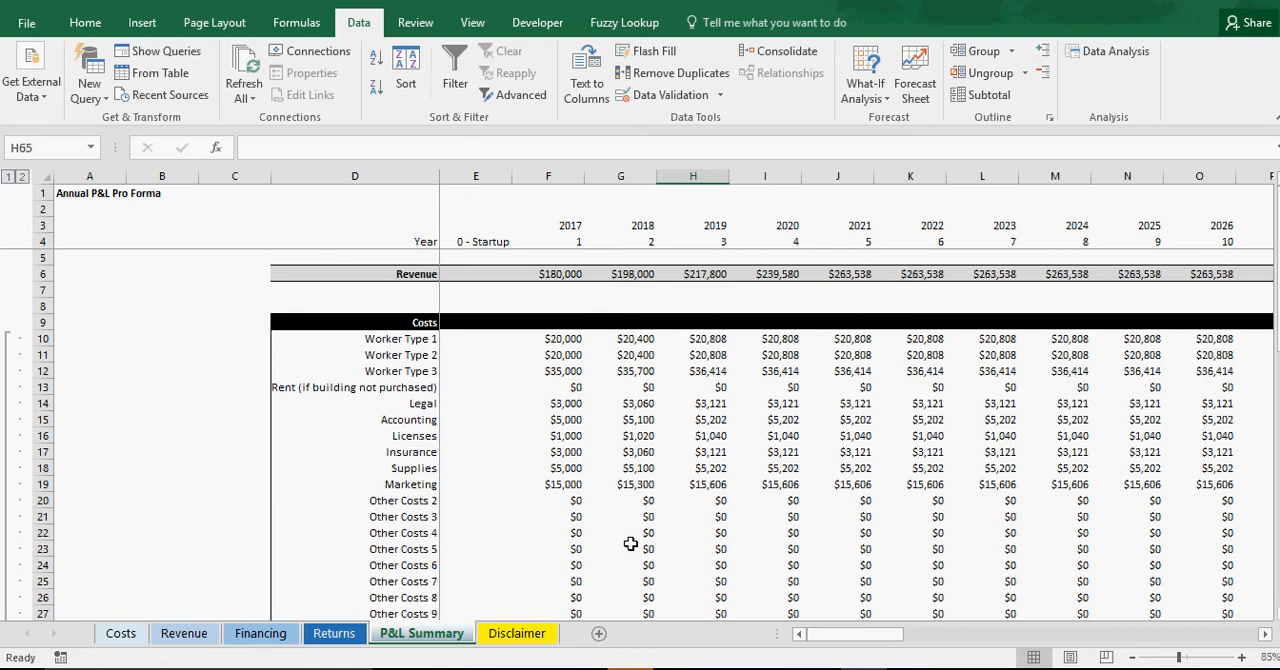
mouse_move(590, 556)
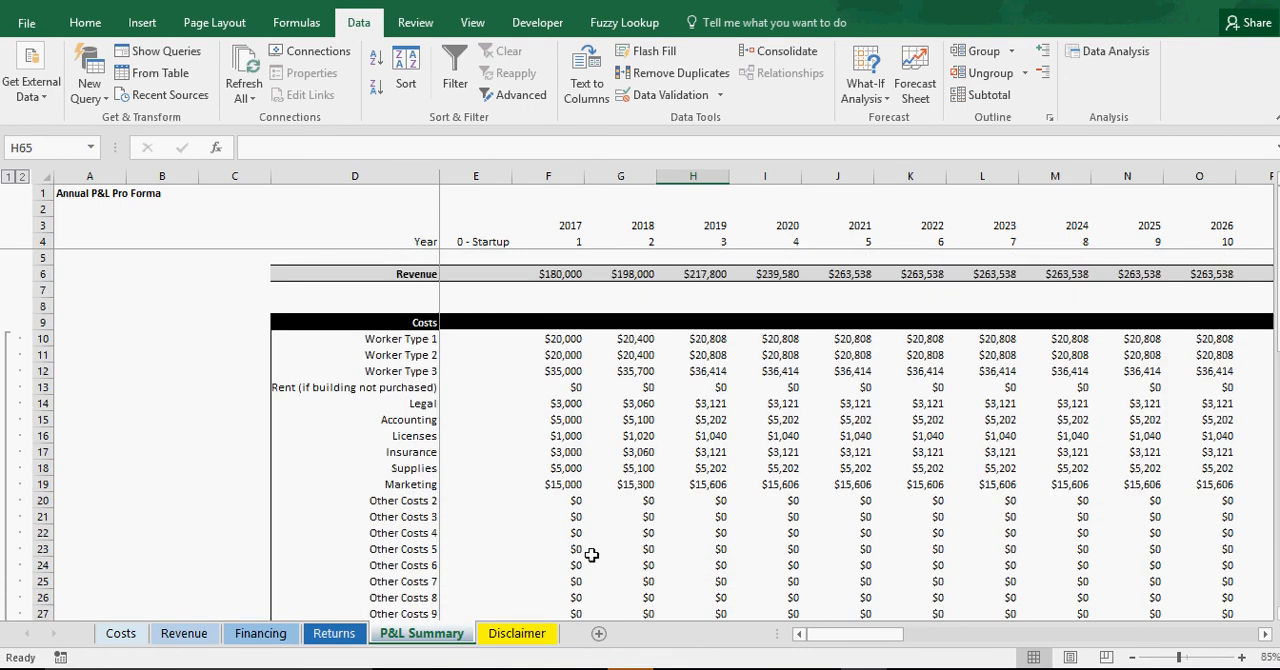
Step: Return to the Costs sheet showing the $250,000 Building Purchase schedule
click(120, 632)
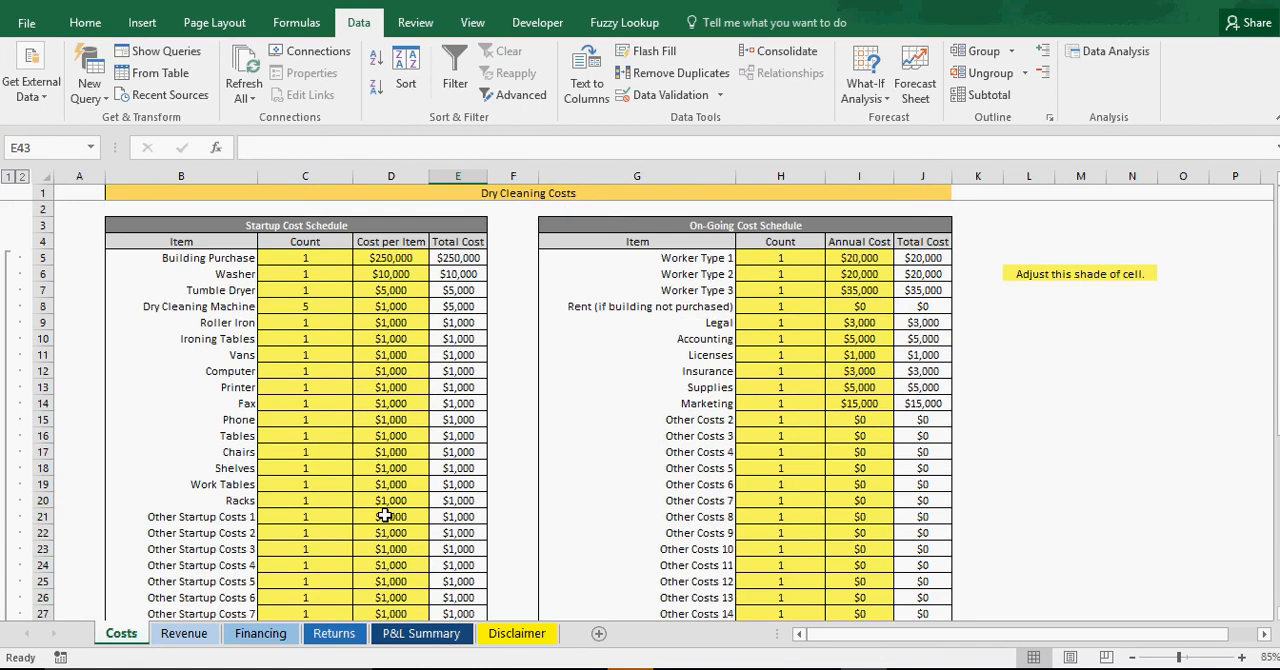
click(1128, 452)
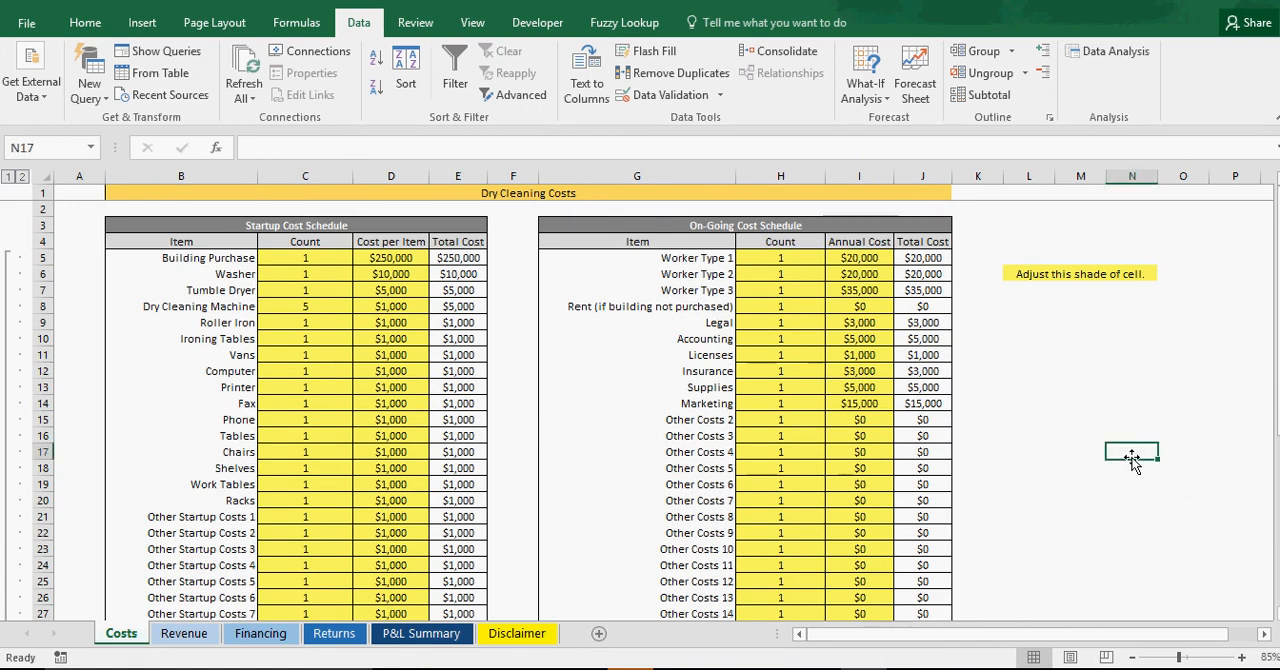